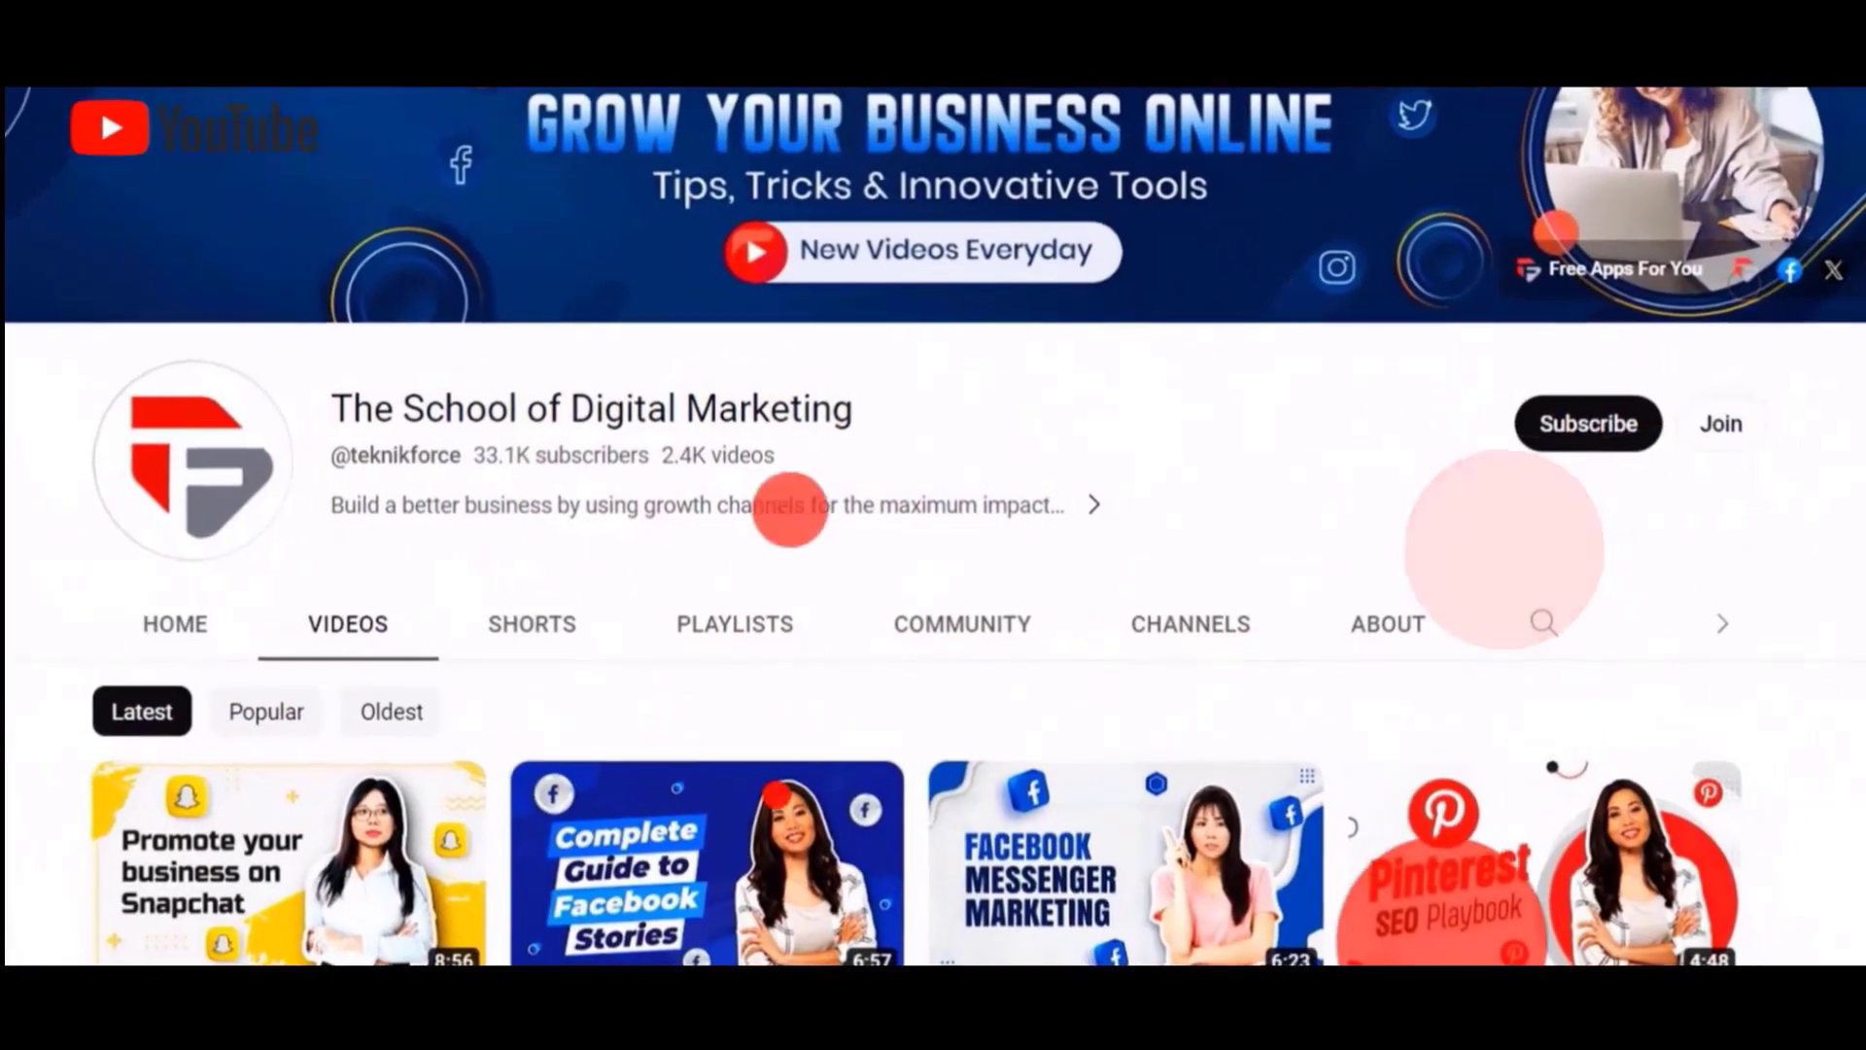
Search for 'AIPRM', reach aiprm.com and go to the extension's Chrome Web Store listing
scroll(down, 3)
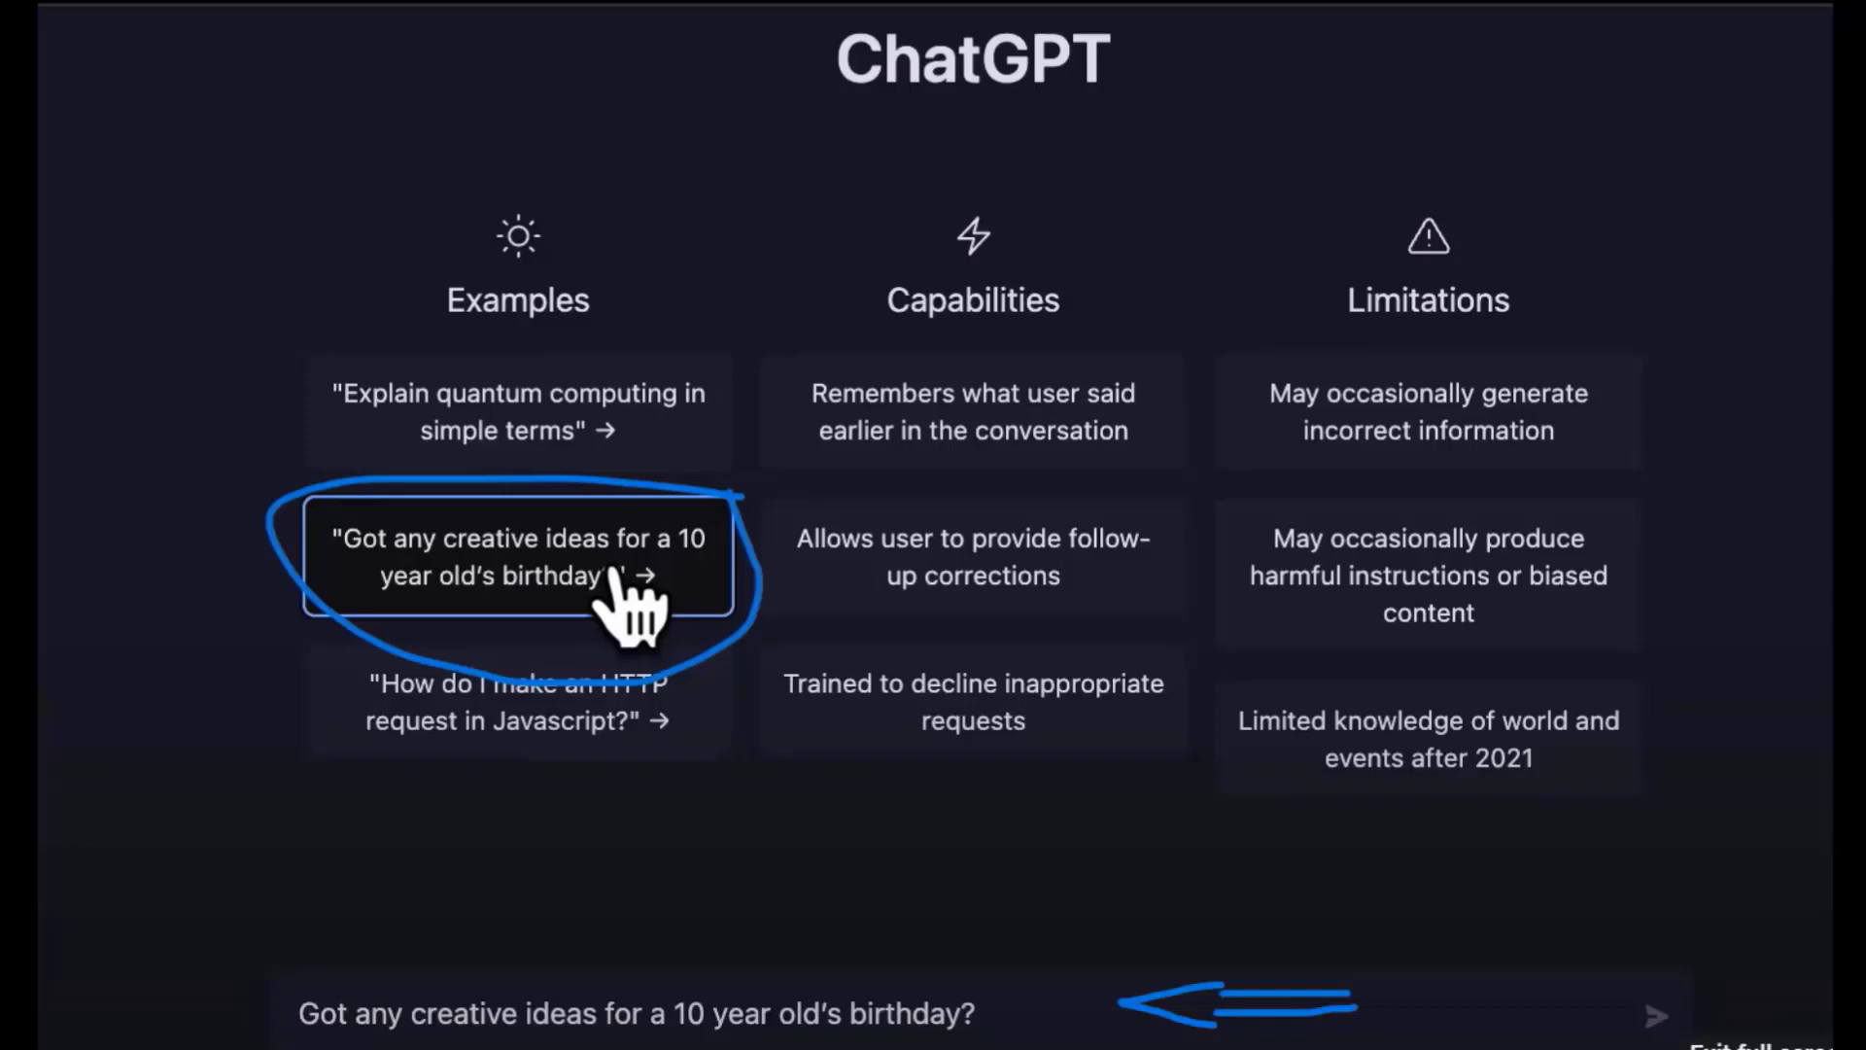
click(1324, 216)
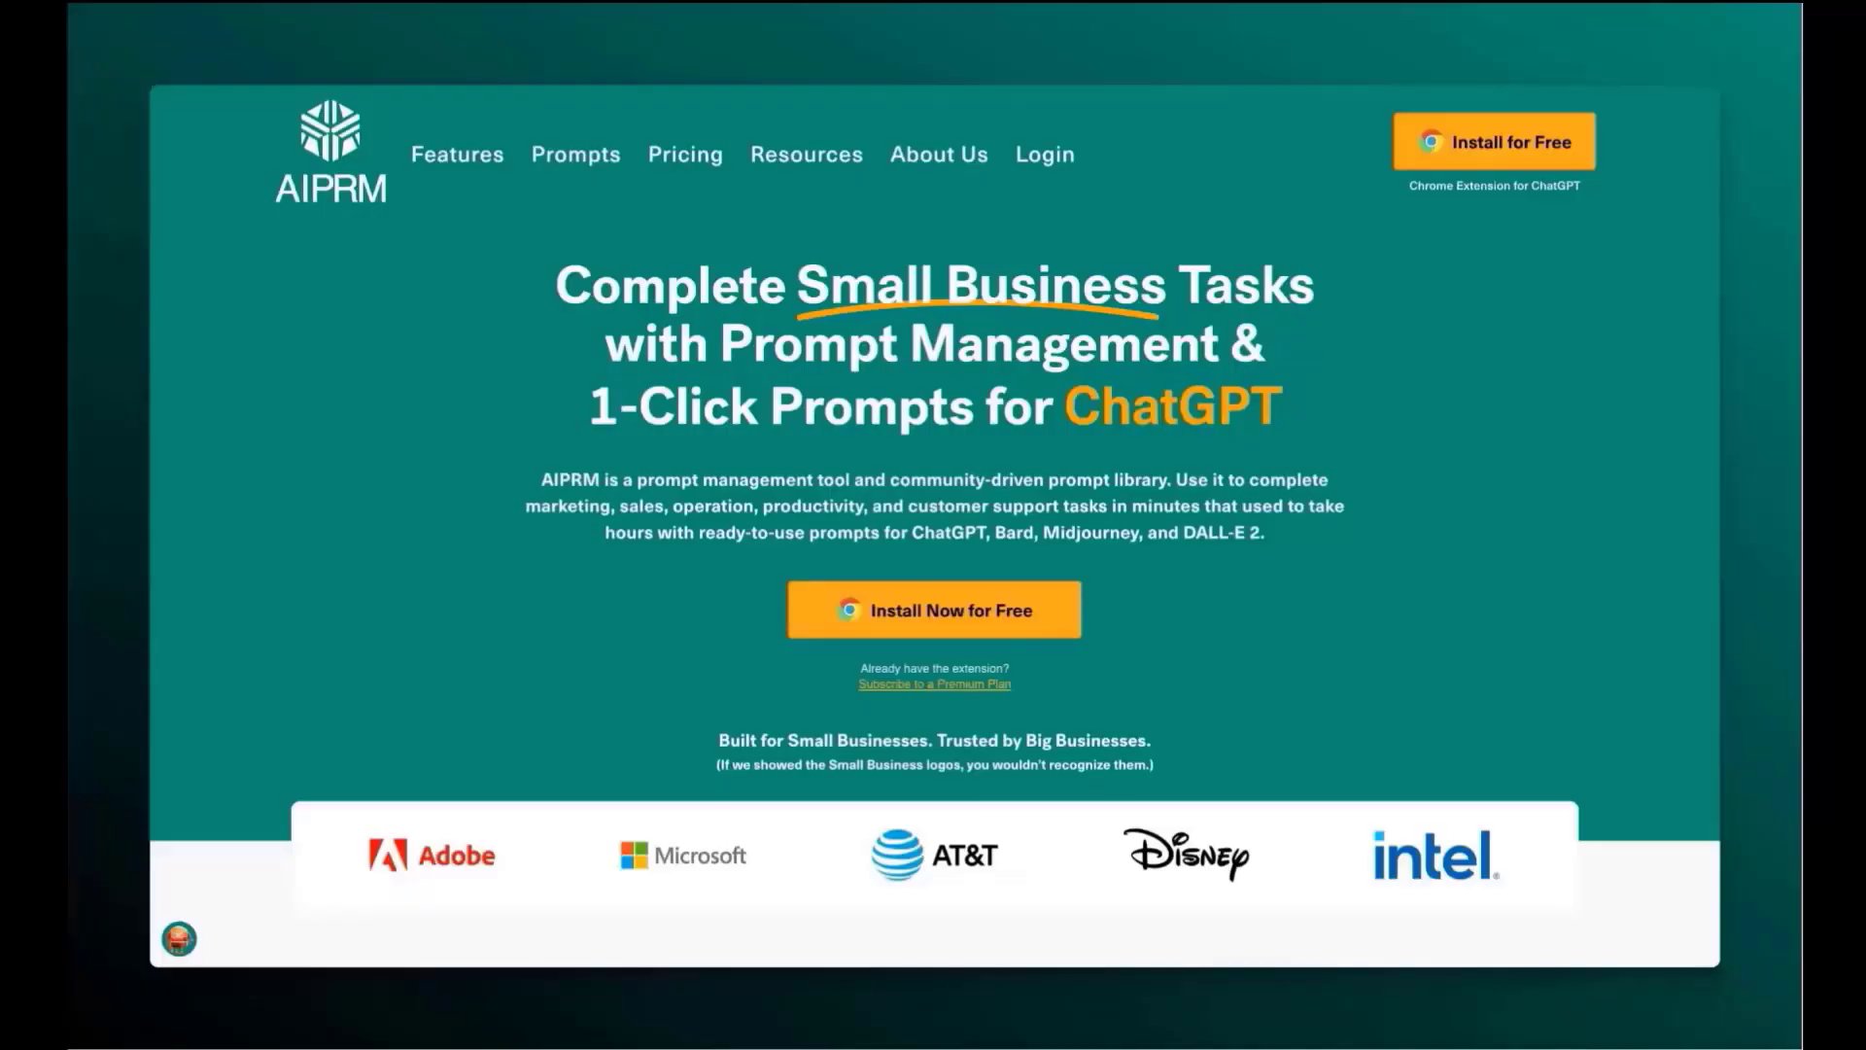
text(AIPRM)
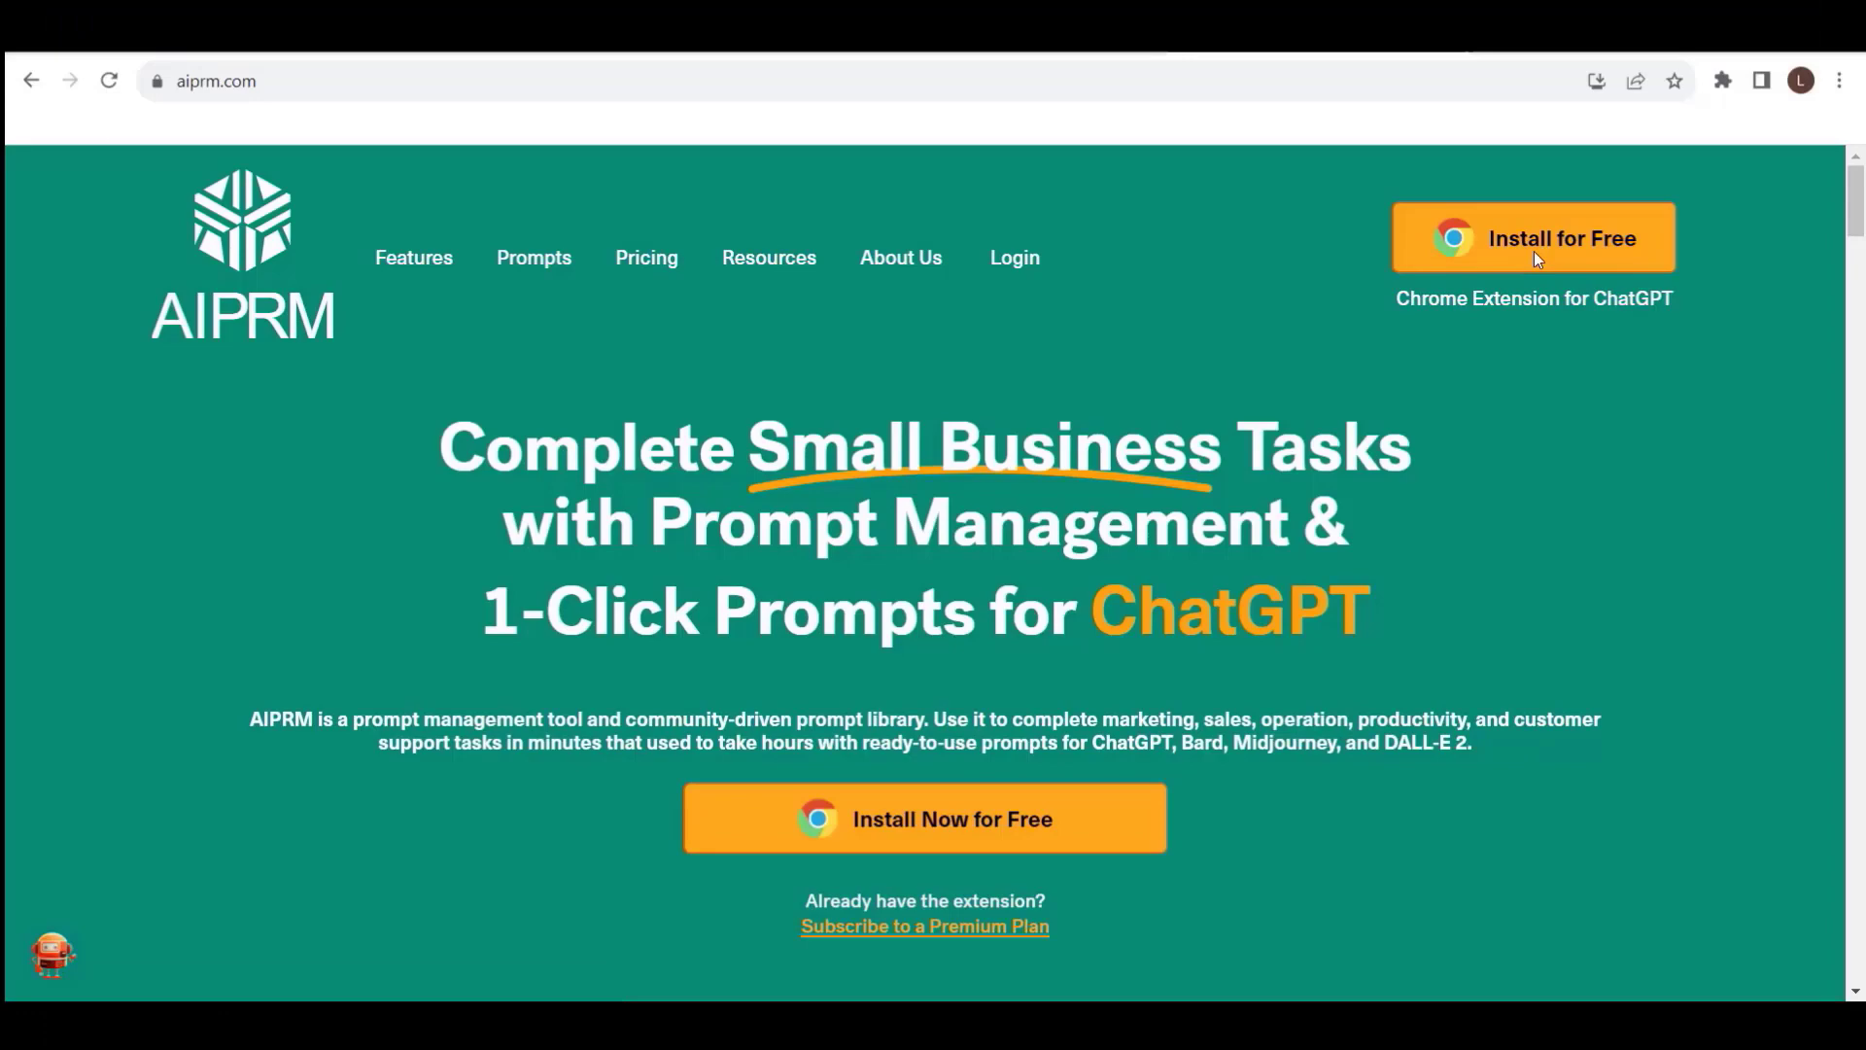
click(1534, 237)
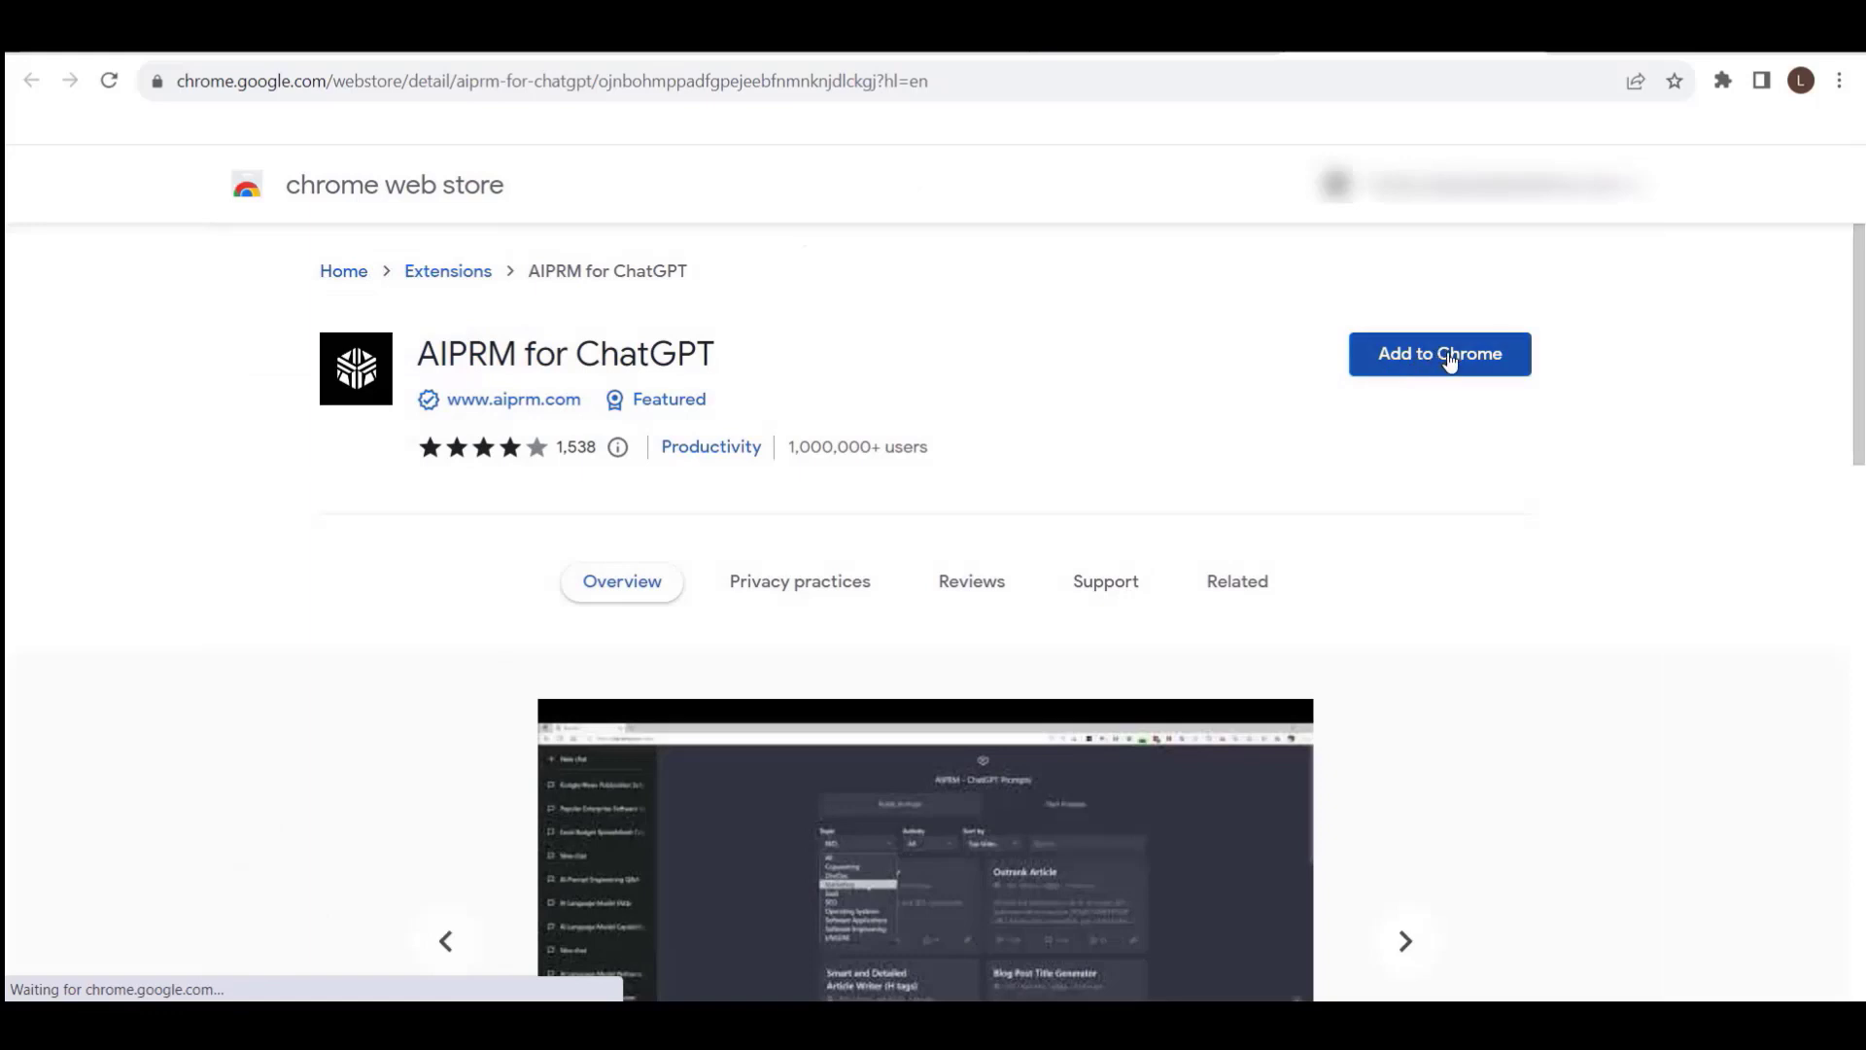
Add the AIPRM for ChatGPT extension to Chrome and confirm the permission prompt
click(1439, 353)
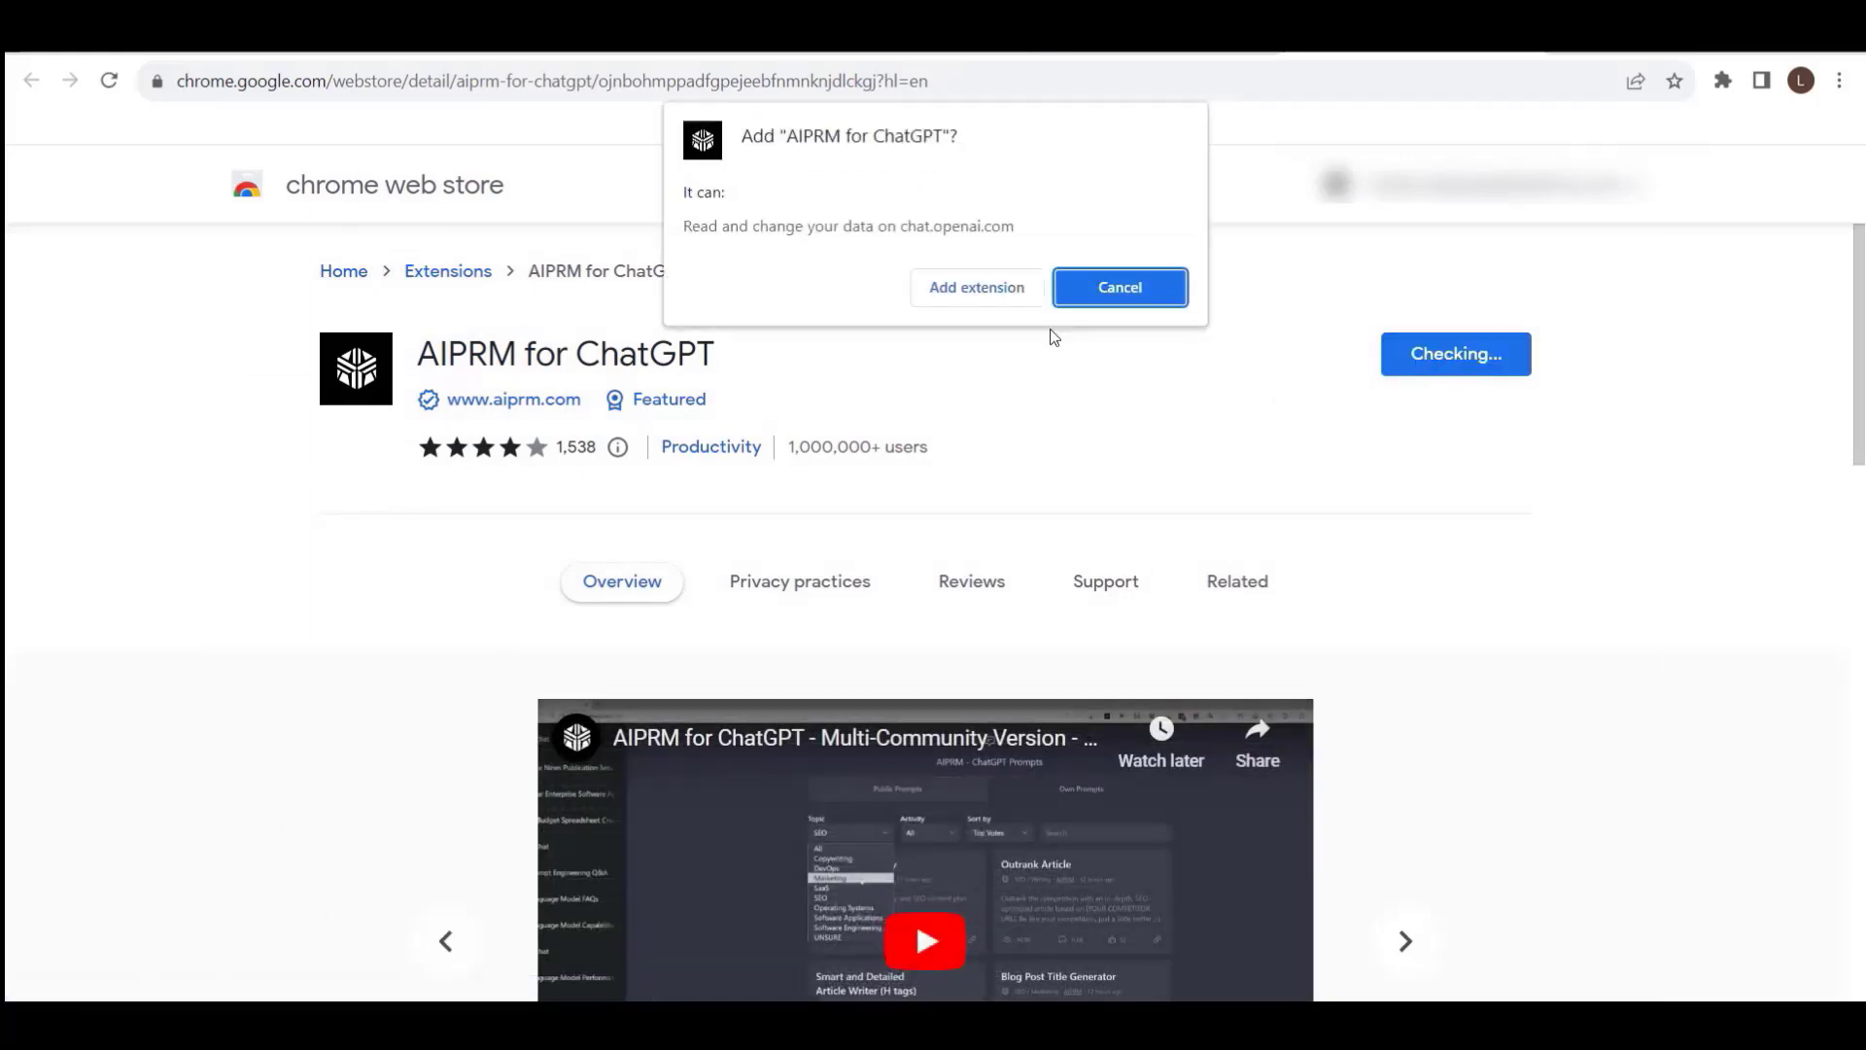
click(1118, 288)
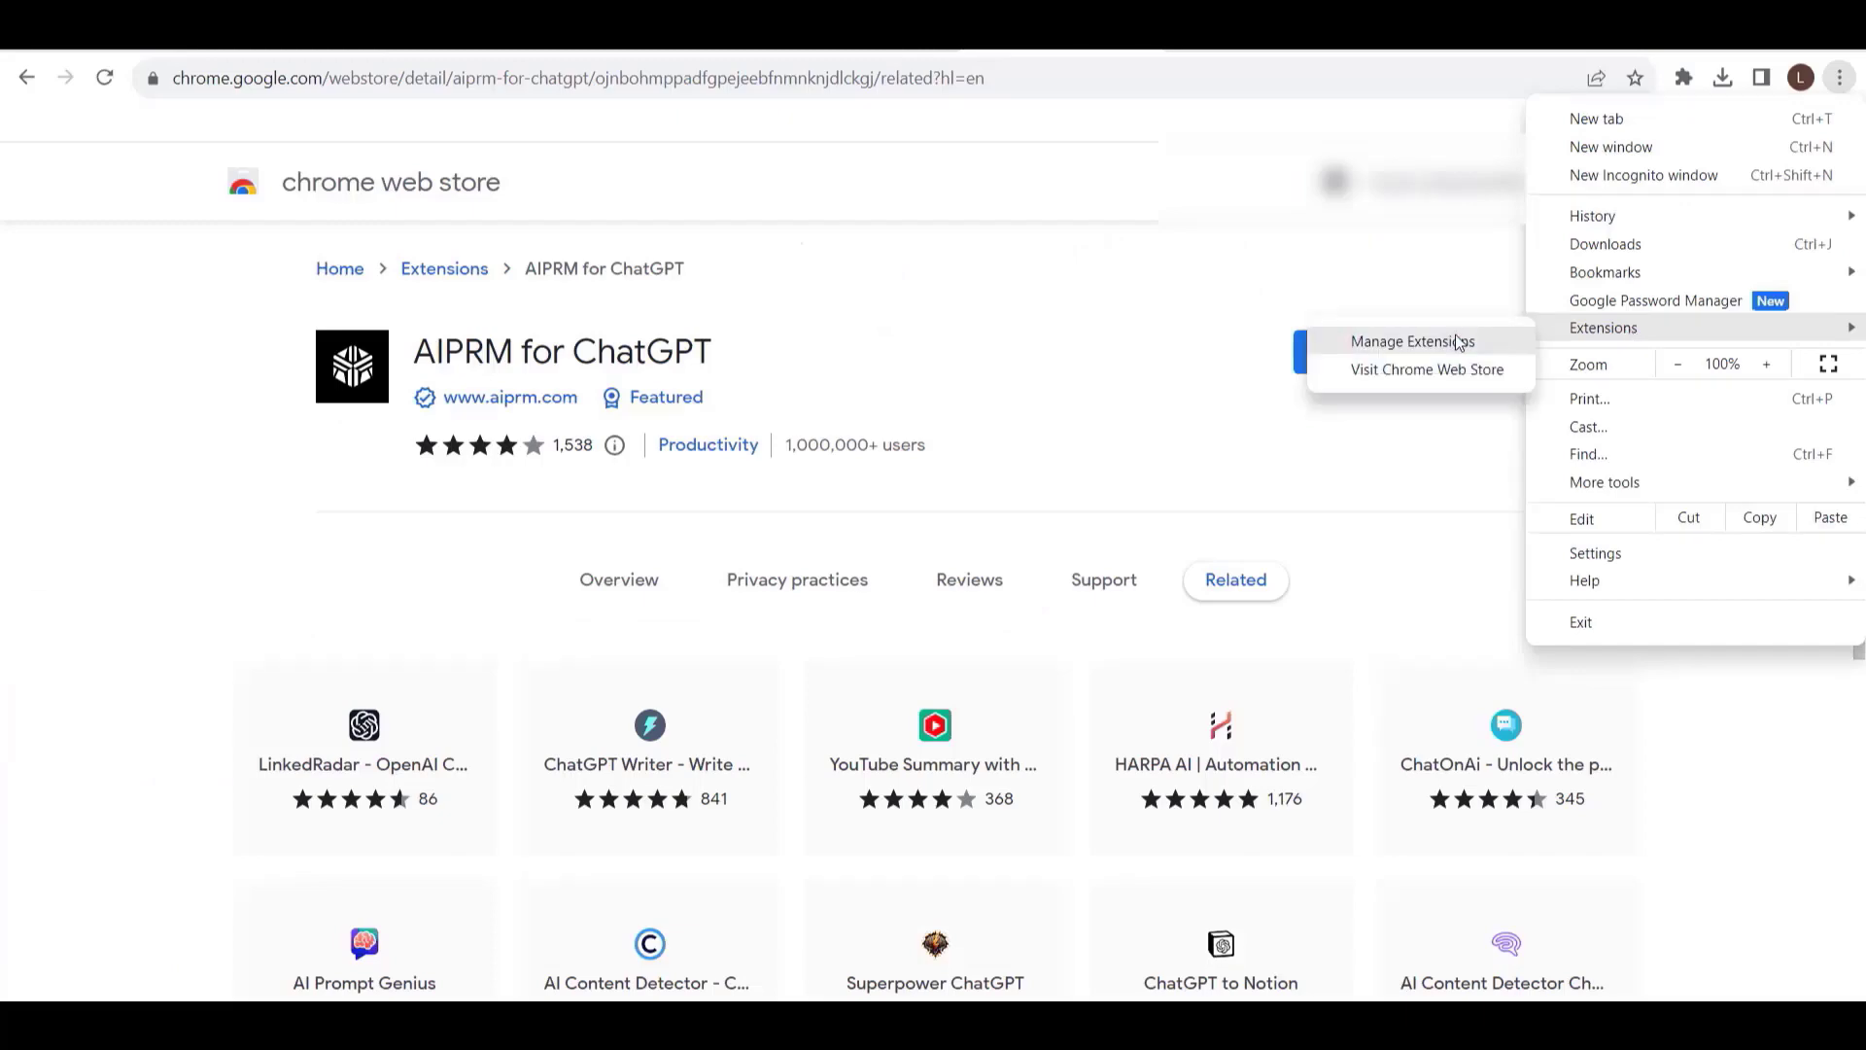
On Chrome's Manage Extensions page, toggle AIPRM for ChatGPT off and back on
click(1411, 342)
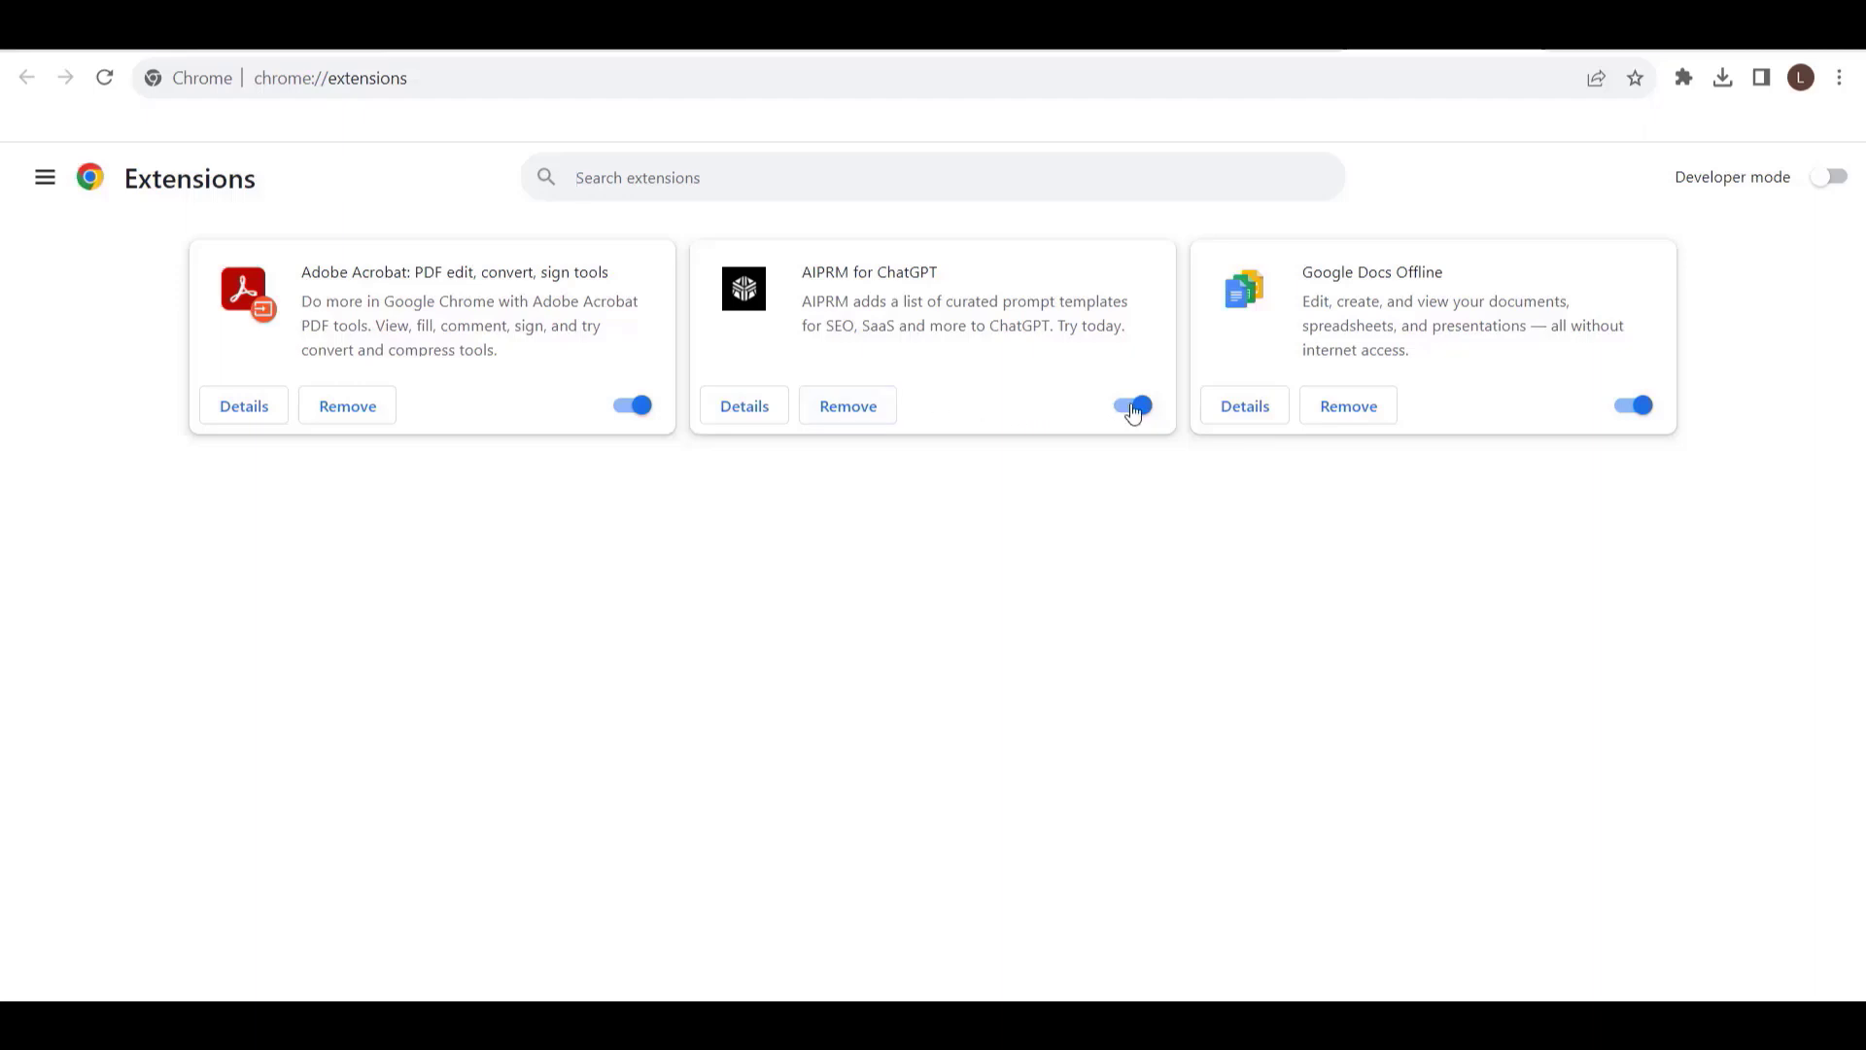
click(1126, 405)
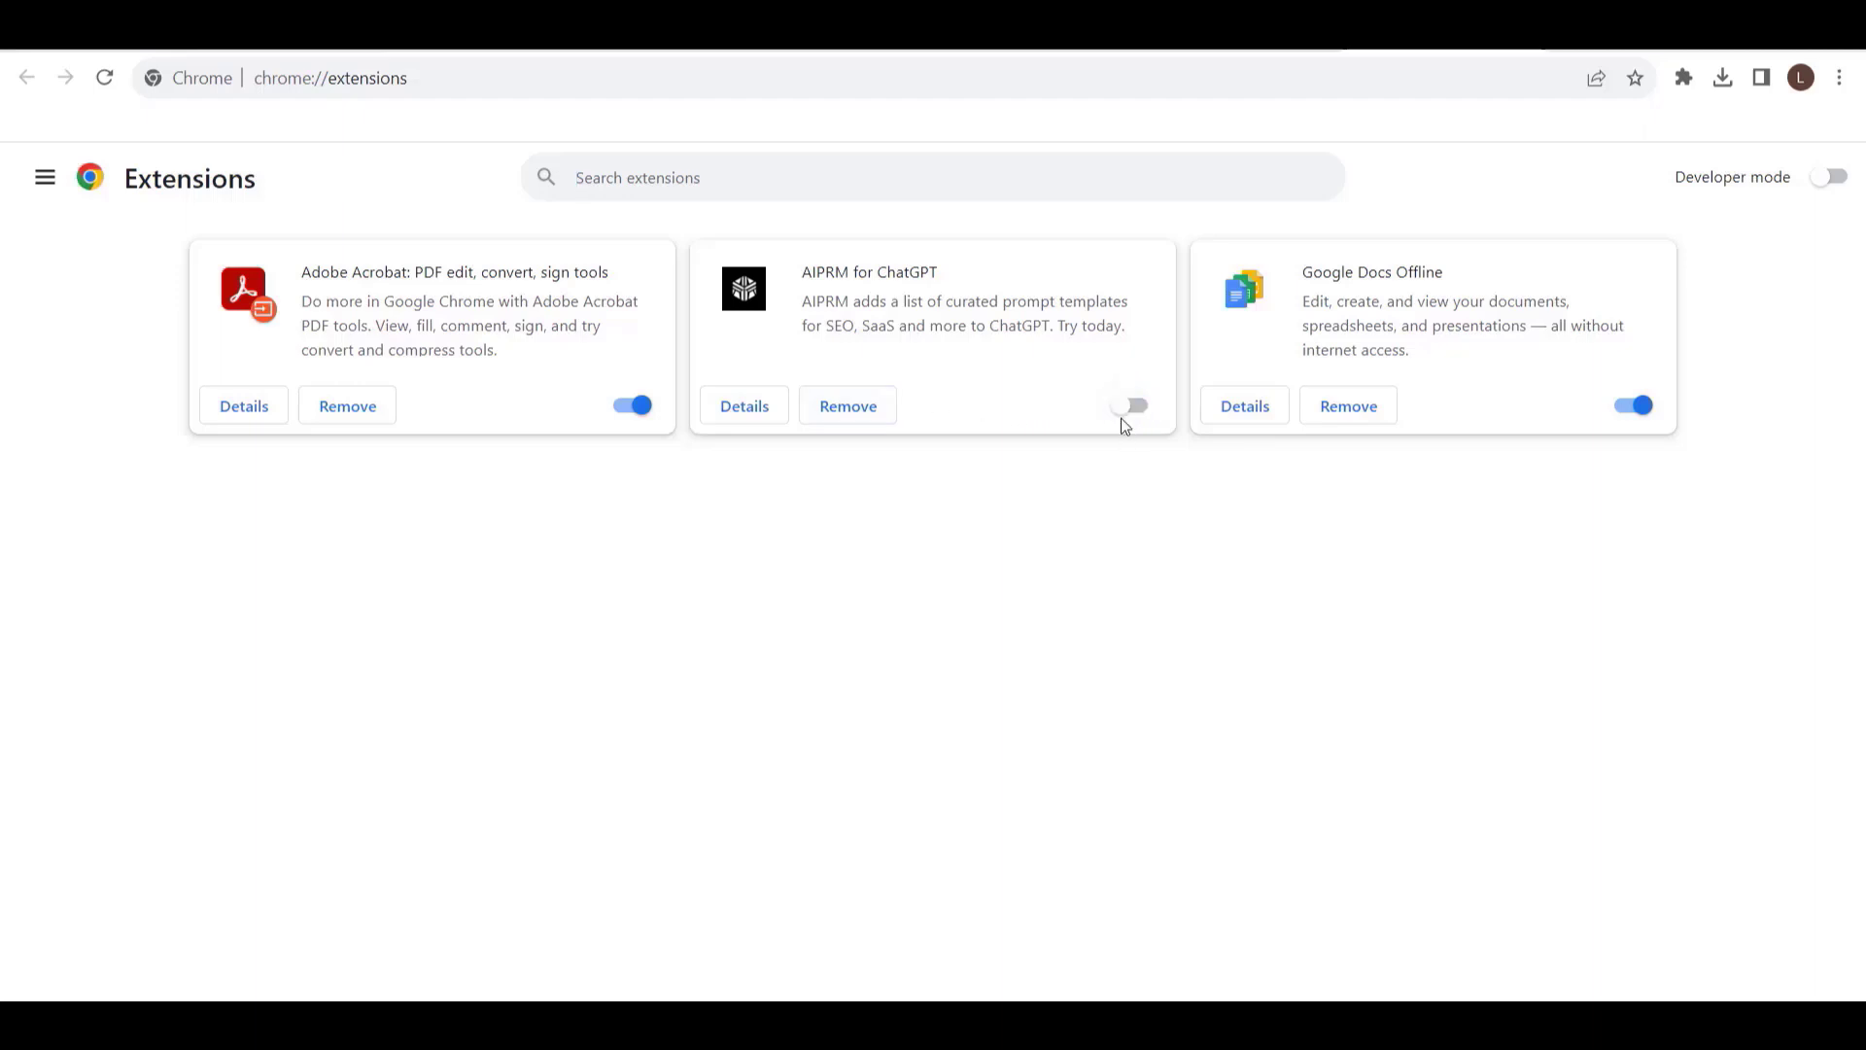
click(1128, 405)
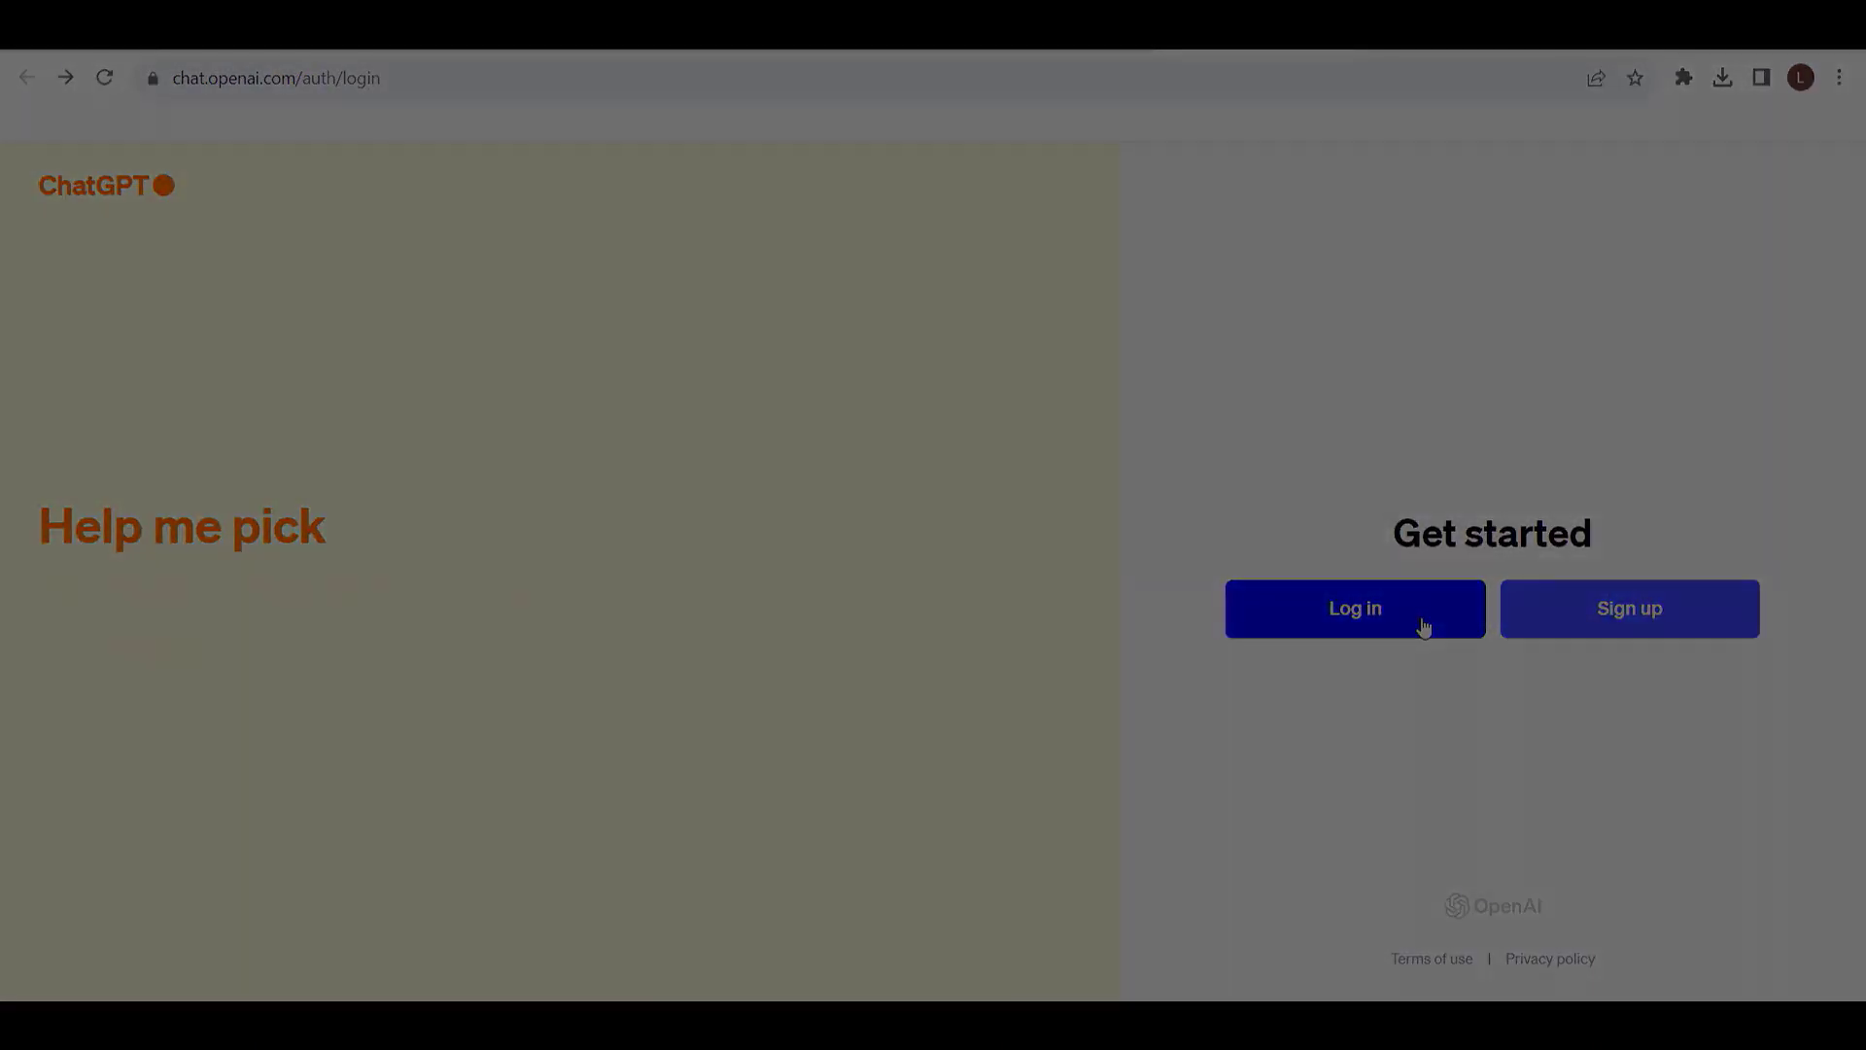
Log in to ChatGPT and browse the AIPRM public prompts panel, trying an 'seo' search
click(1353, 609)
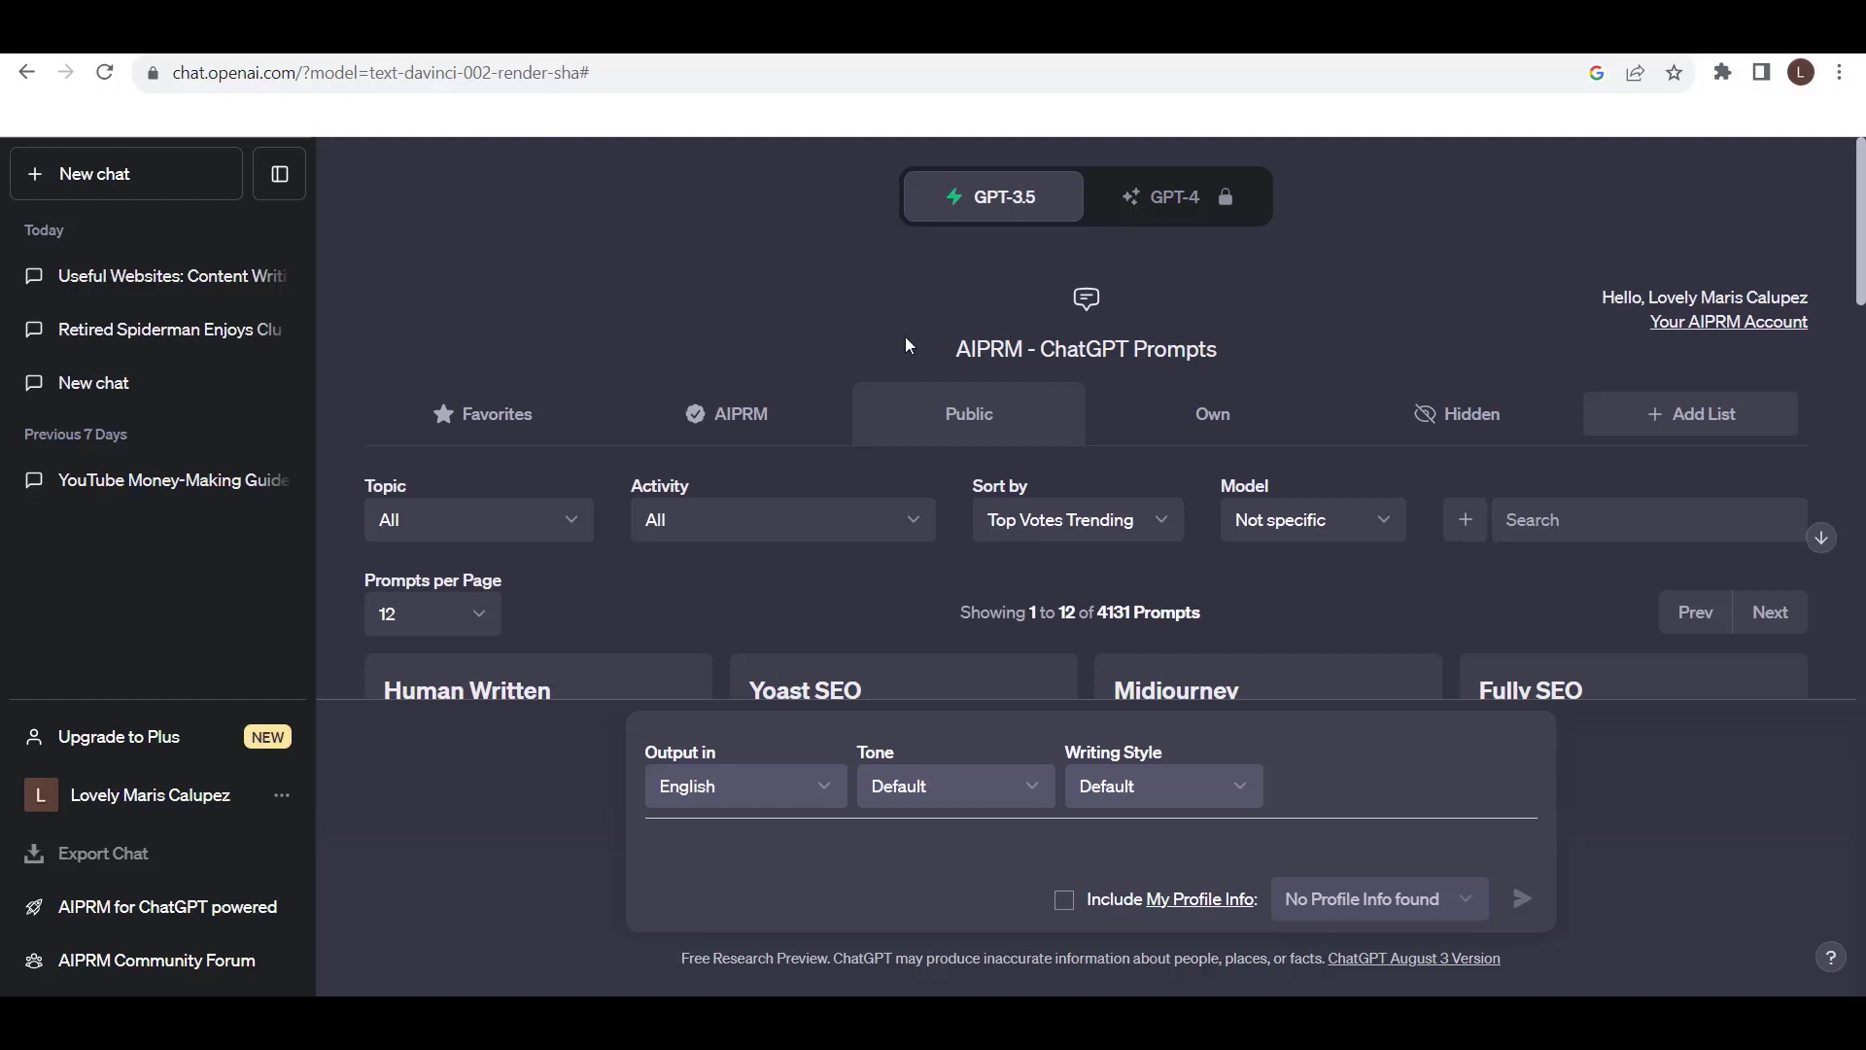
double_click(1178, 348)
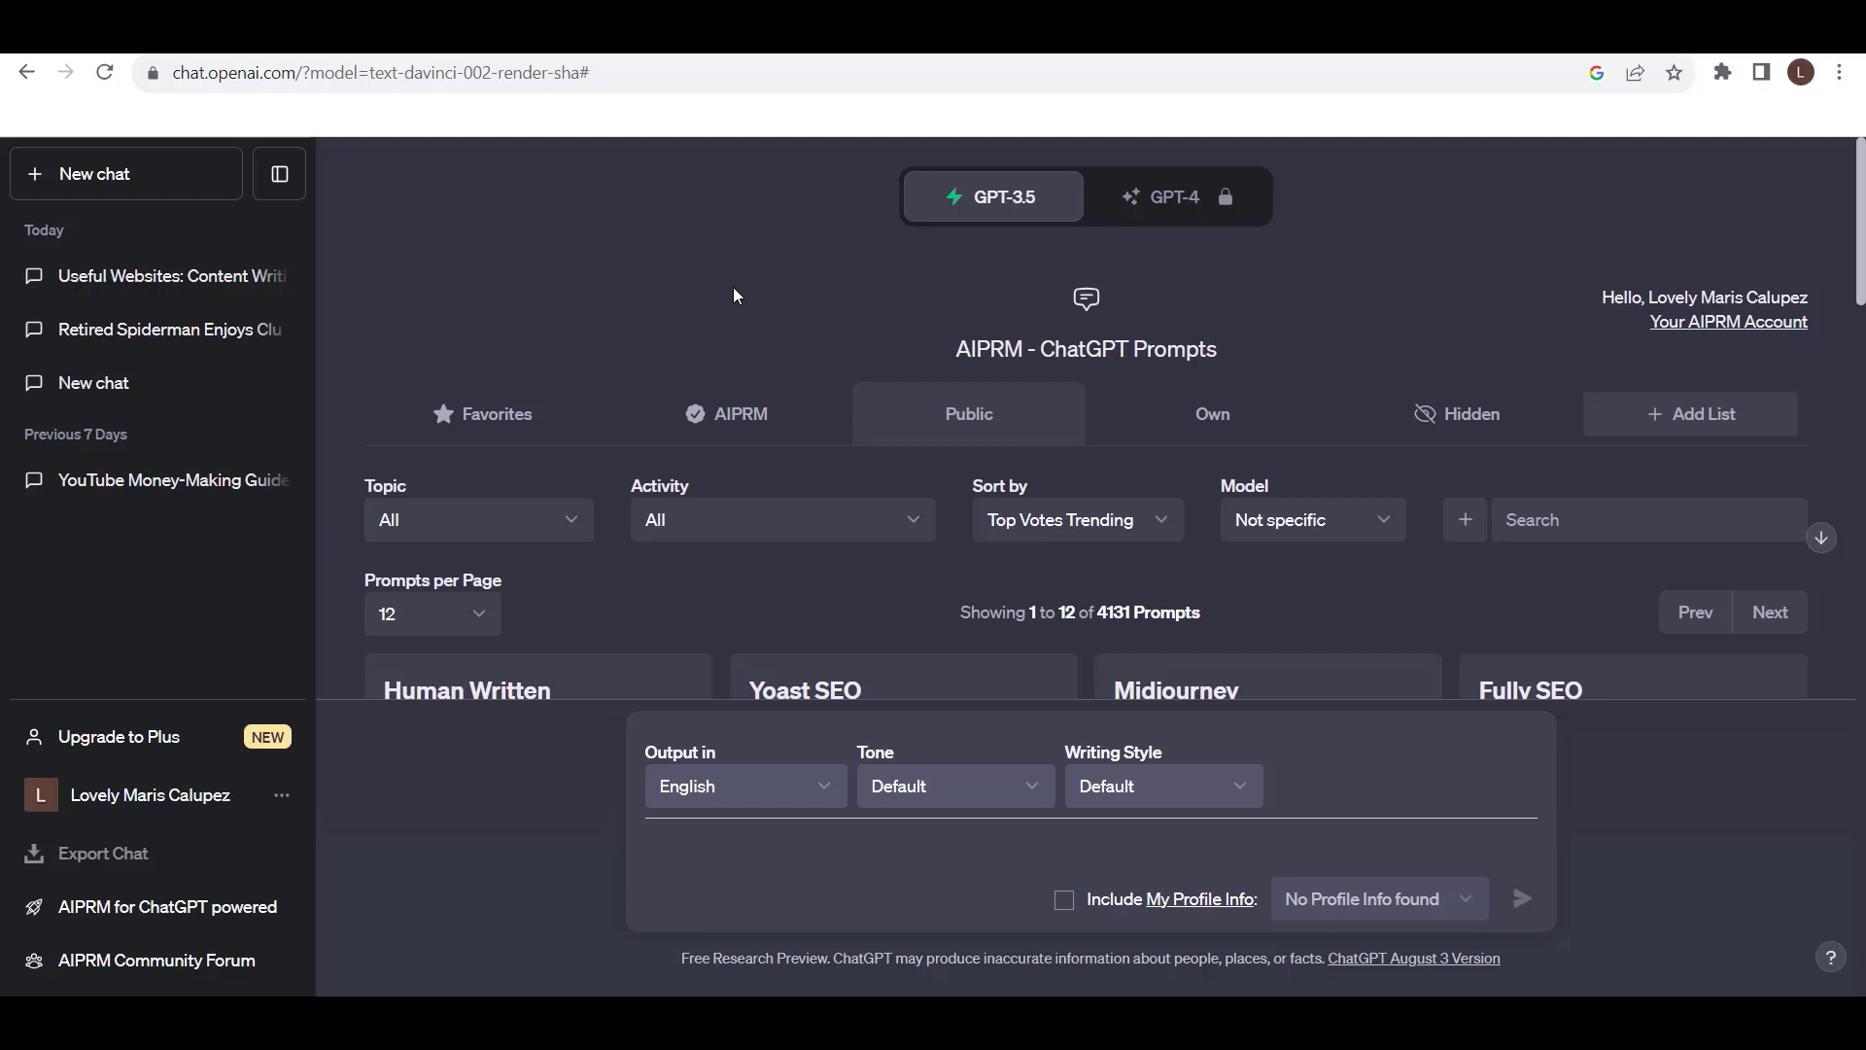
scroll(down, 3)
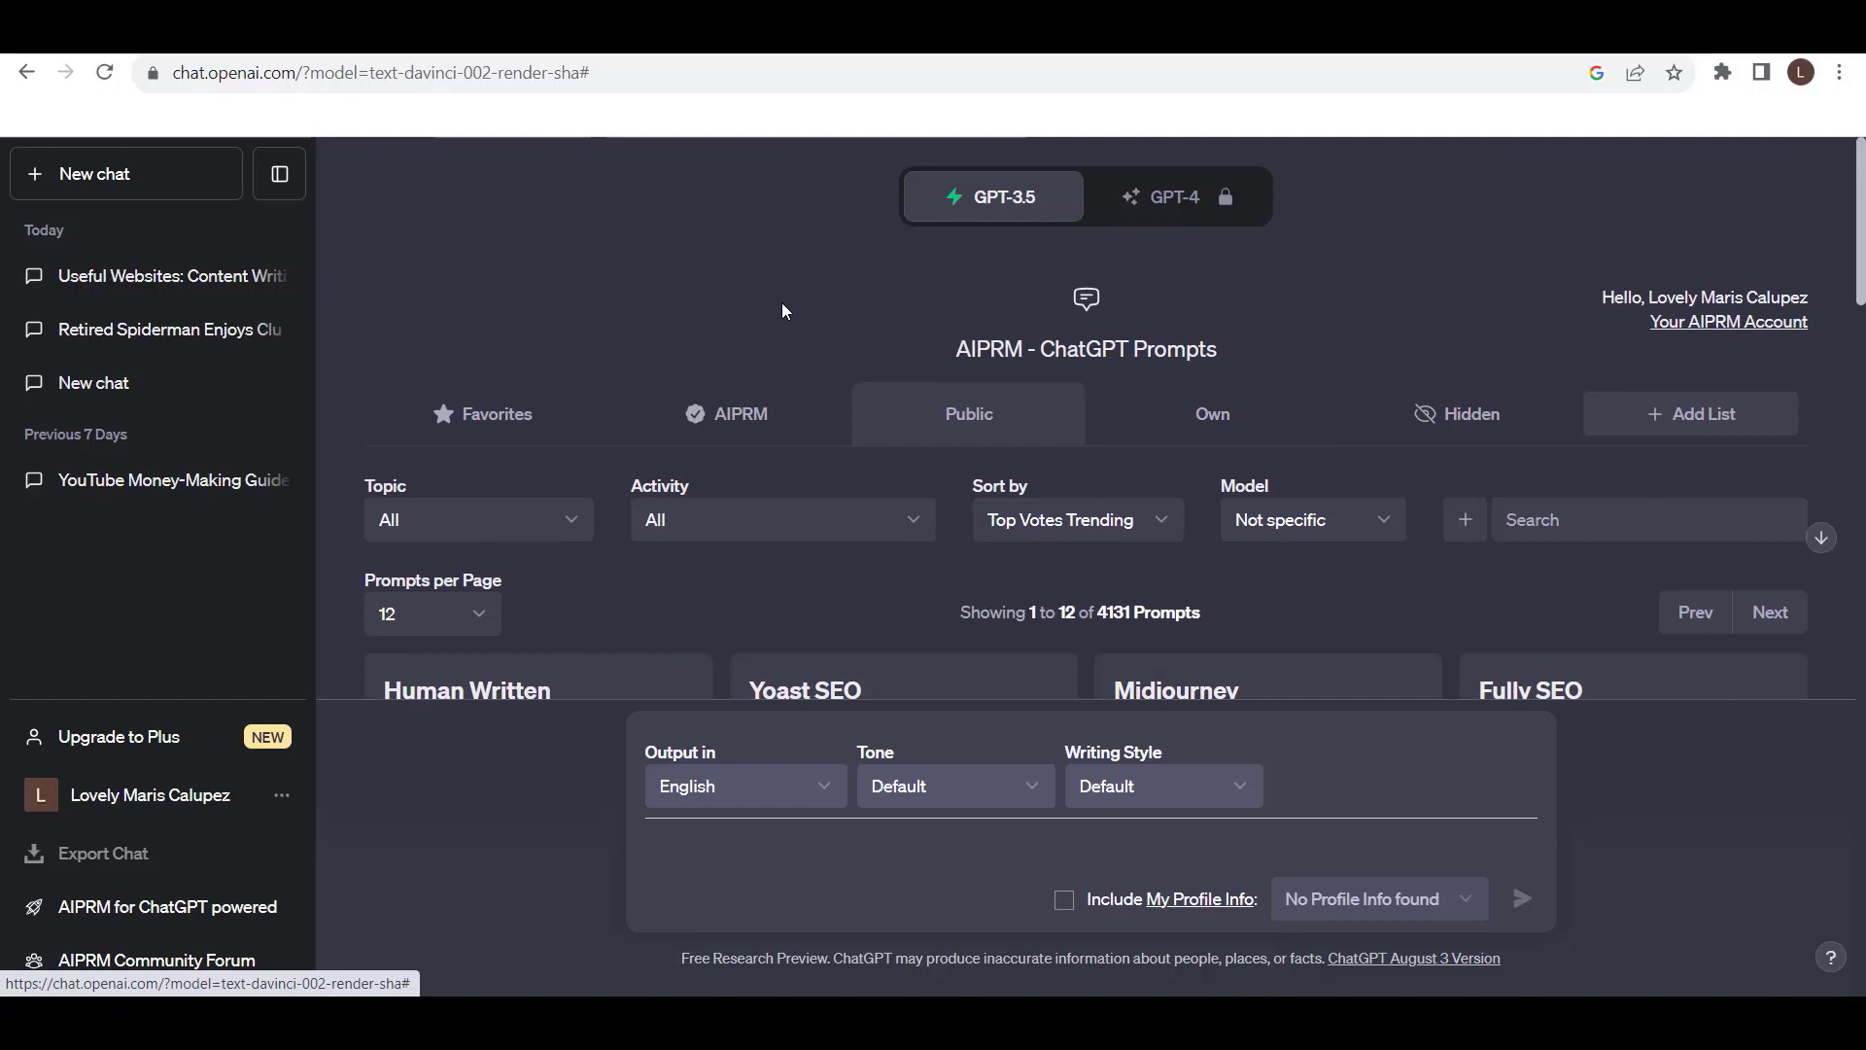
scroll(down, 3)
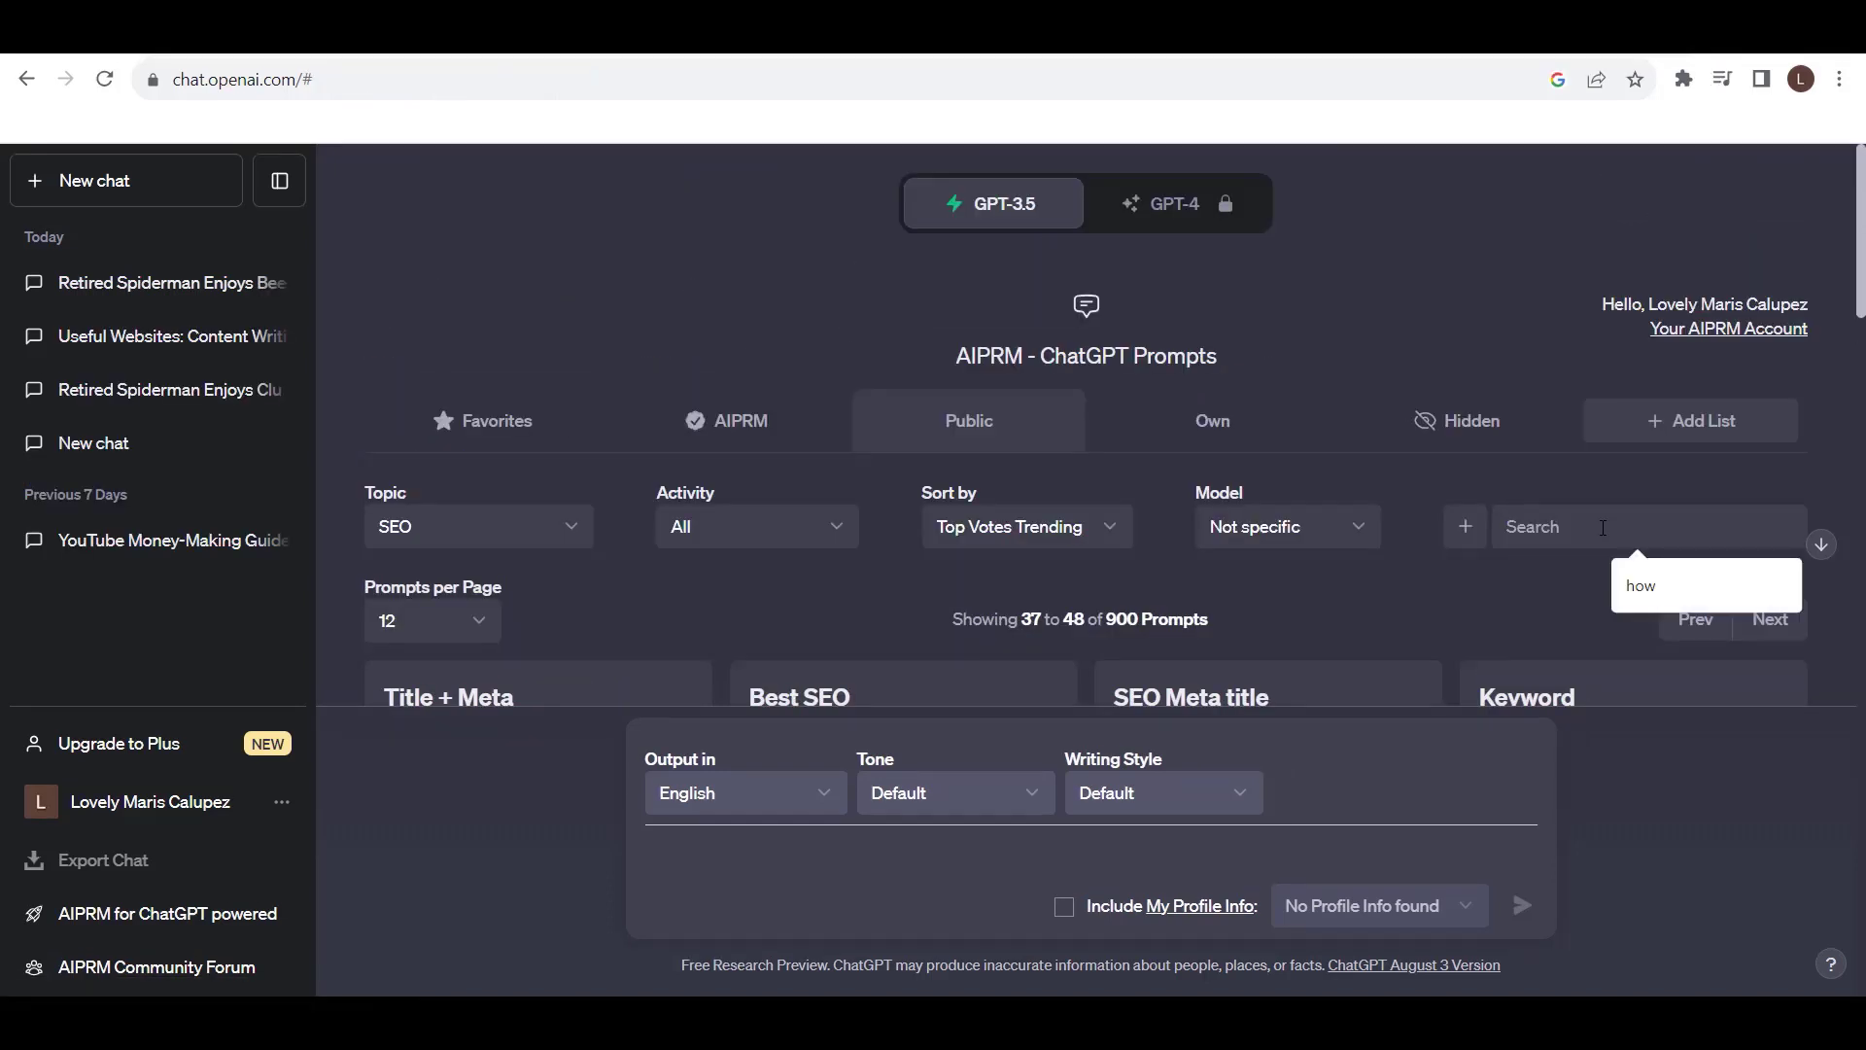
text(seo plan)
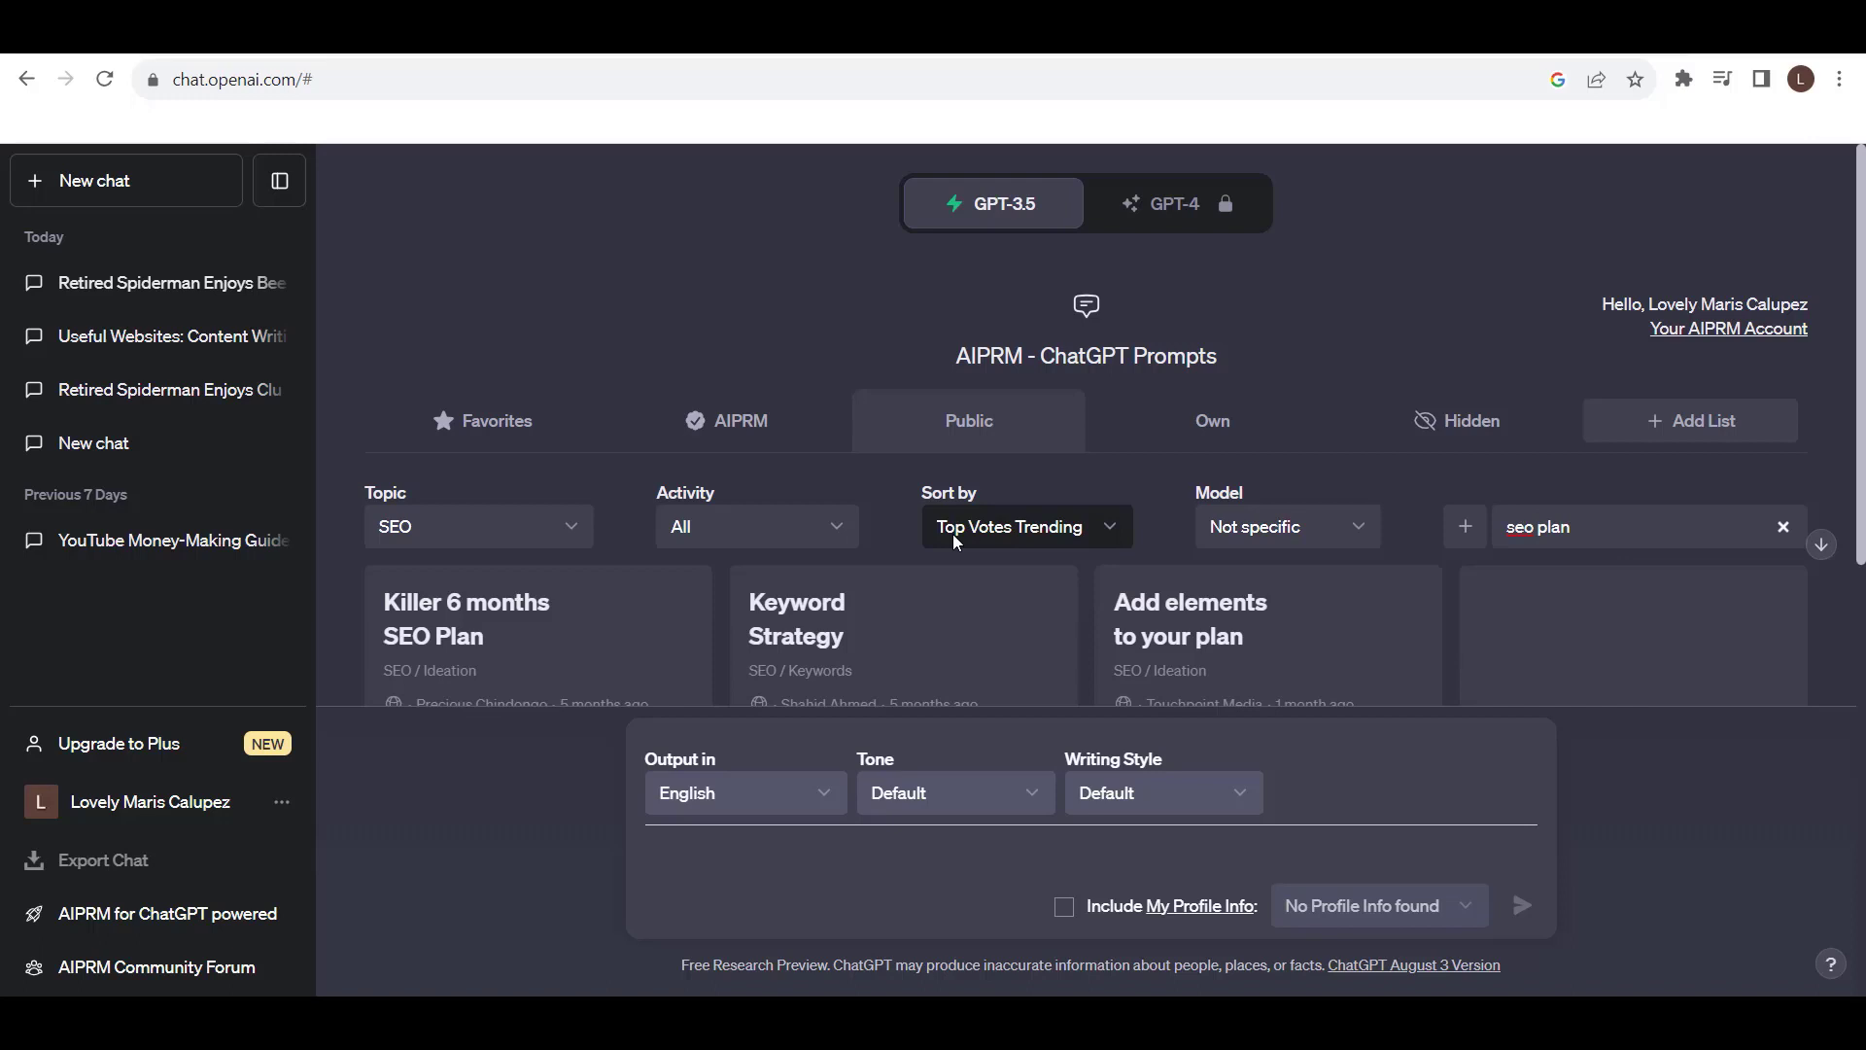
scroll(down, 3)
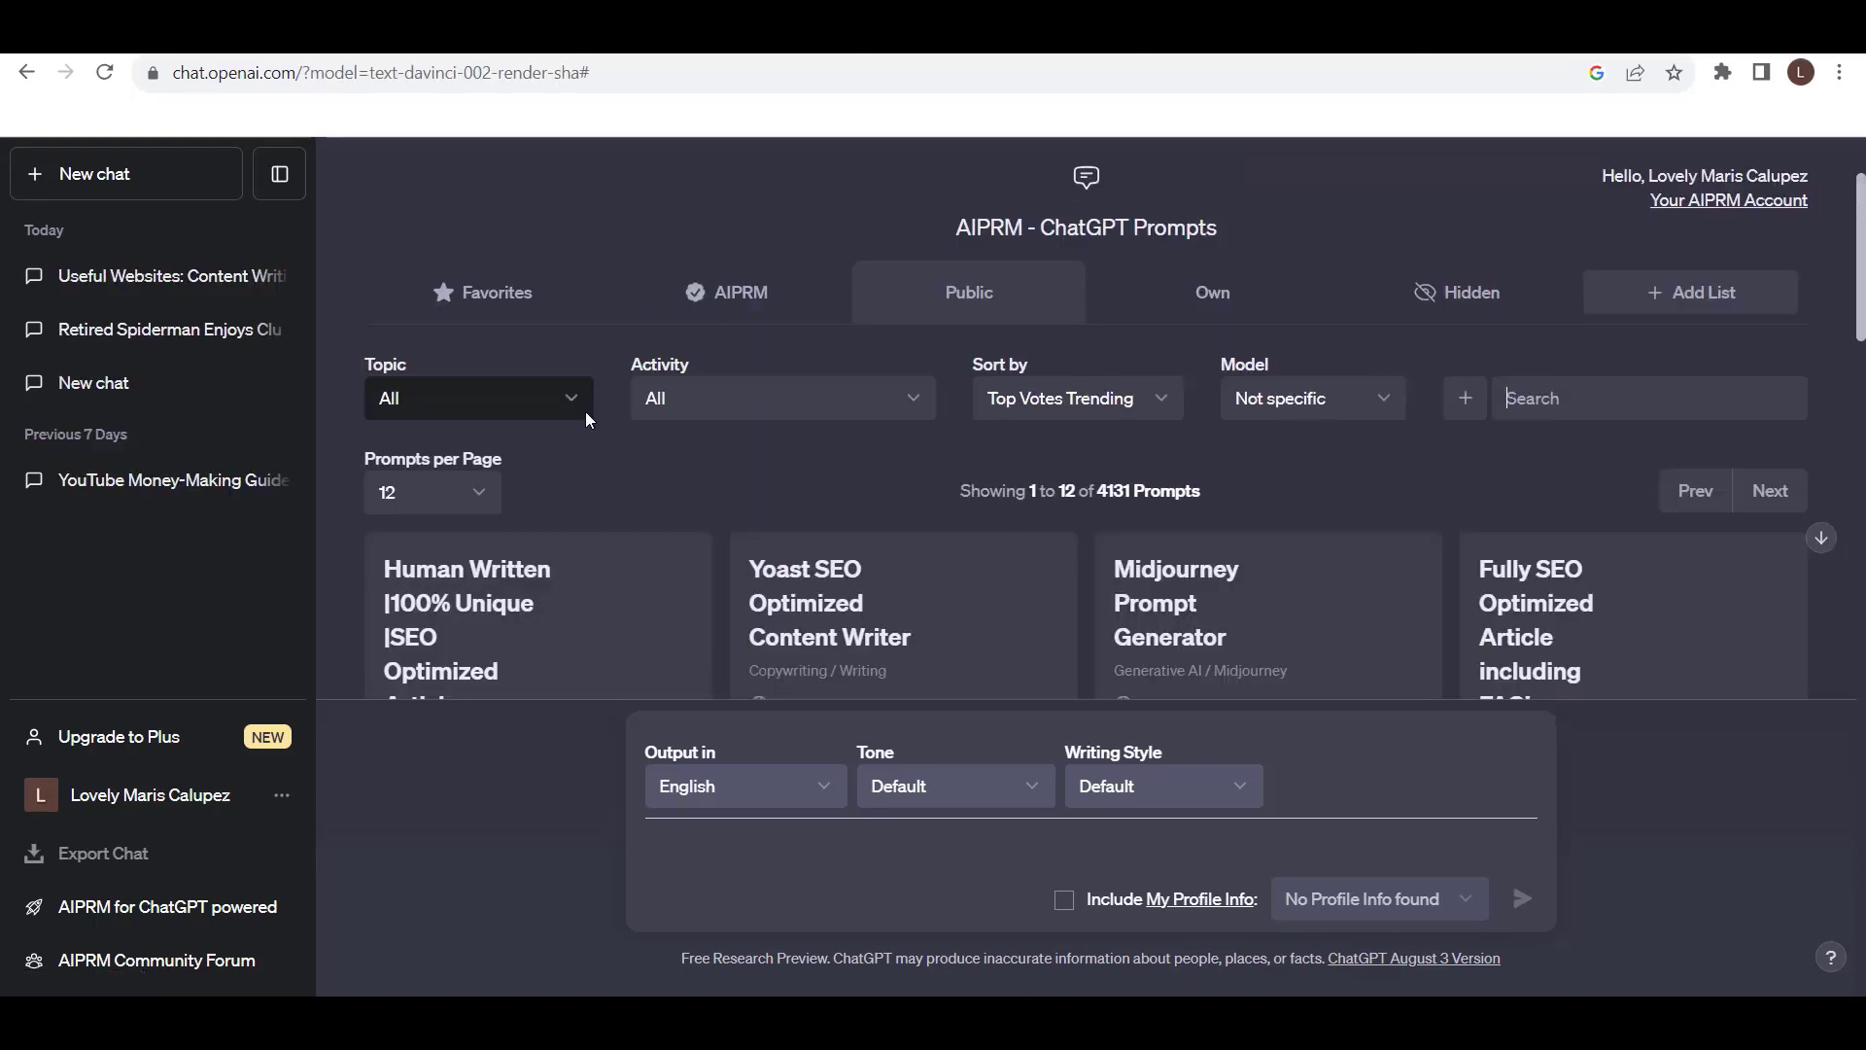
Filter the AIPRM library to the Marketing topic, showing 462 prompts
click(477, 397)
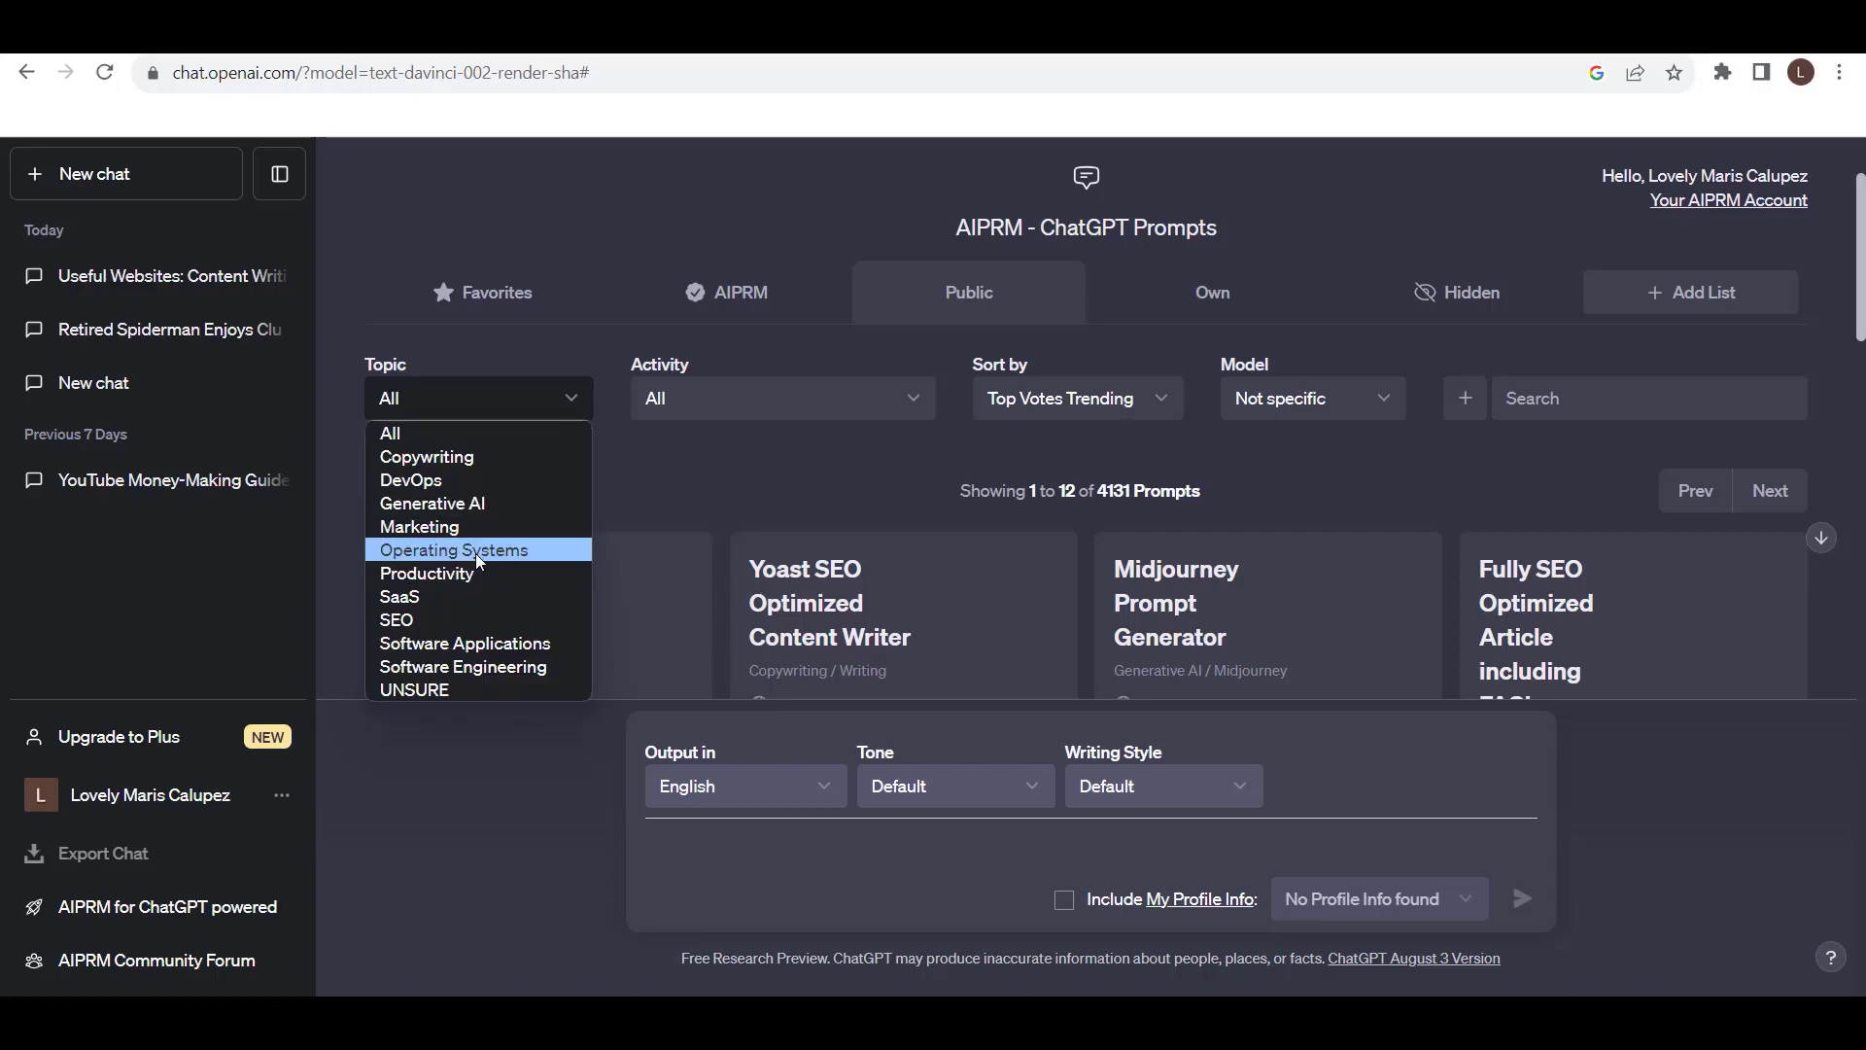
mouse_move(425, 572)
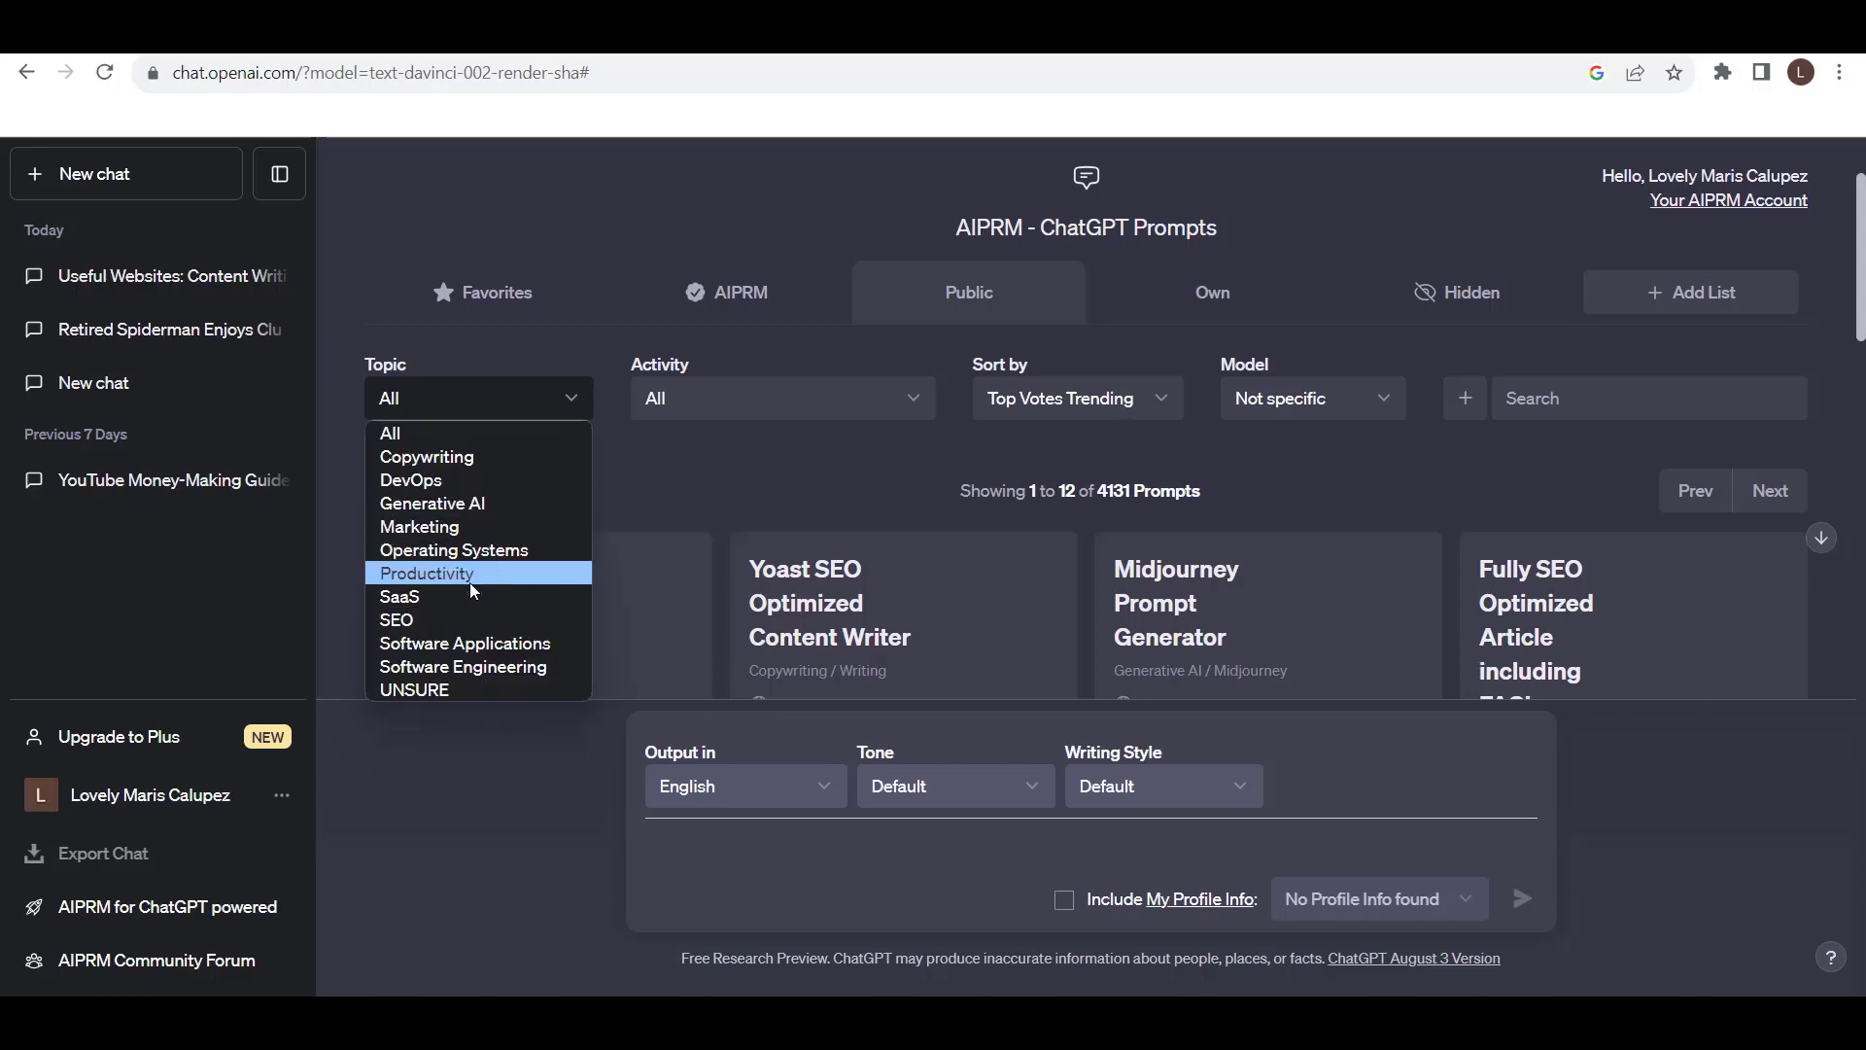
mouse_move(478, 643)
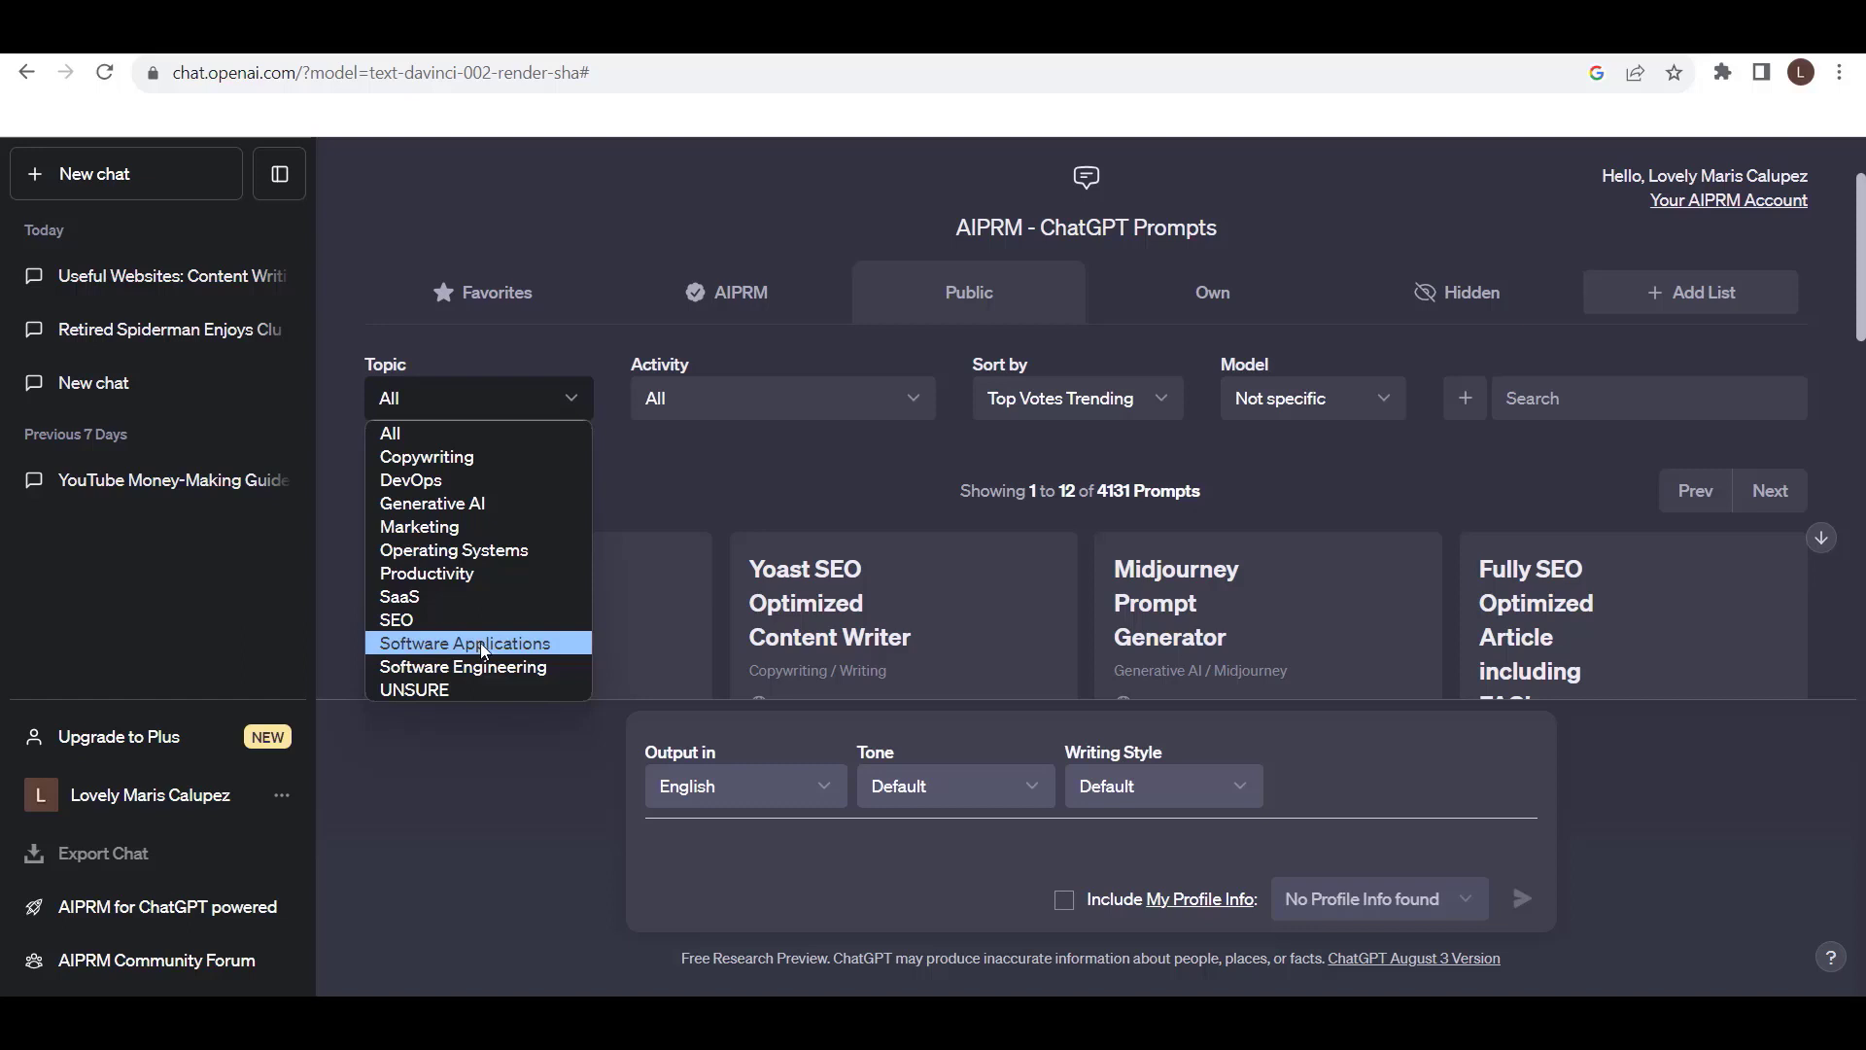
mouse_move(463, 667)
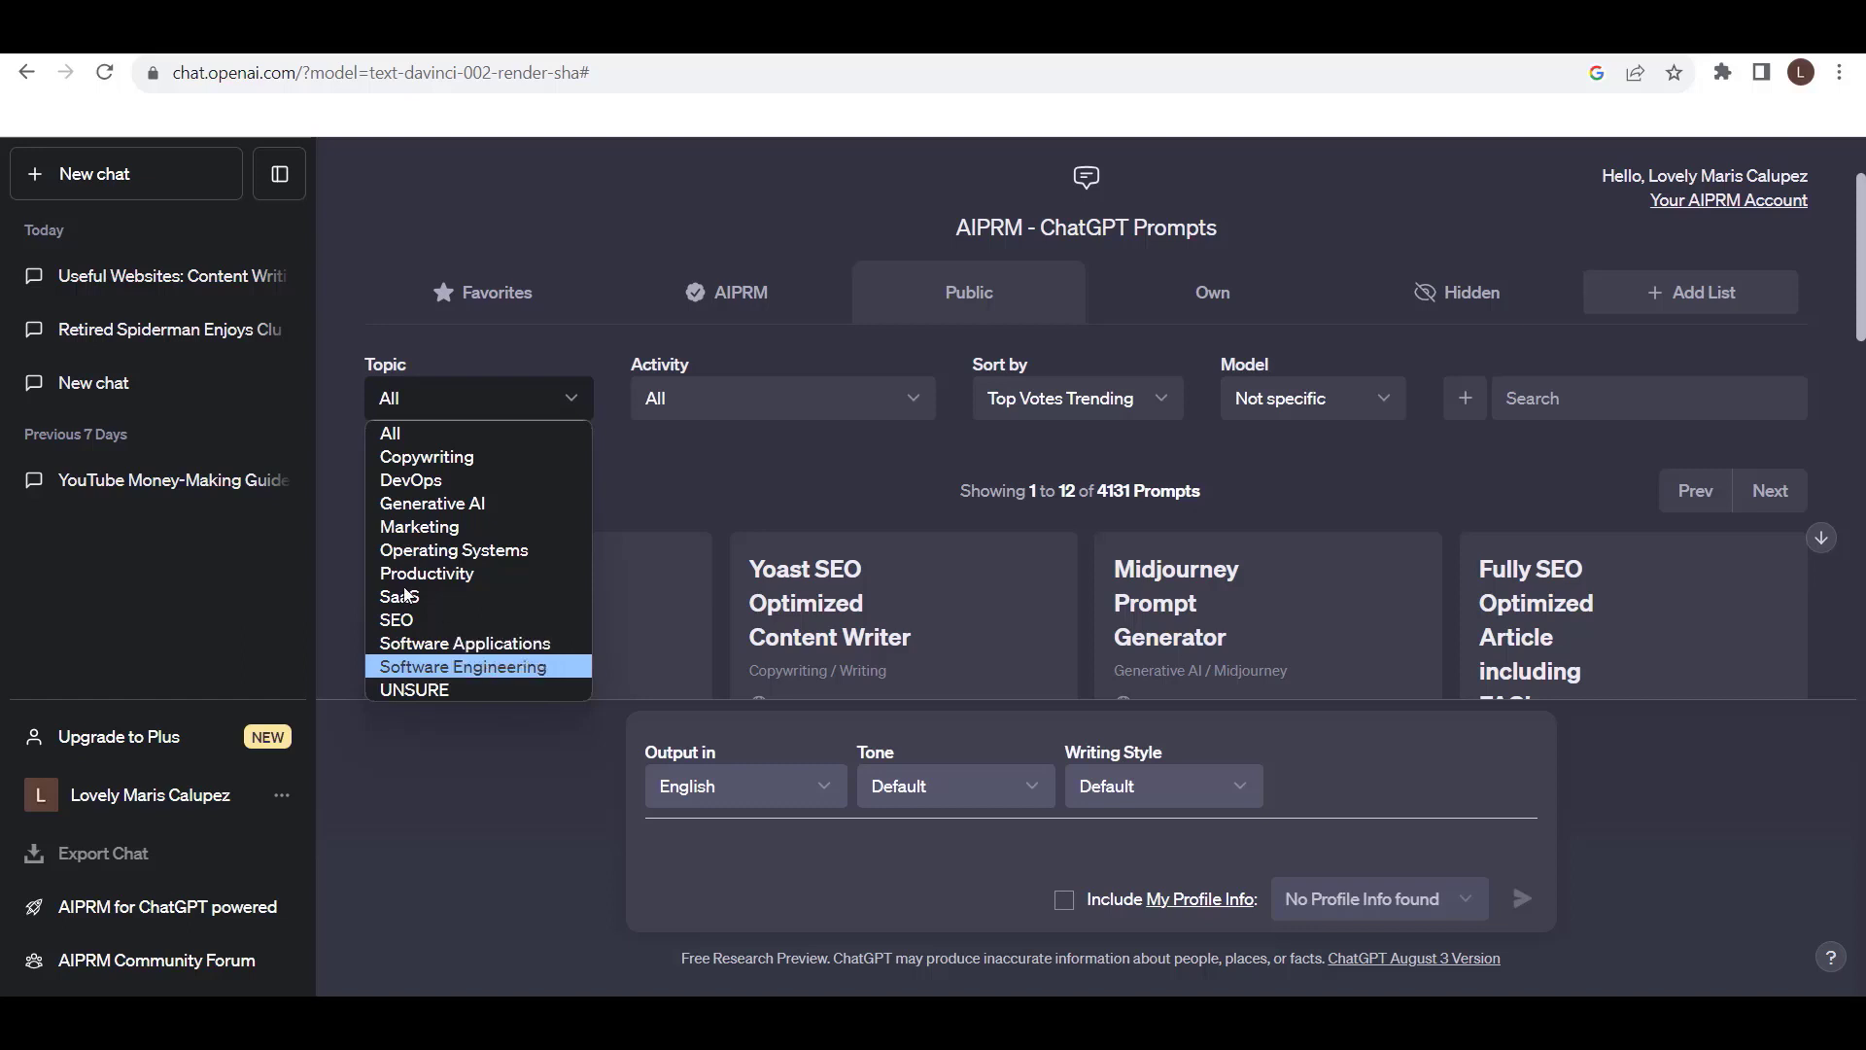
mouse_move(453, 550)
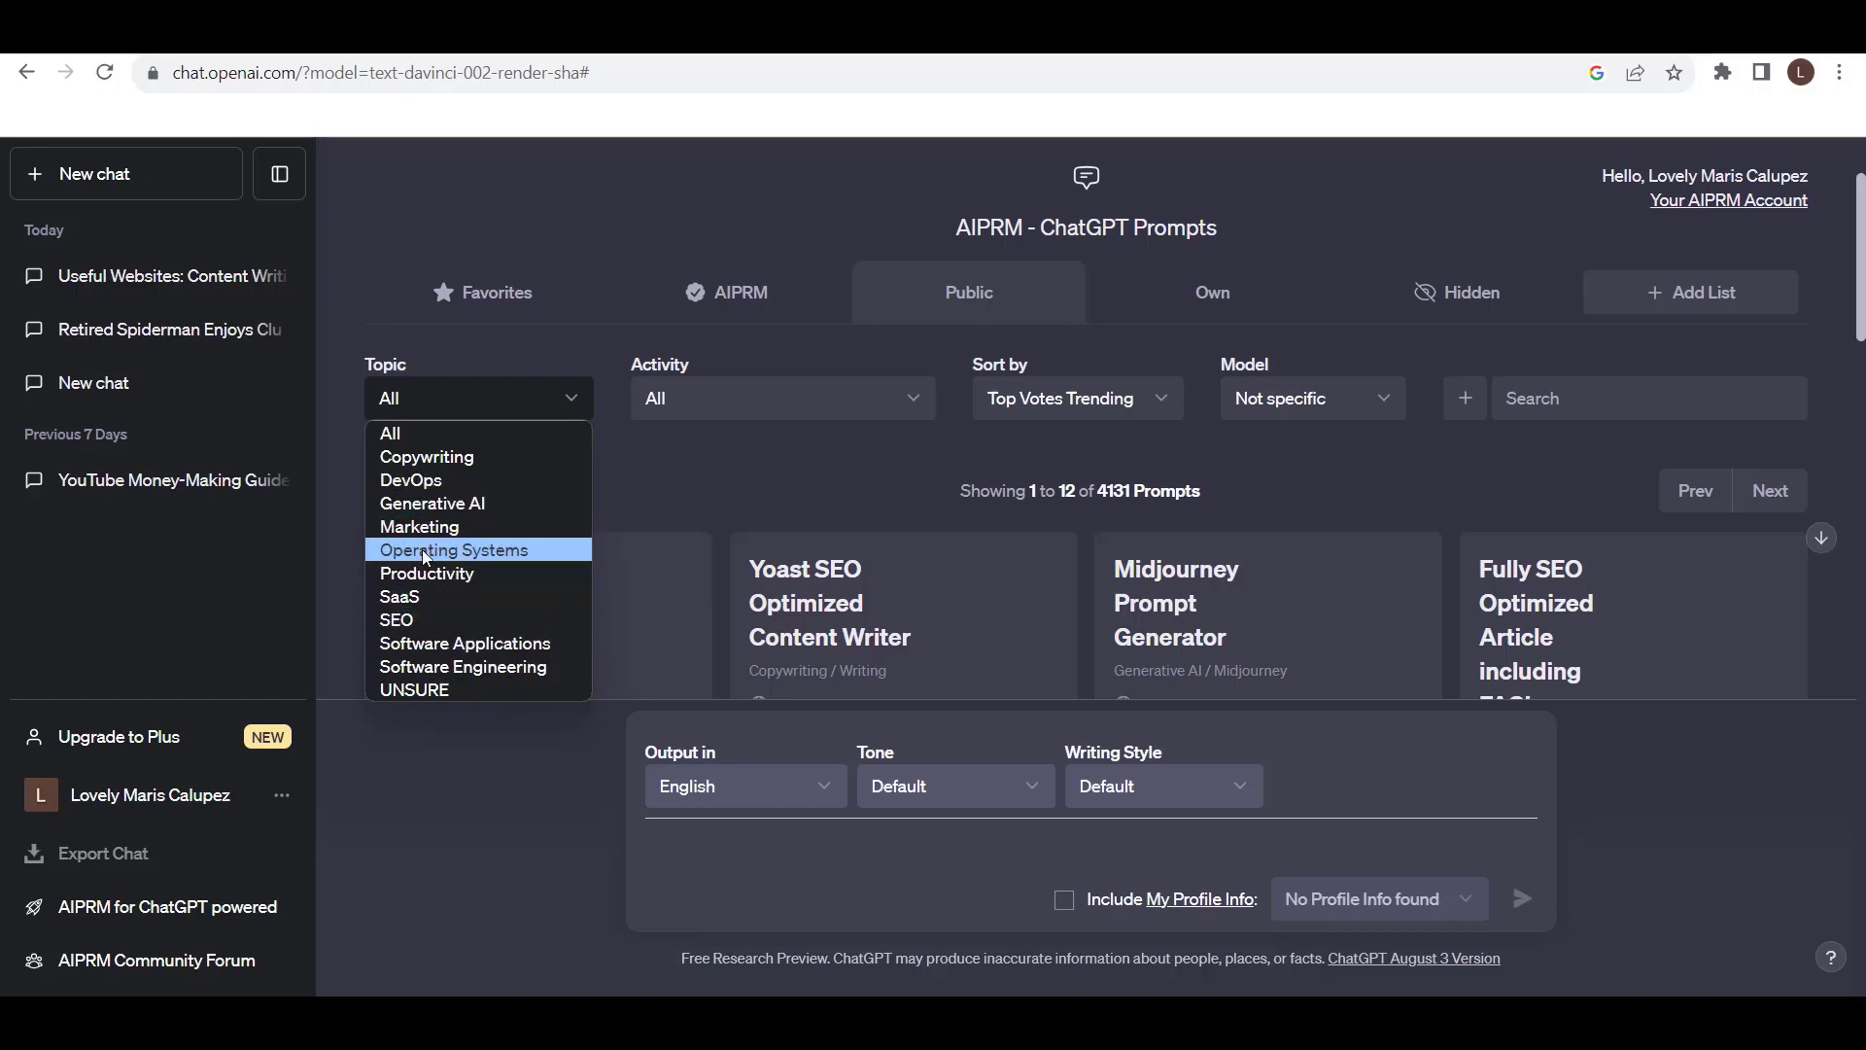
mouse_move(425, 572)
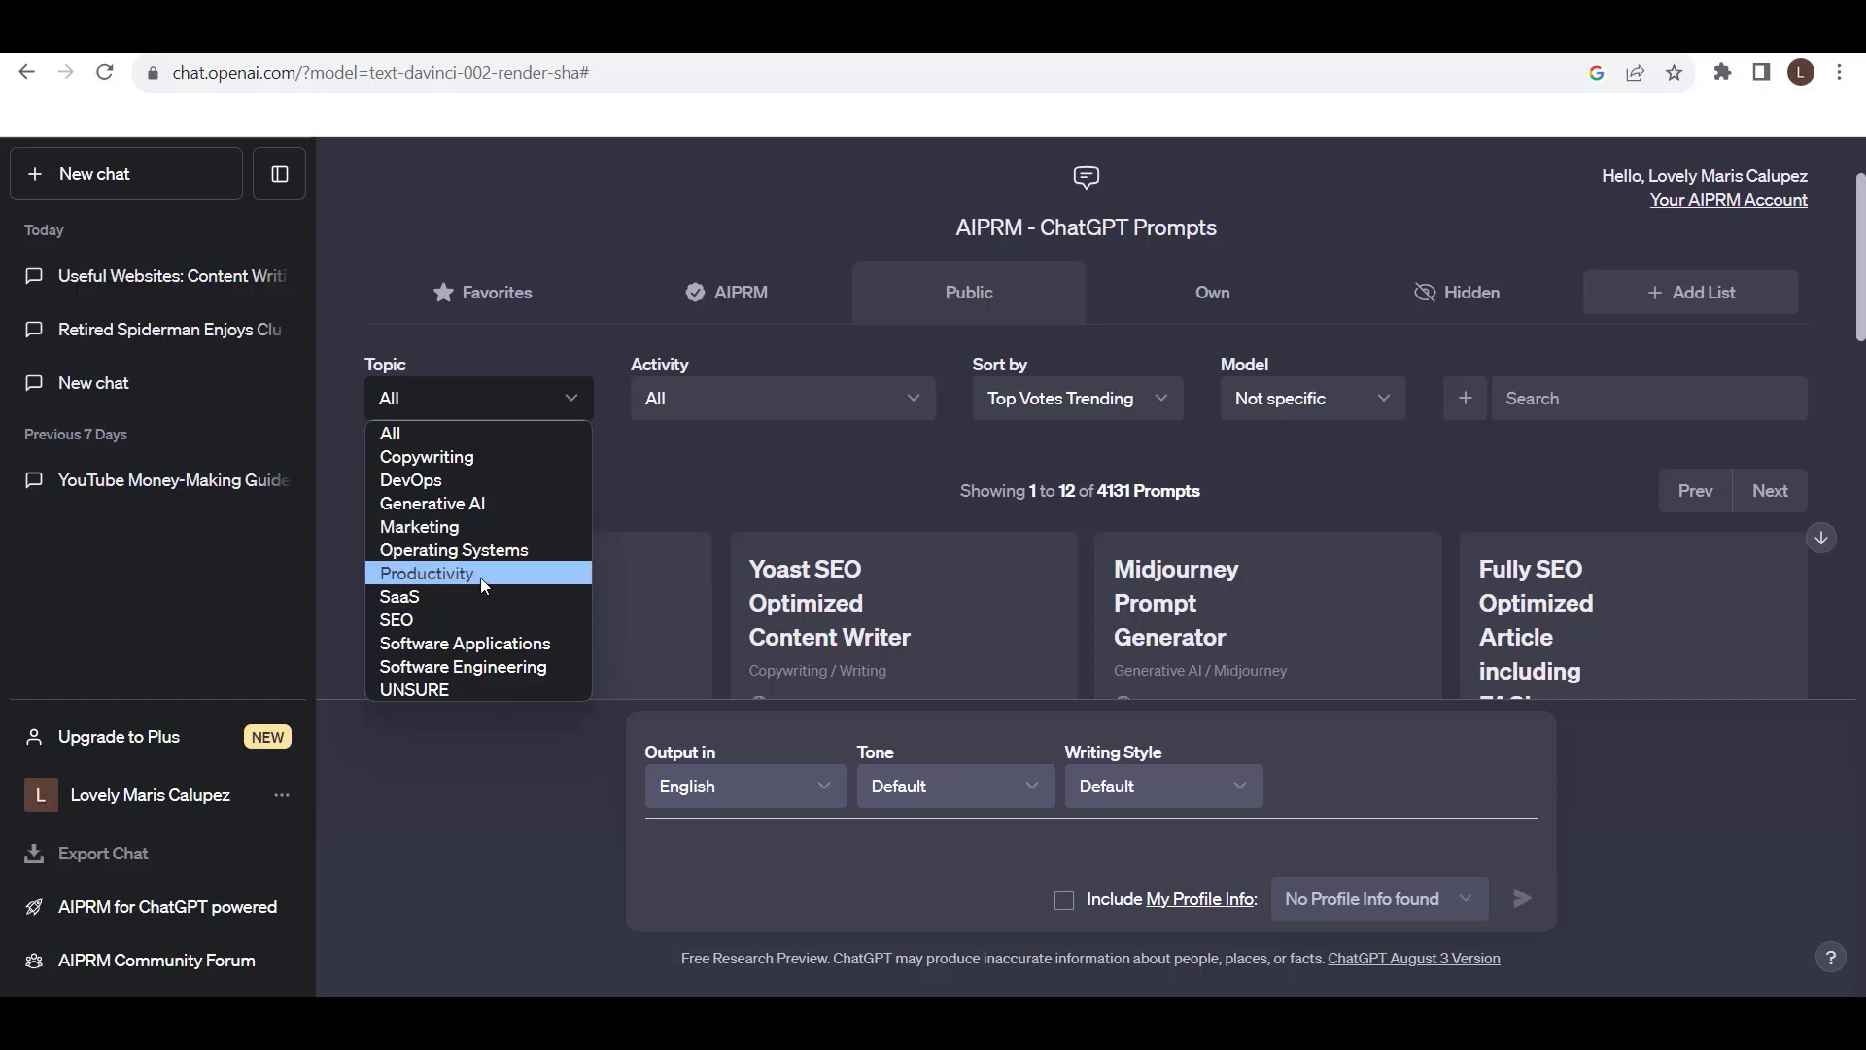
click(420, 527)
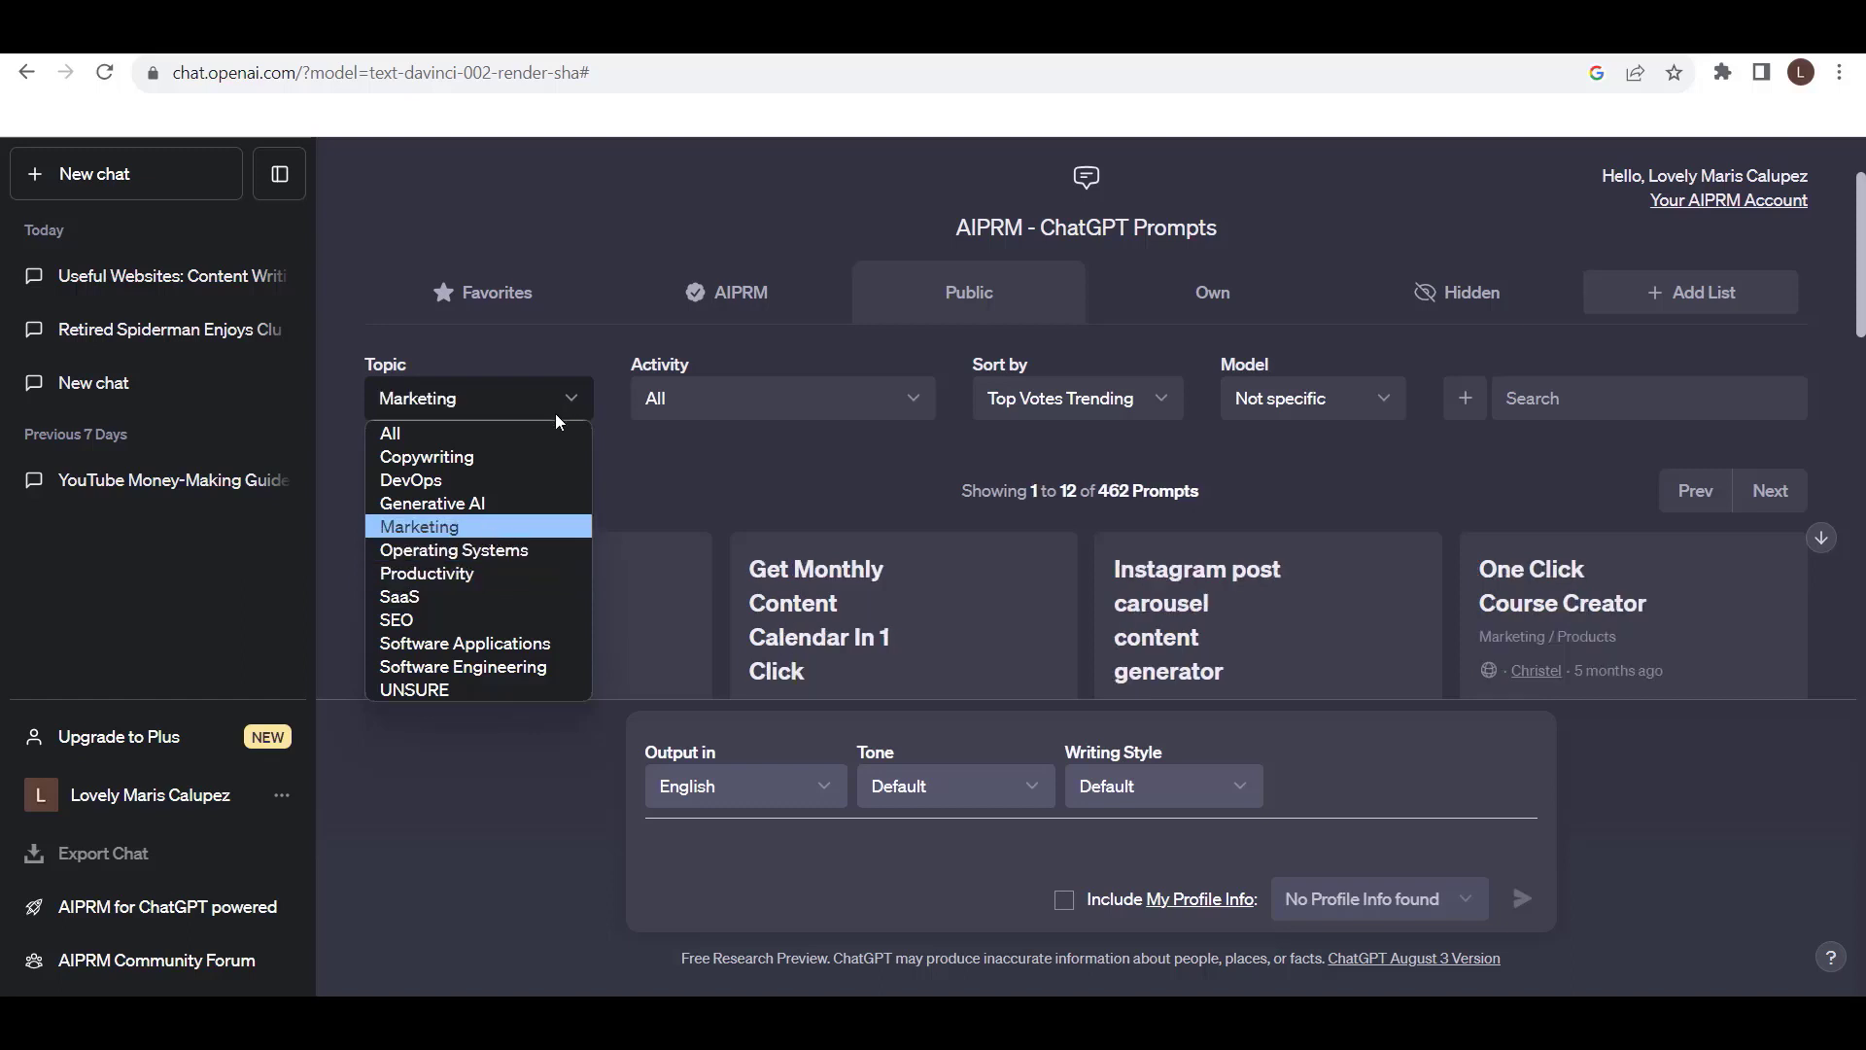
mouse_move(498, 537)
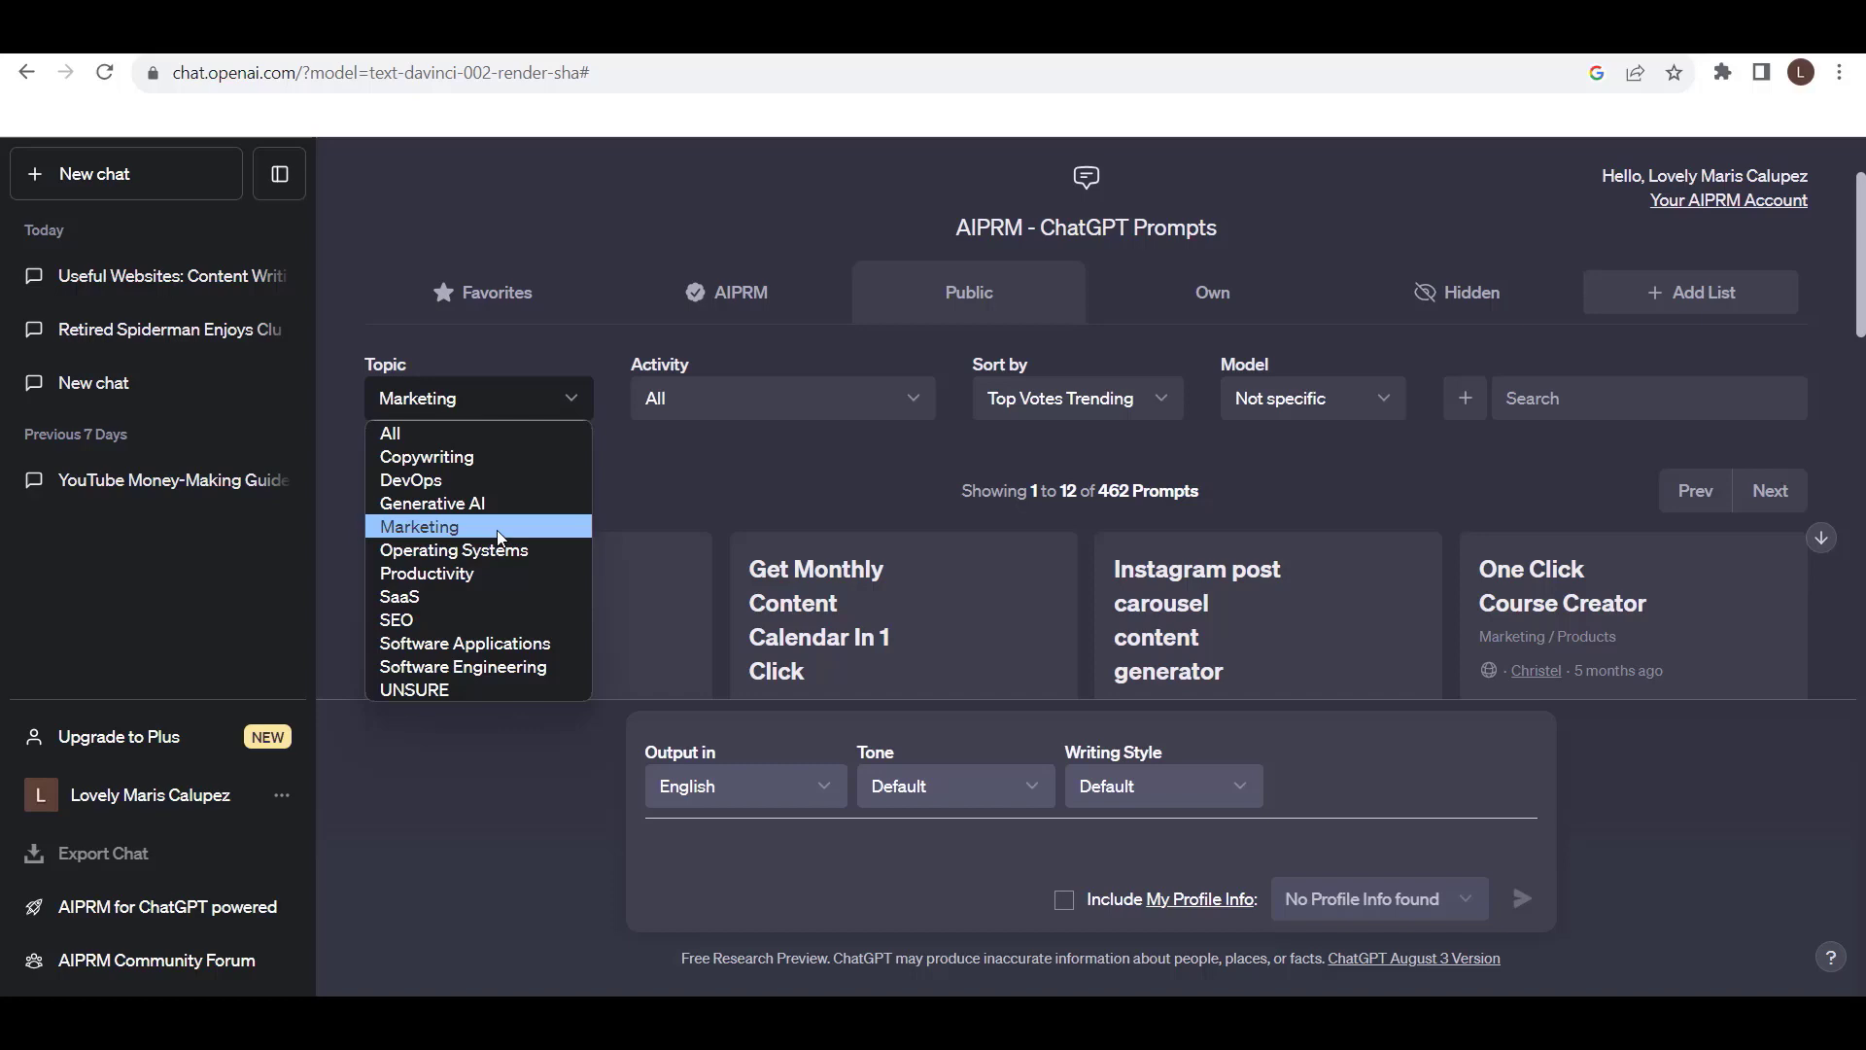
click(420, 527)
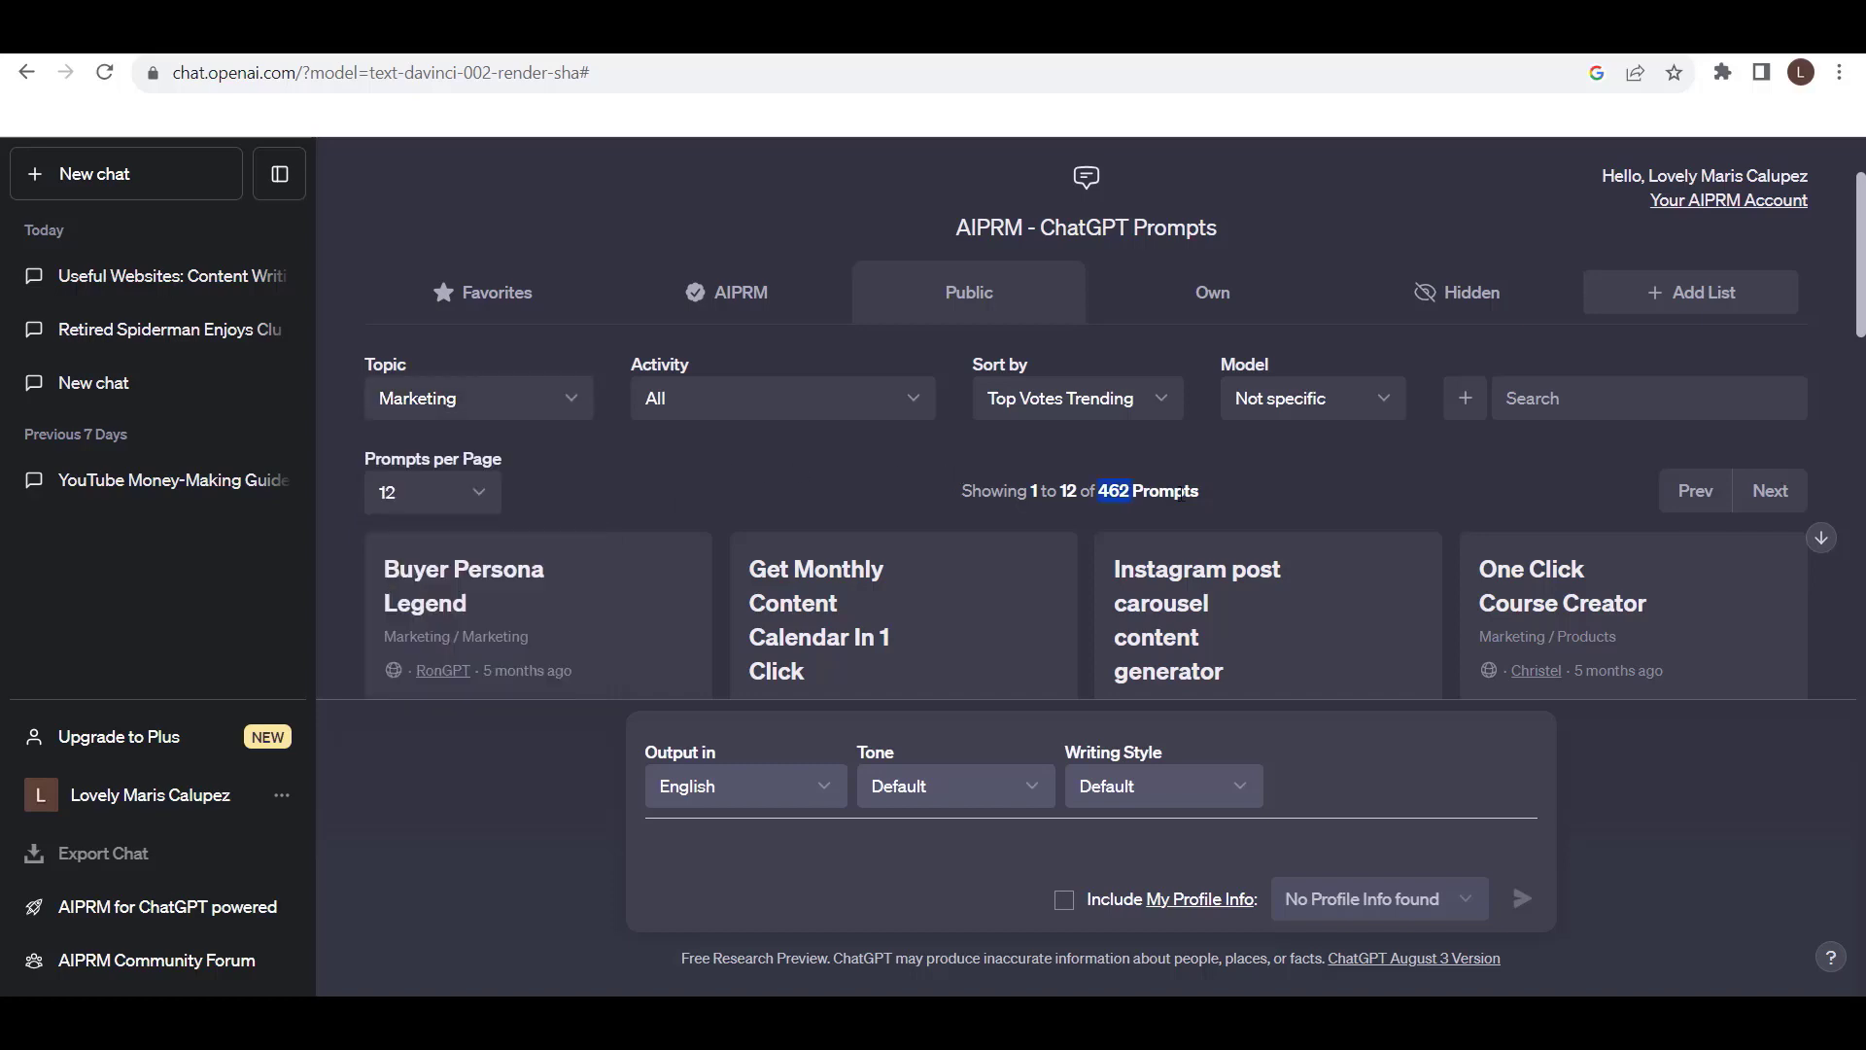
Browse the Marketing cards and move to page two, prompts 13–24 of 462
scroll(down, 3)
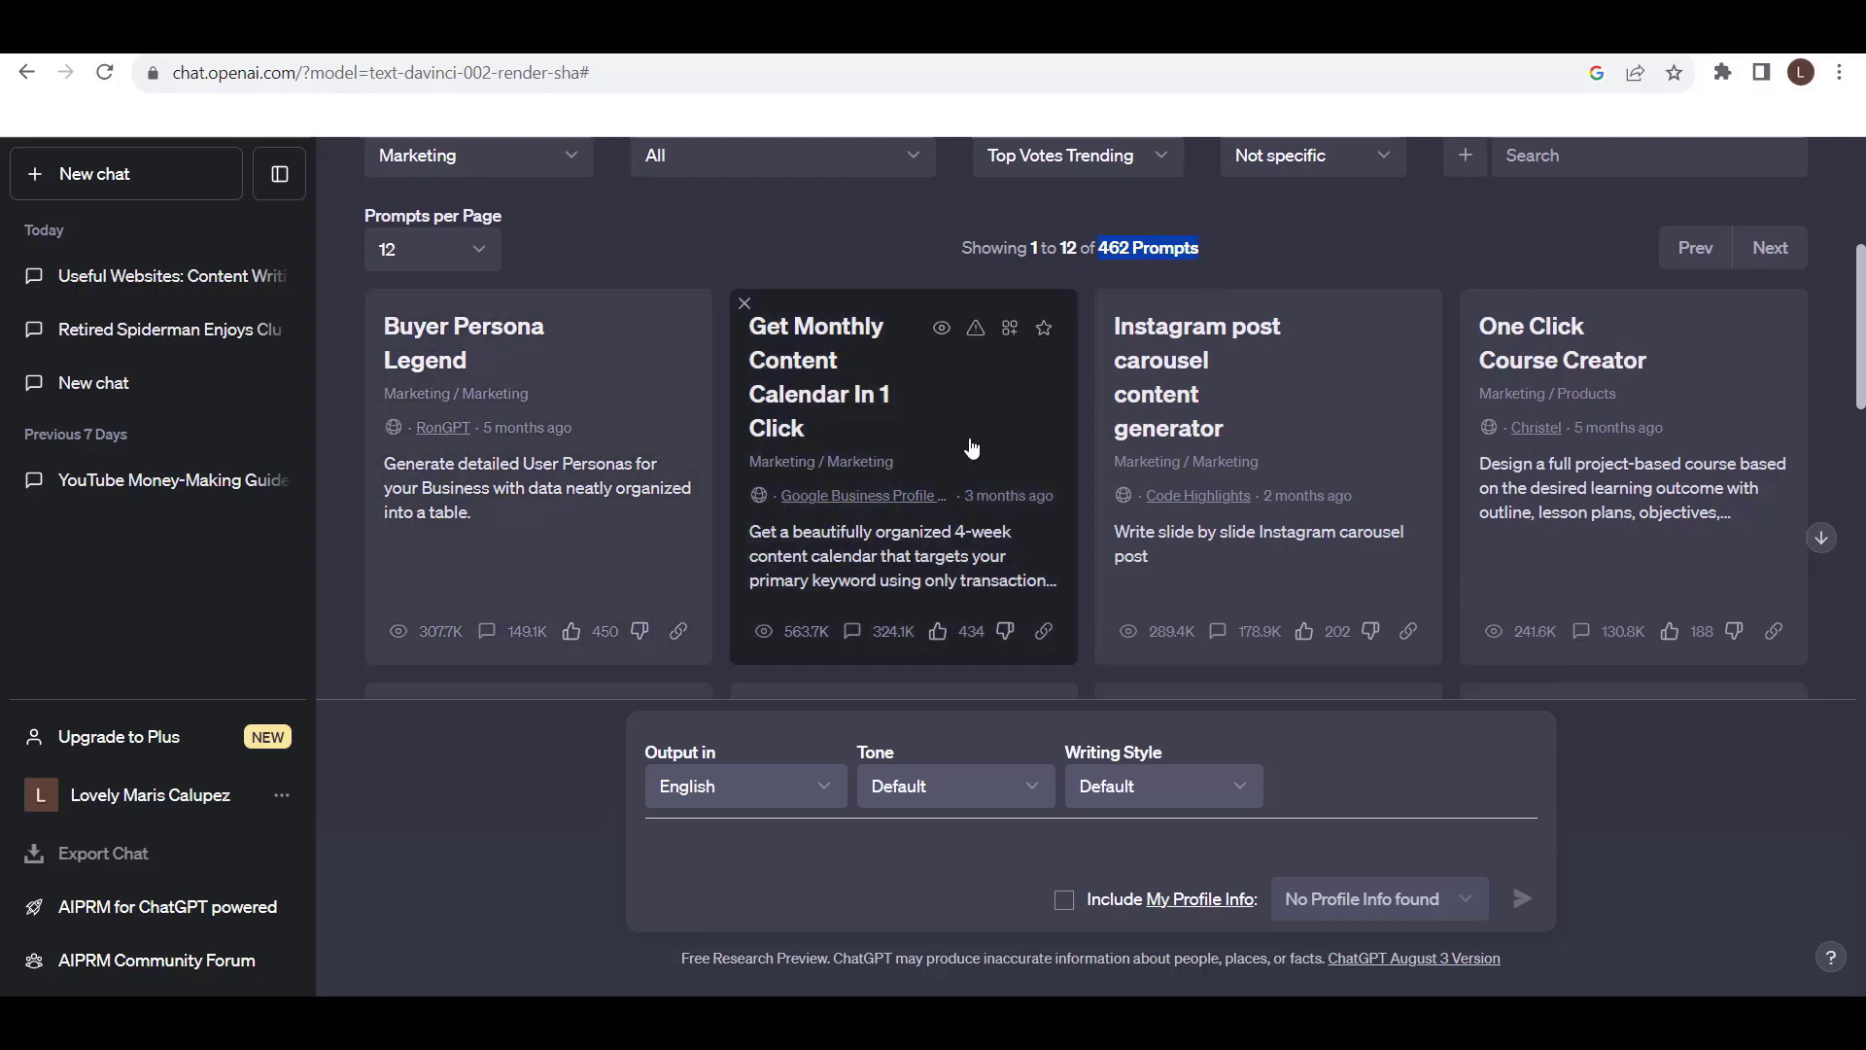
mouse_move(1067, 402)
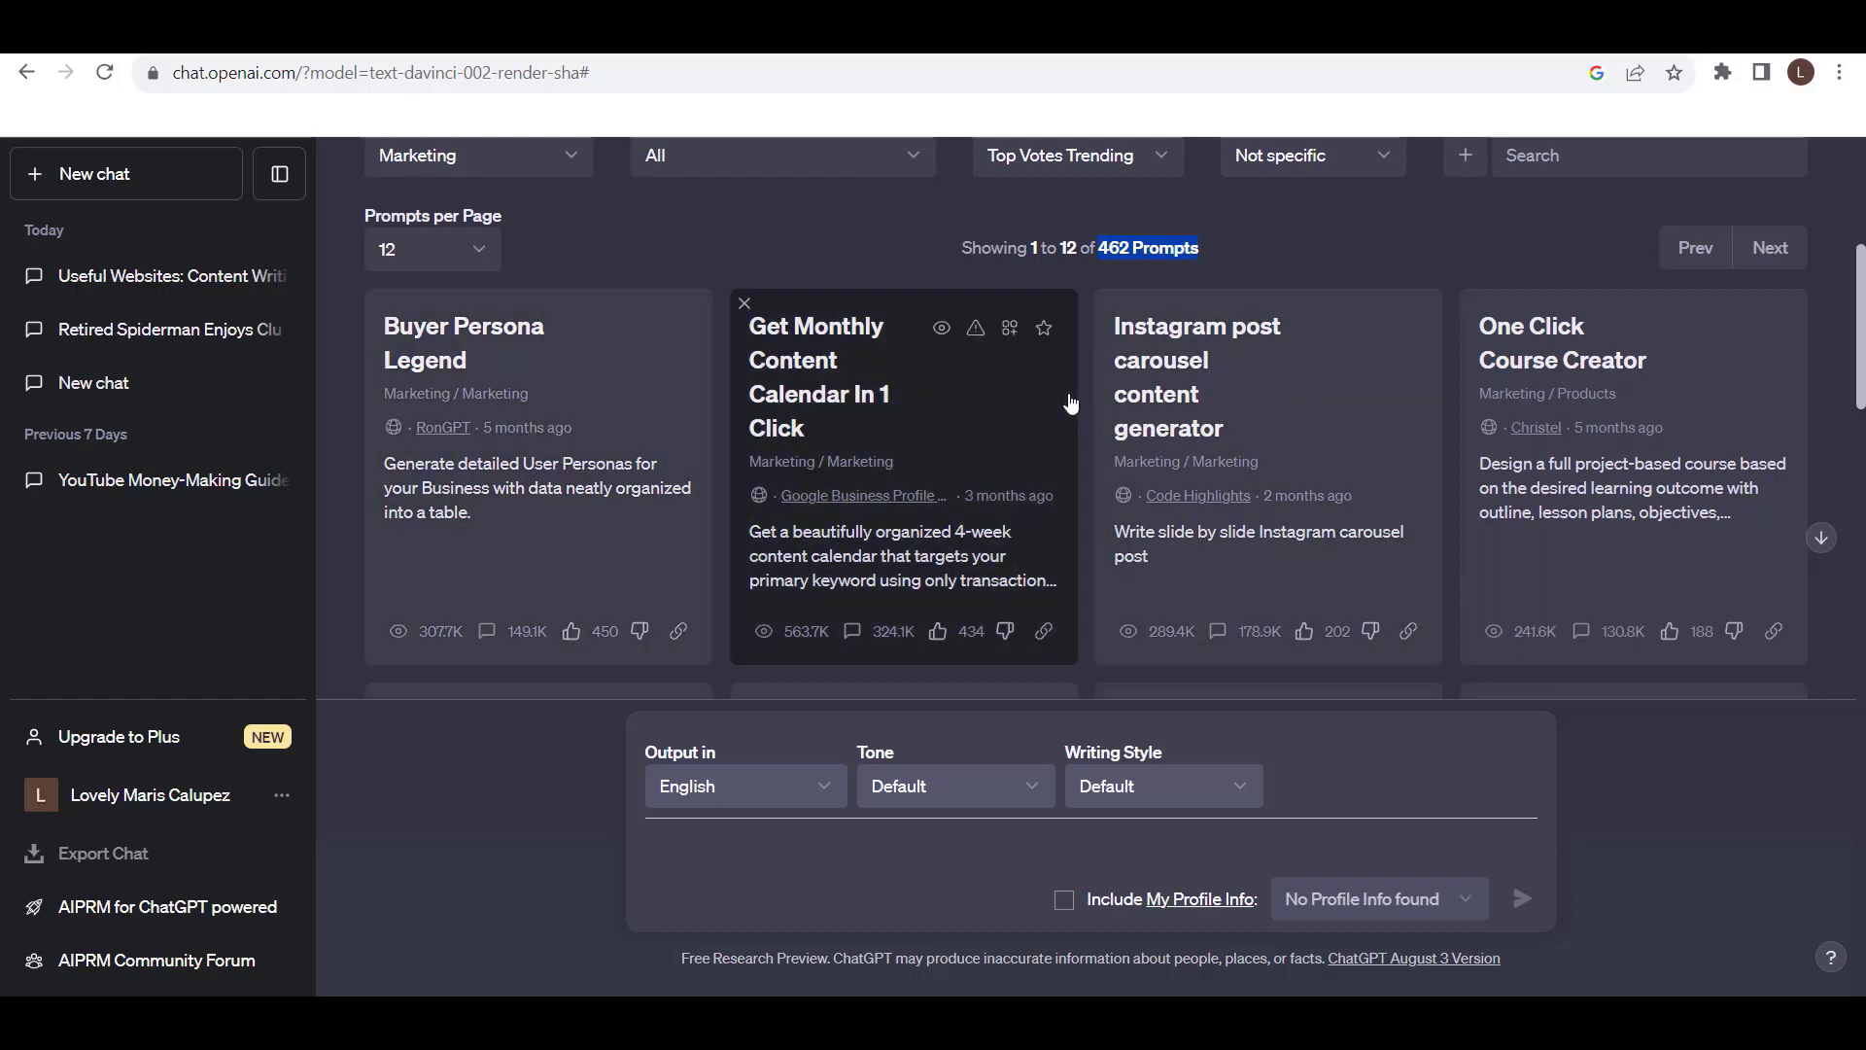
mouse_move(1635, 412)
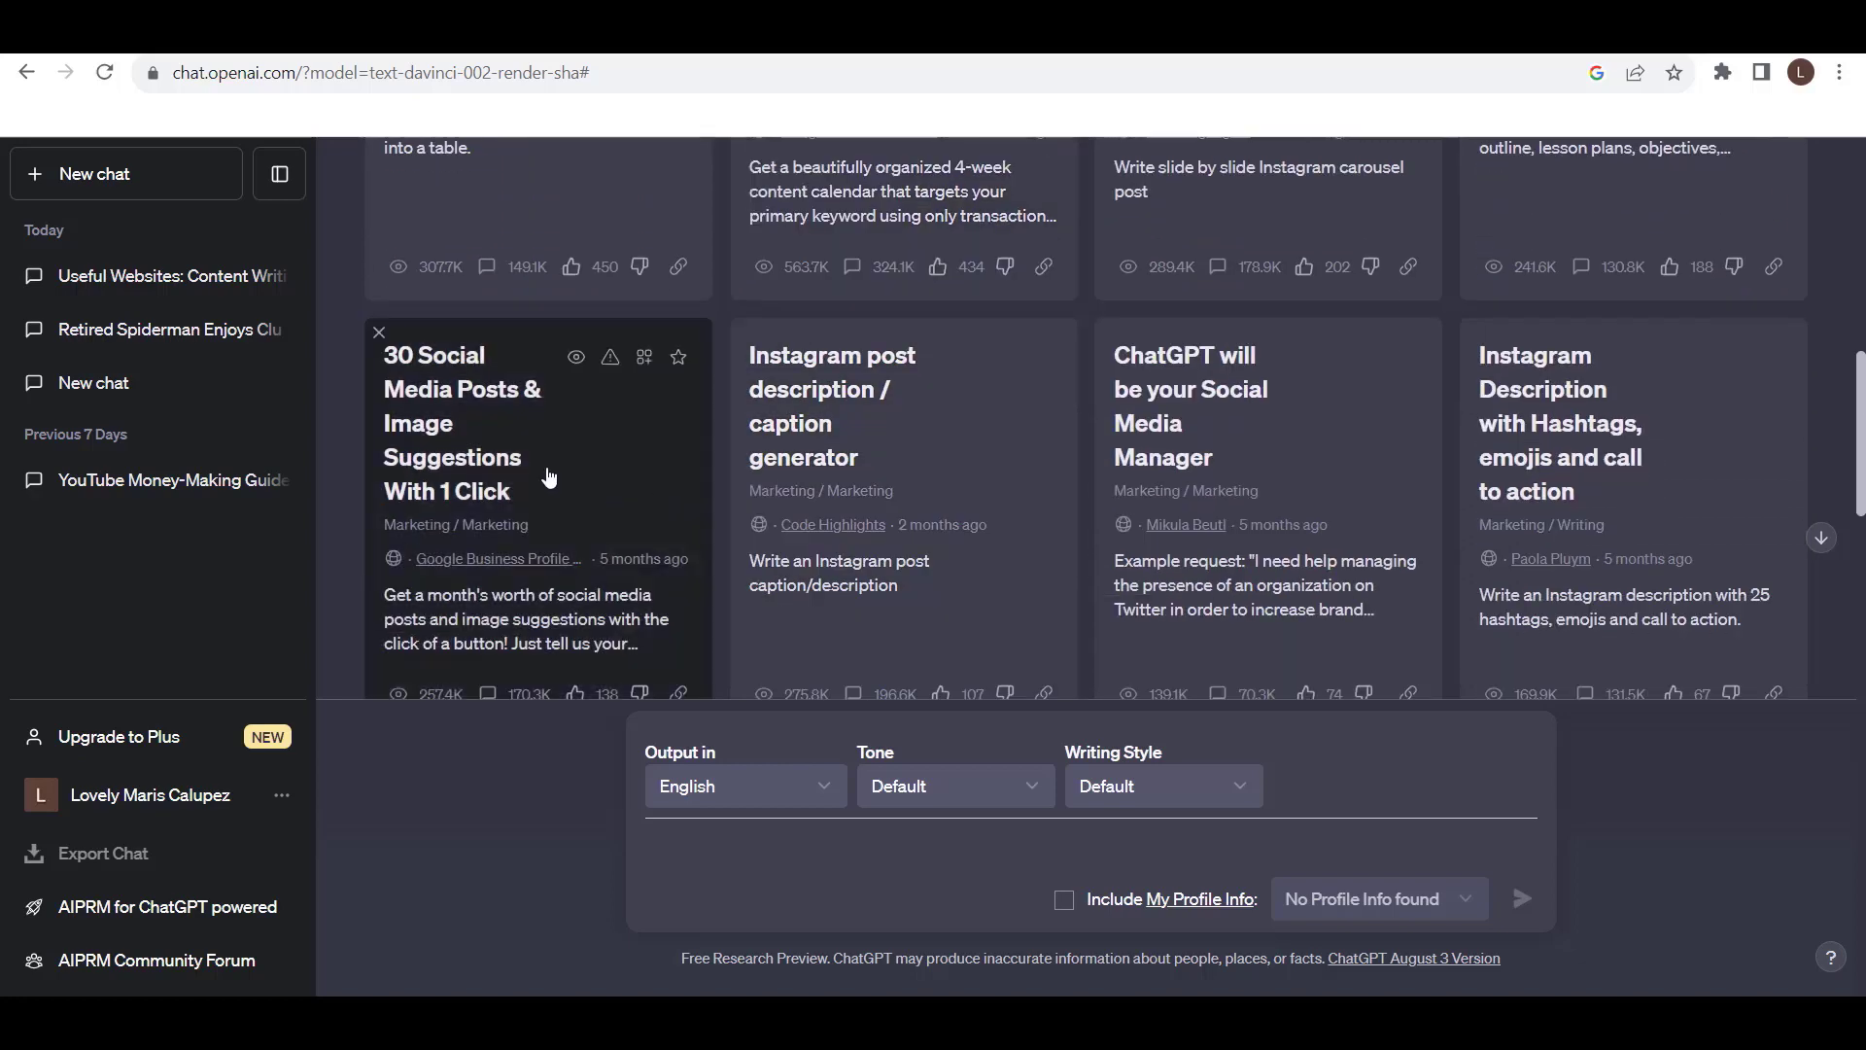
mouse_move(879, 507)
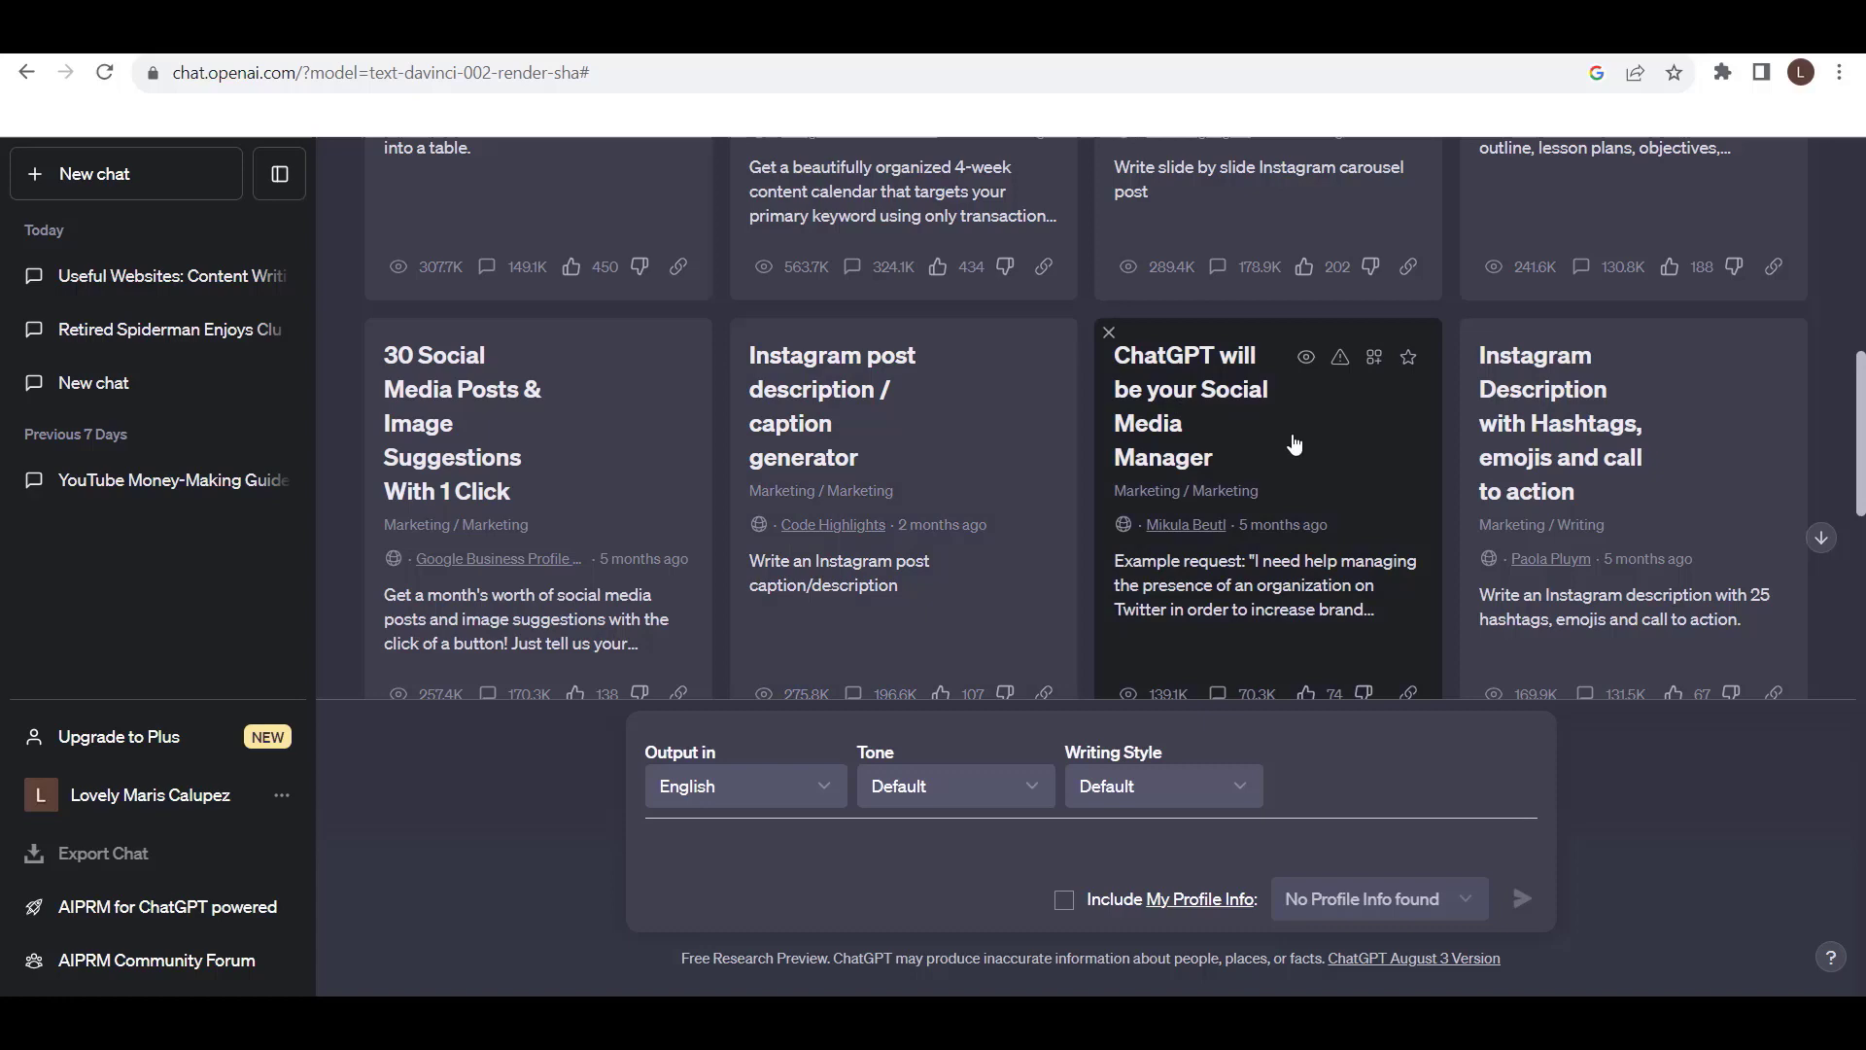
mouse_move(1283, 488)
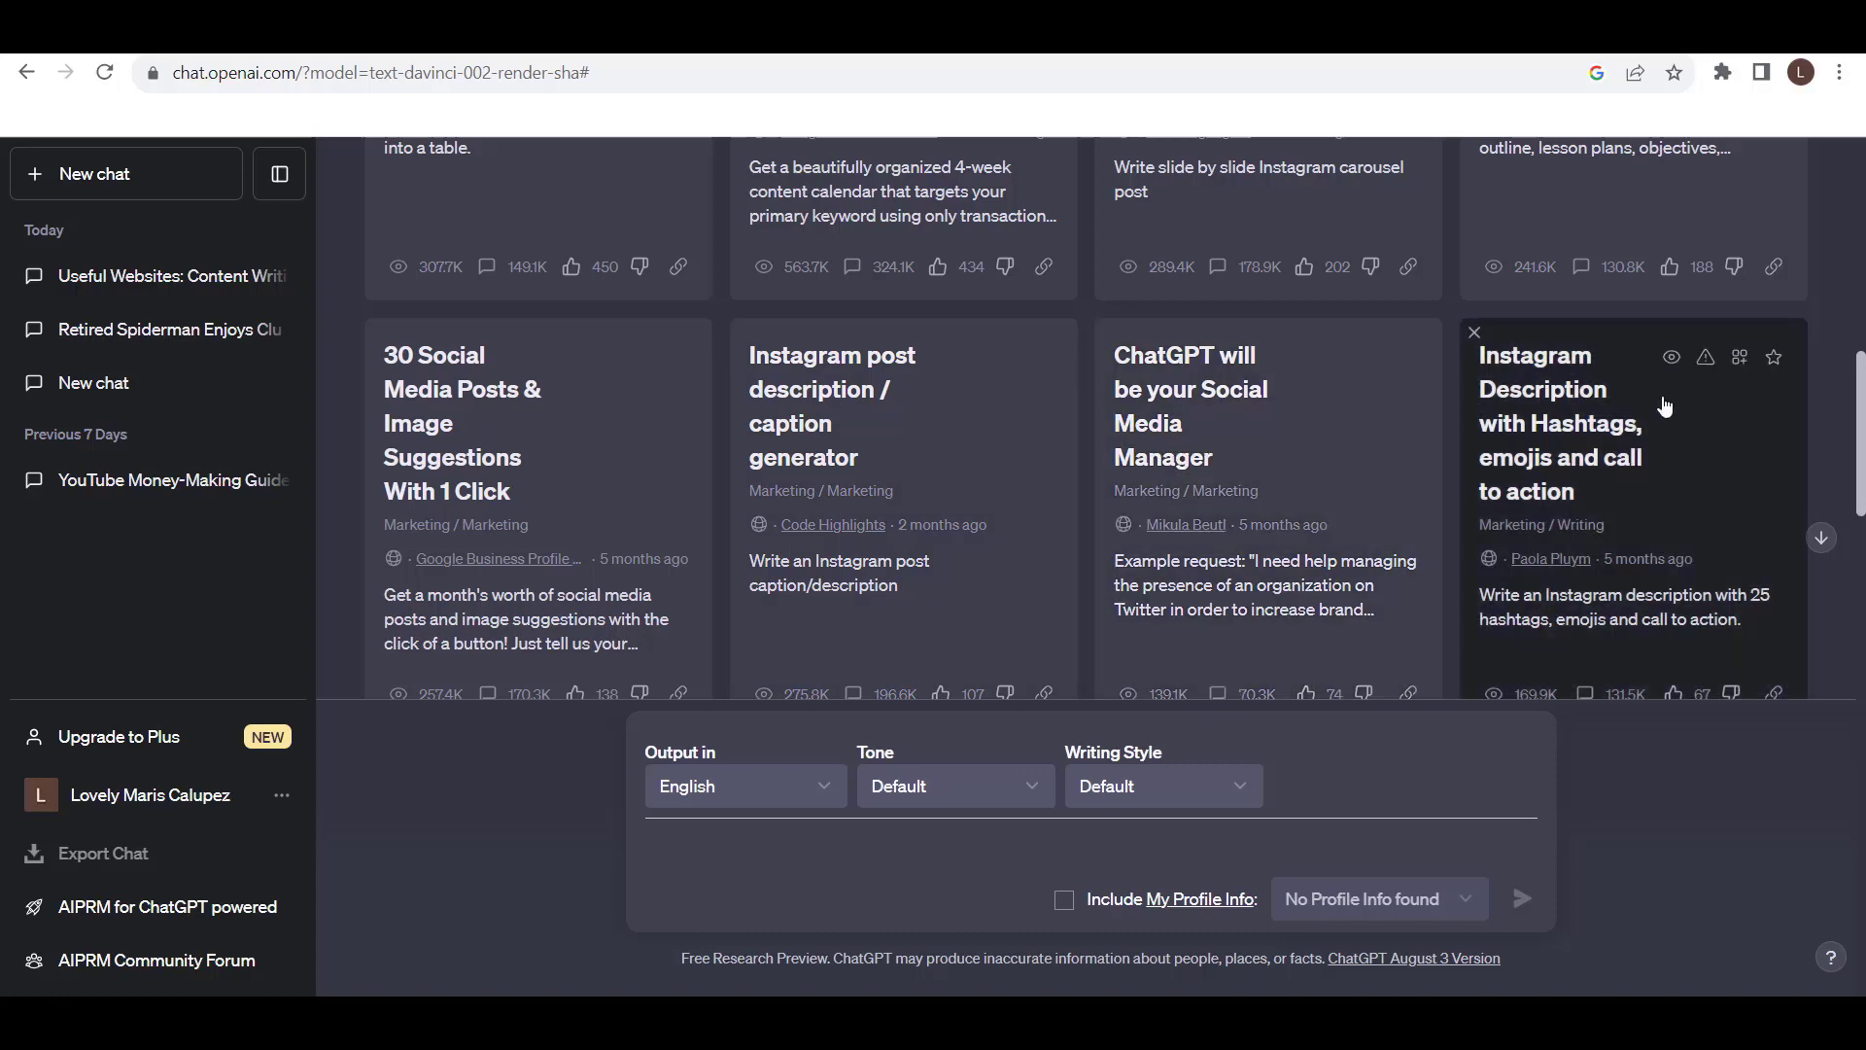
scroll(down, 3)
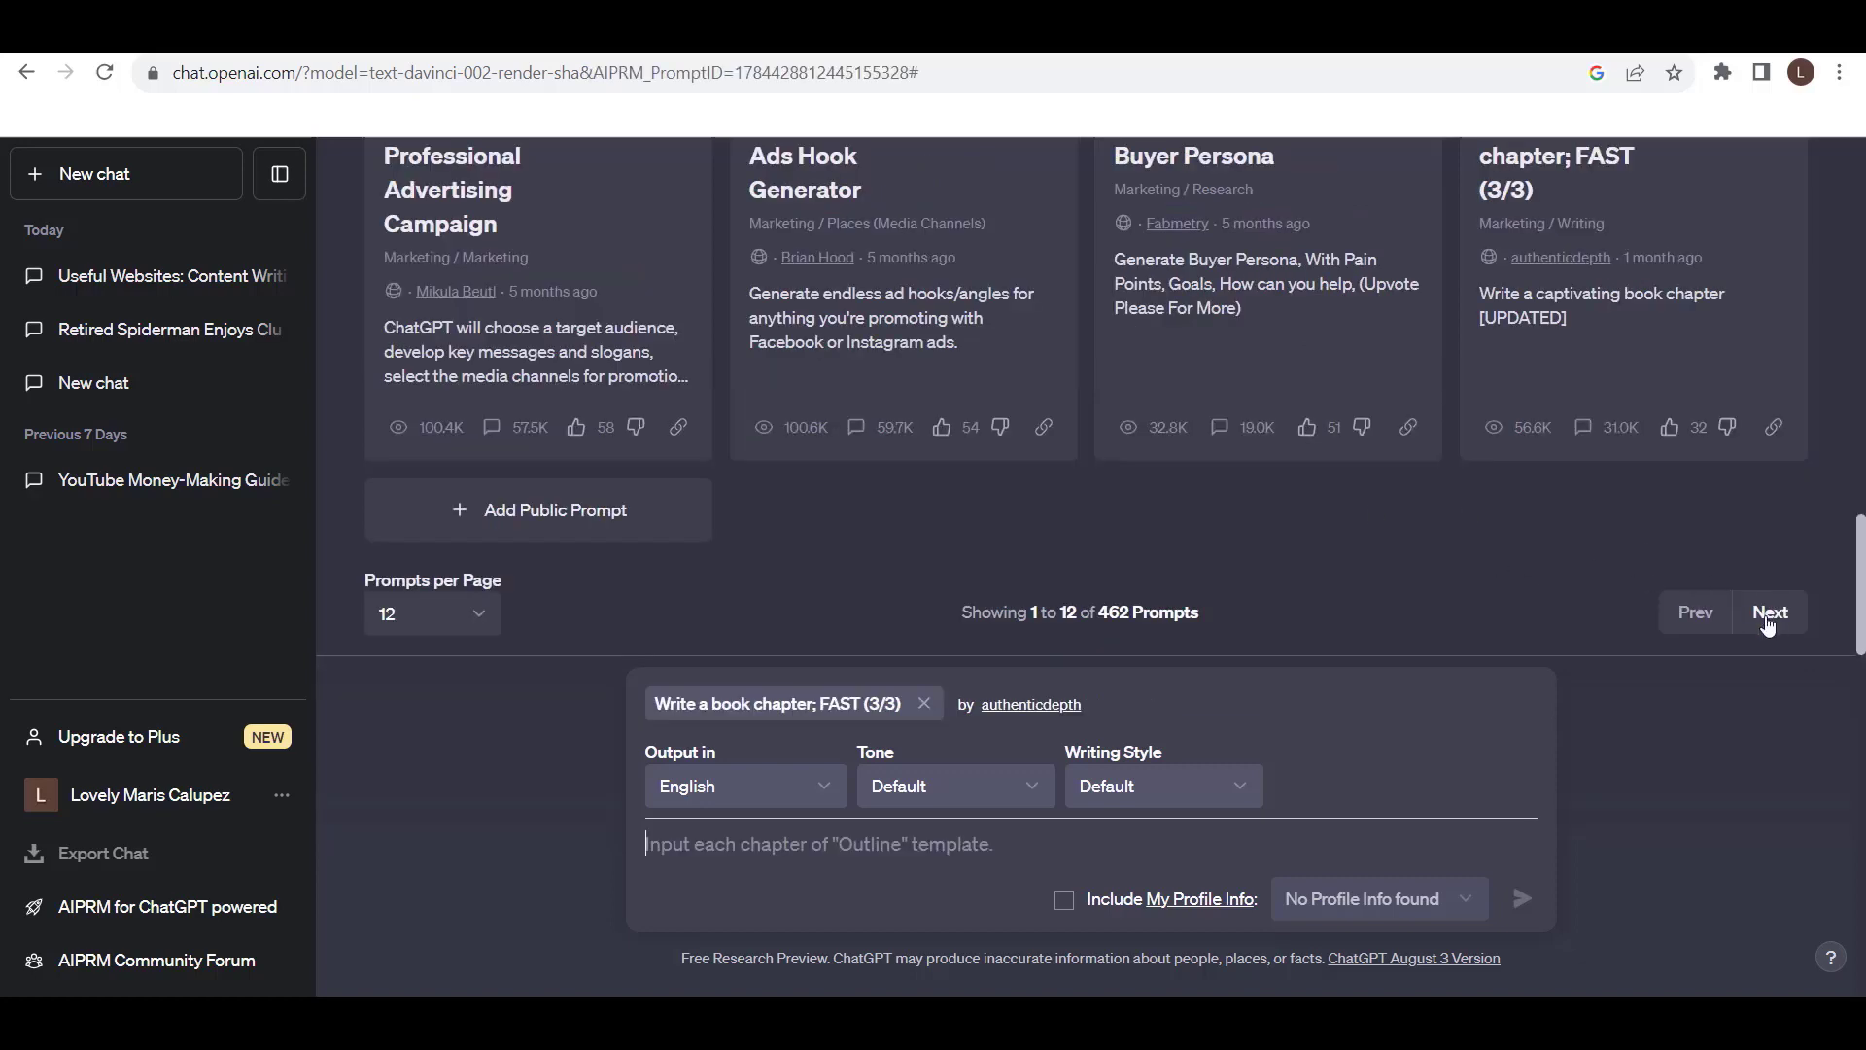
click(1770, 612)
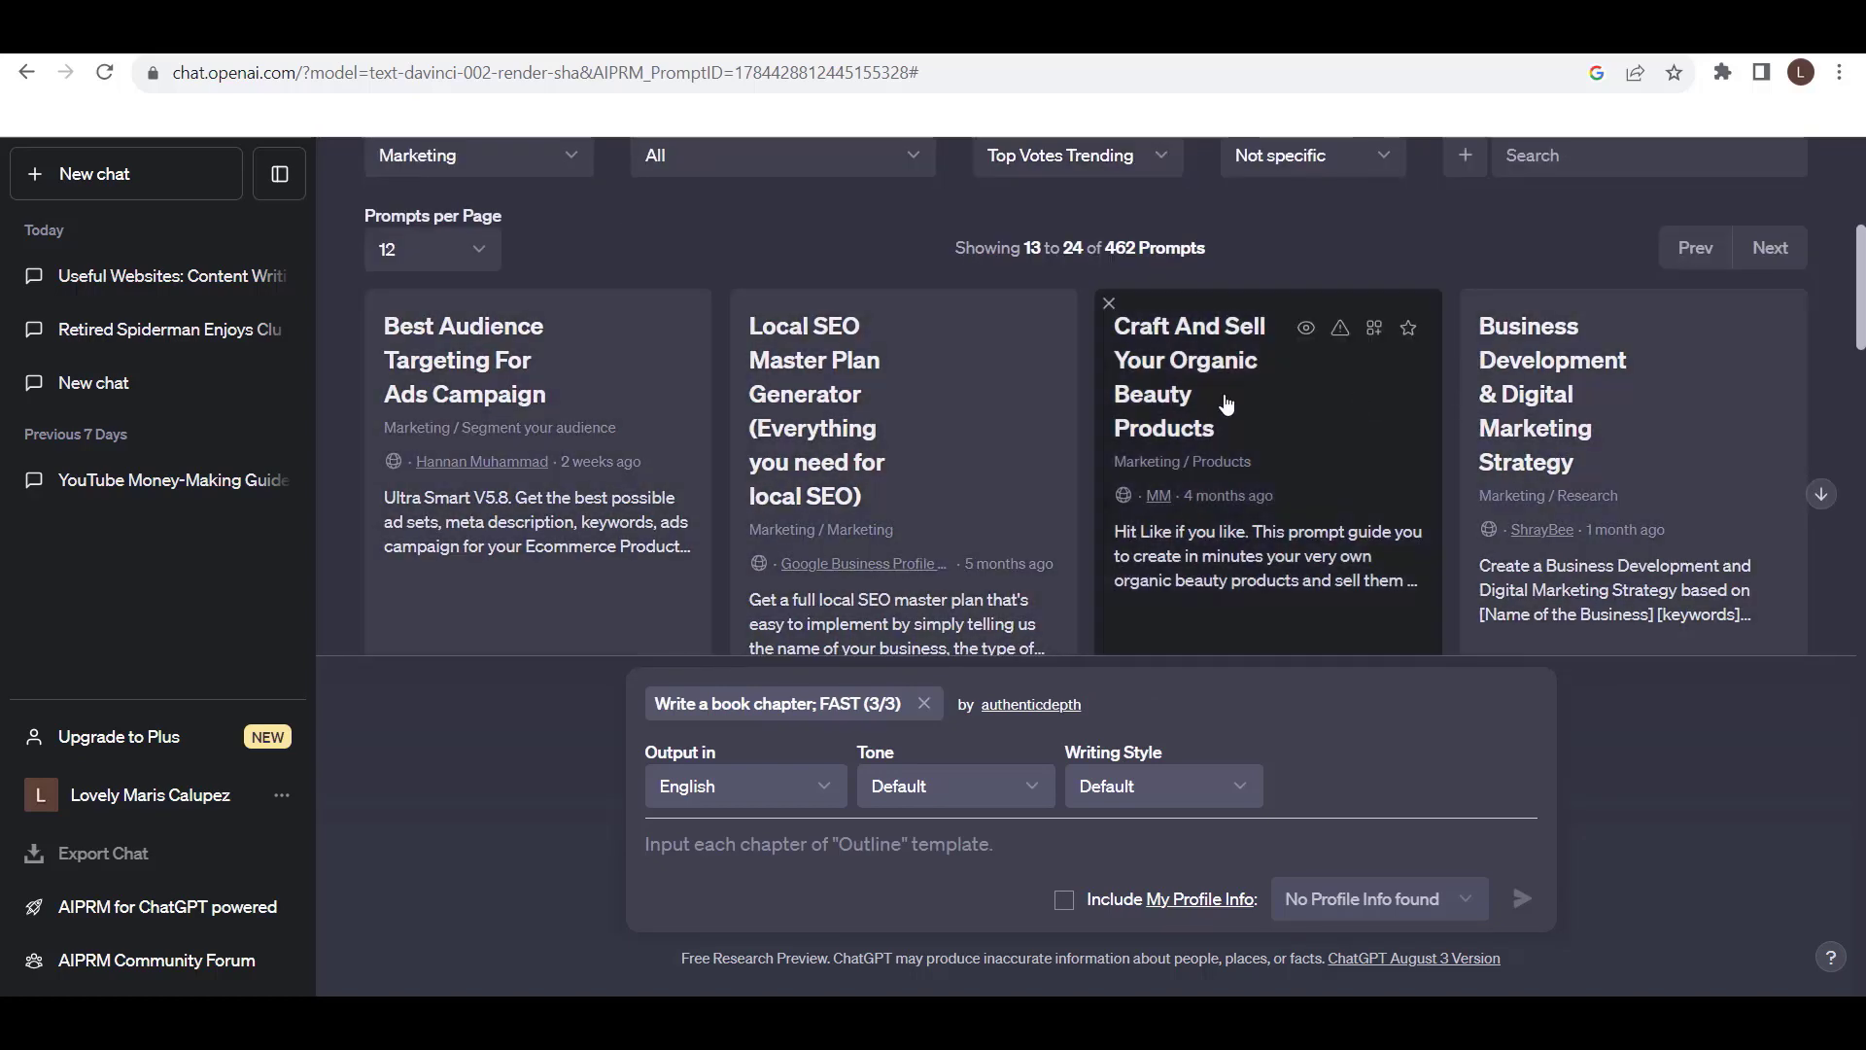
mouse_move(1258, 449)
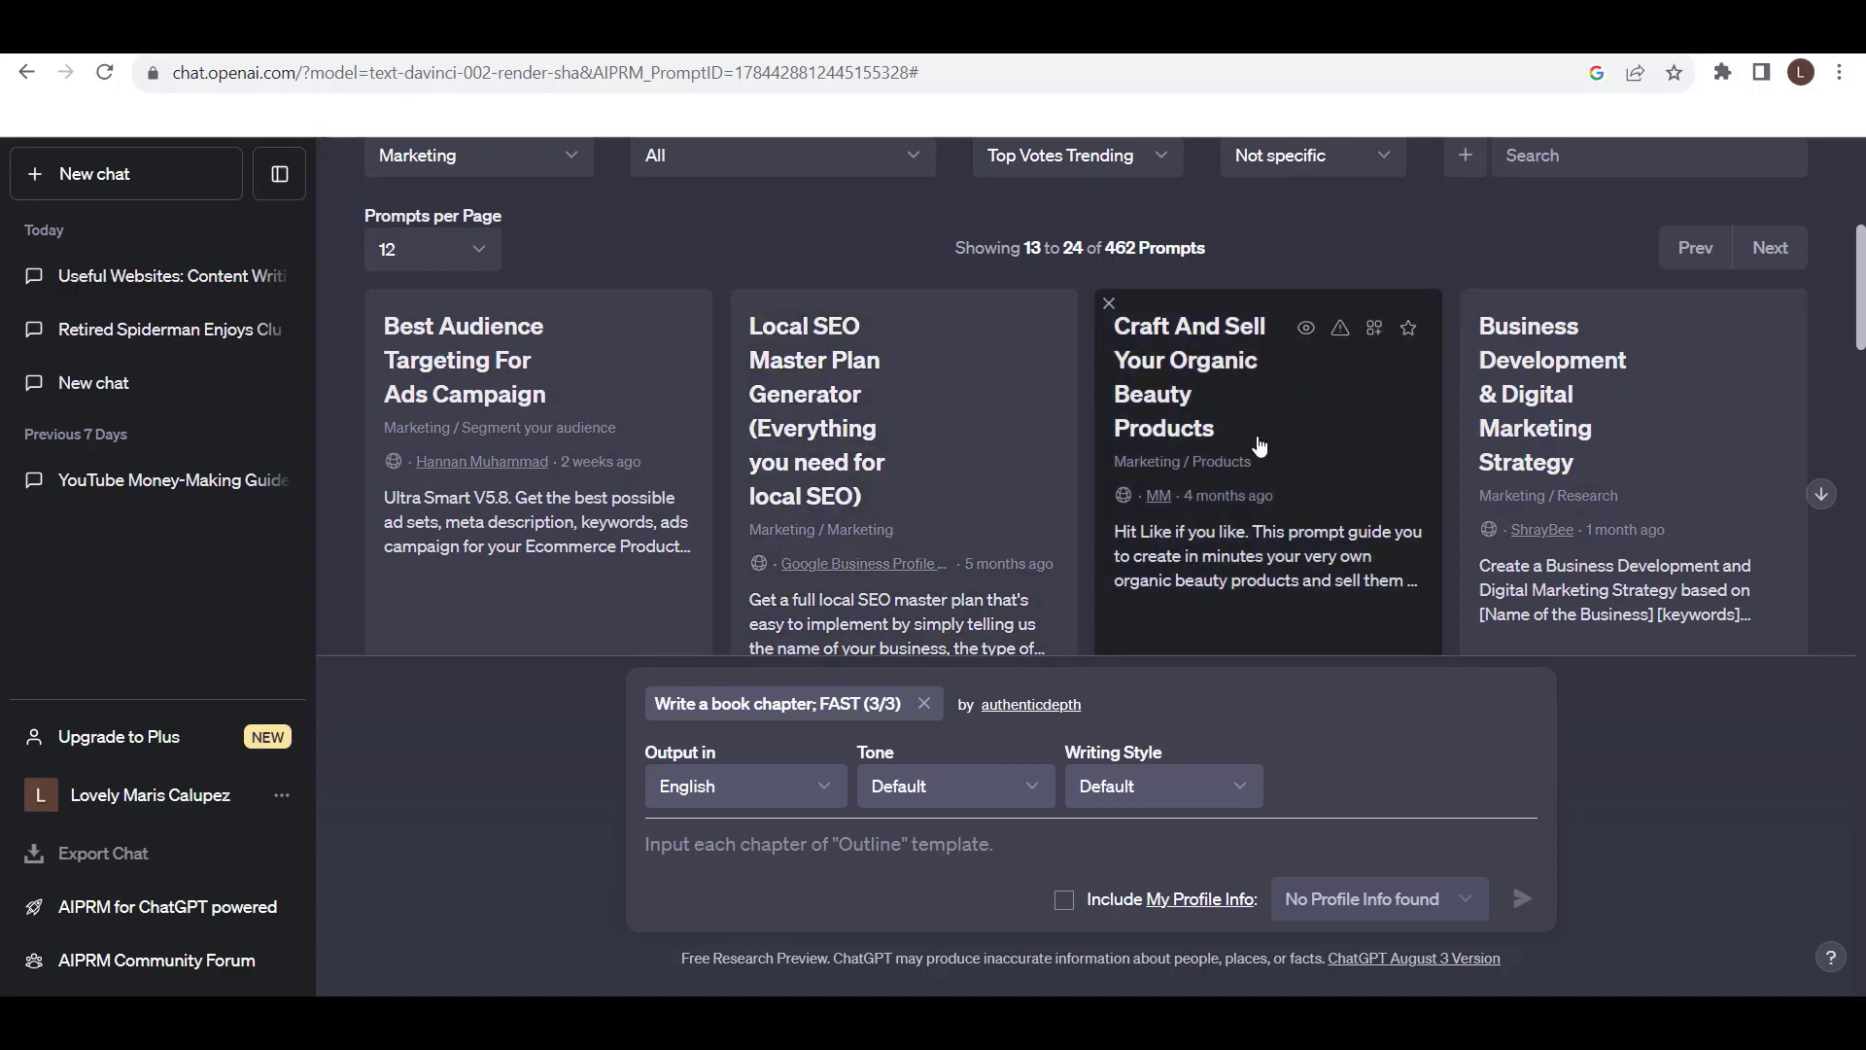
scroll(down, 3)
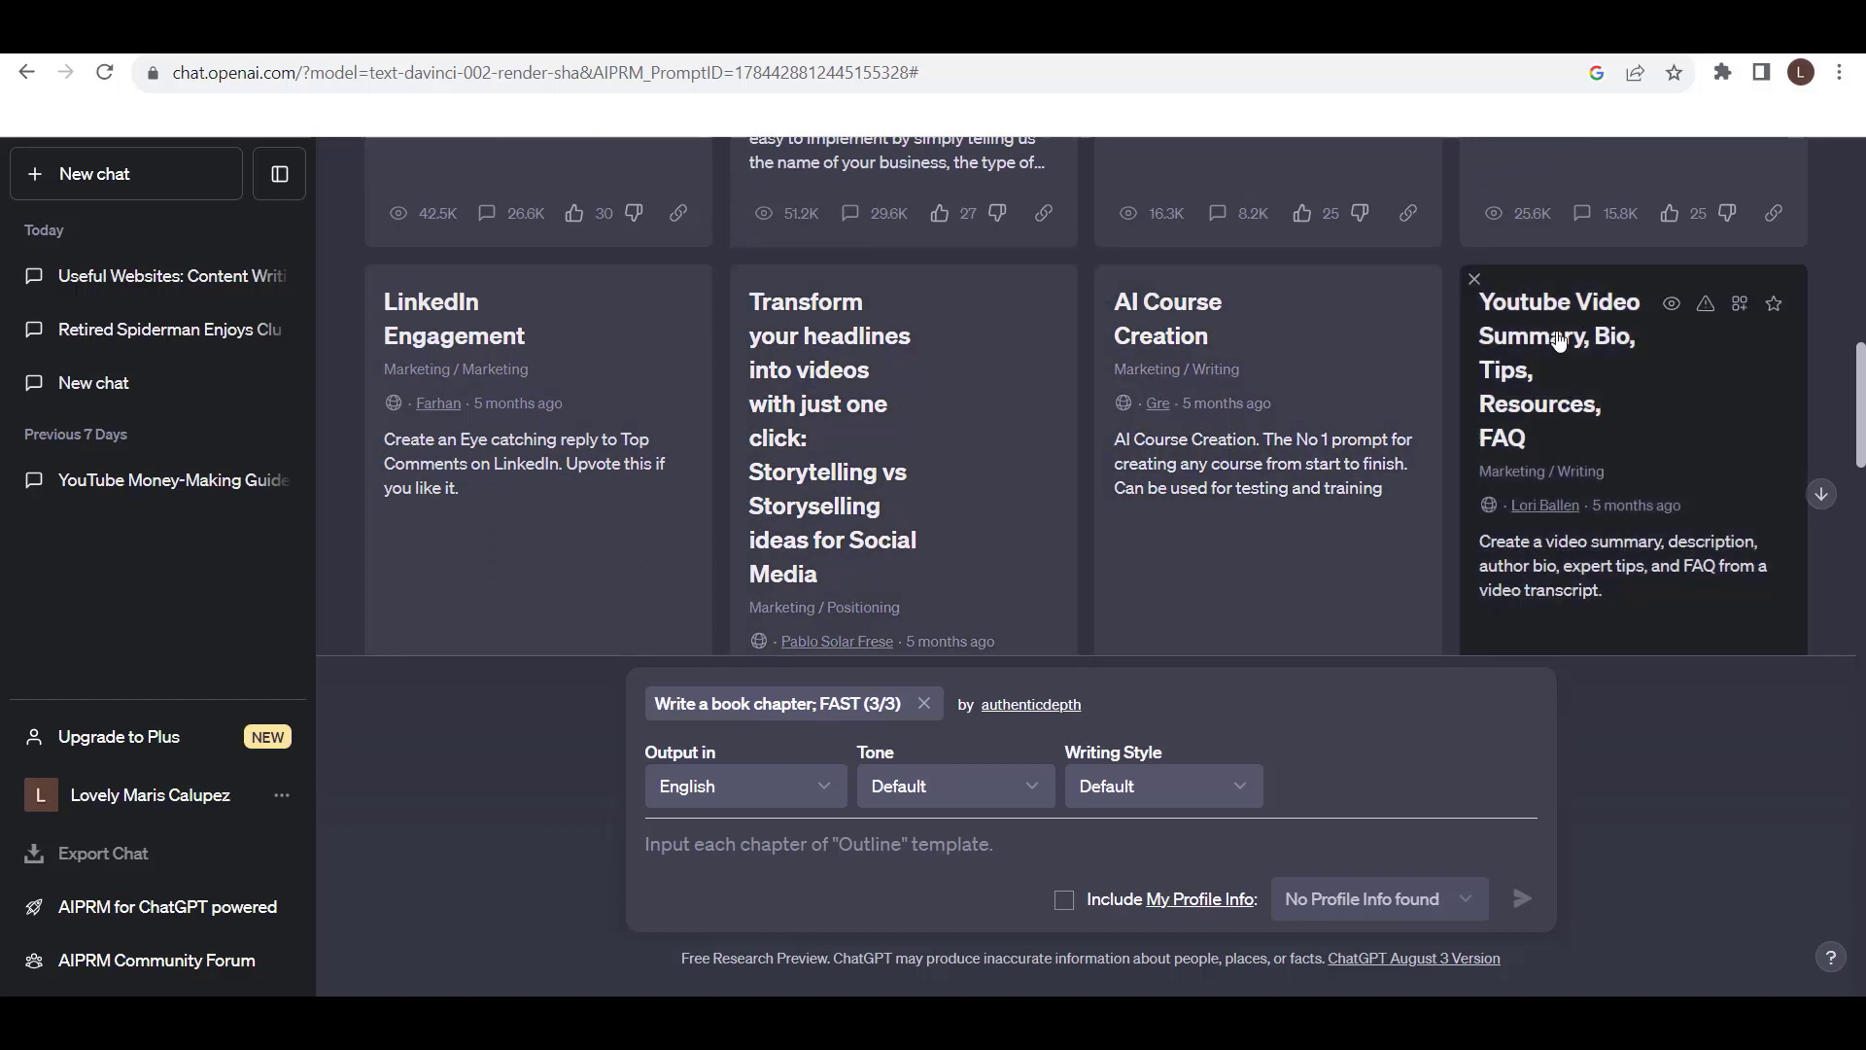
mouse_move(1654, 437)
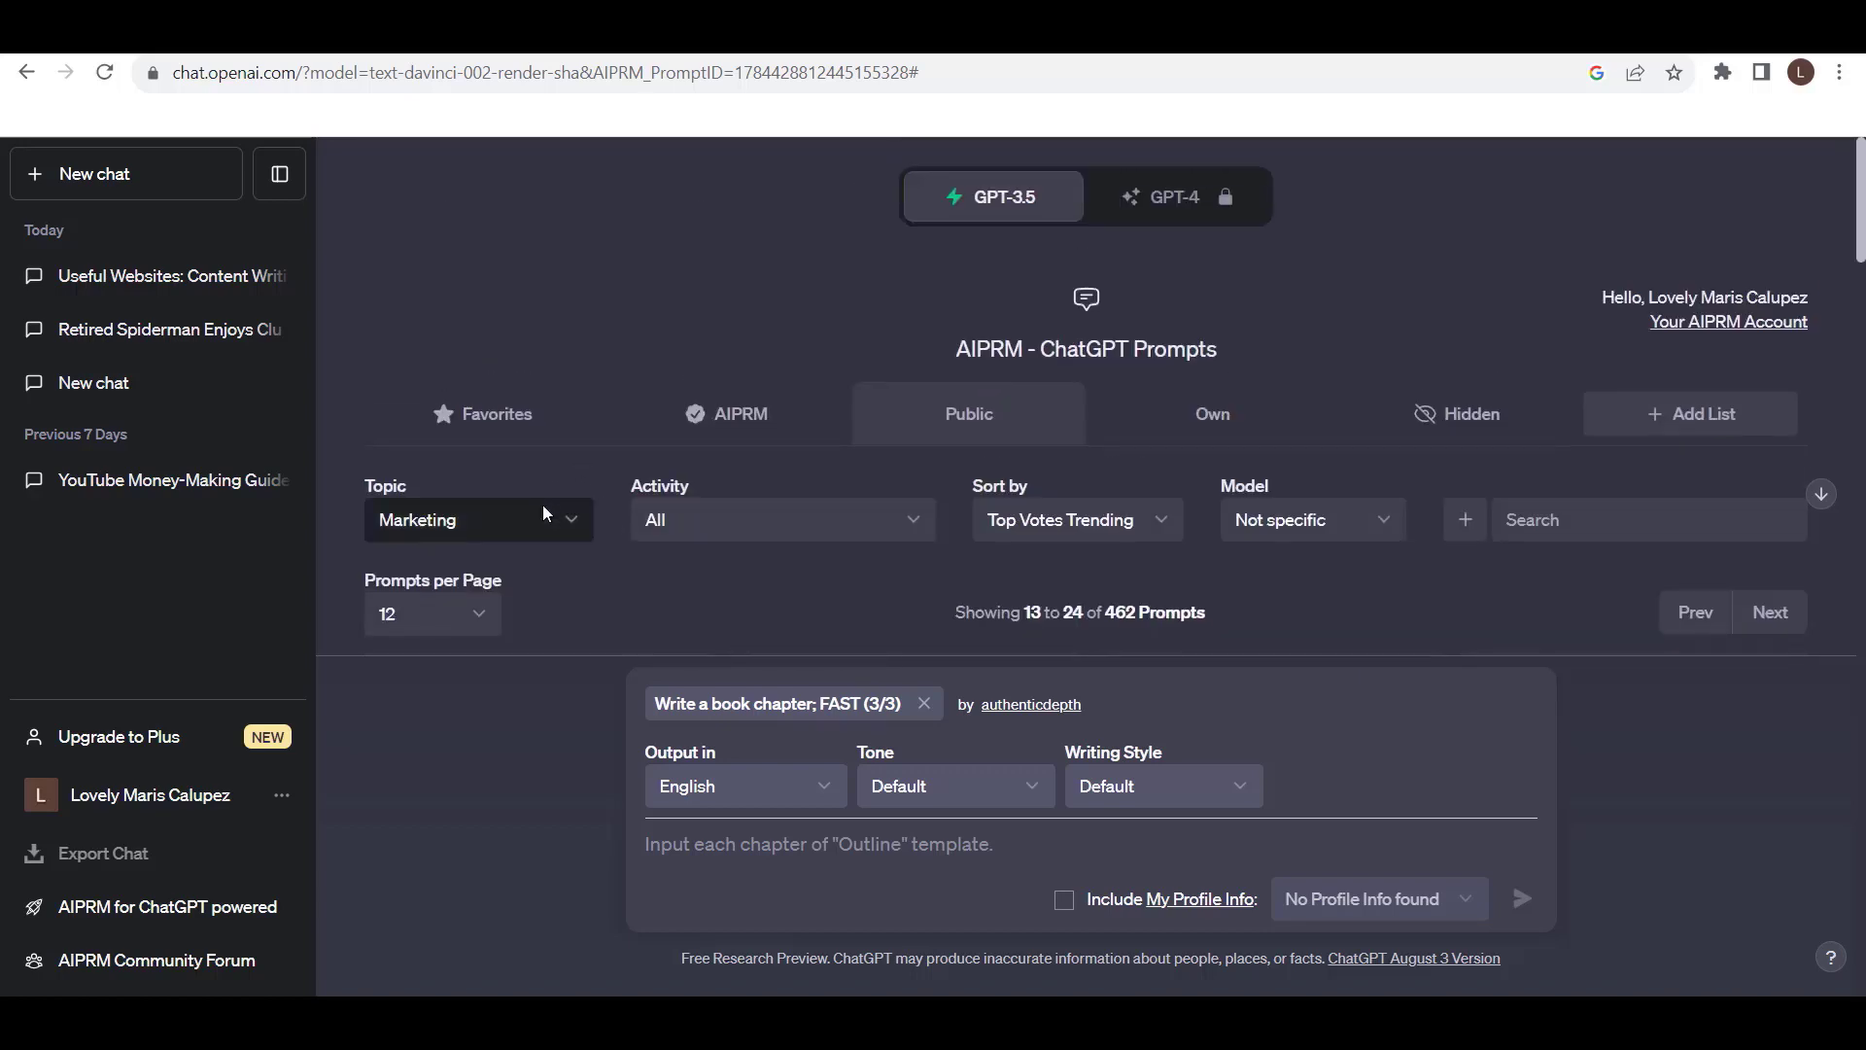
Filter the library to the SEO topic and move to page two, prompts 13–24 of 899
click(477, 519)
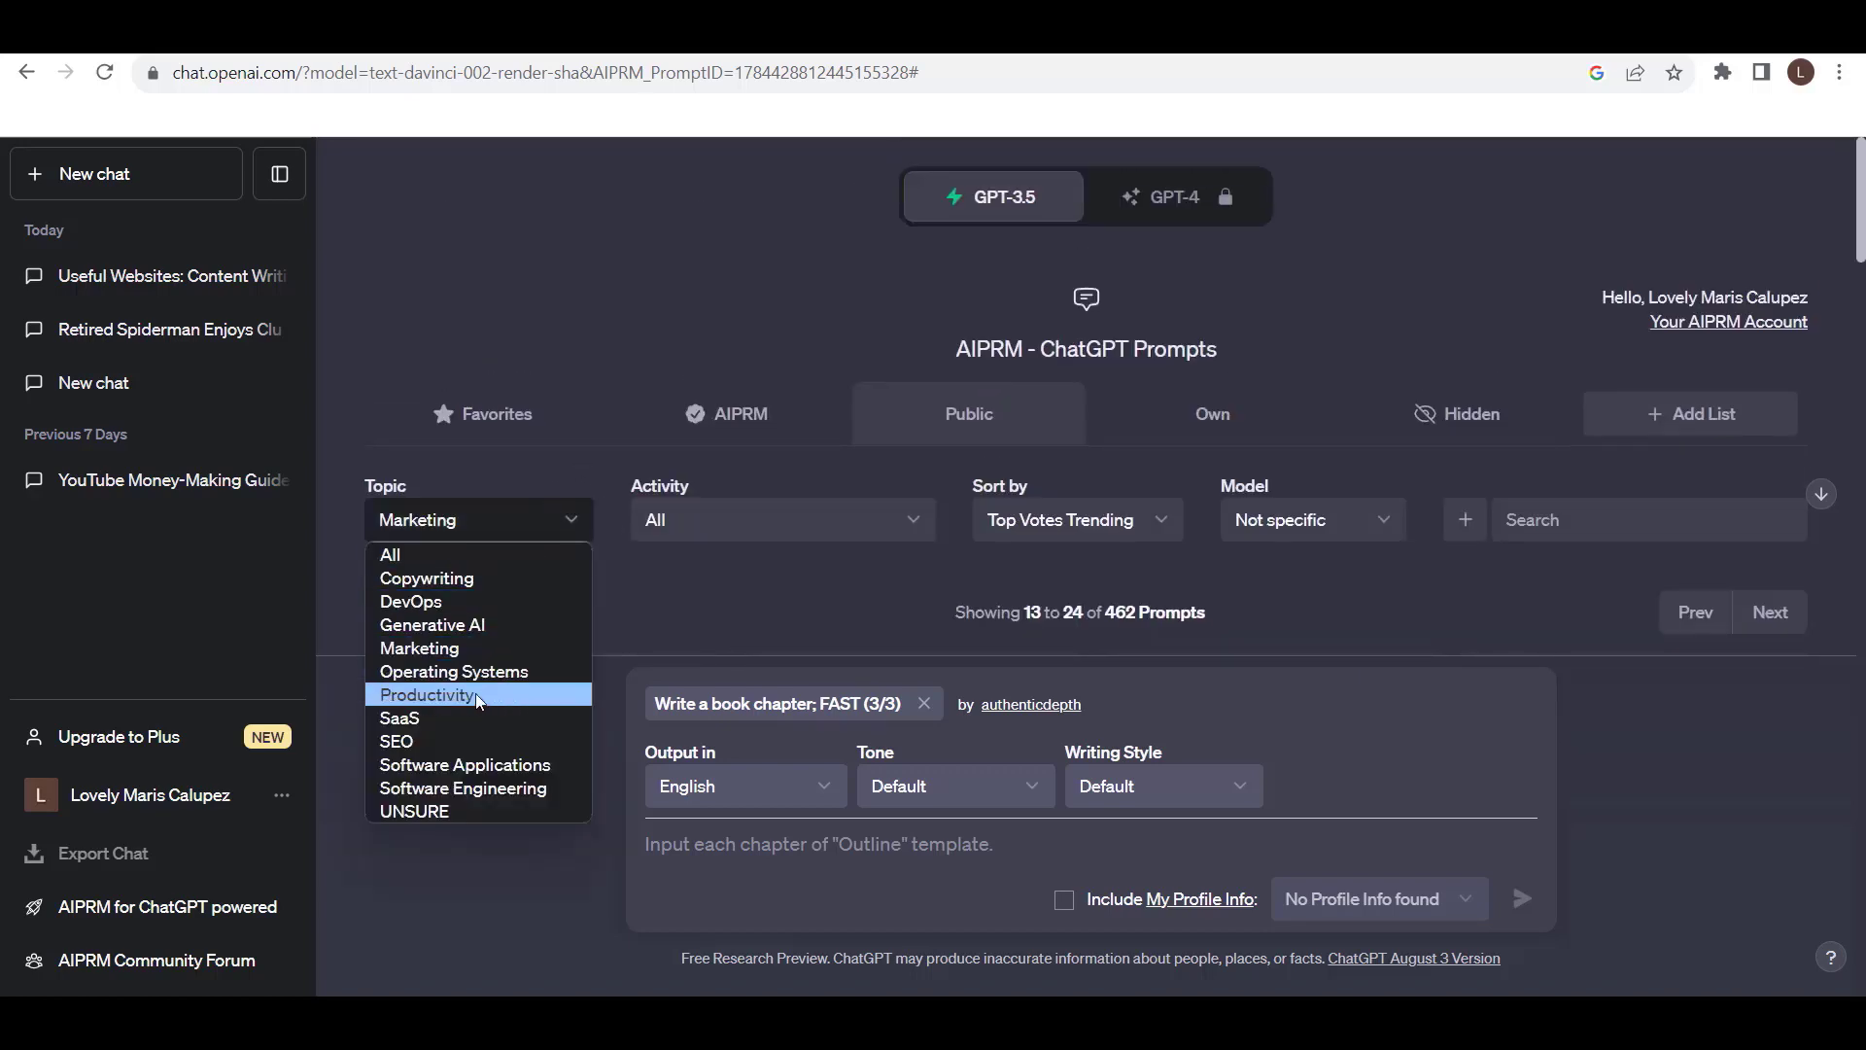
click(395, 740)
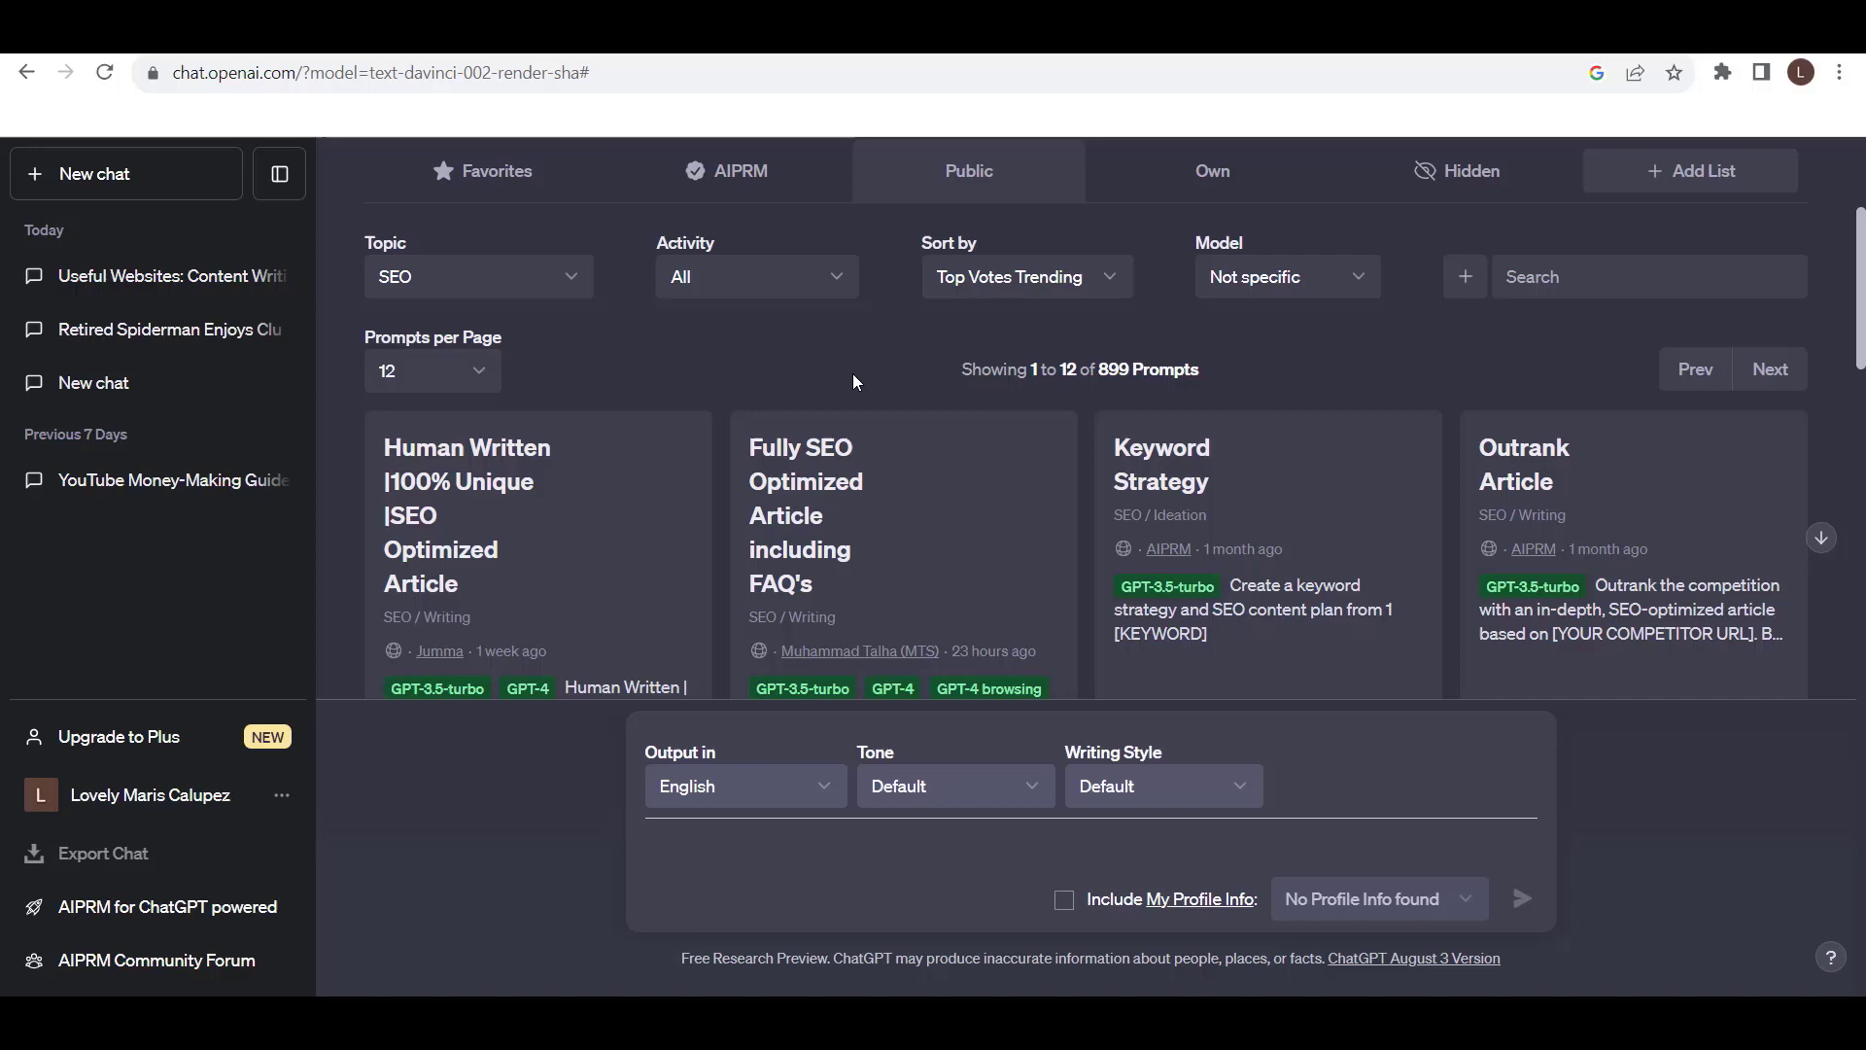
mouse_move(1058, 363)
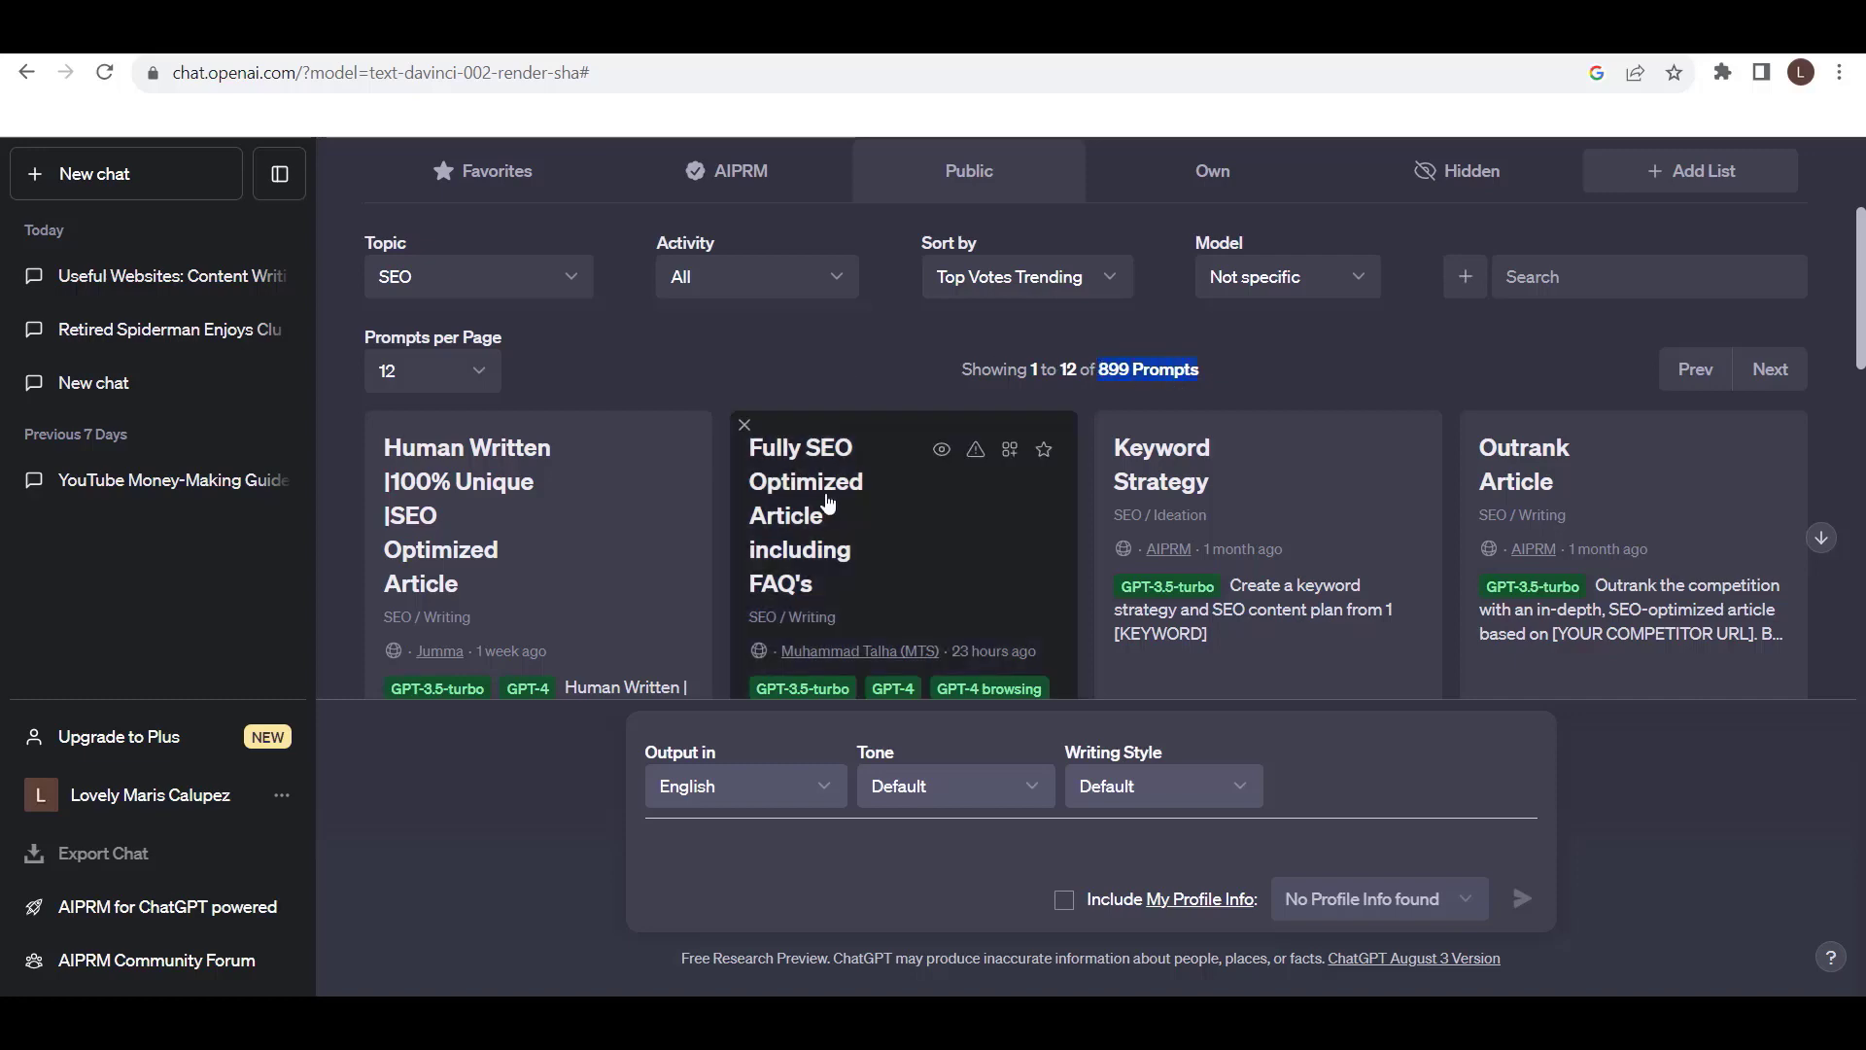
mouse_move(647, 375)
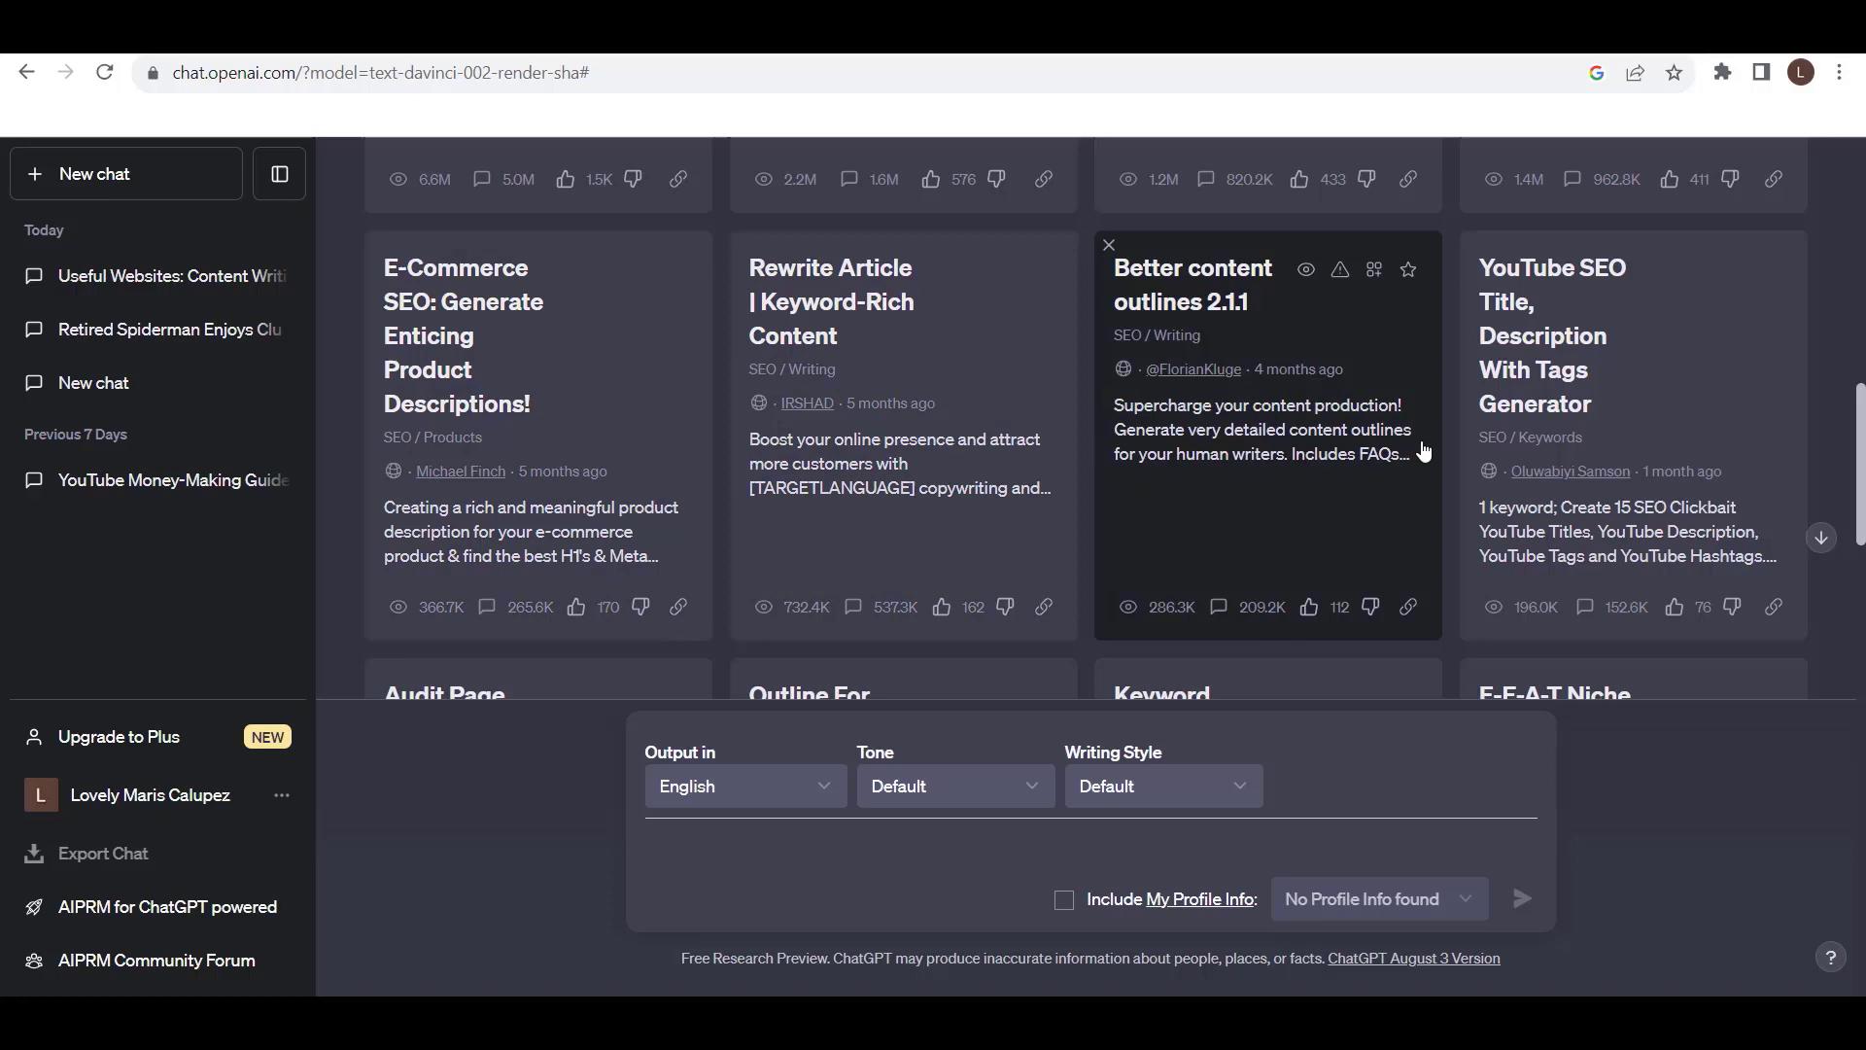
scroll(down, 3)
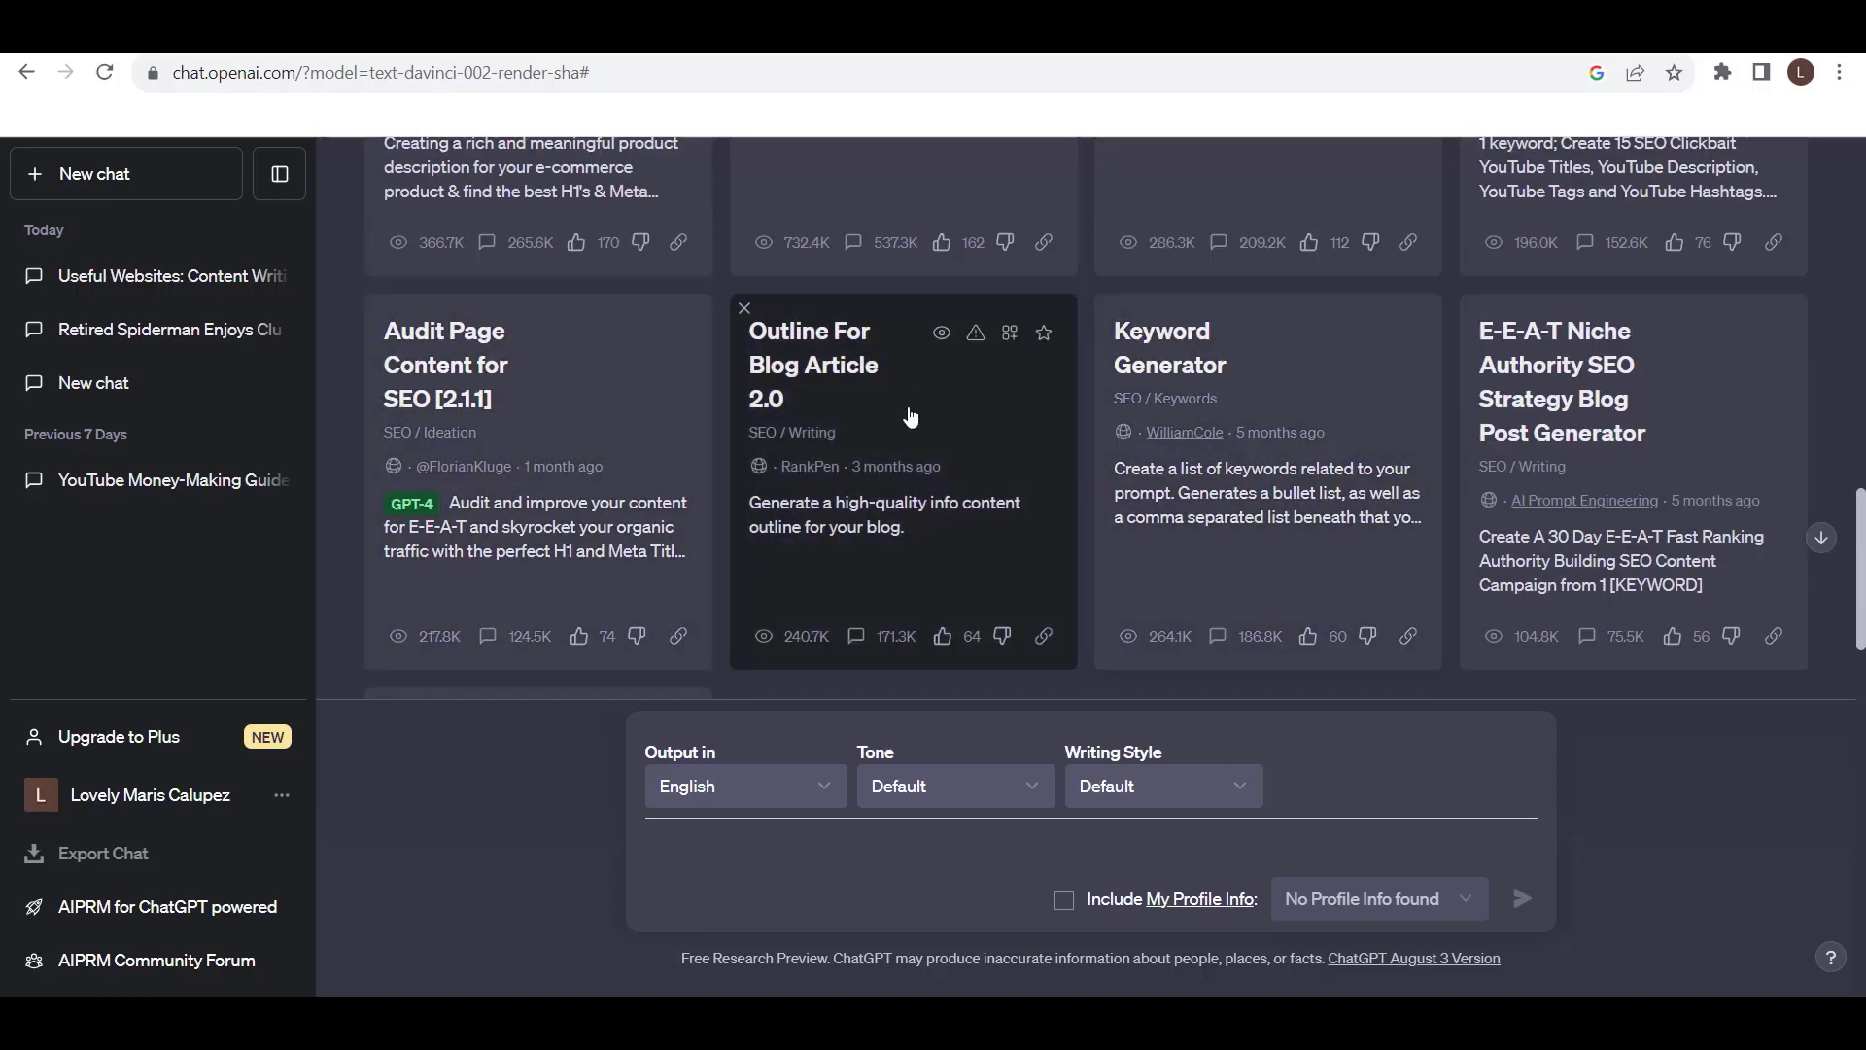
scroll(down, 3)
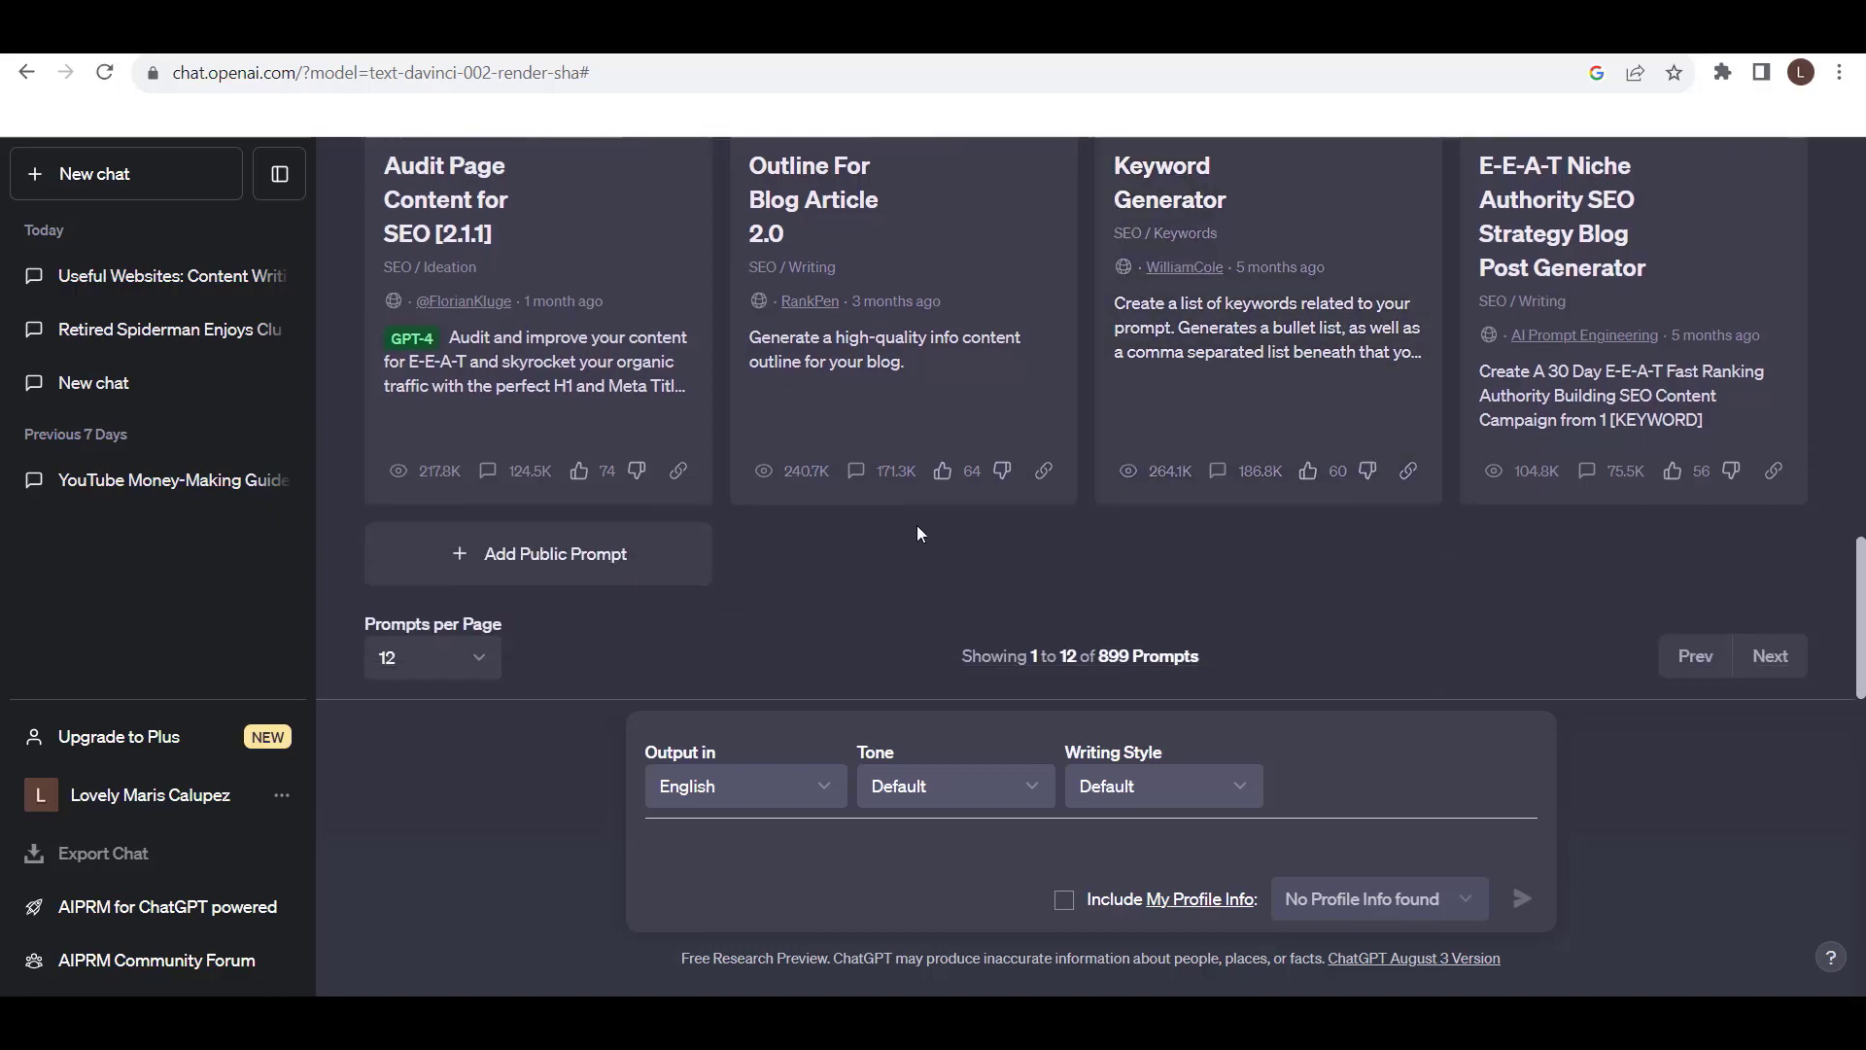
click(1769, 656)
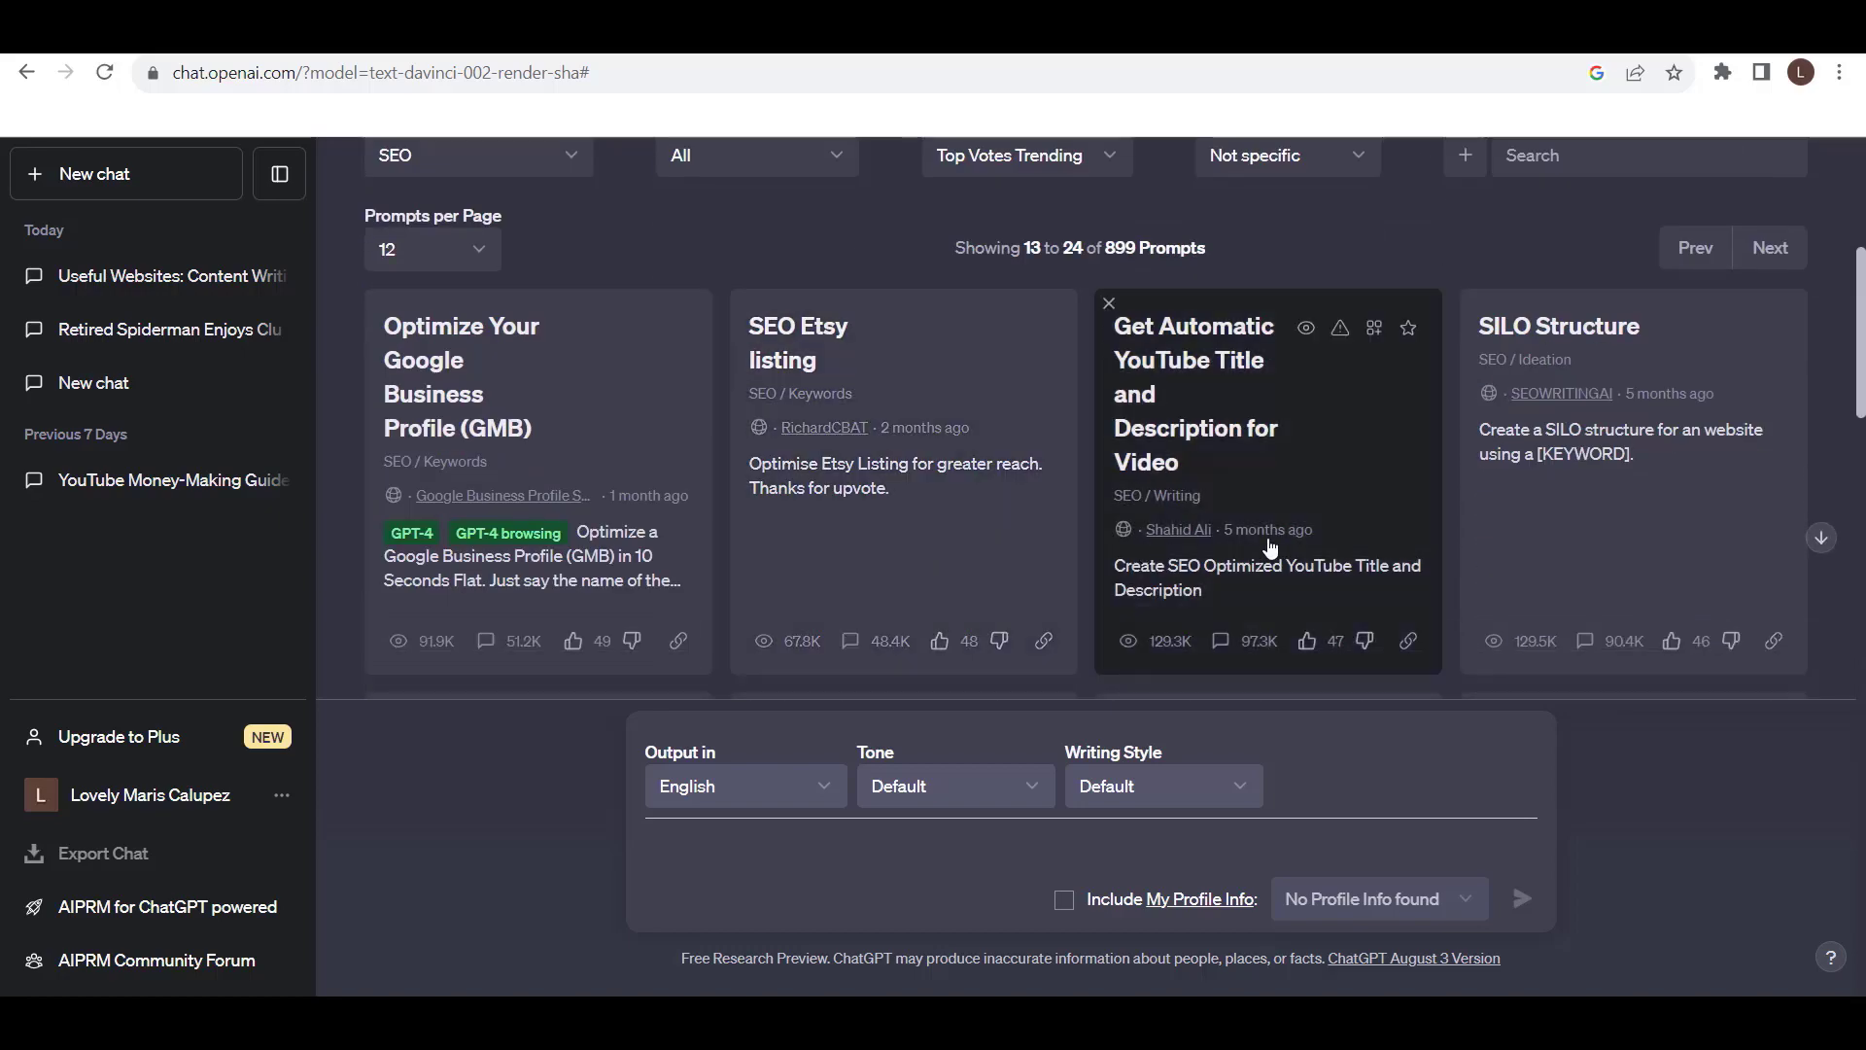
scroll(down, 3)
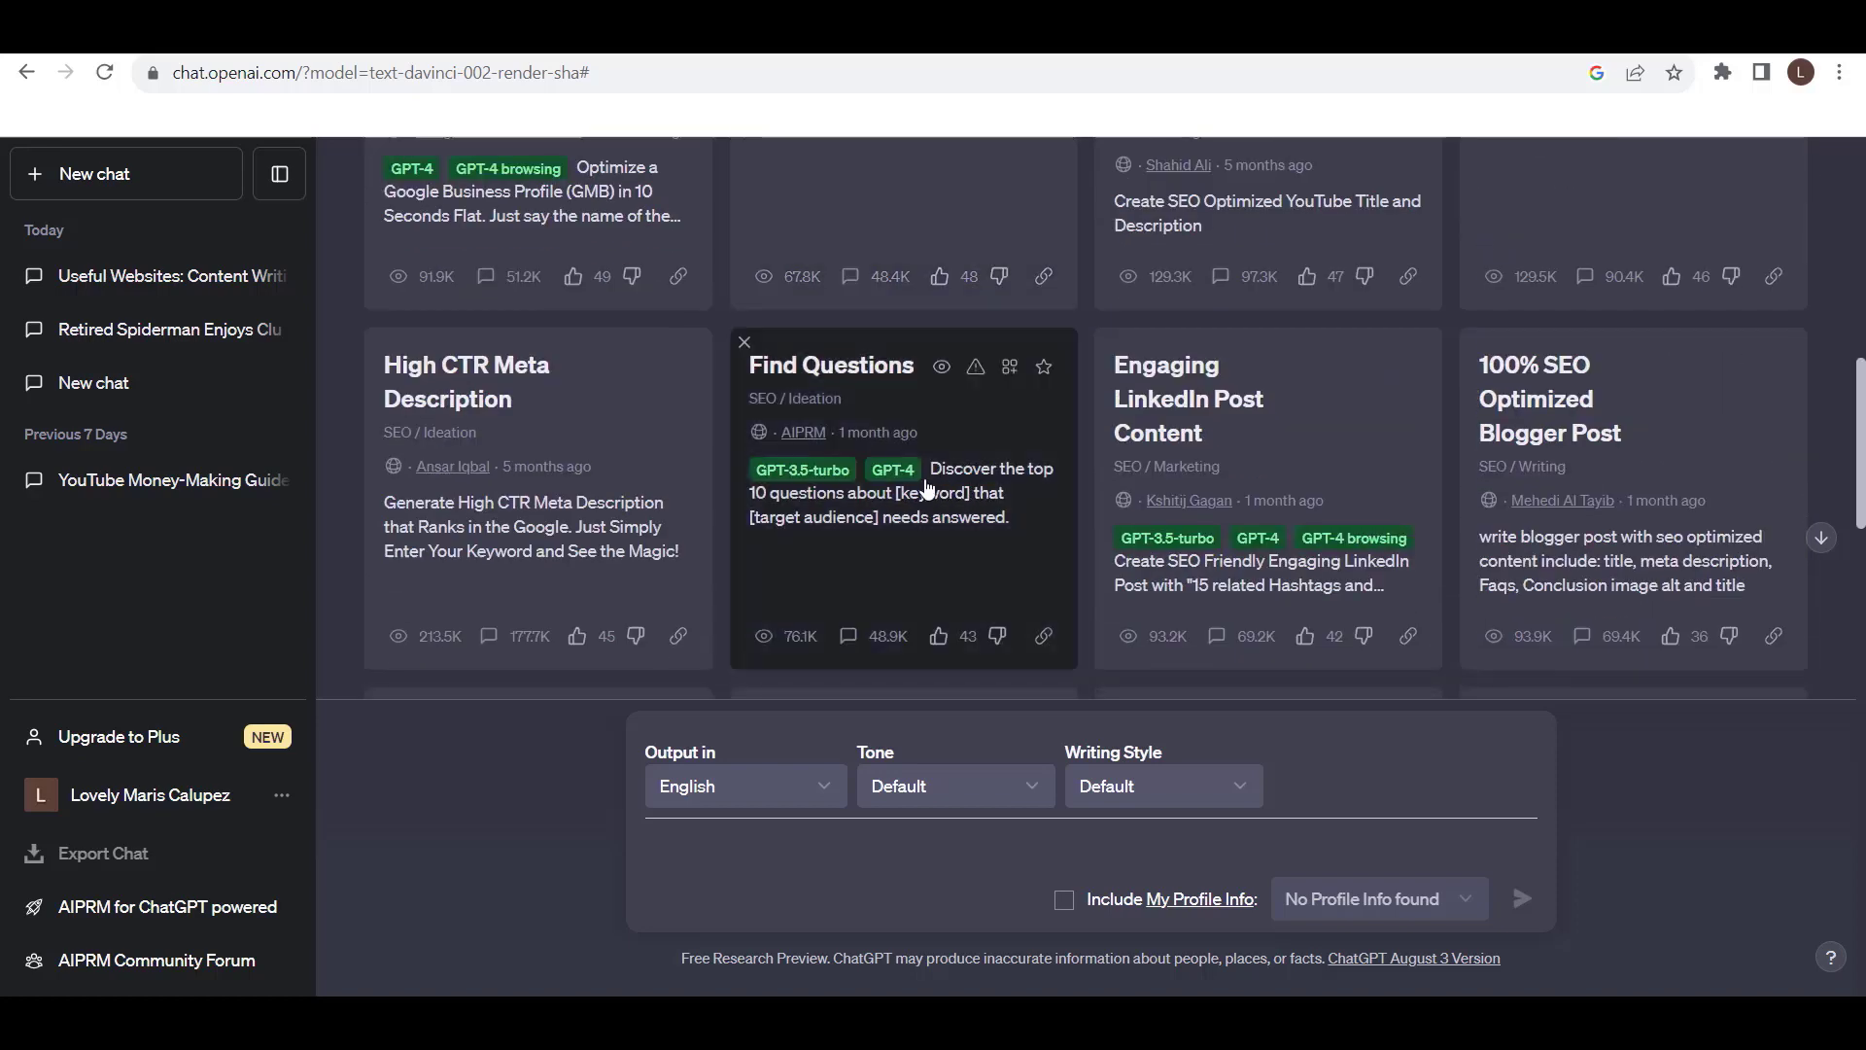
mouse_move(1166, 416)
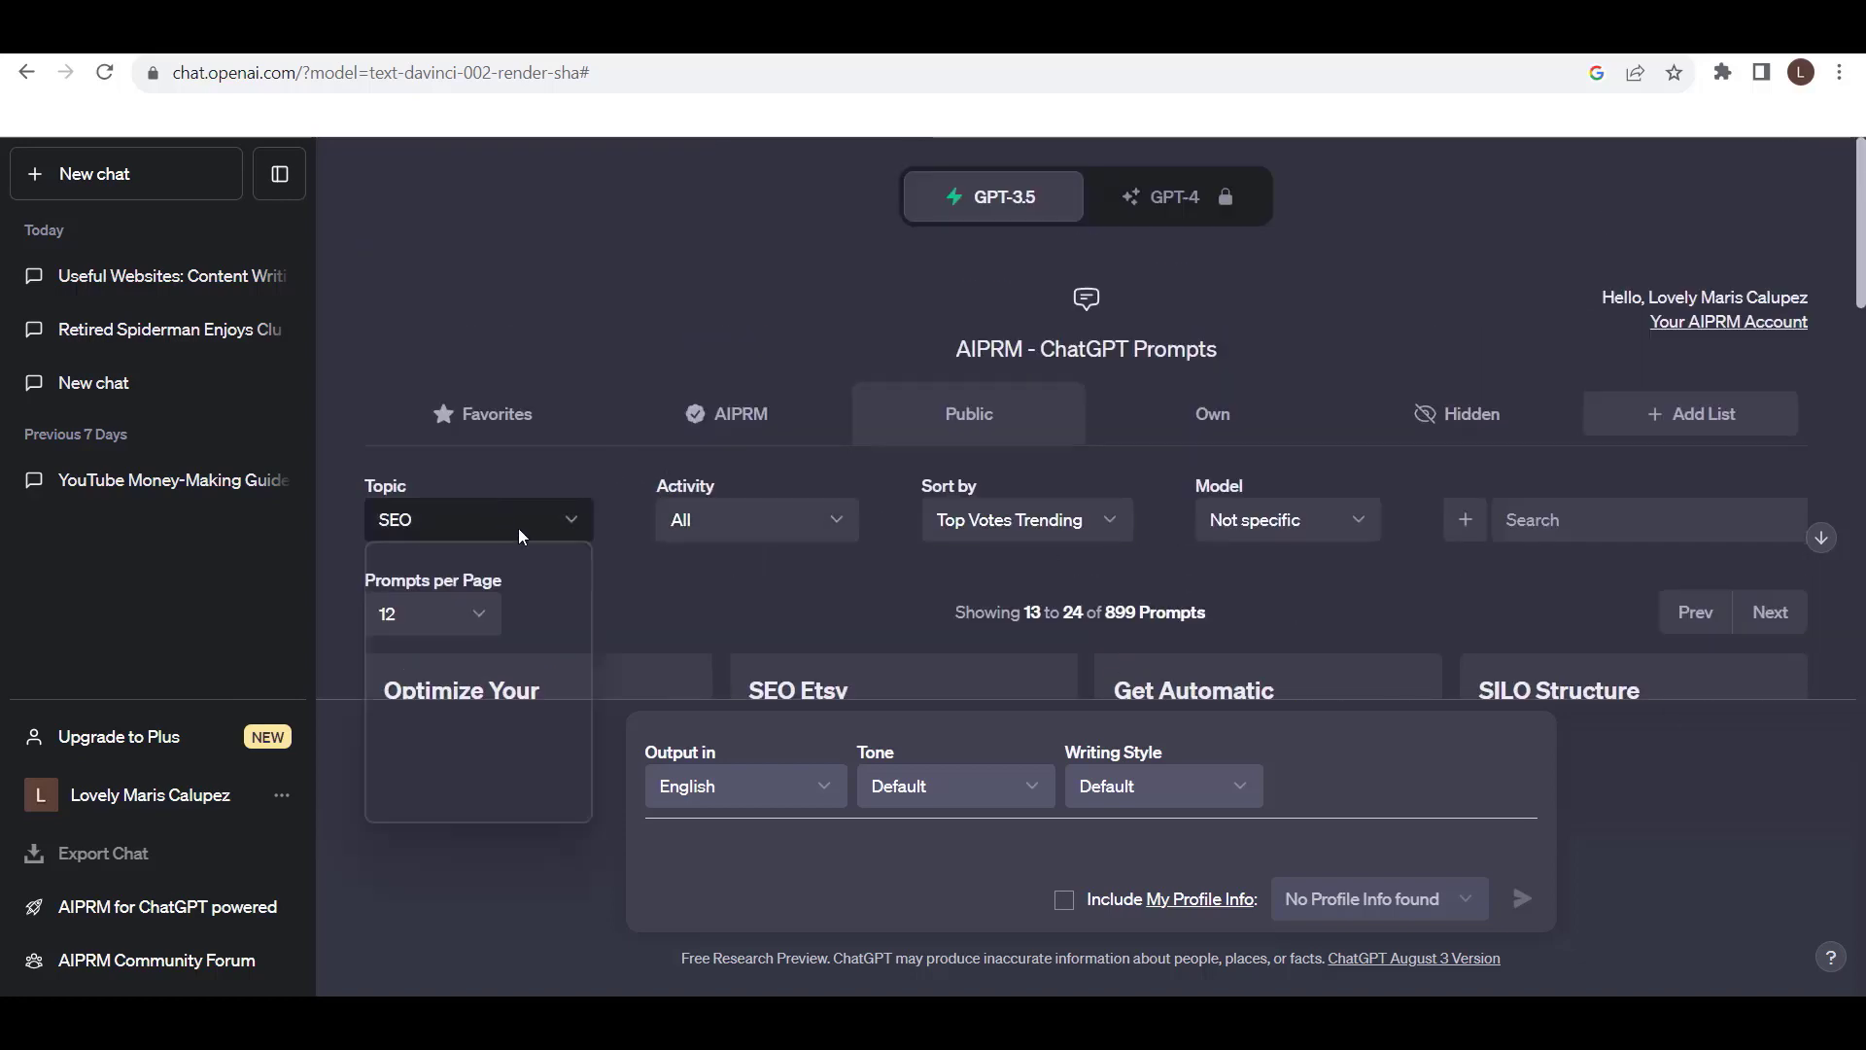
Filter the library to the Generative AI topic, listing 112 prompts
click(476, 520)
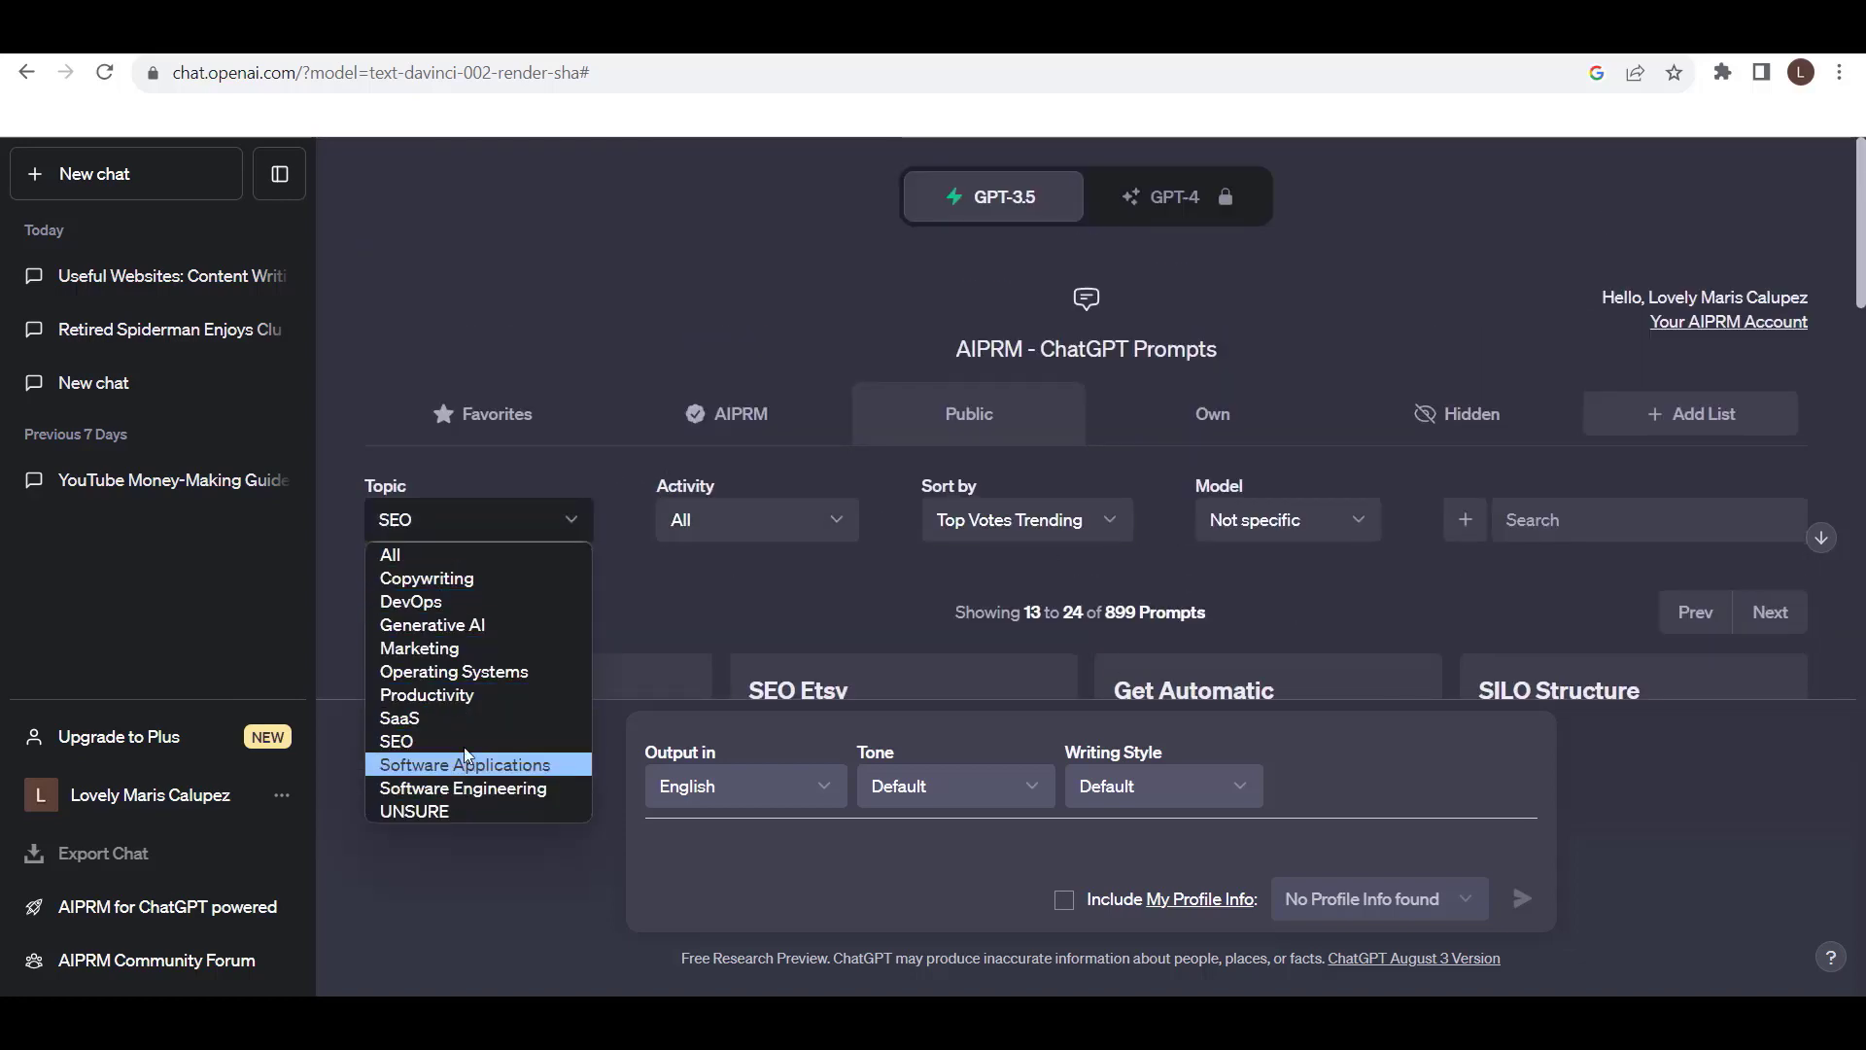
click(432, 624)
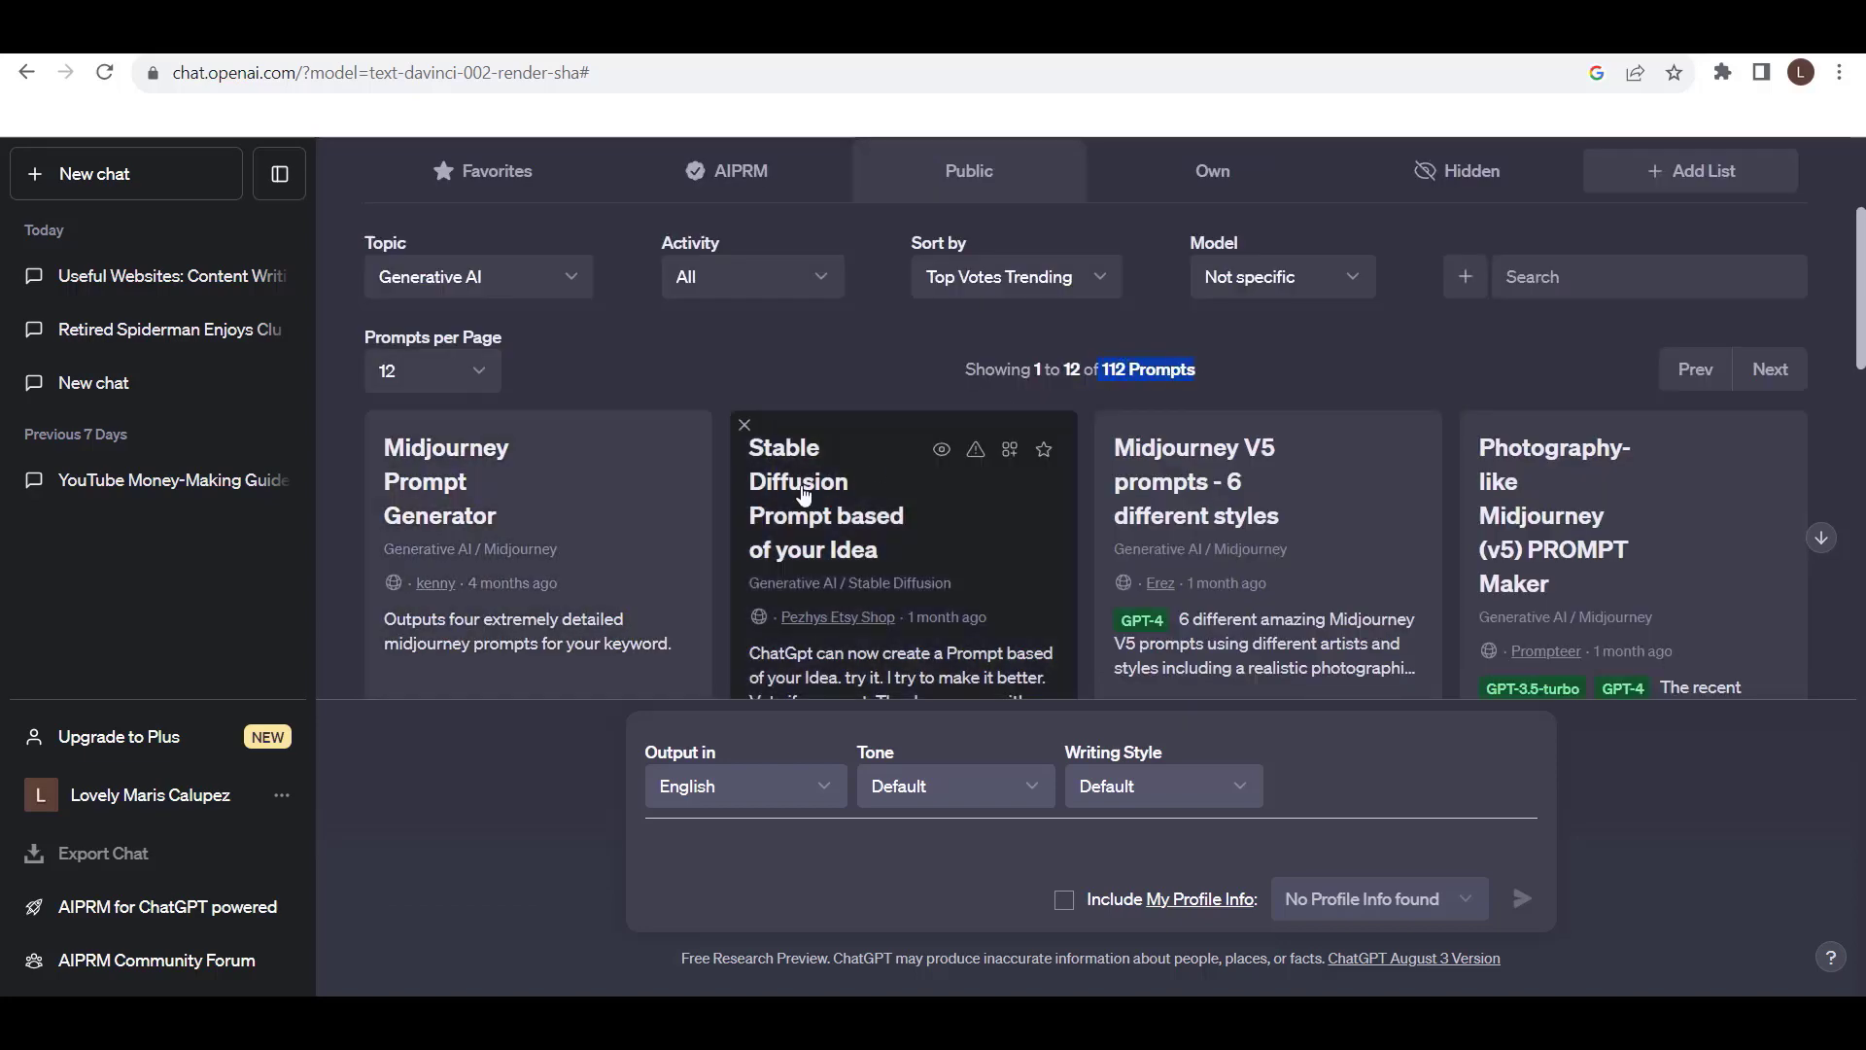
scroll(down, 3)
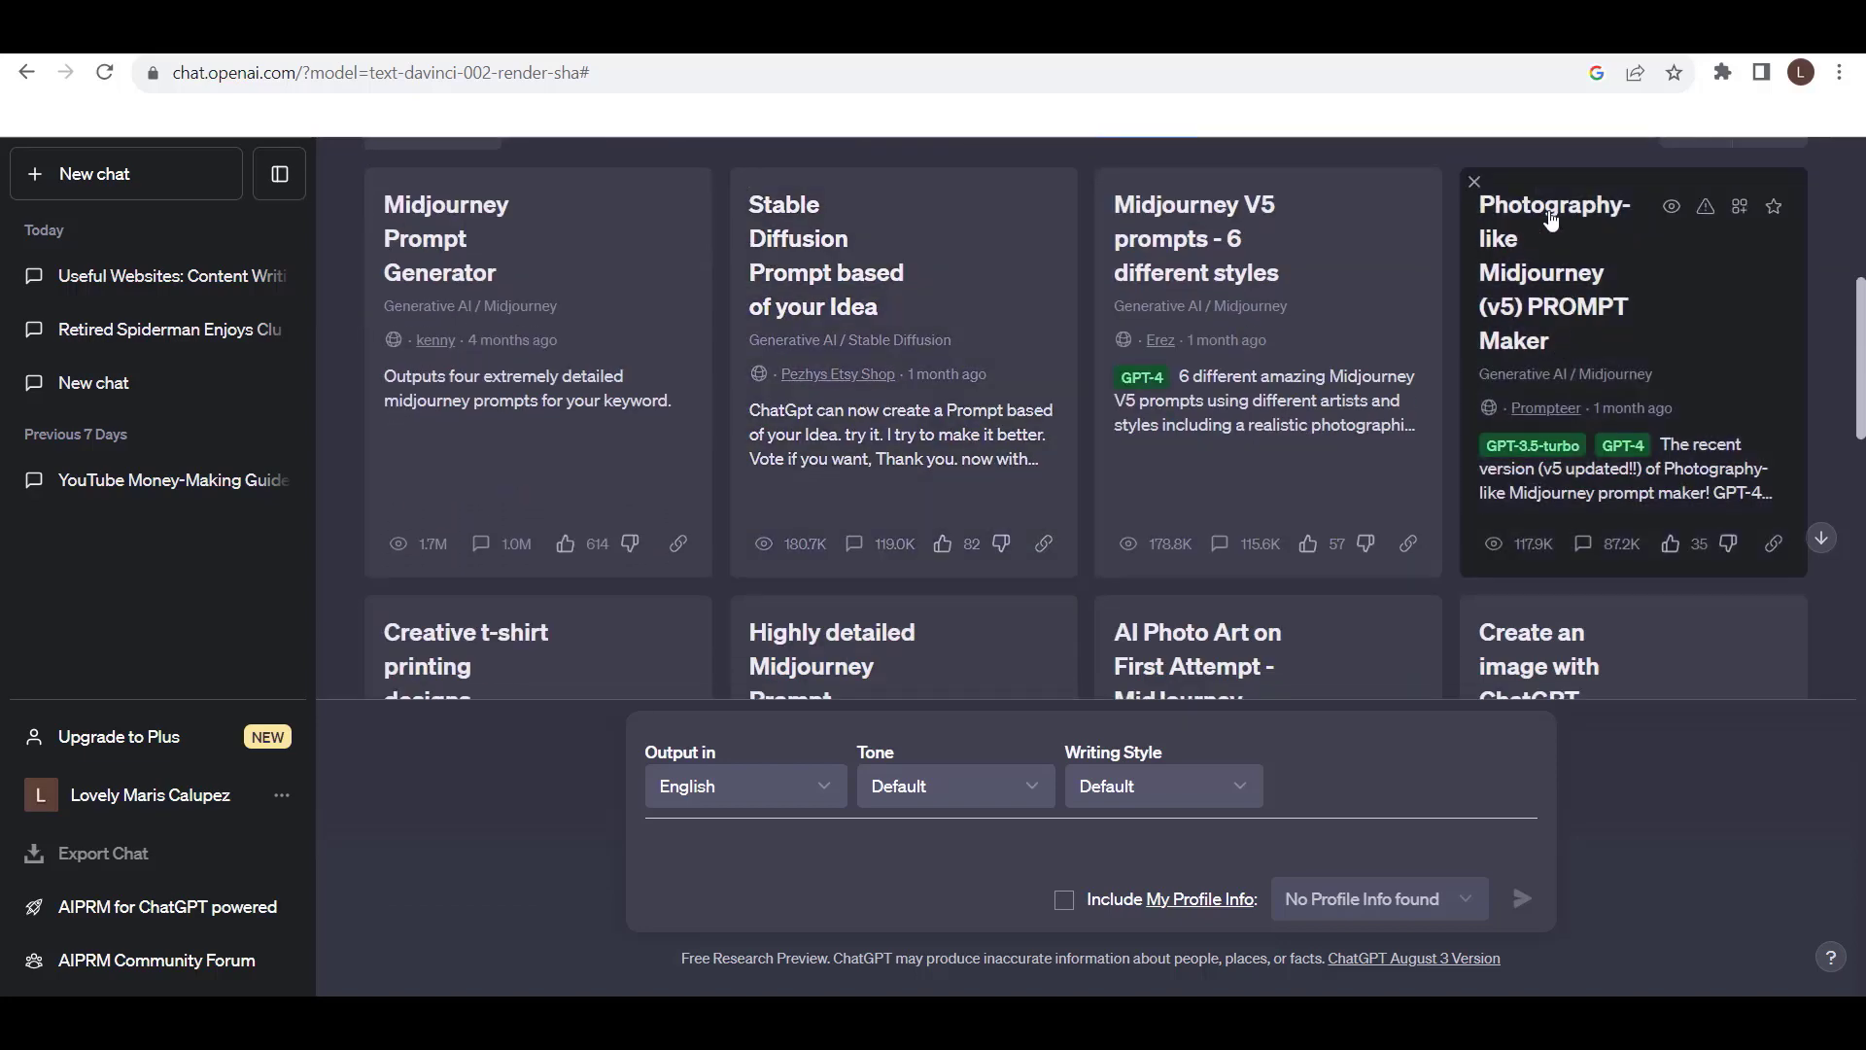
mouse_move(1637, 229)
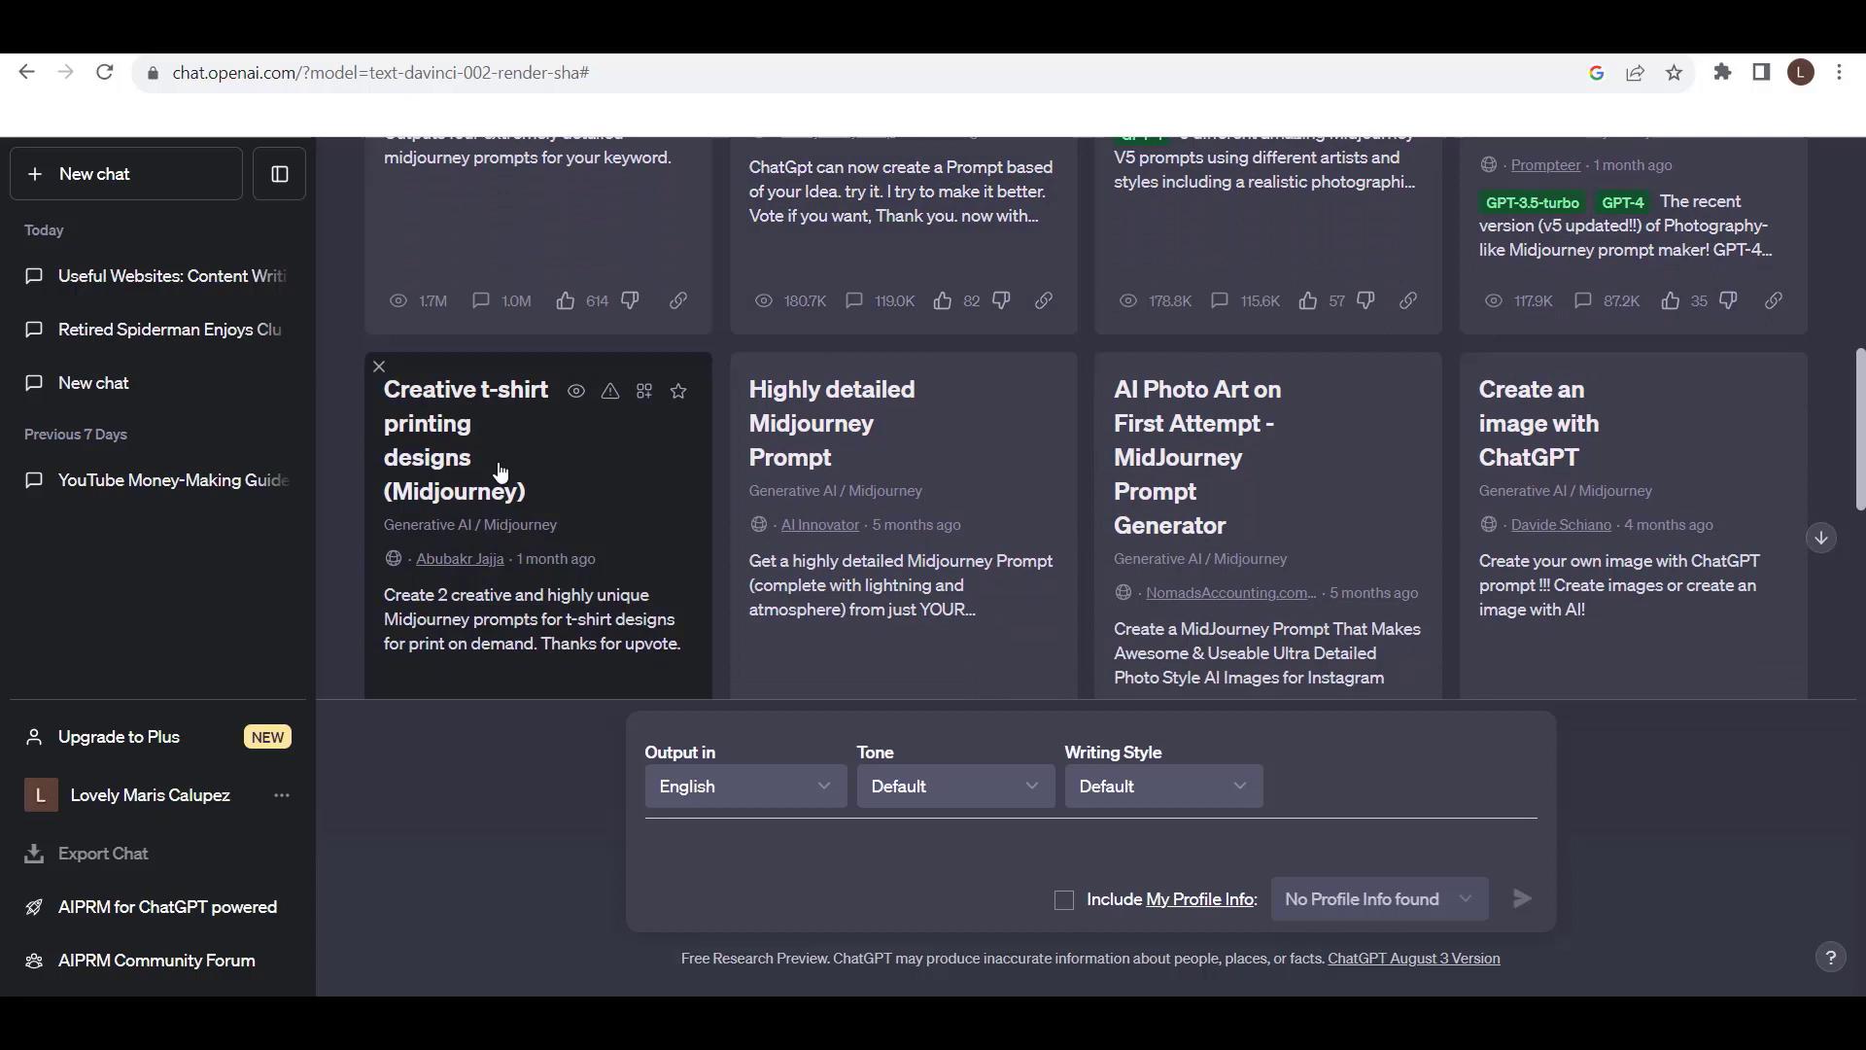
mouse_move(1258, 457)
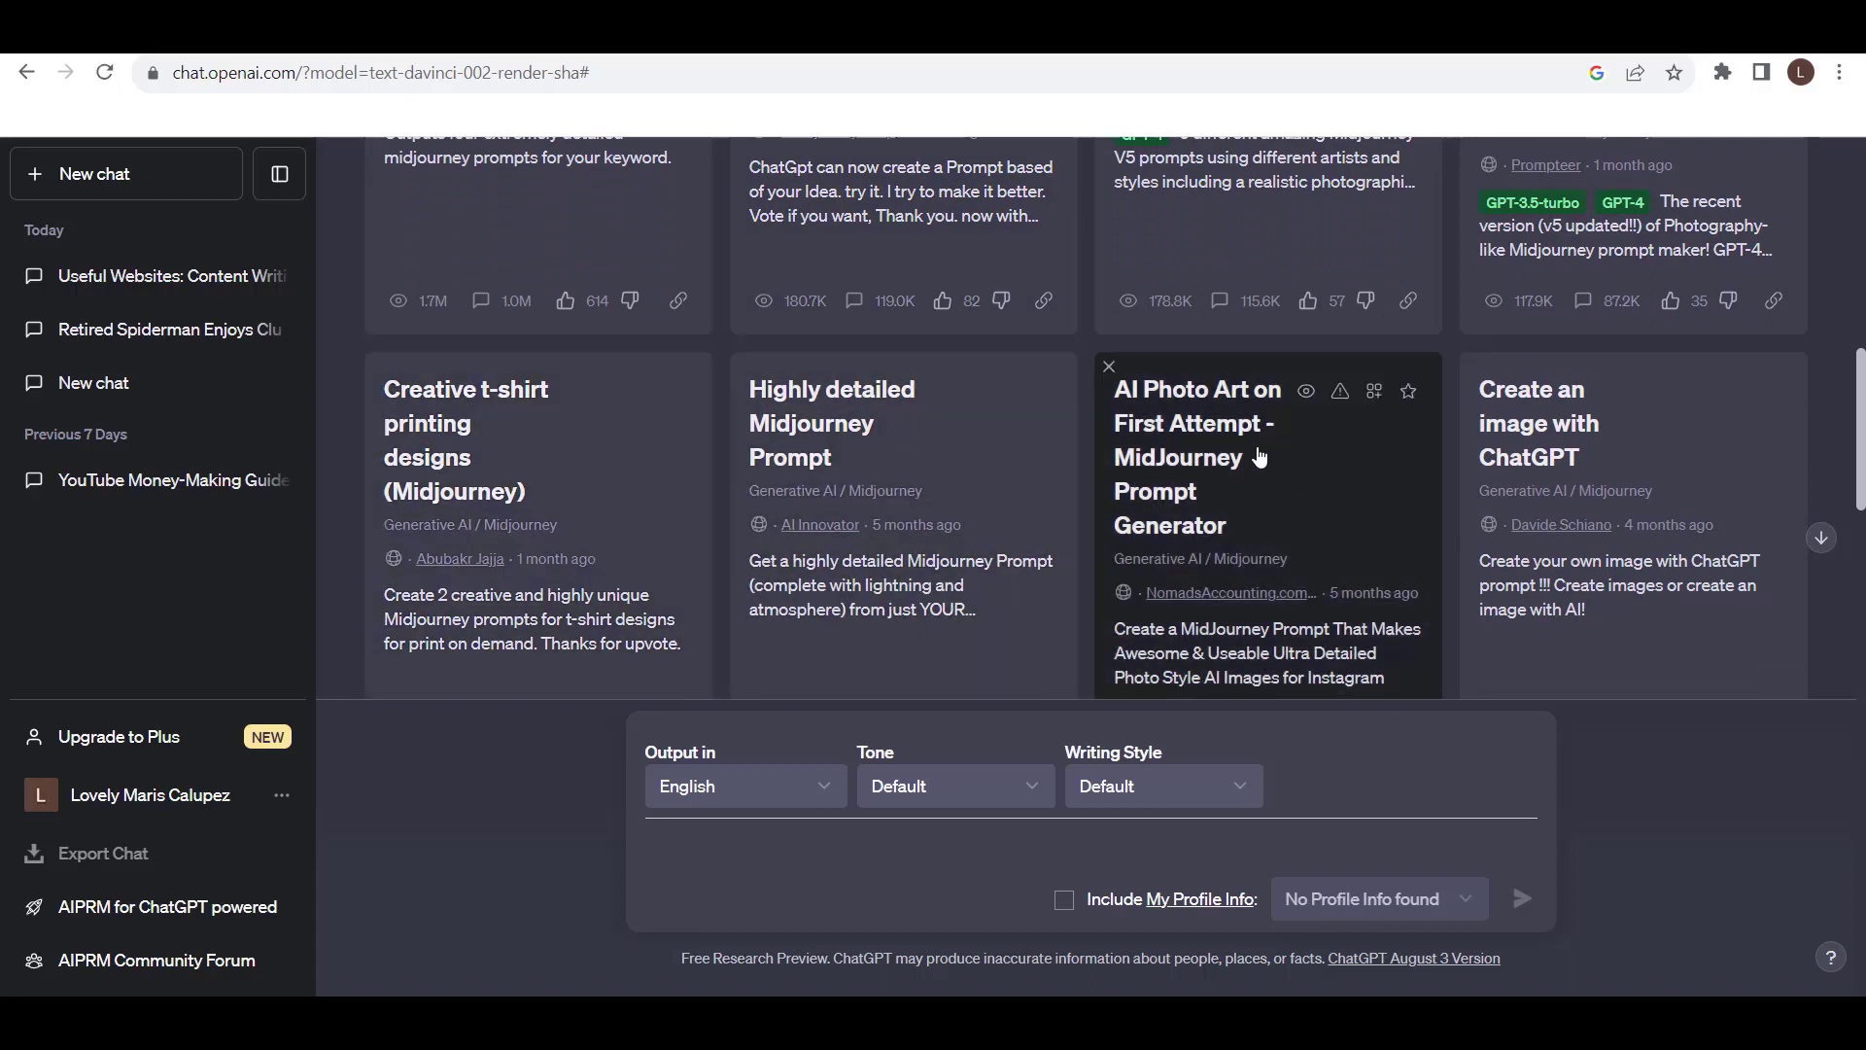
mouse_move(1248, 539)
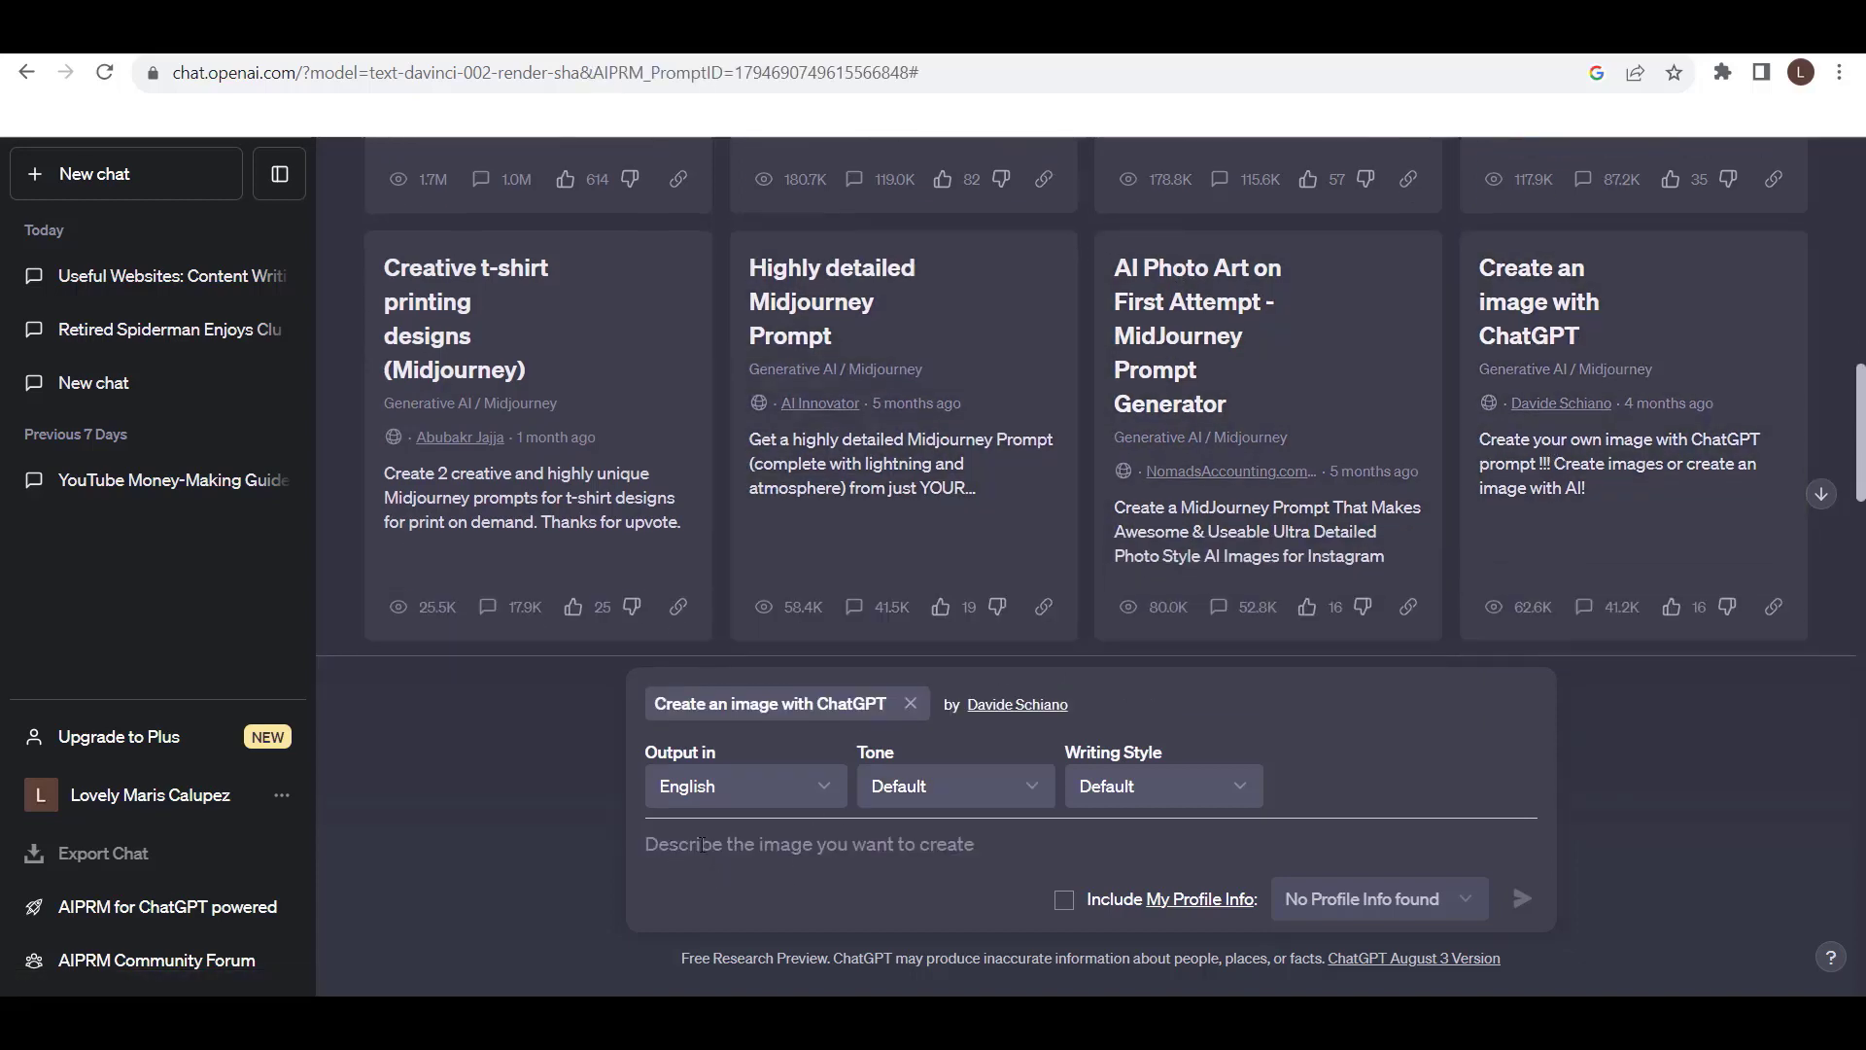
Submit 'Retired spiderman drinking beer in the club' to the Create an image with ChatGPT prompt
click(809, 844)
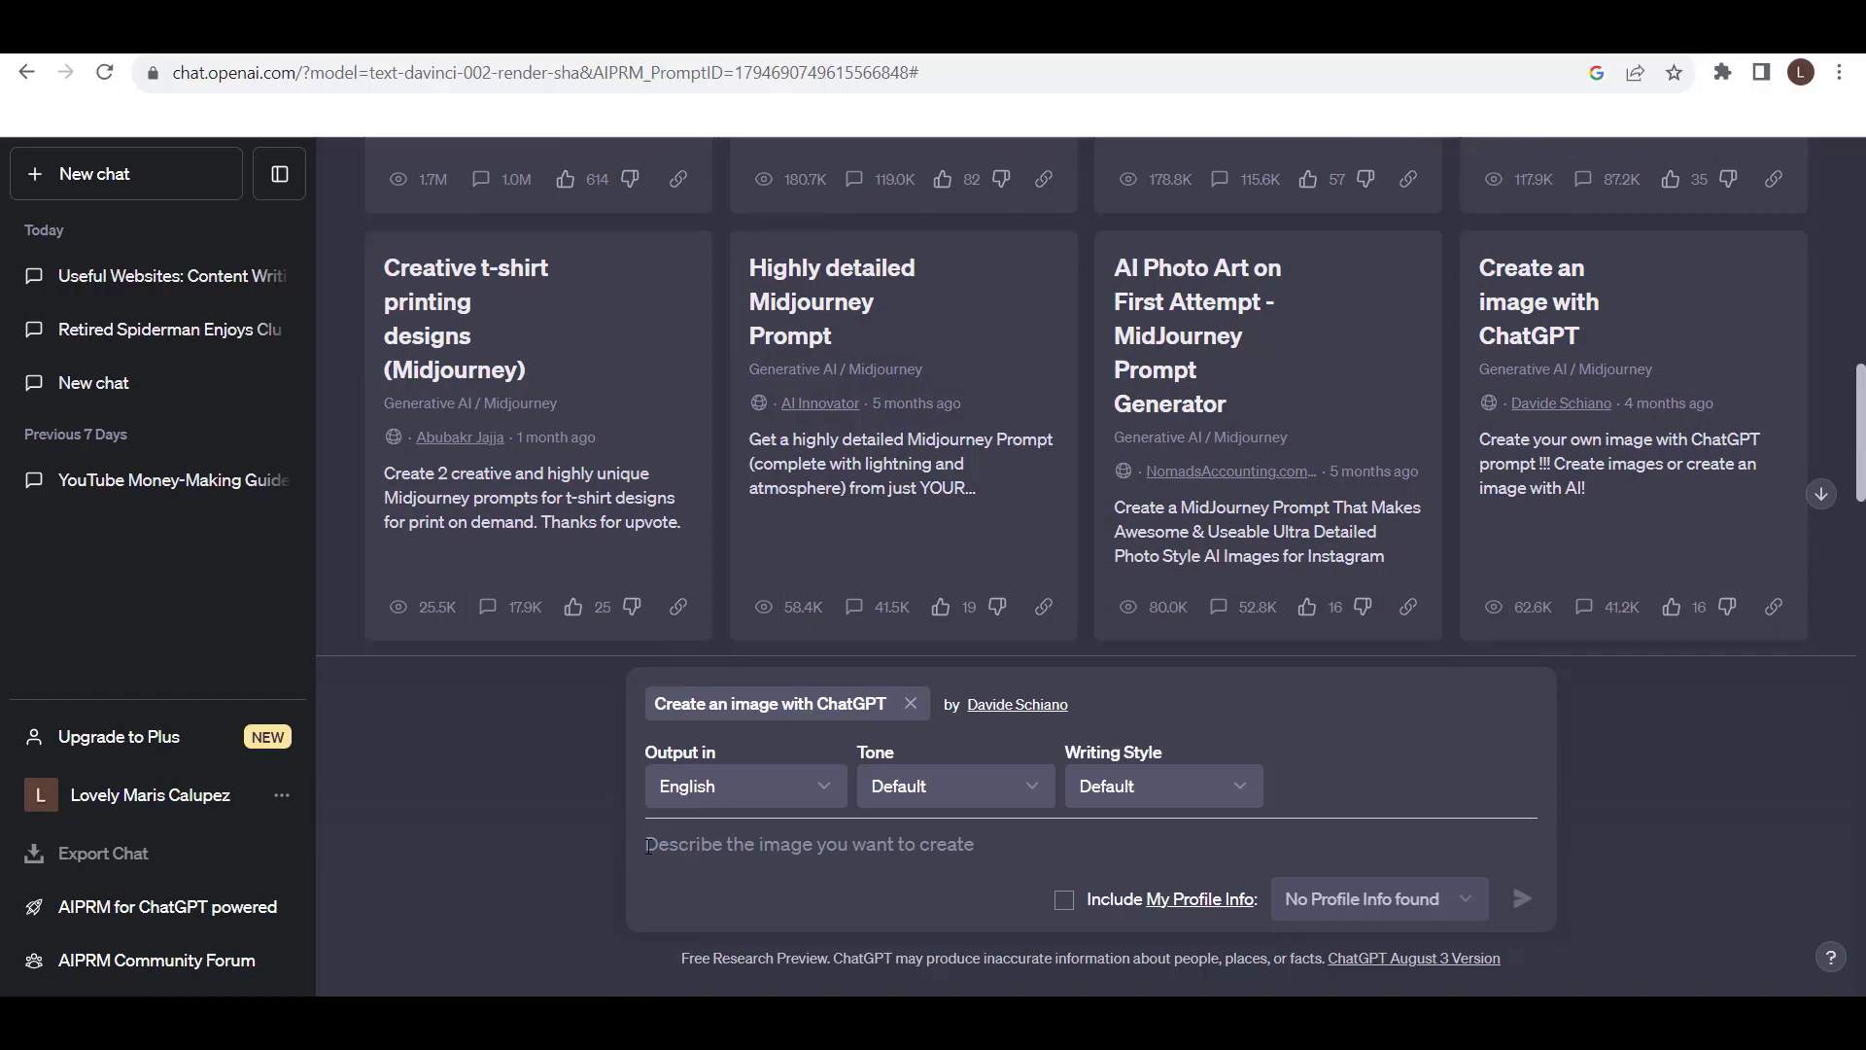
text(Spiderma)
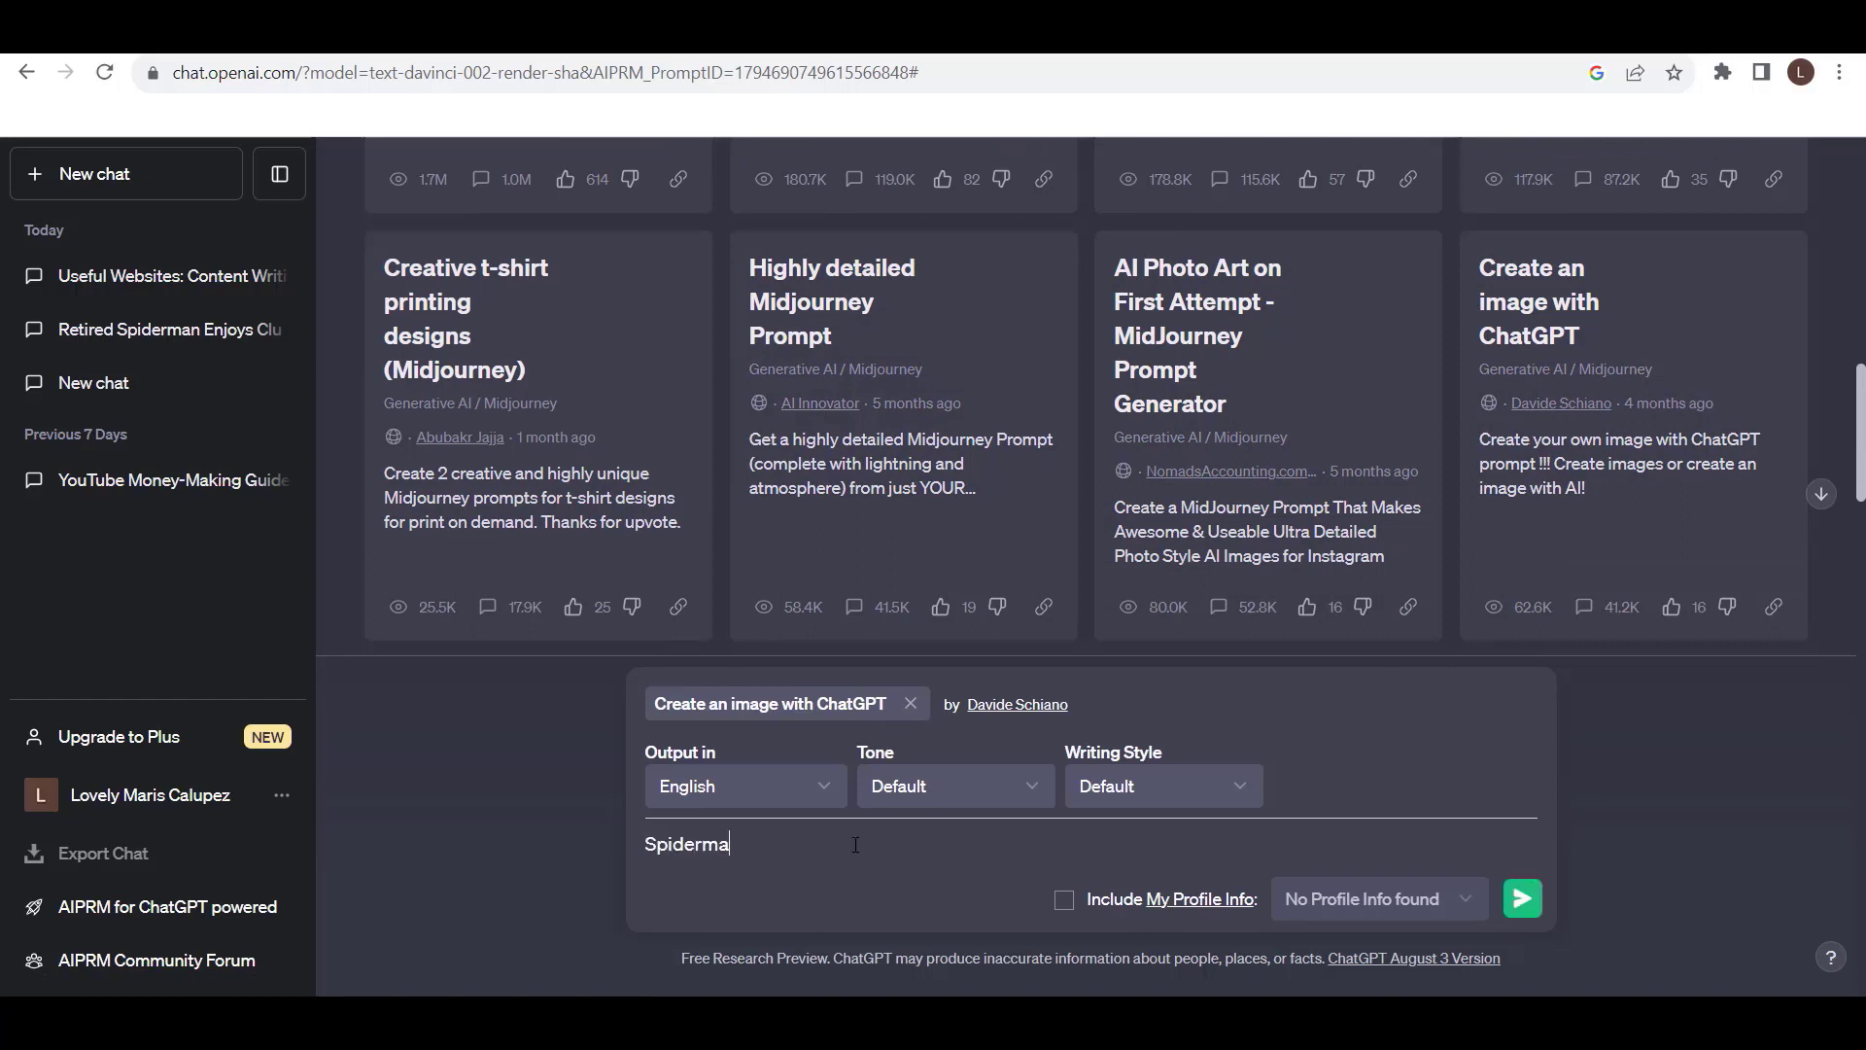
text(n)
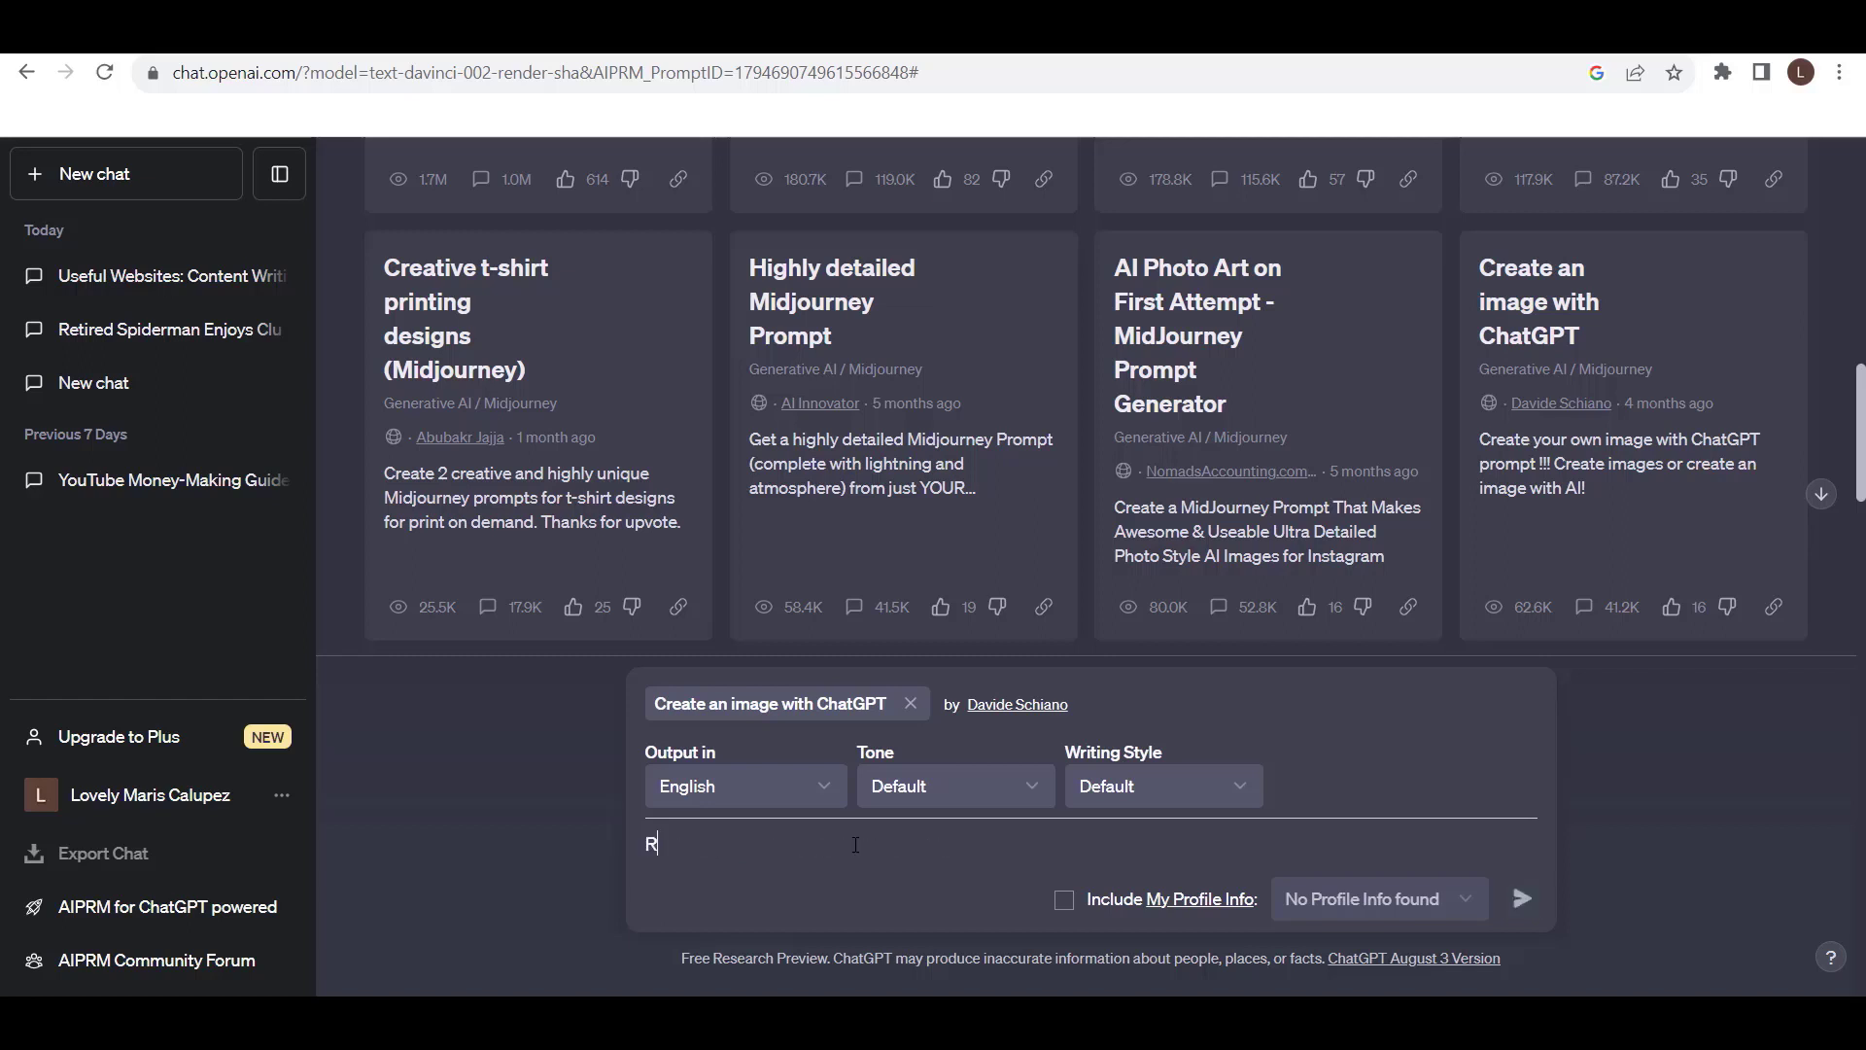
text(etired)
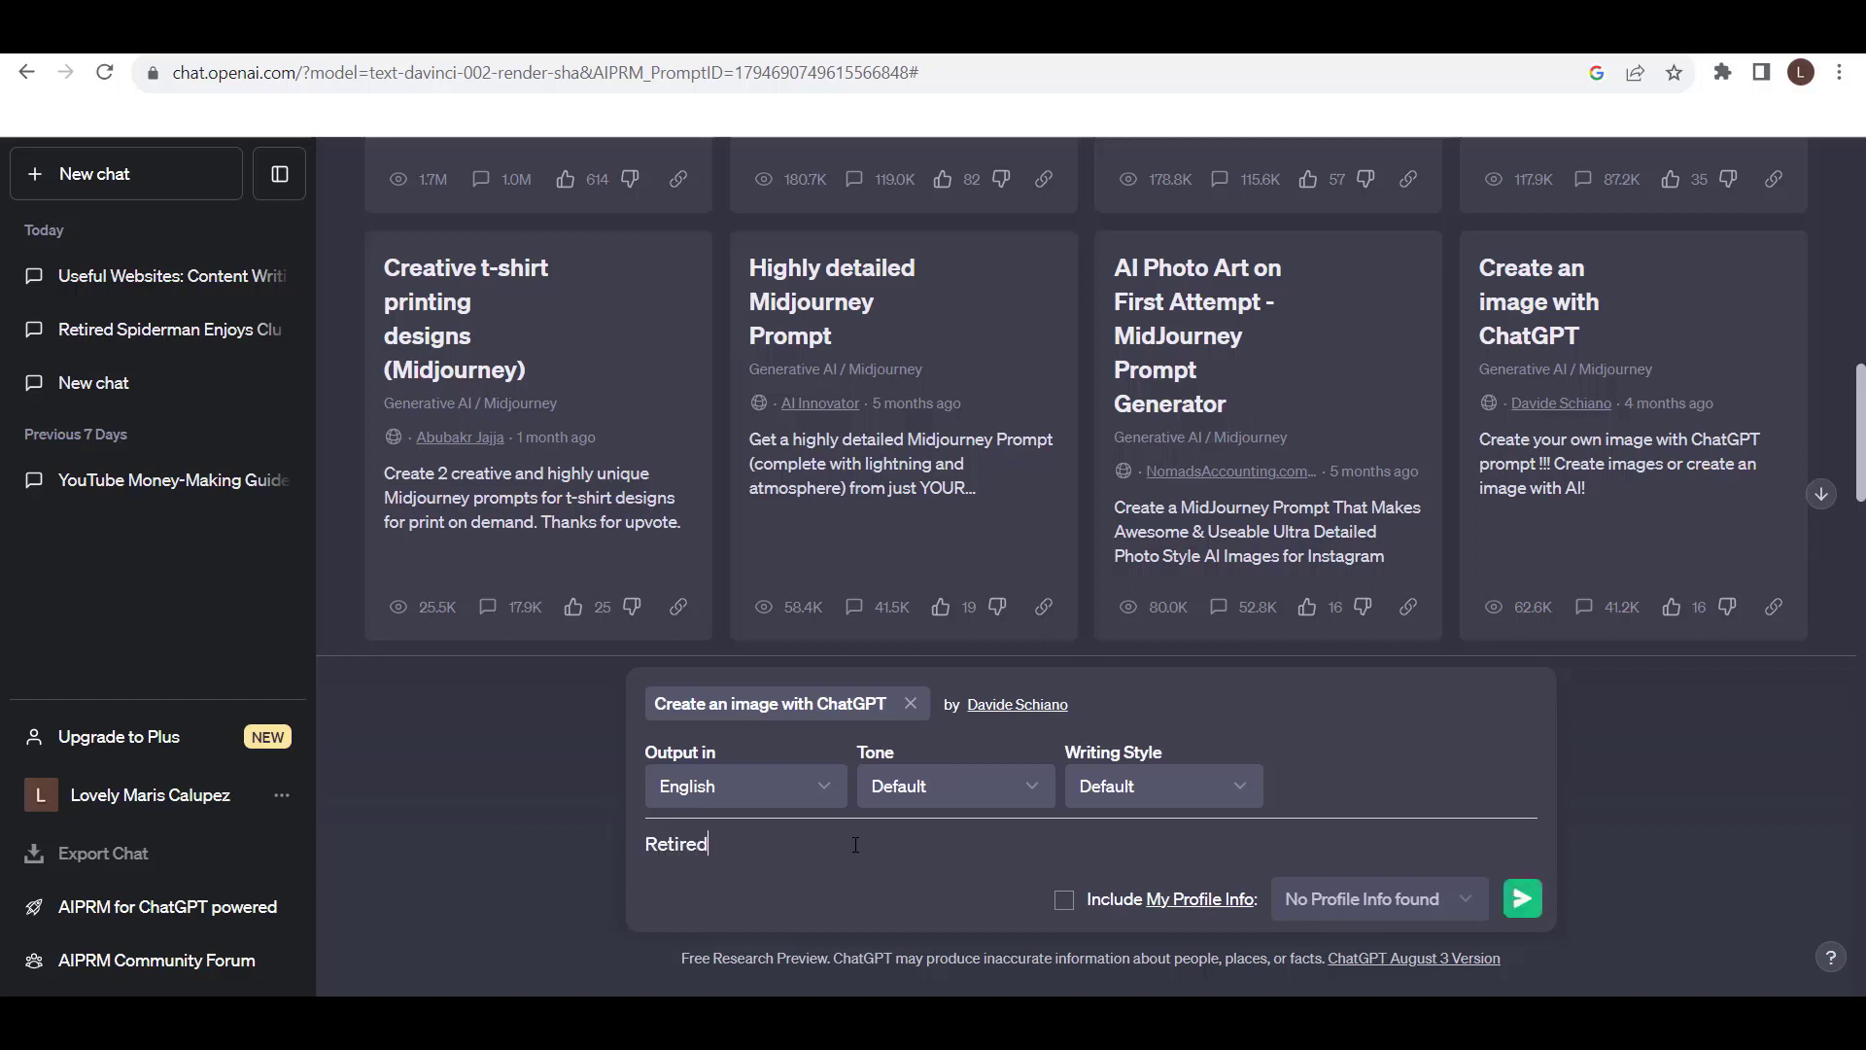
text(spiderman)
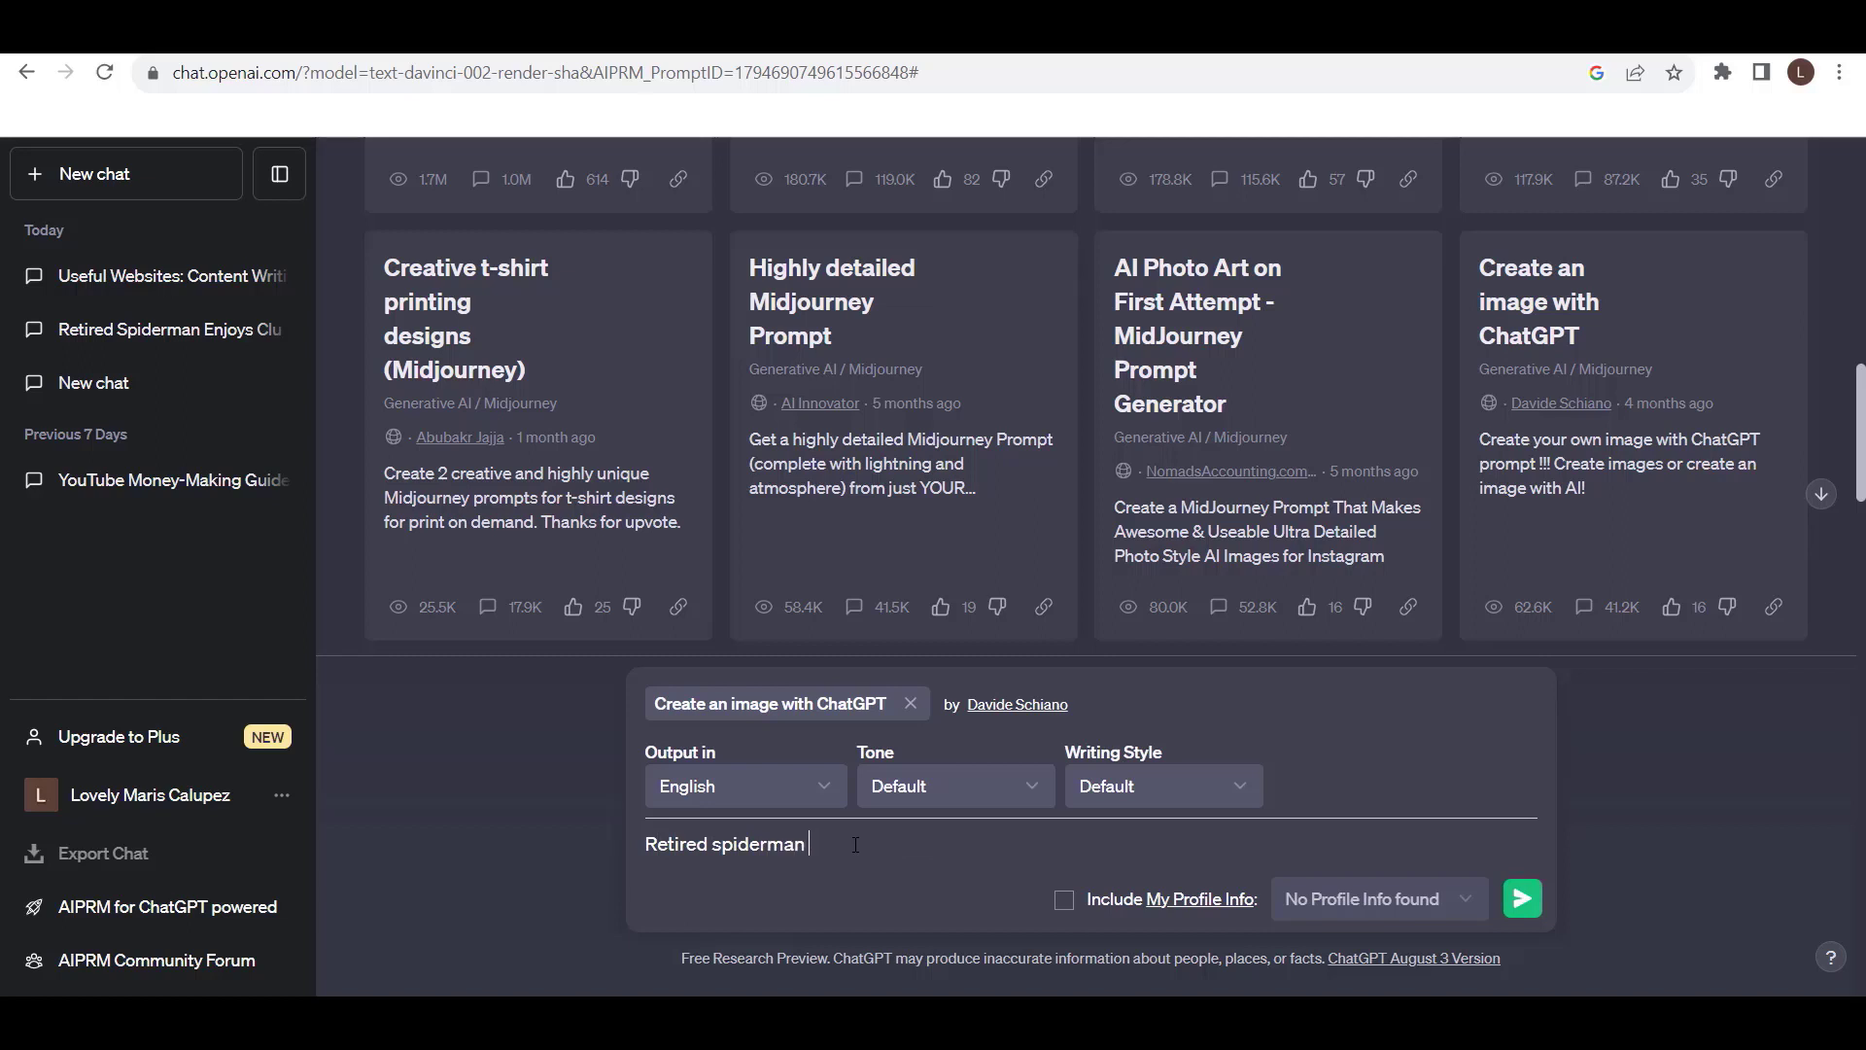
text(drin)
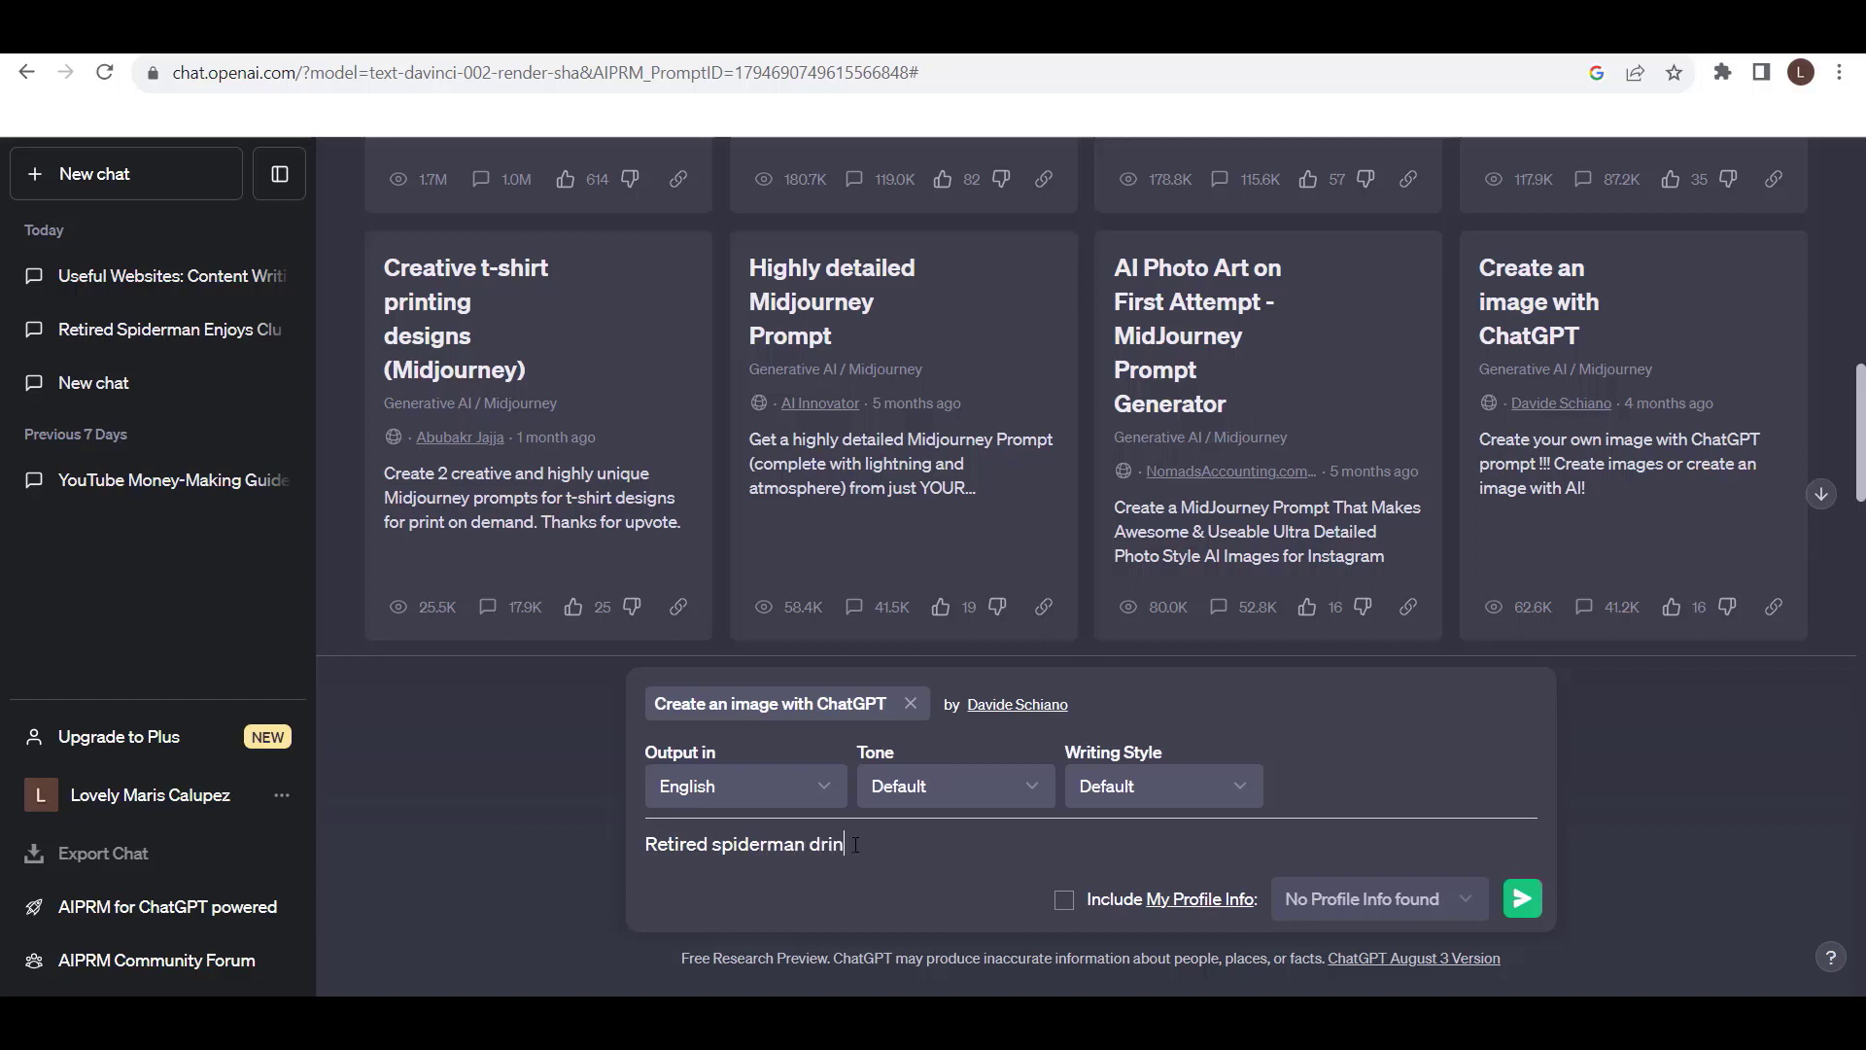
text(king beer i)
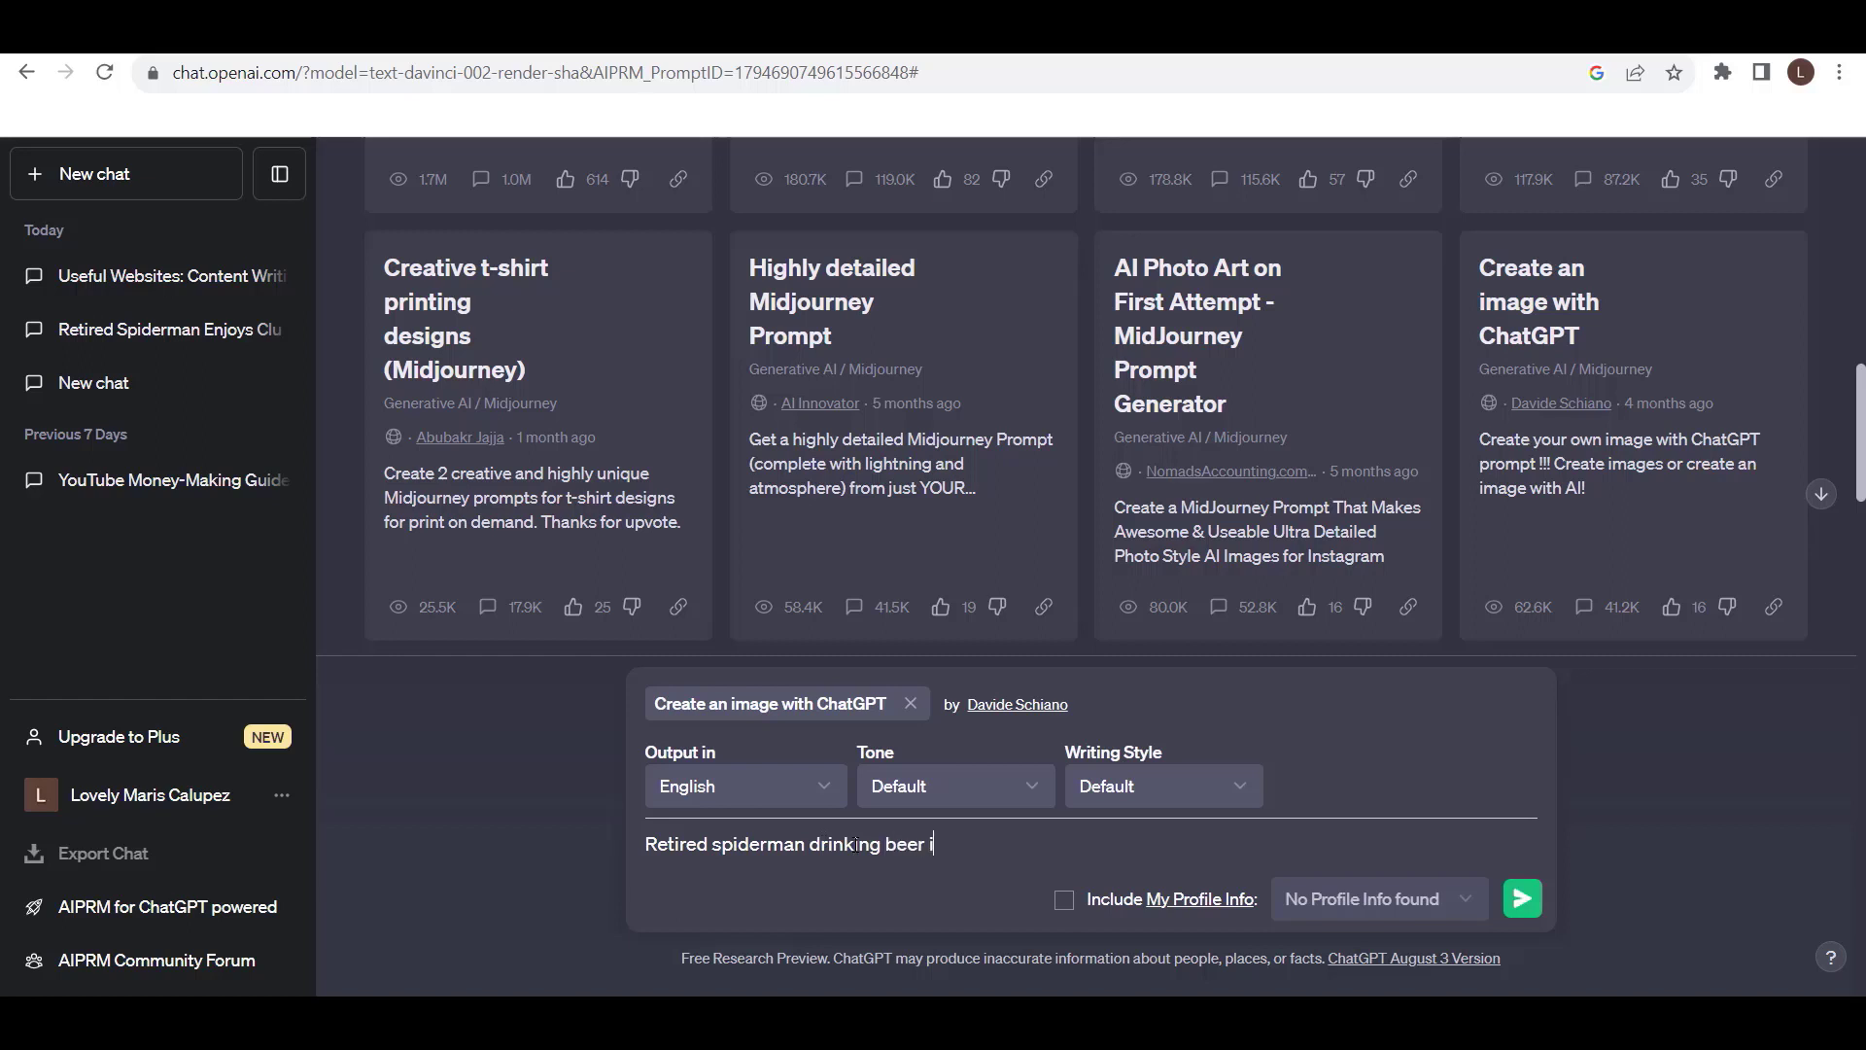
text(n the c)
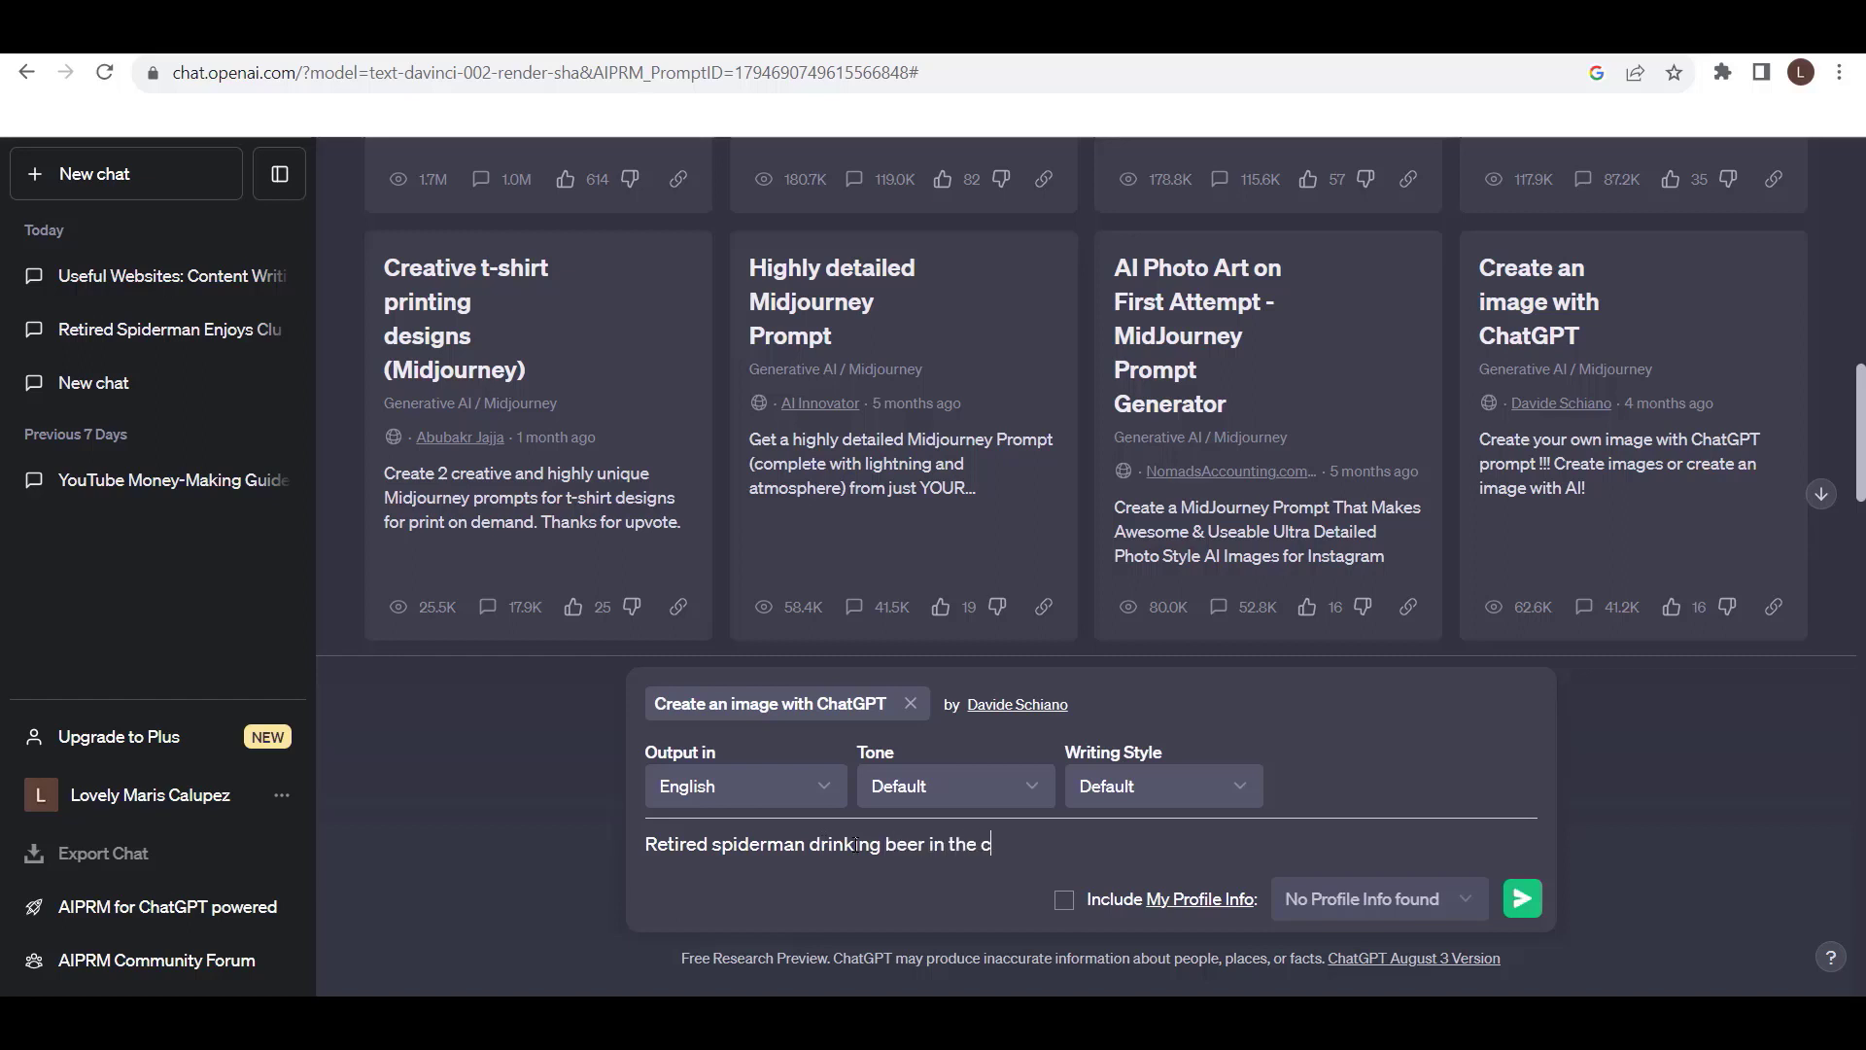
text(lub)
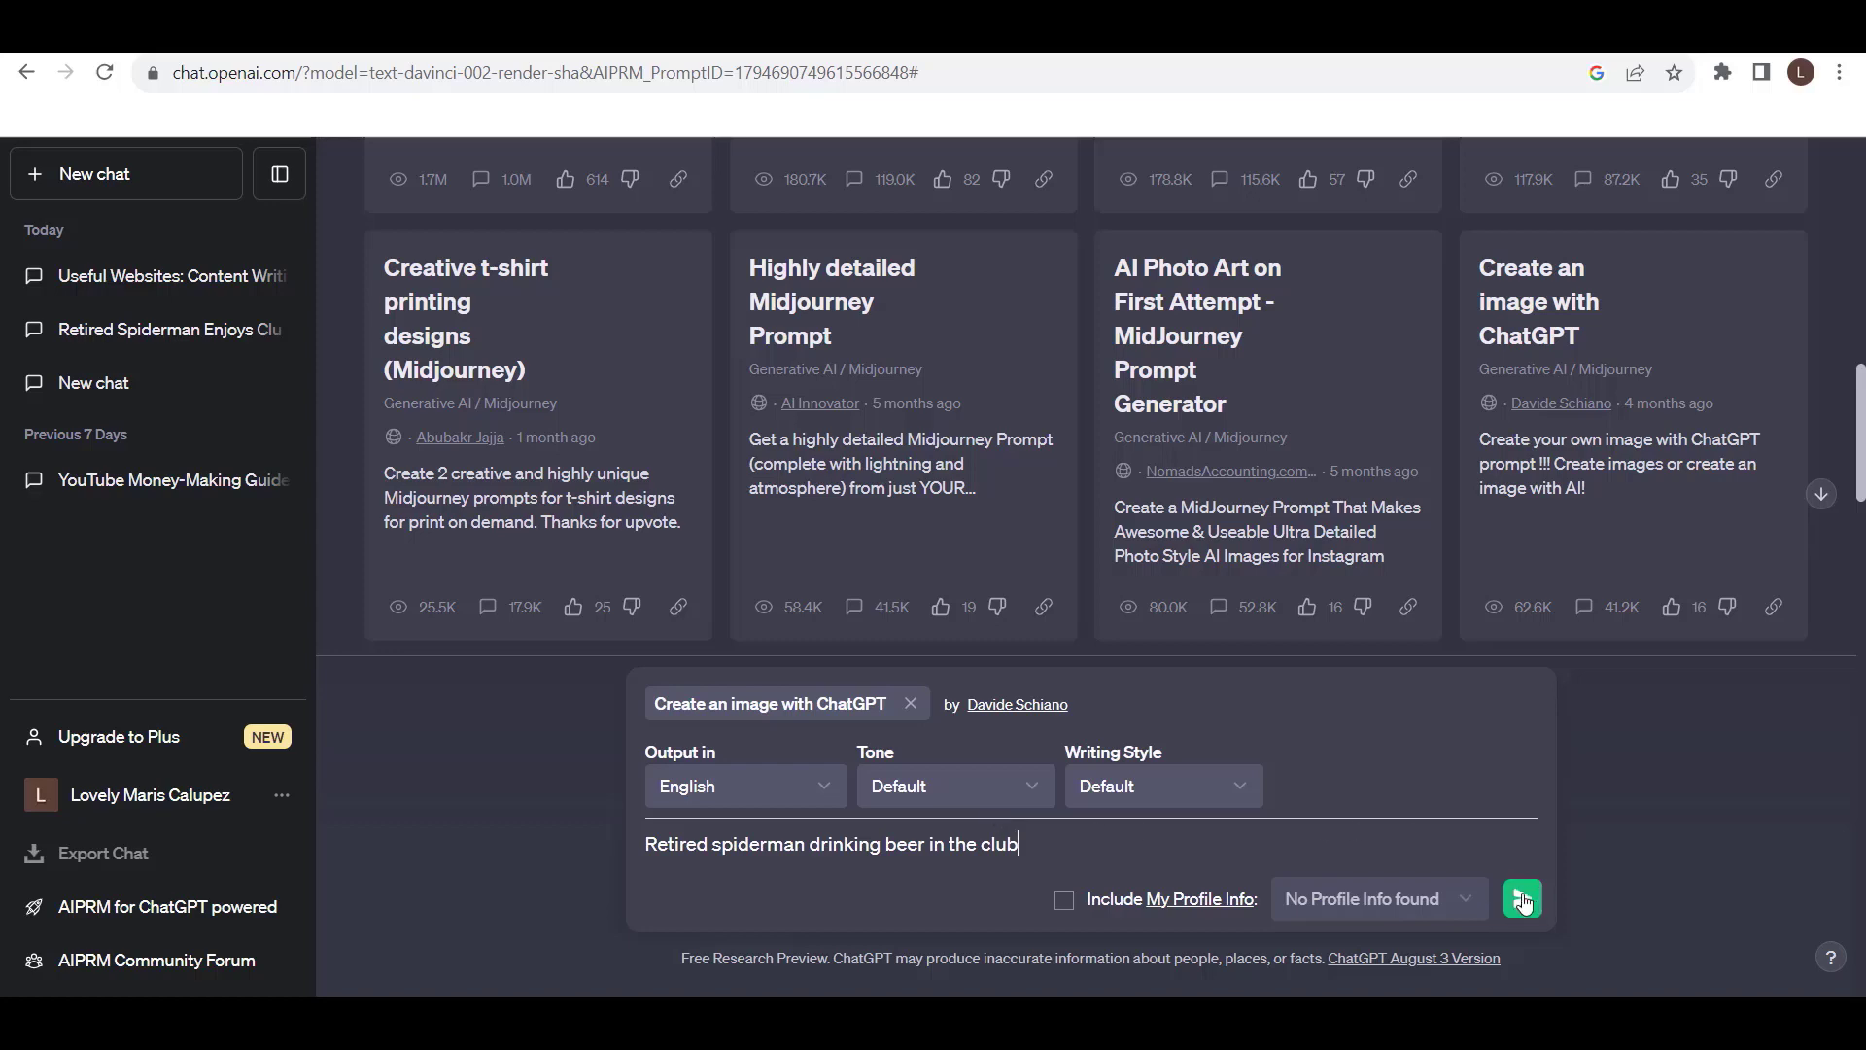
click(1520, 898)
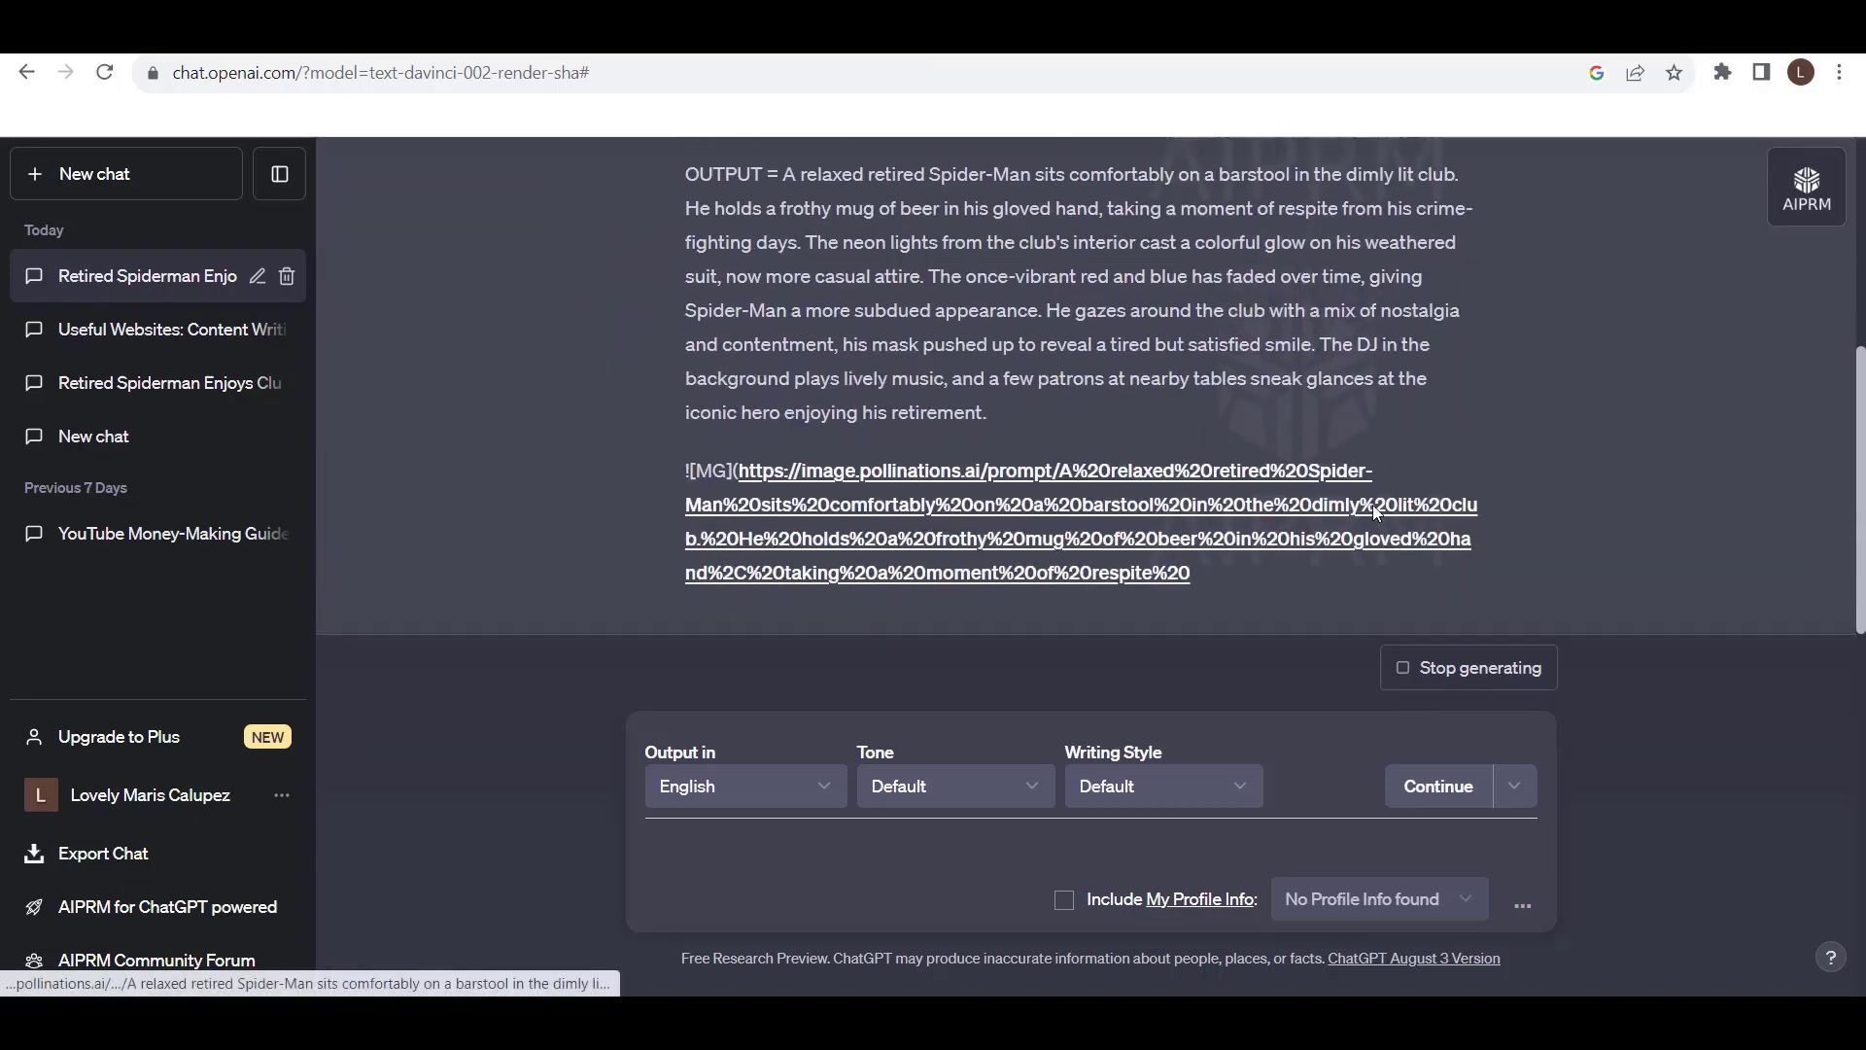
Read and highlight the generated OUTPUT description, then reach the rendered Spider-Man bar image
scroll(down, 3)
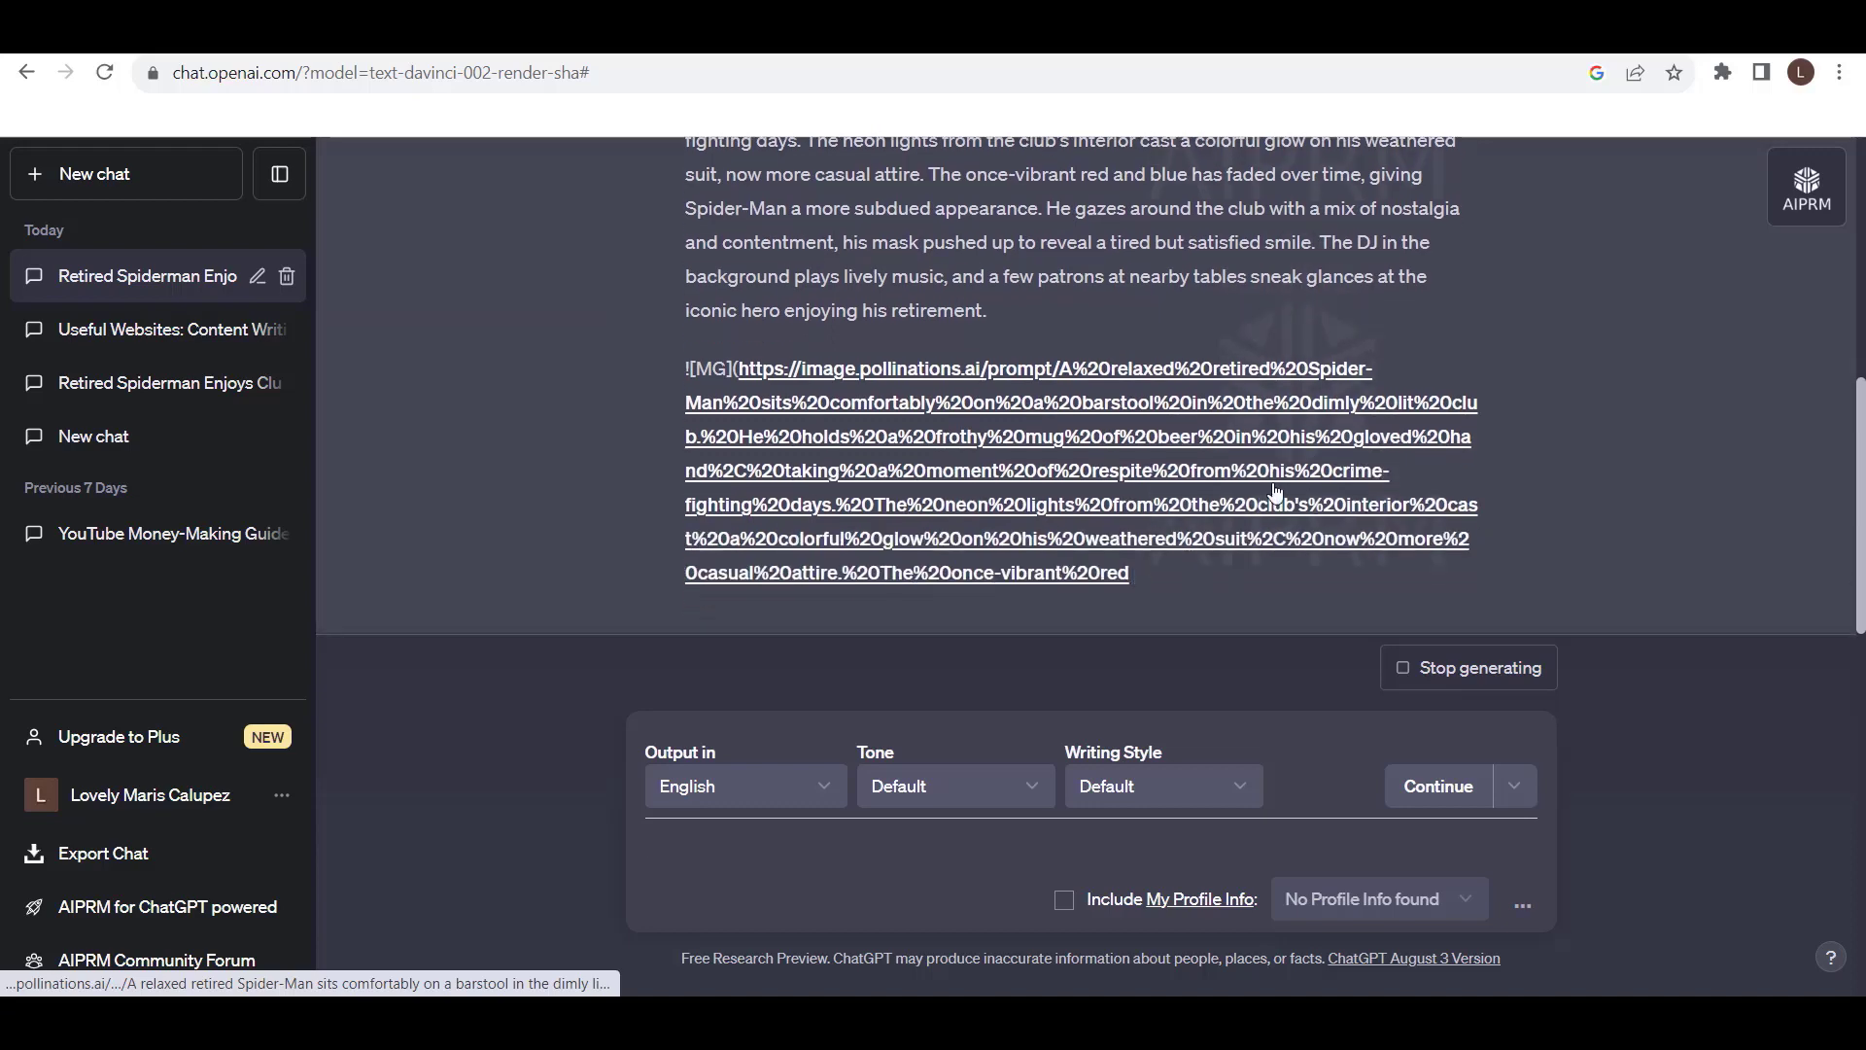
scroll(down, 3)
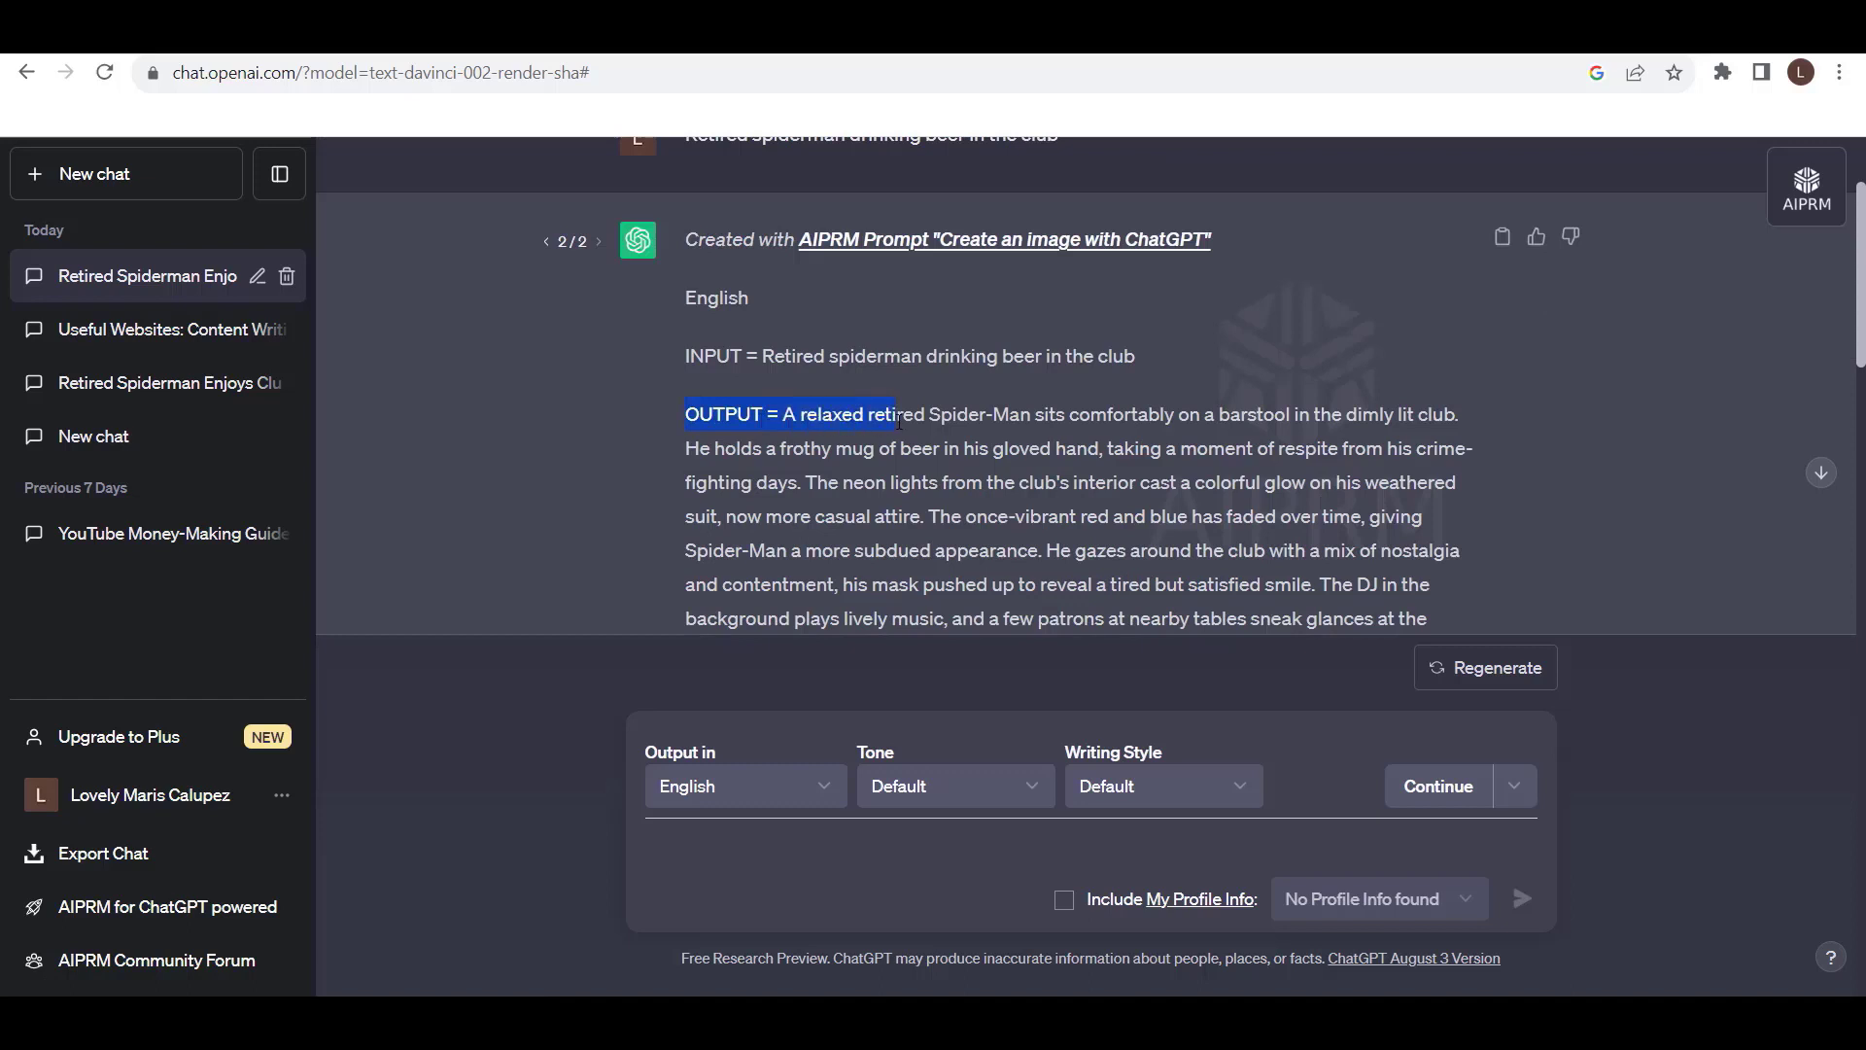
drag(890, 414, 1335, 447)
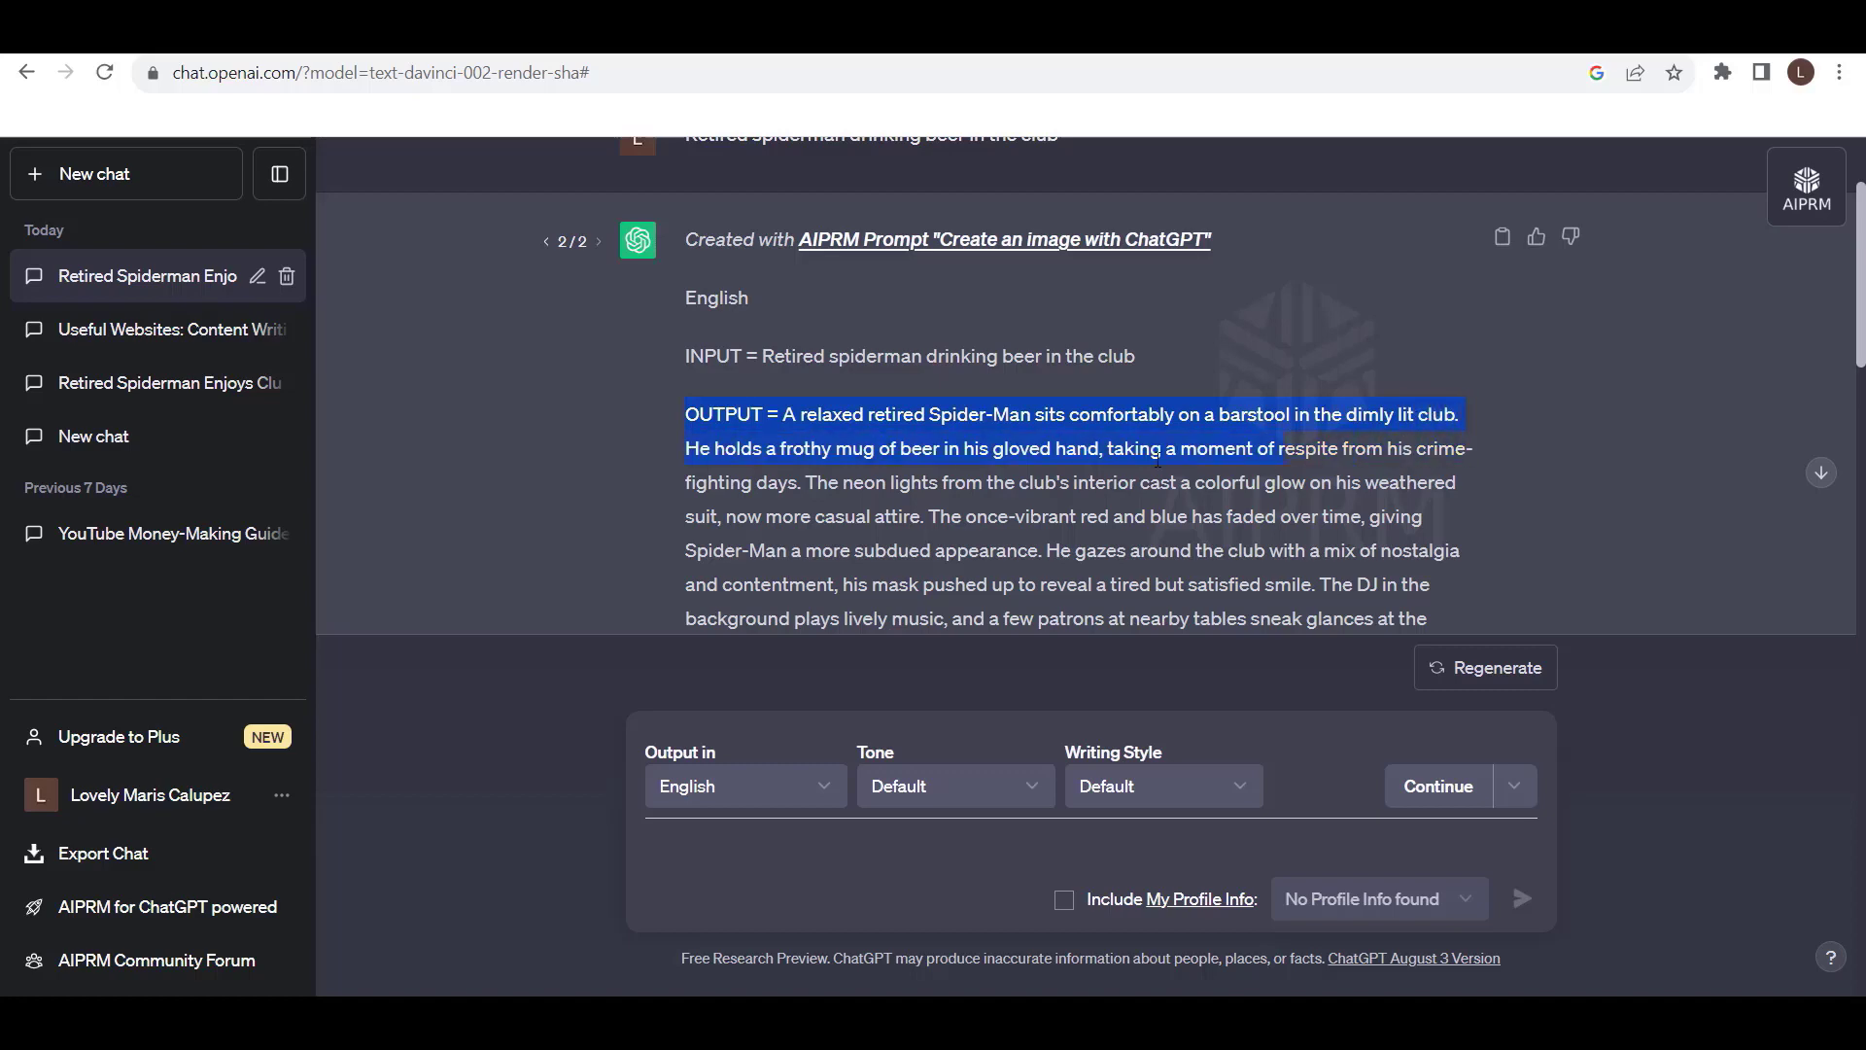
scroll(down, 3)
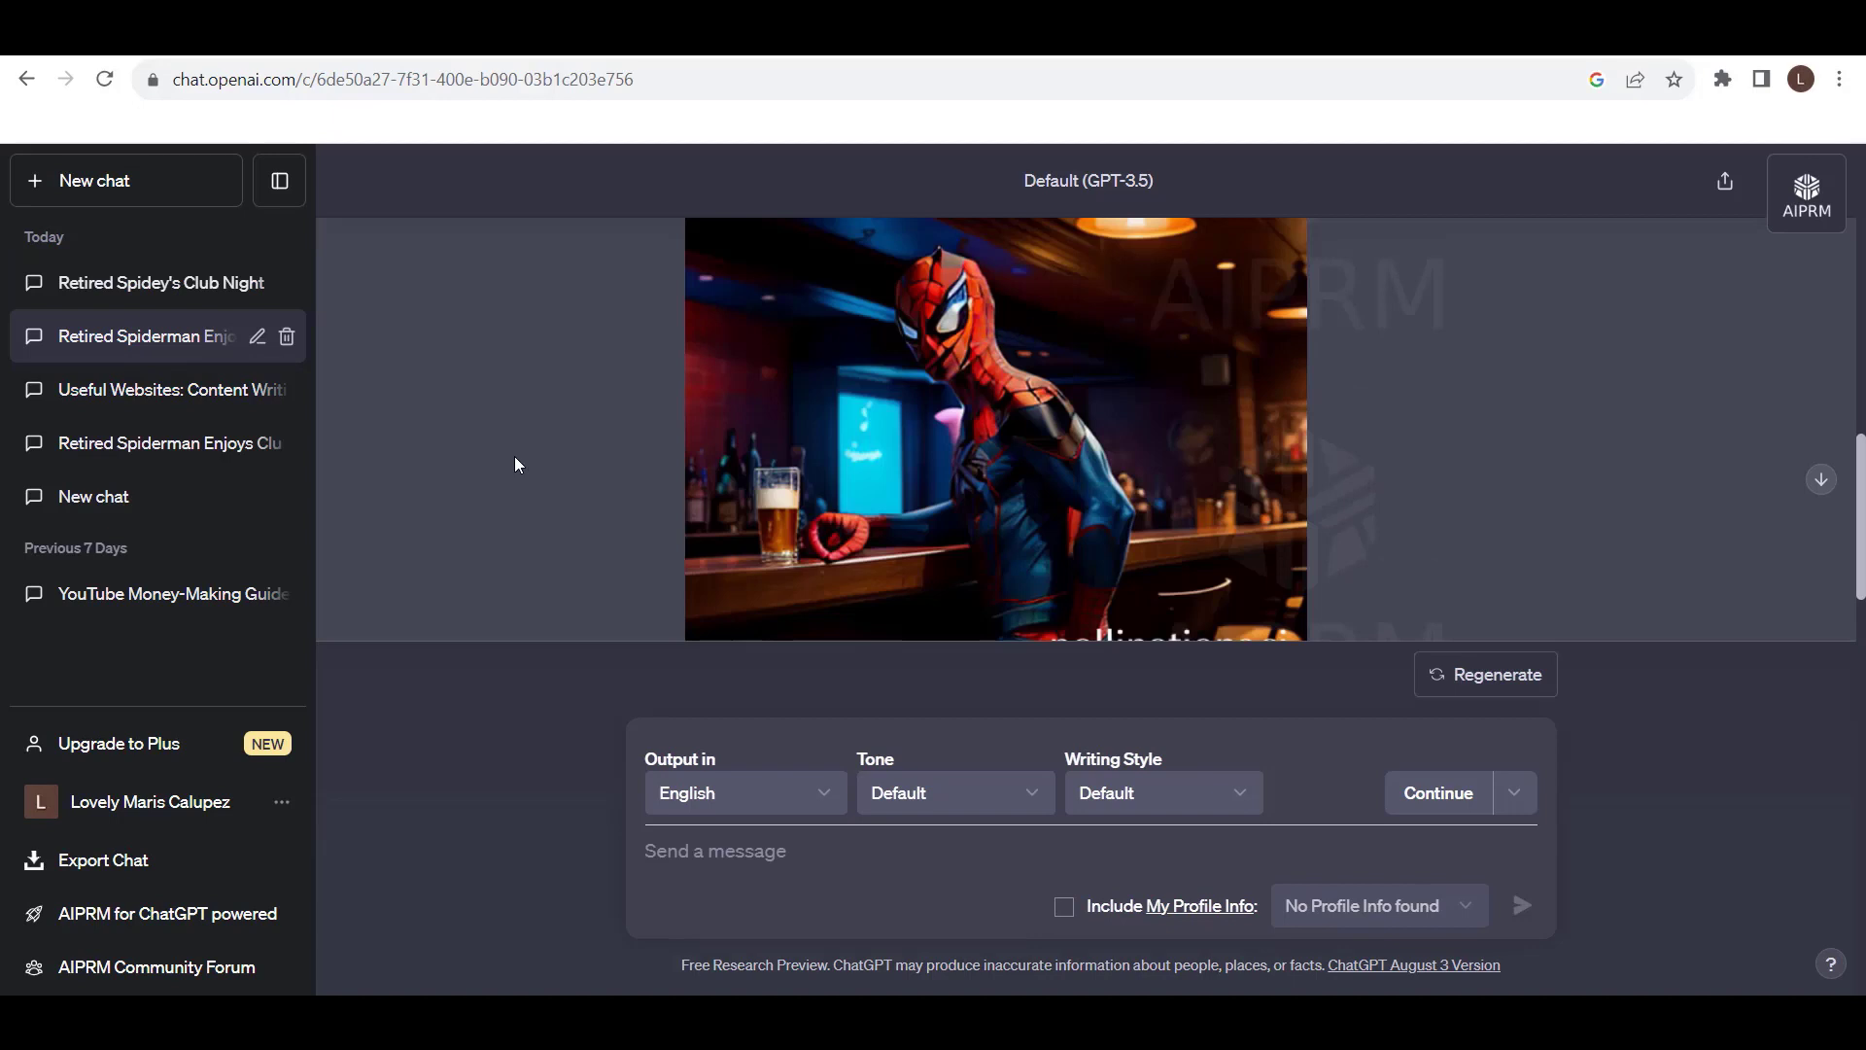
View the retired Spider-Man image on its own image.pollinations.ai page, then return to ChatGPT
click(994, 427)
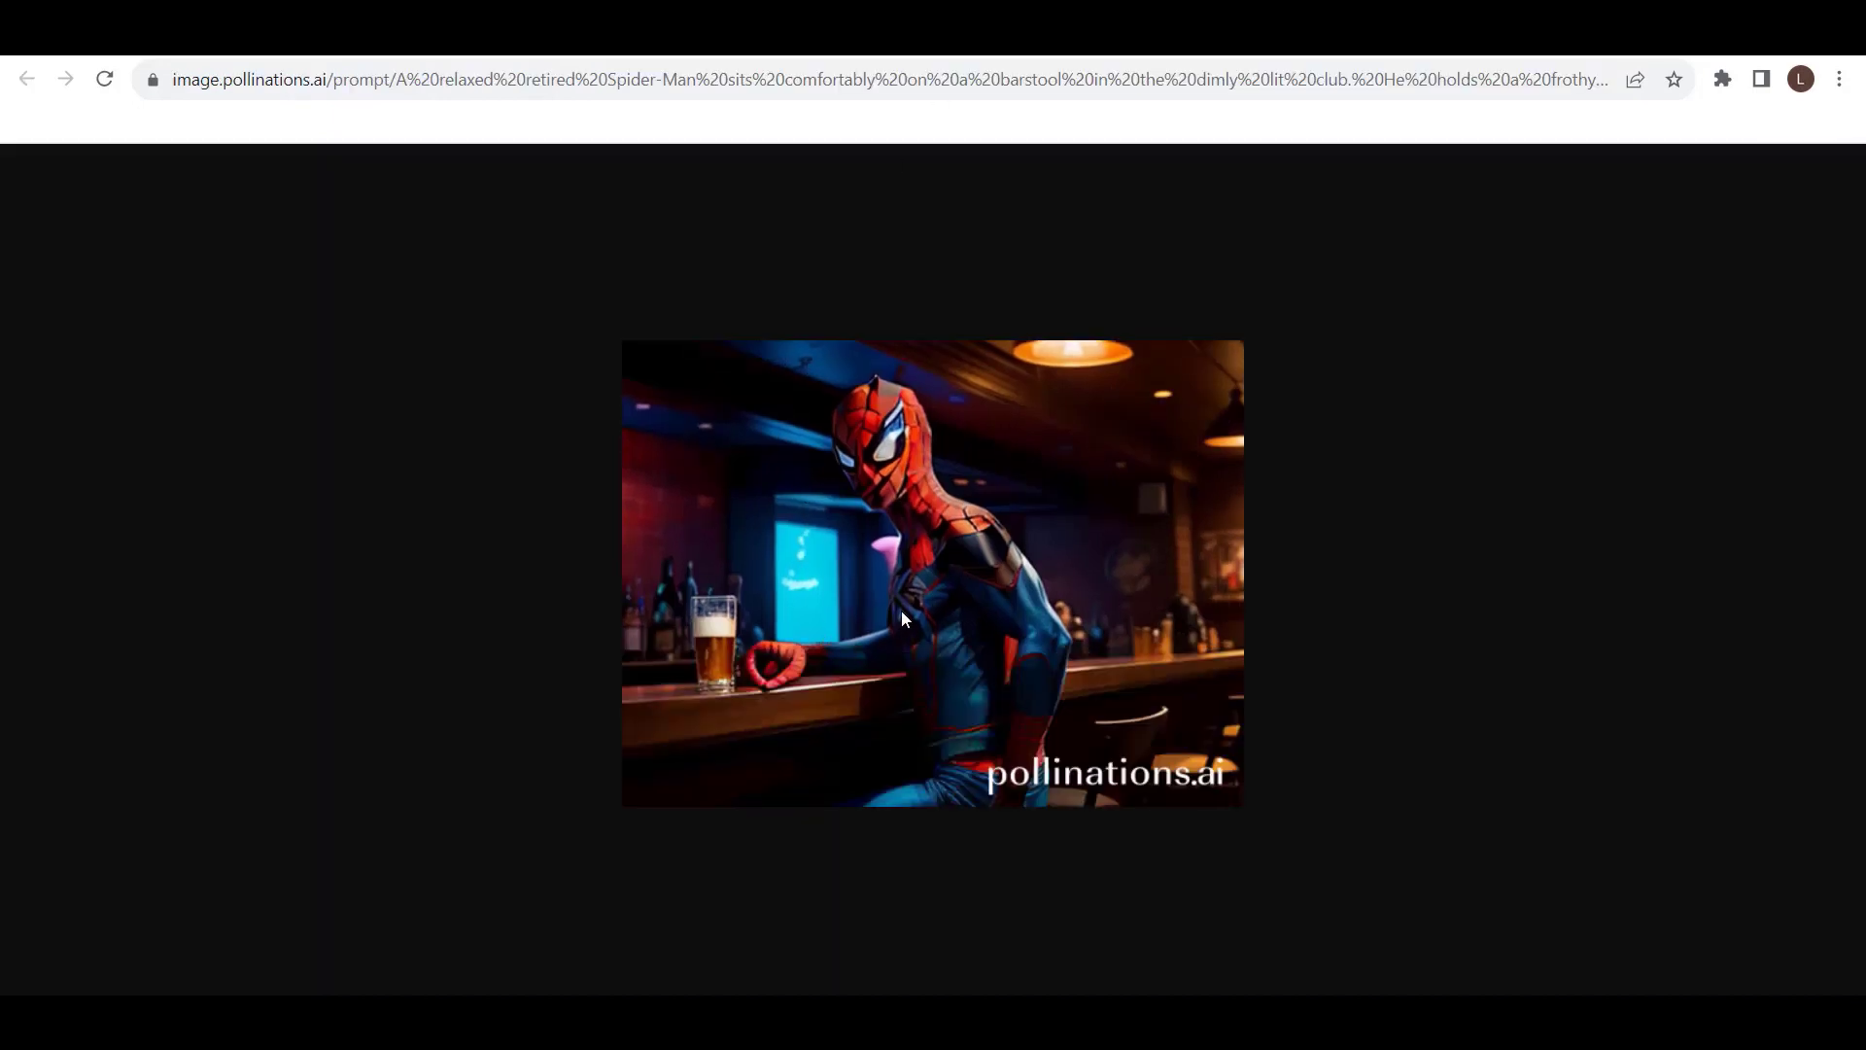
mouse_move(535, 619)
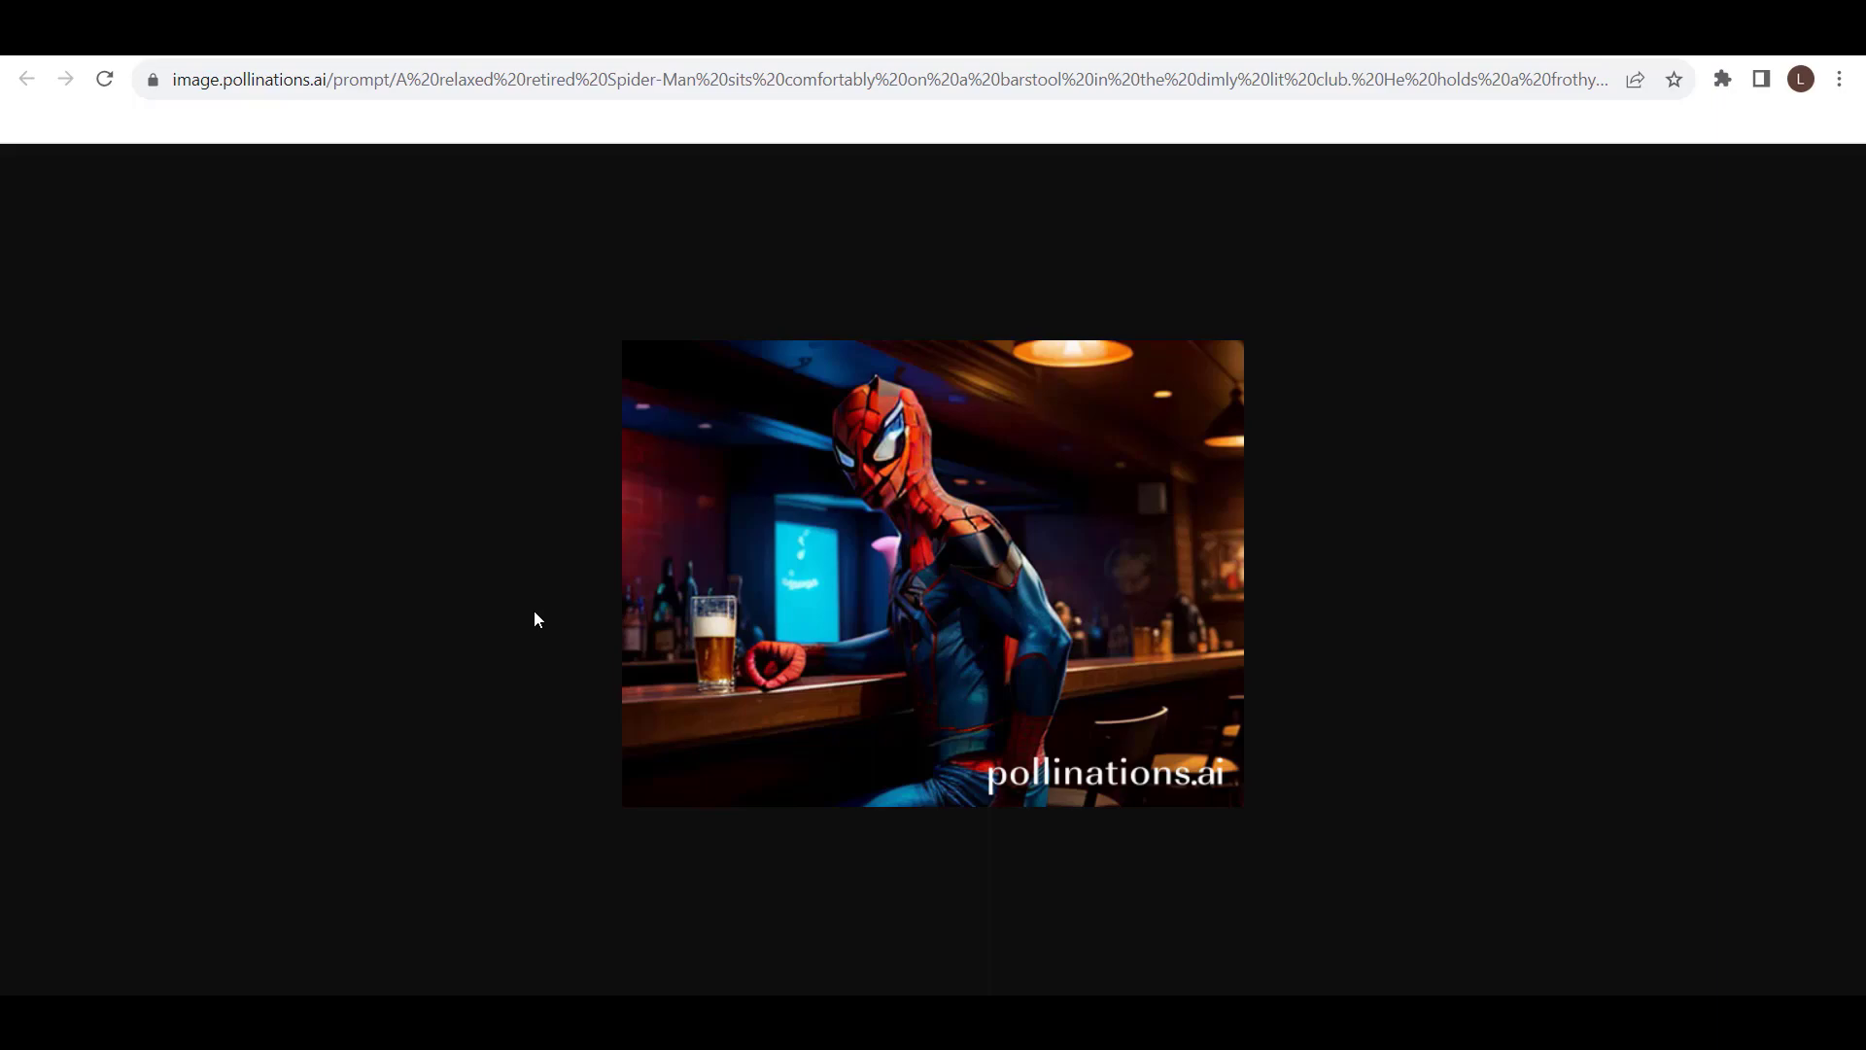
click(25, 72)
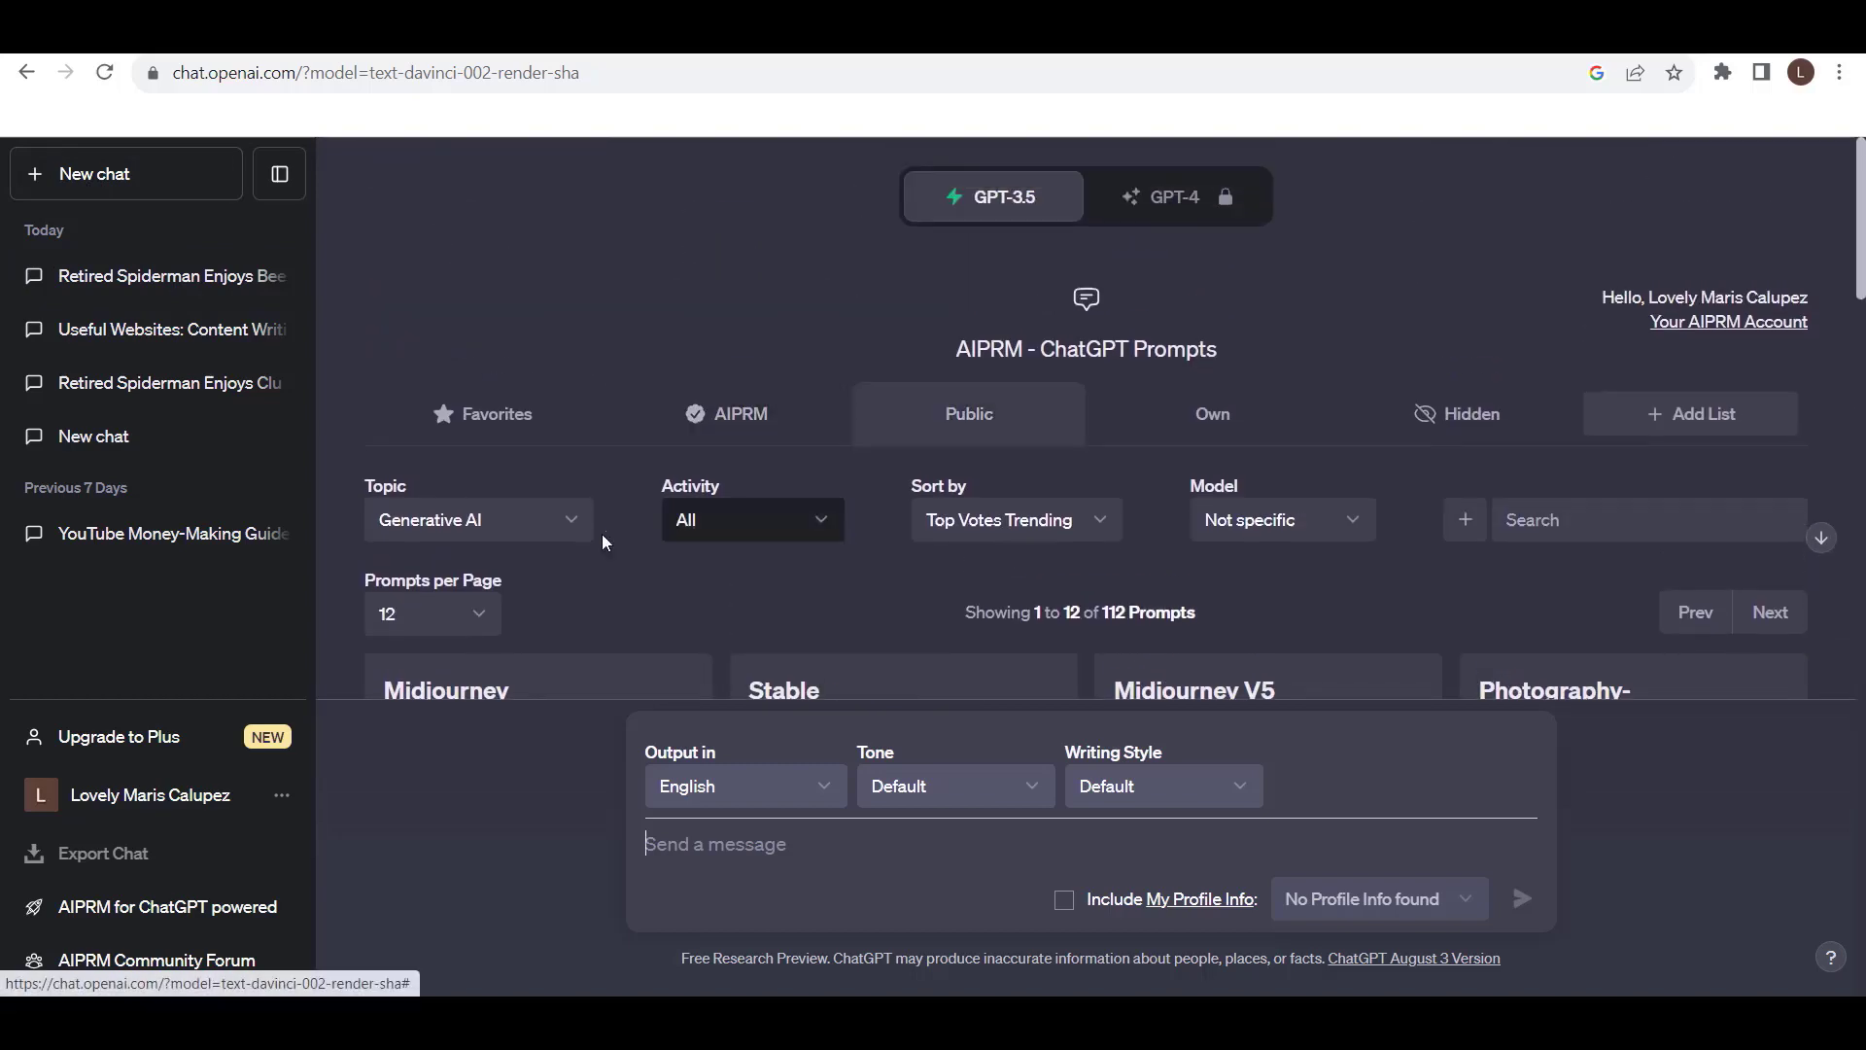
Review the Activity and Sort by choices, then show the empty Own prompts list
click(750, 519)
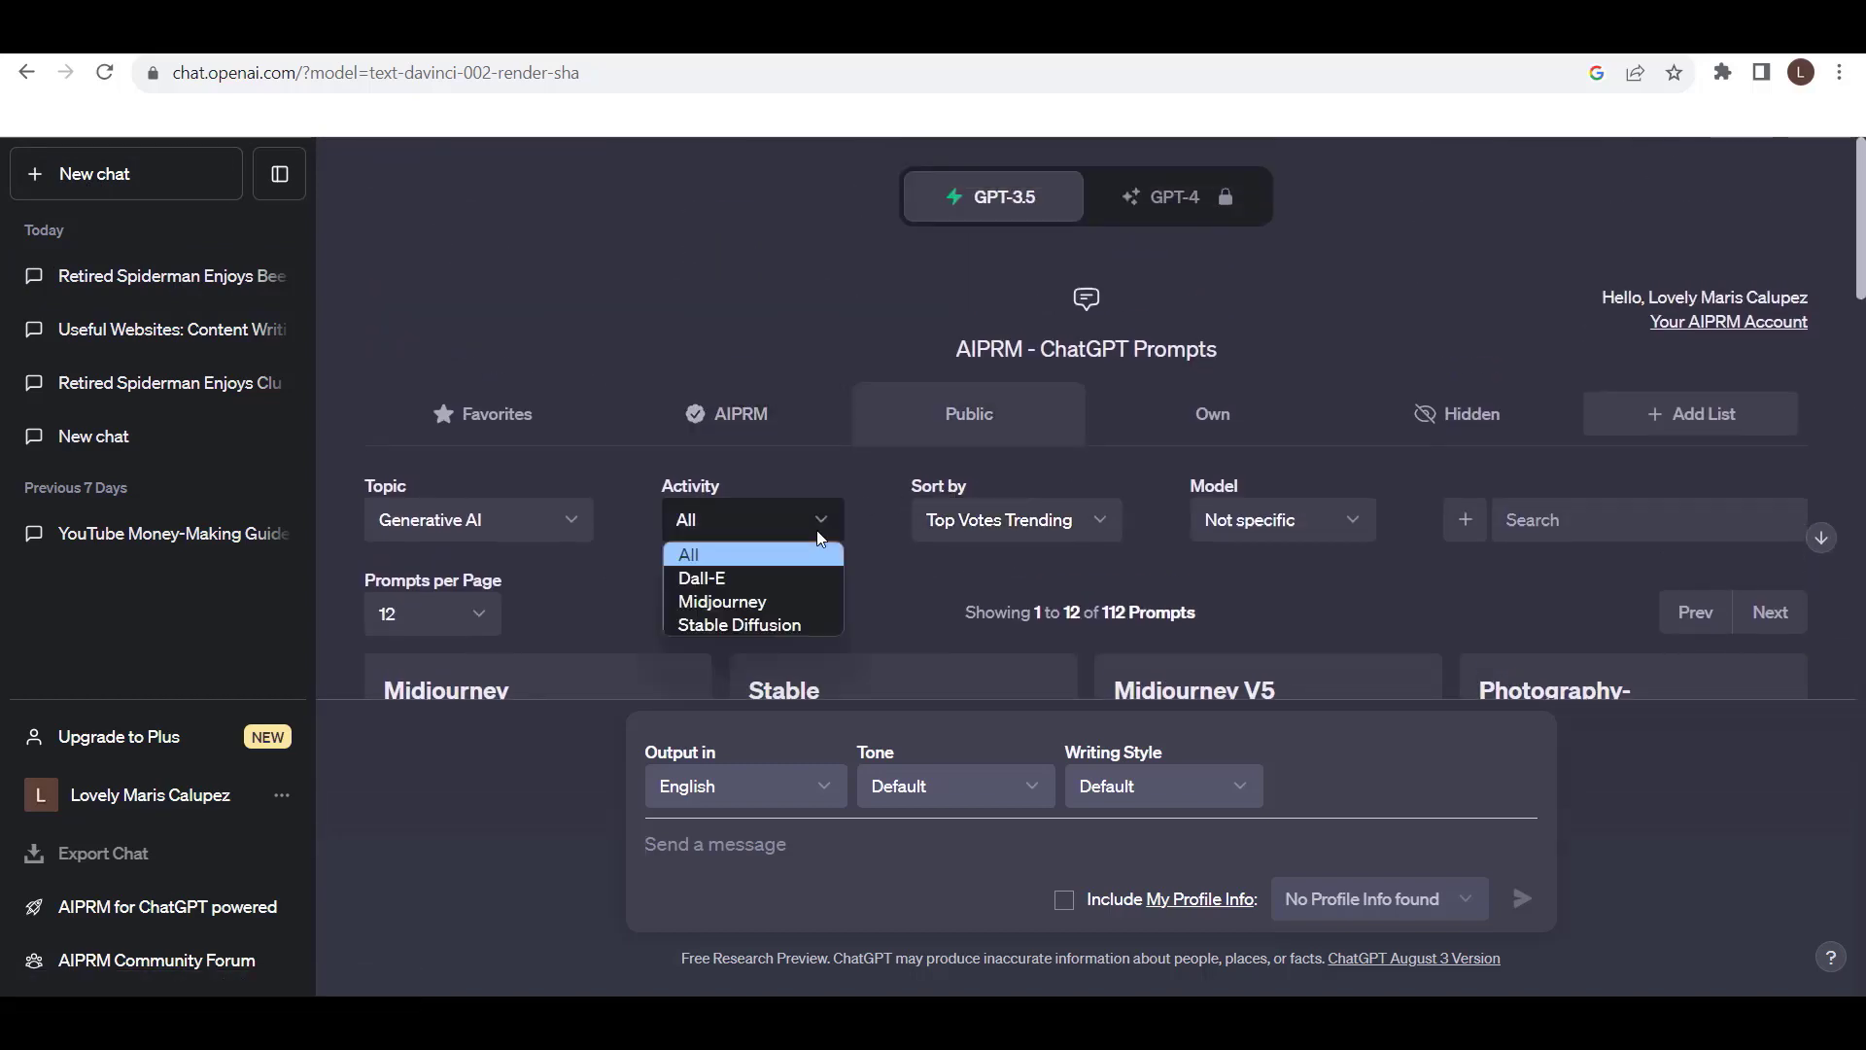
click(1015, 519)
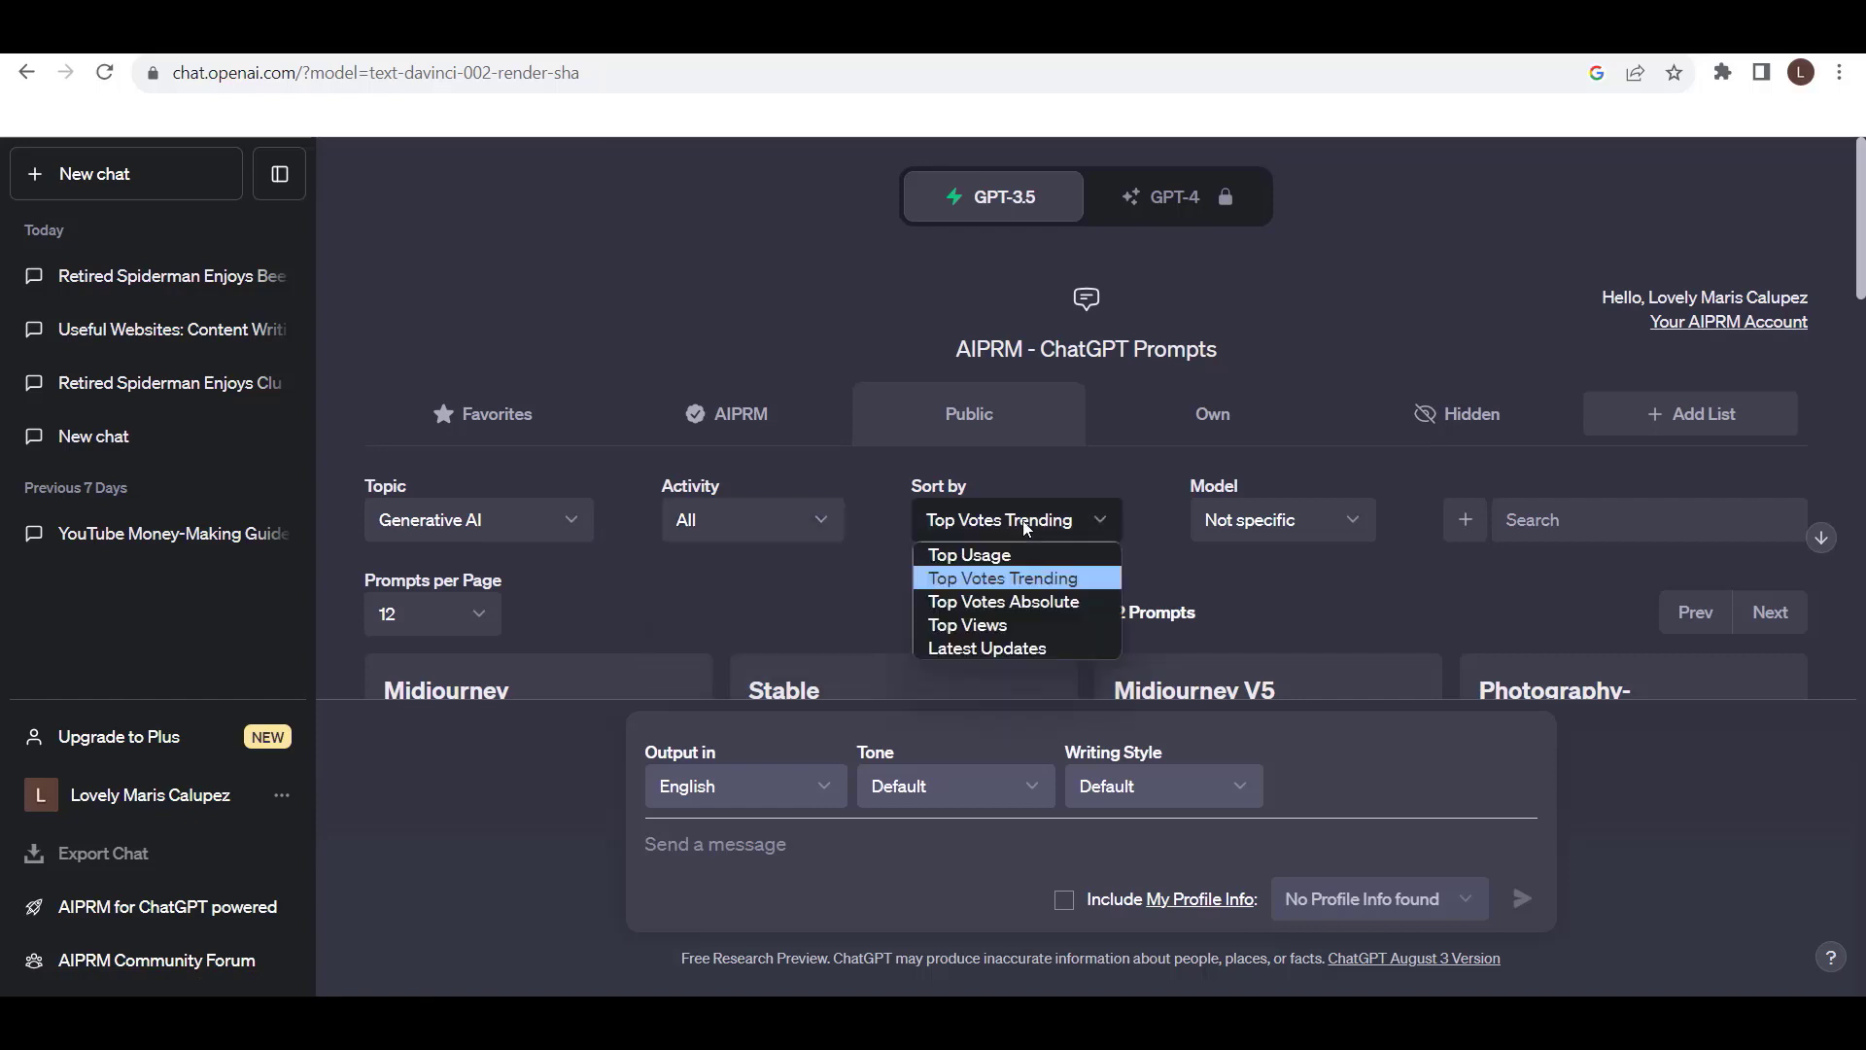
click(1212, 413)
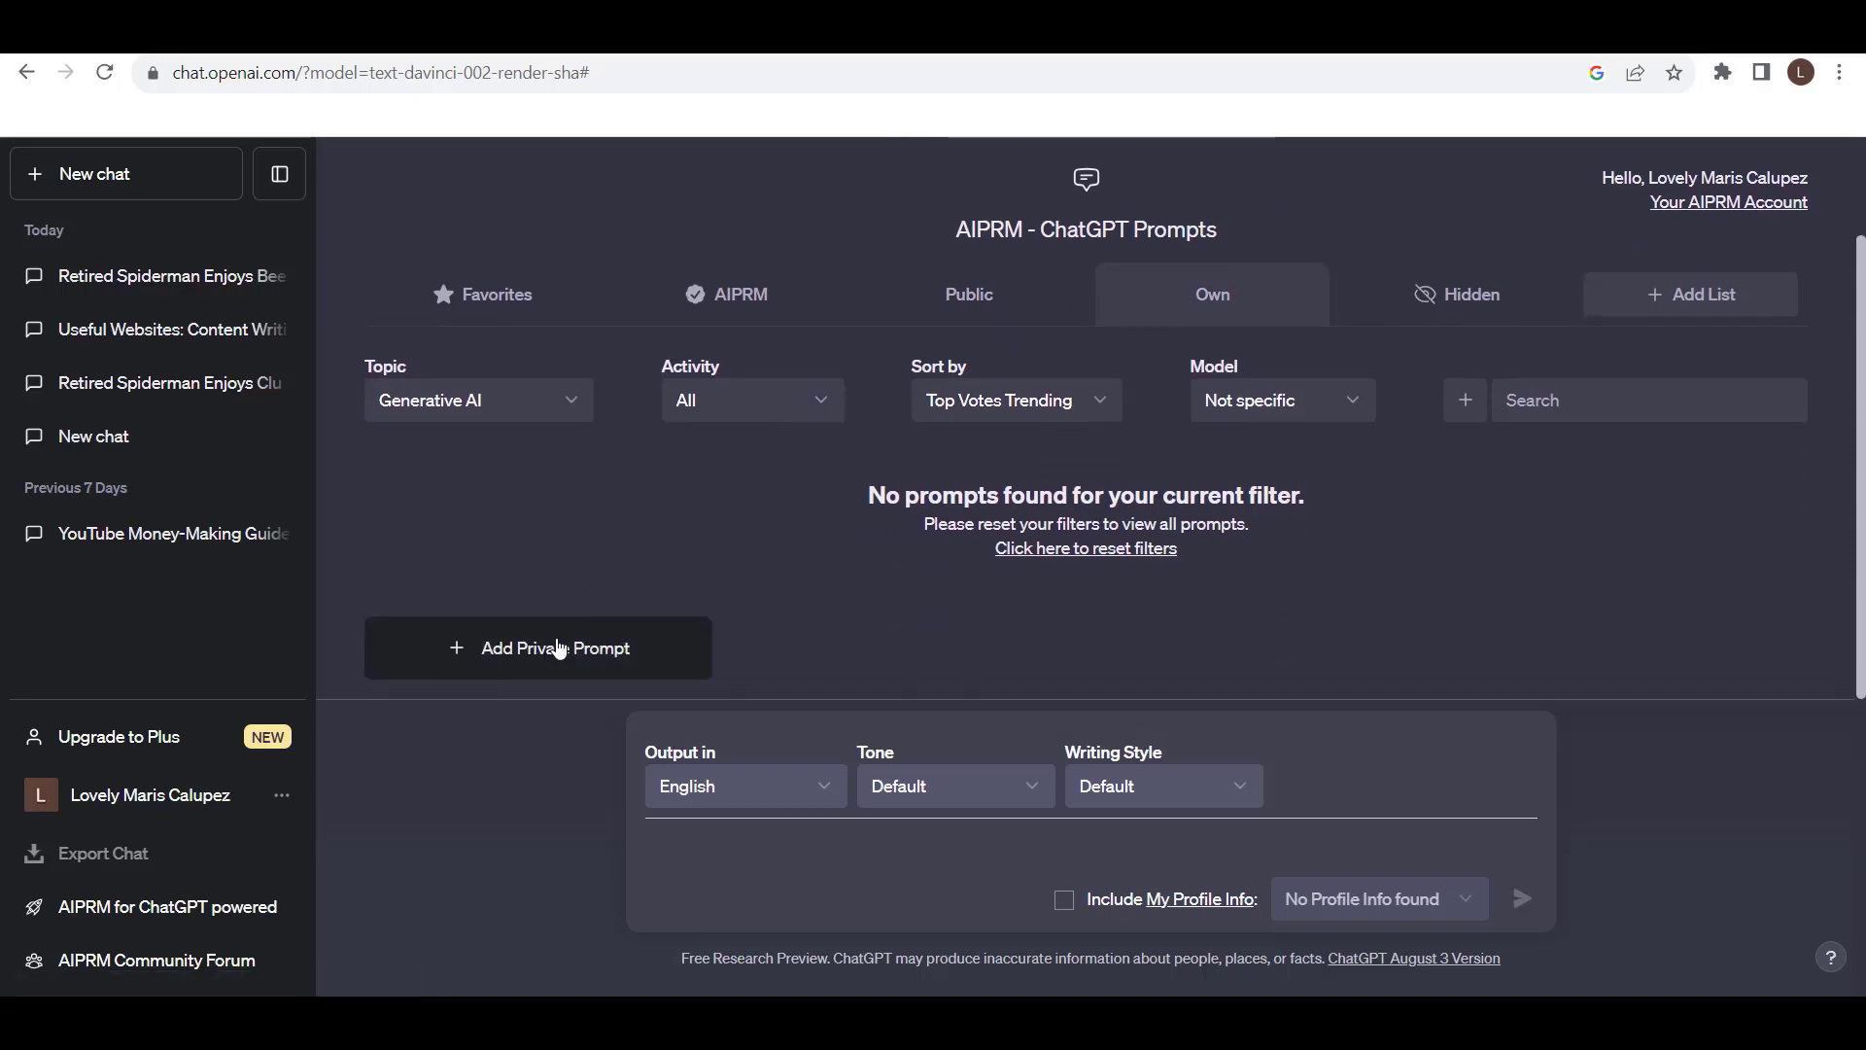
Start a new private prompt and look through its form down to Author Name and Author URL
click(539, 647)
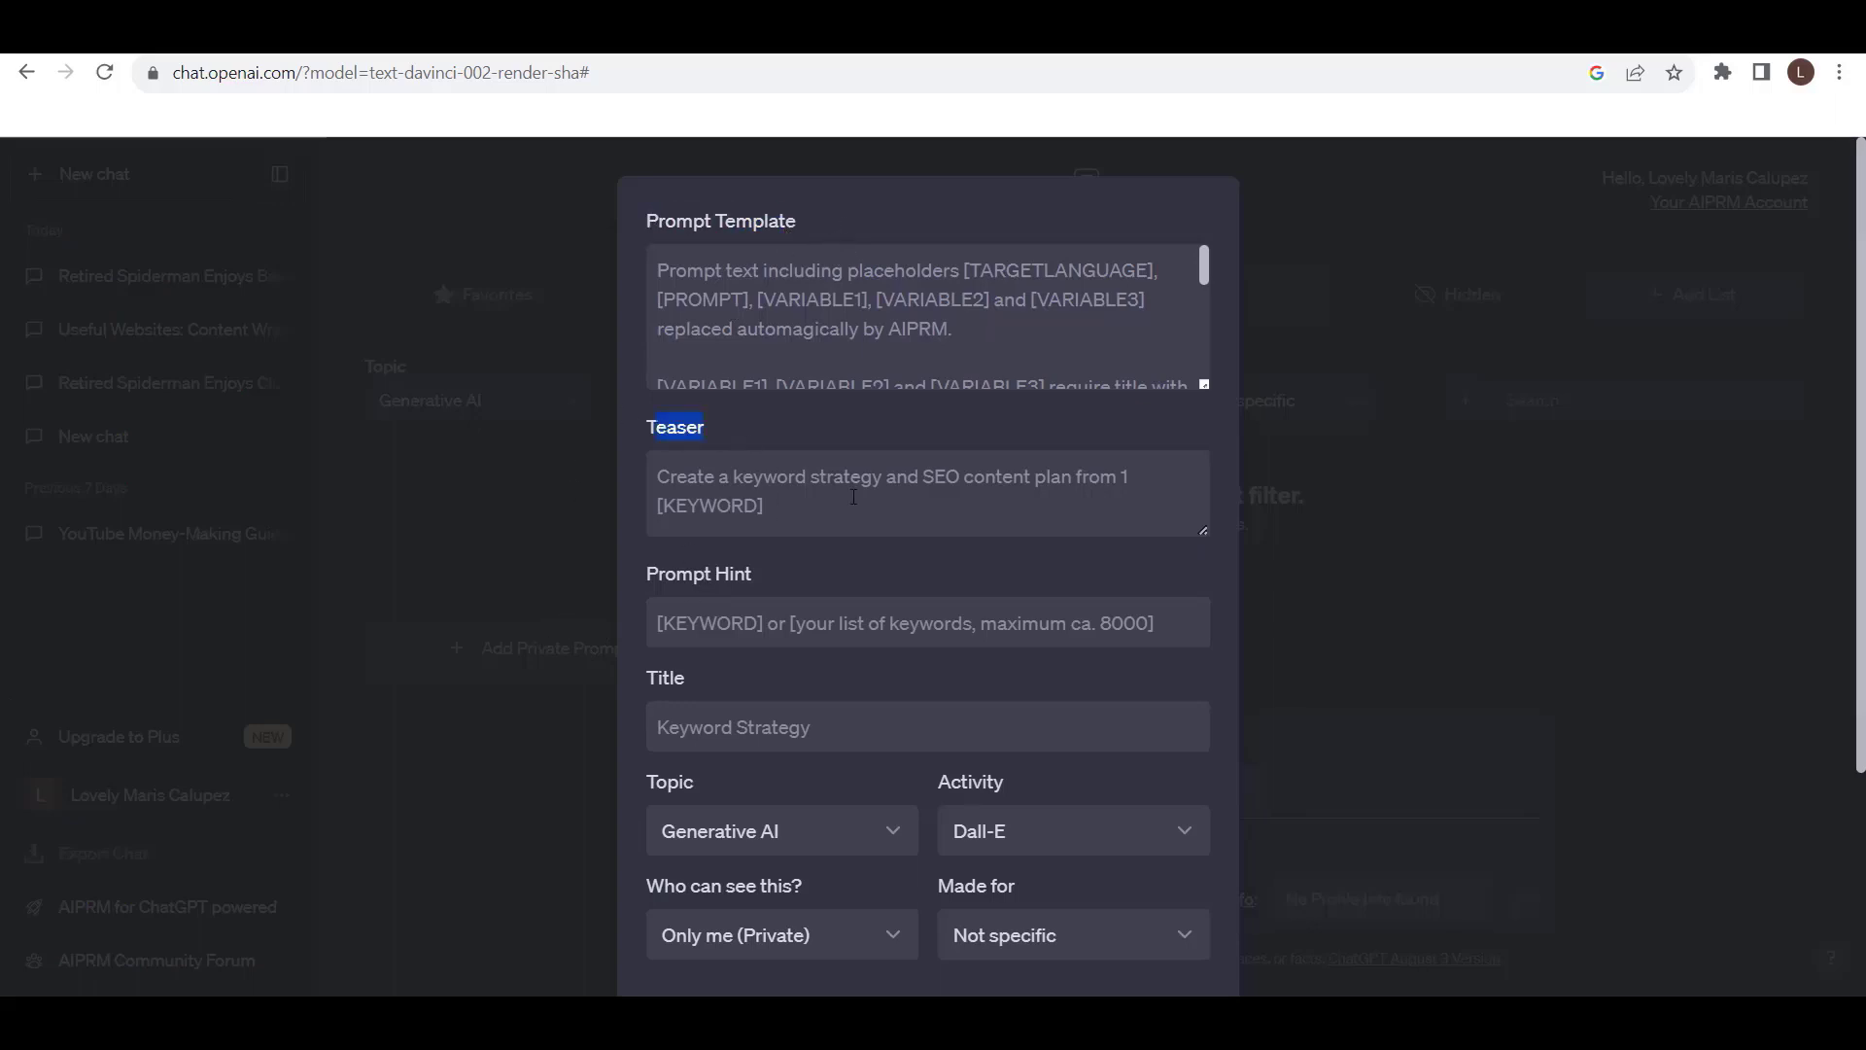
scroll(down, 3)
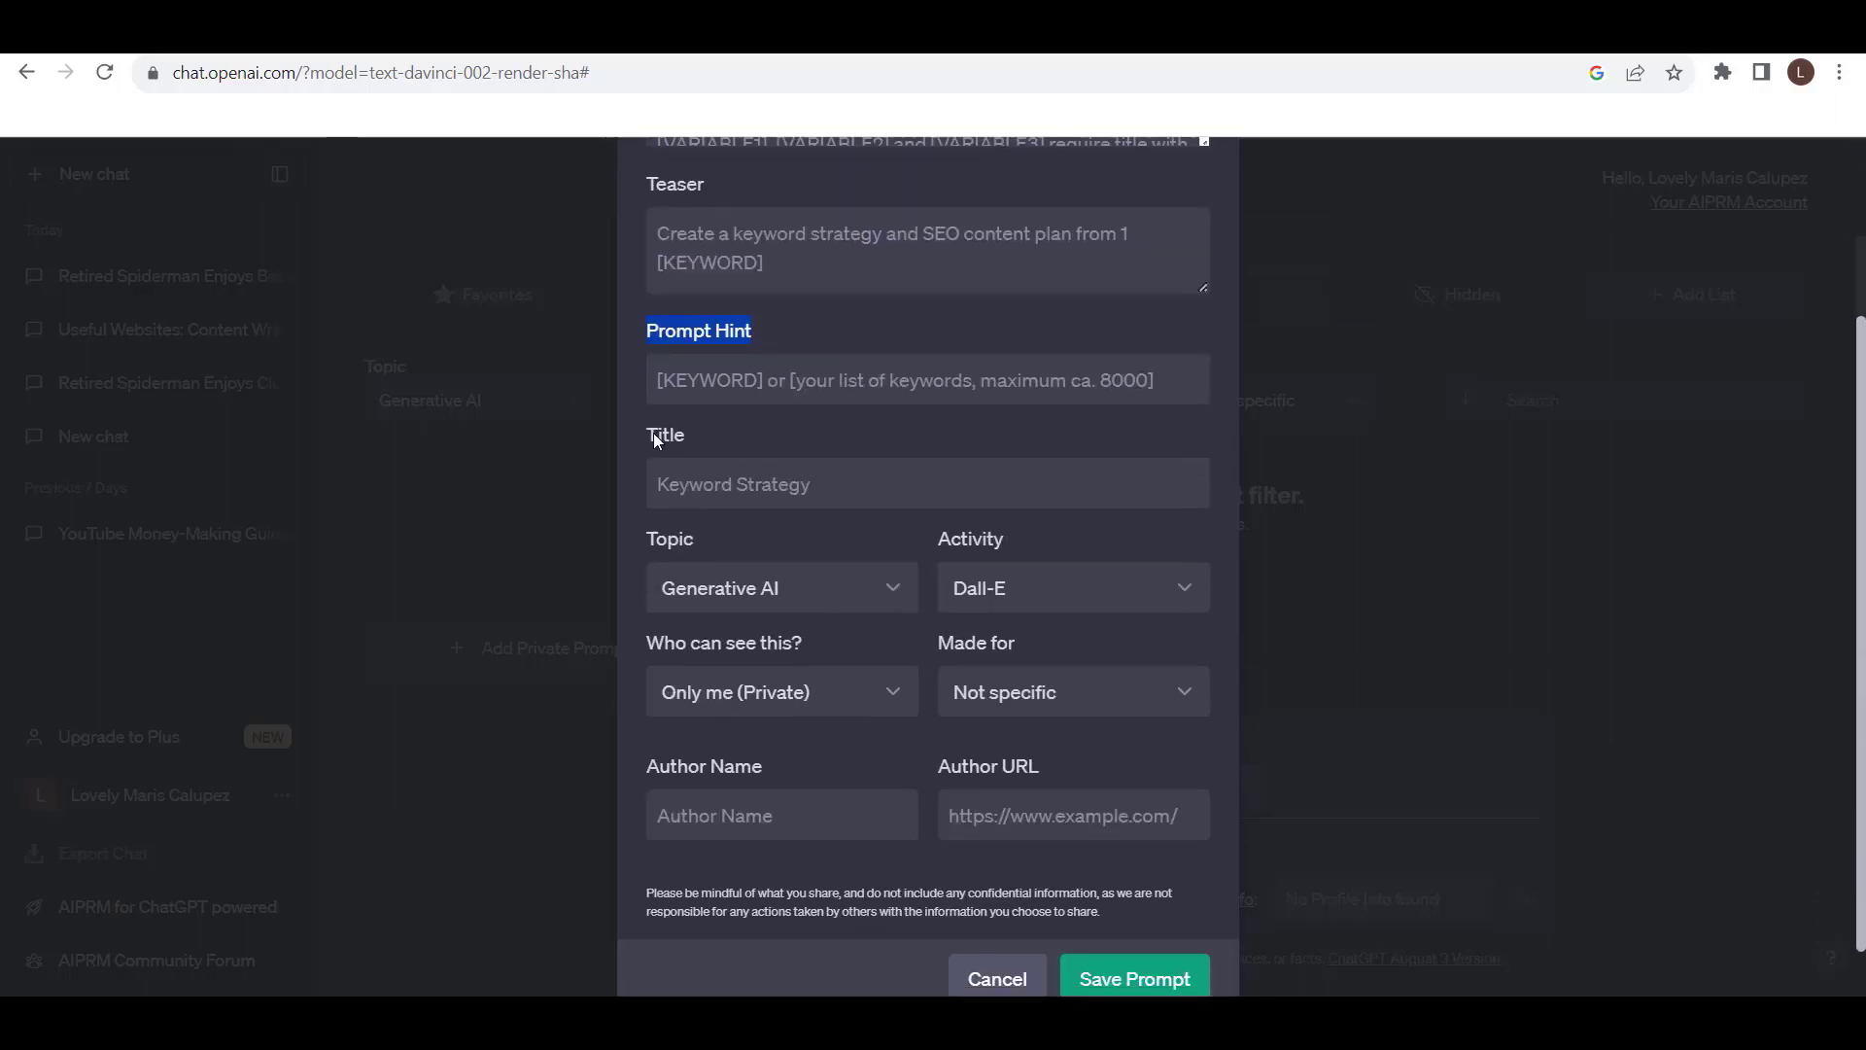
scroll(down, 3)
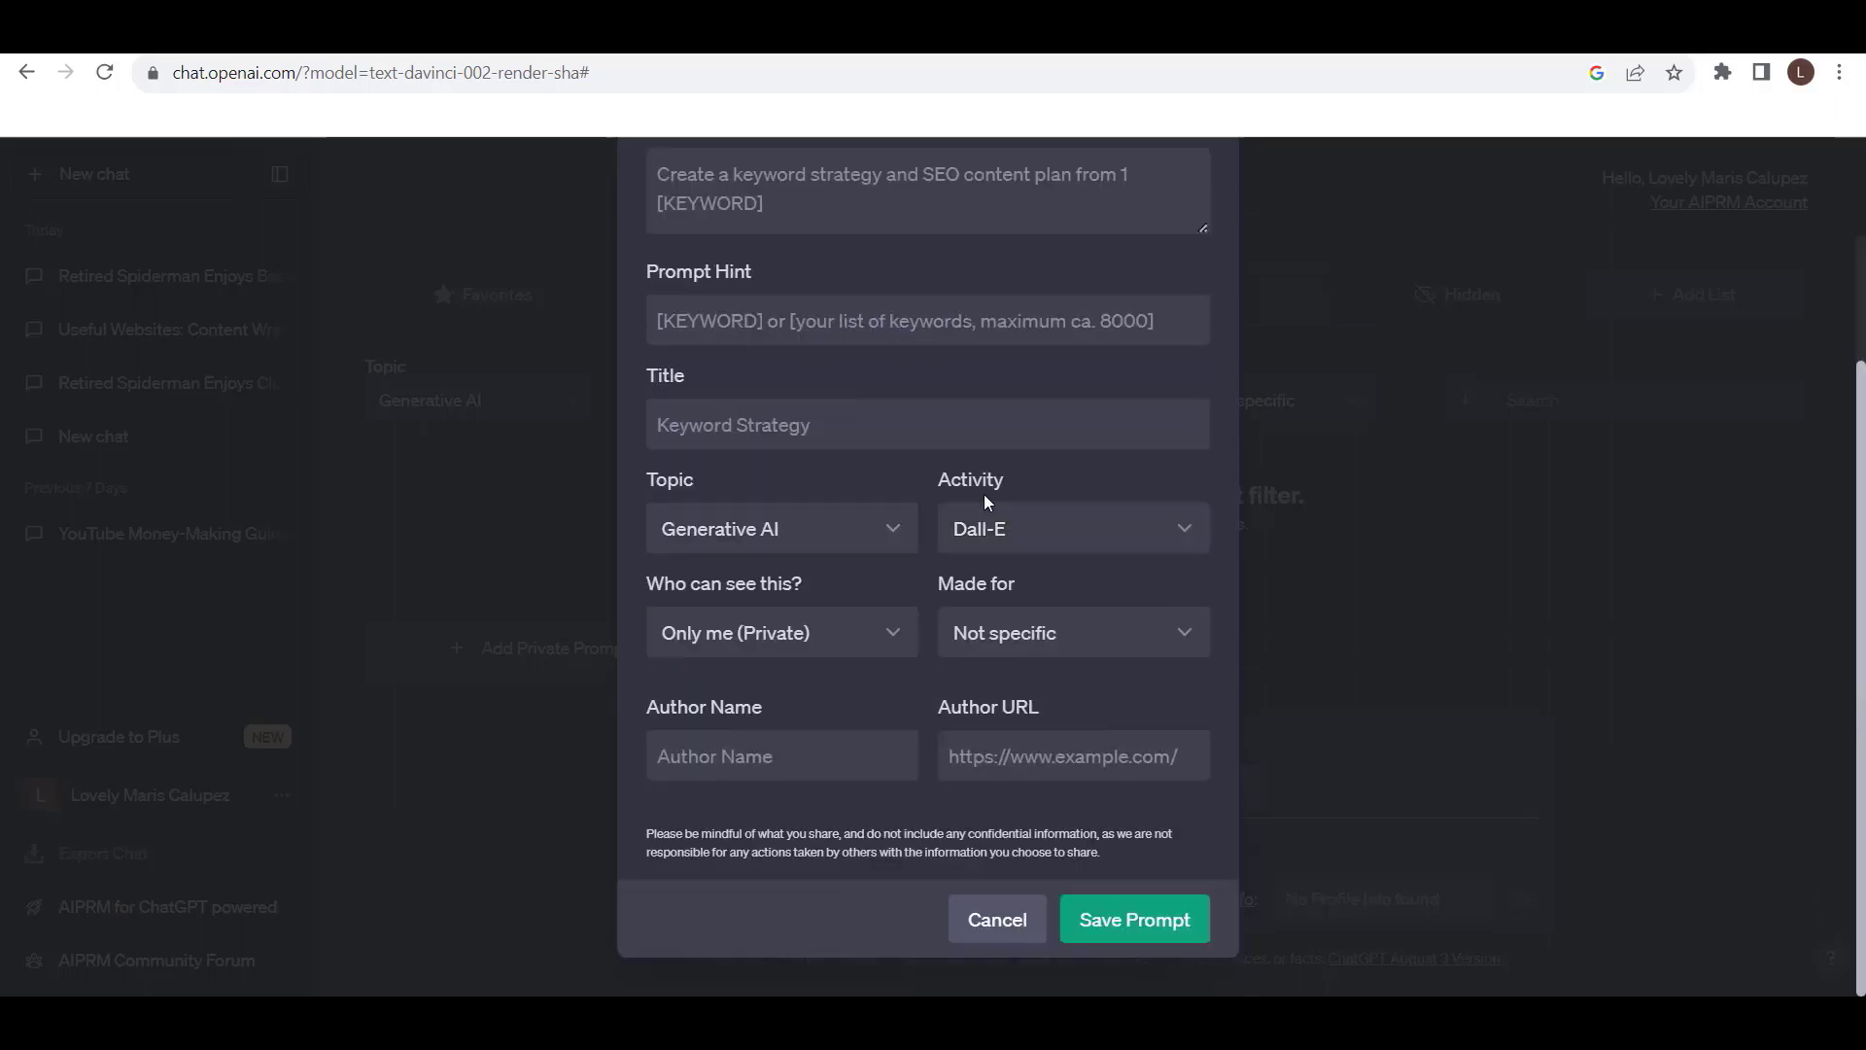
mouse_move(984, 597)
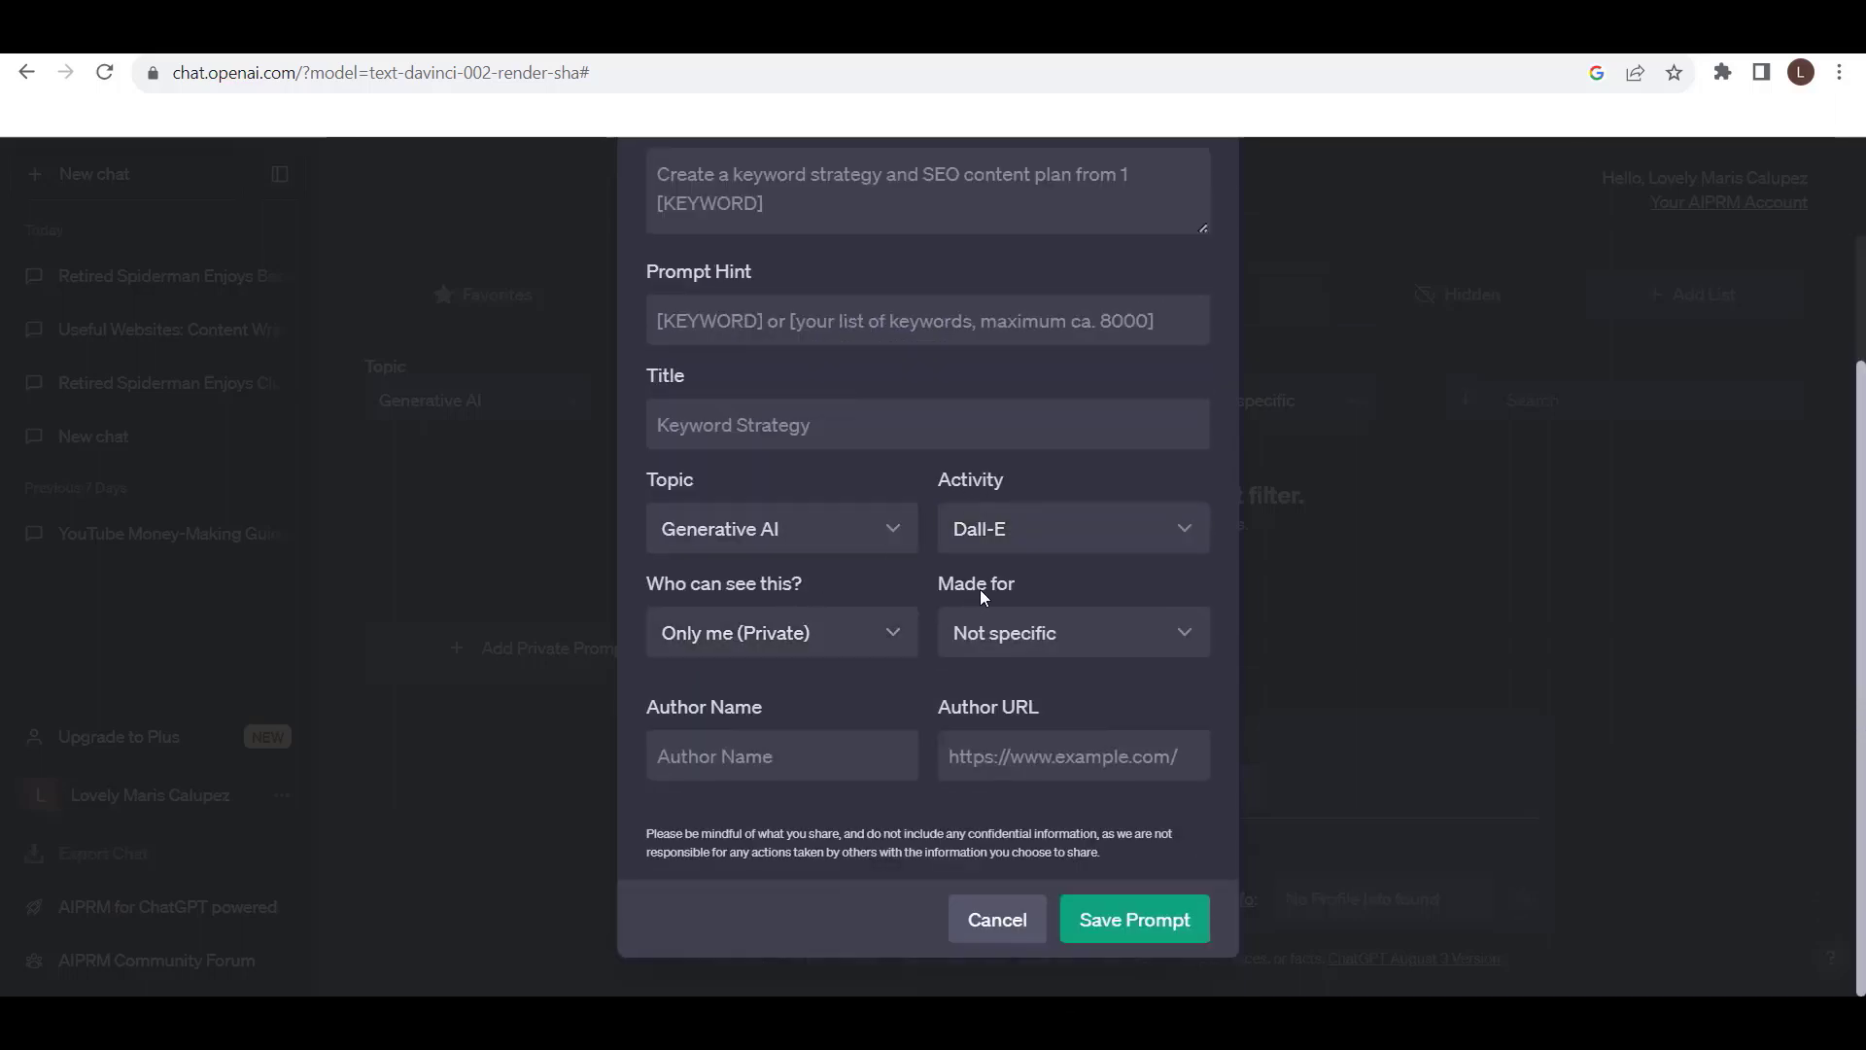
click(782, 756)
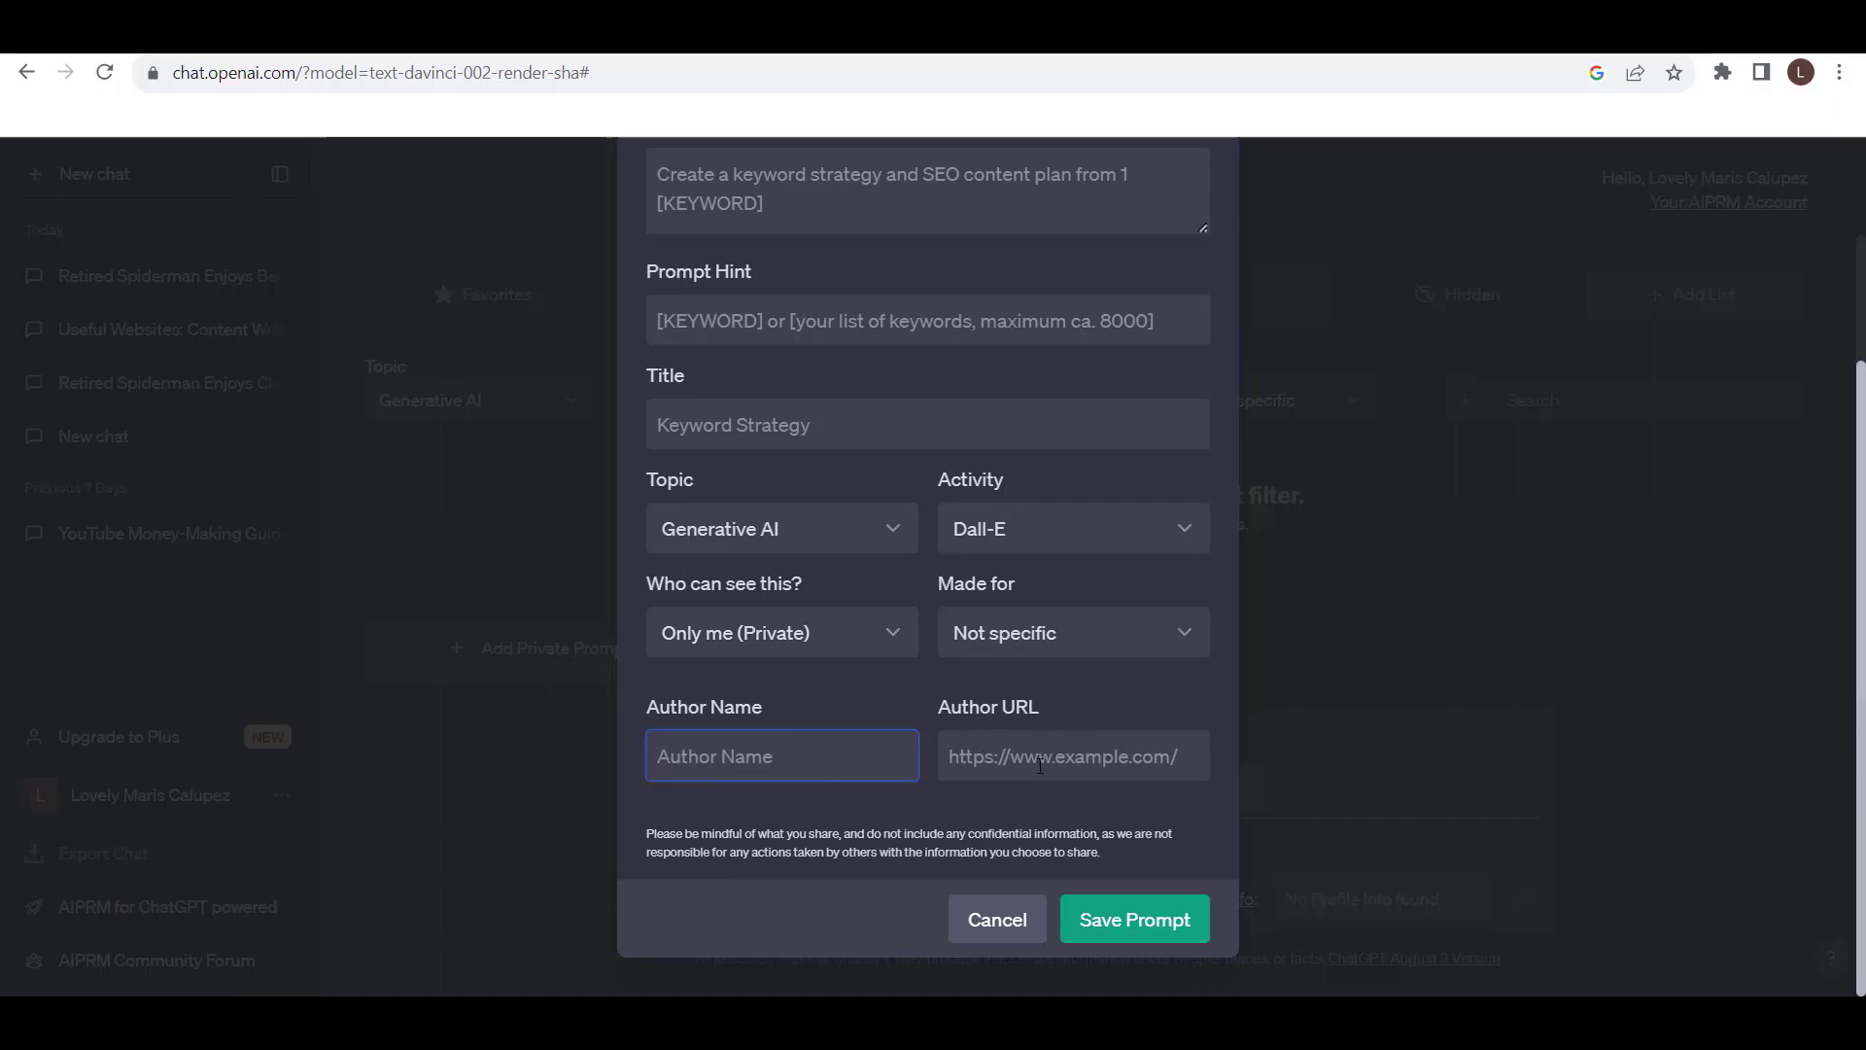
click(1070, 757)
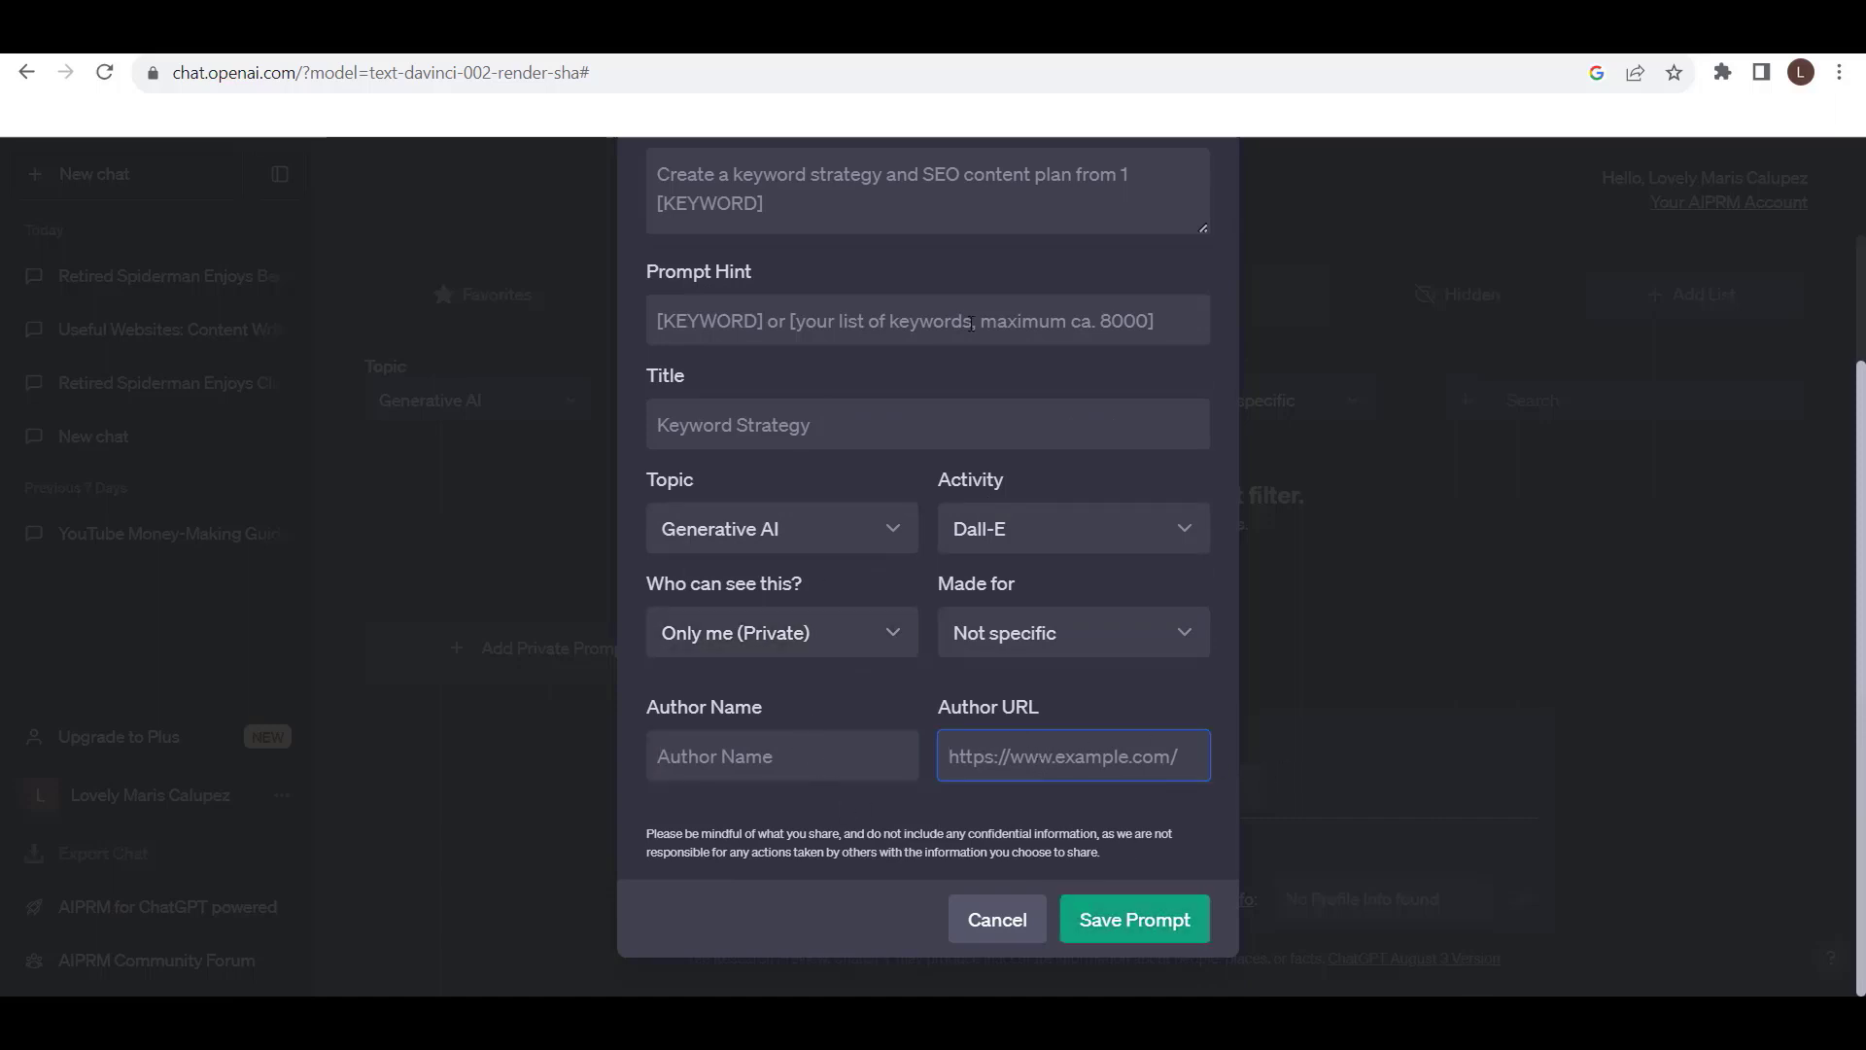
mouse_move(1166, 858)
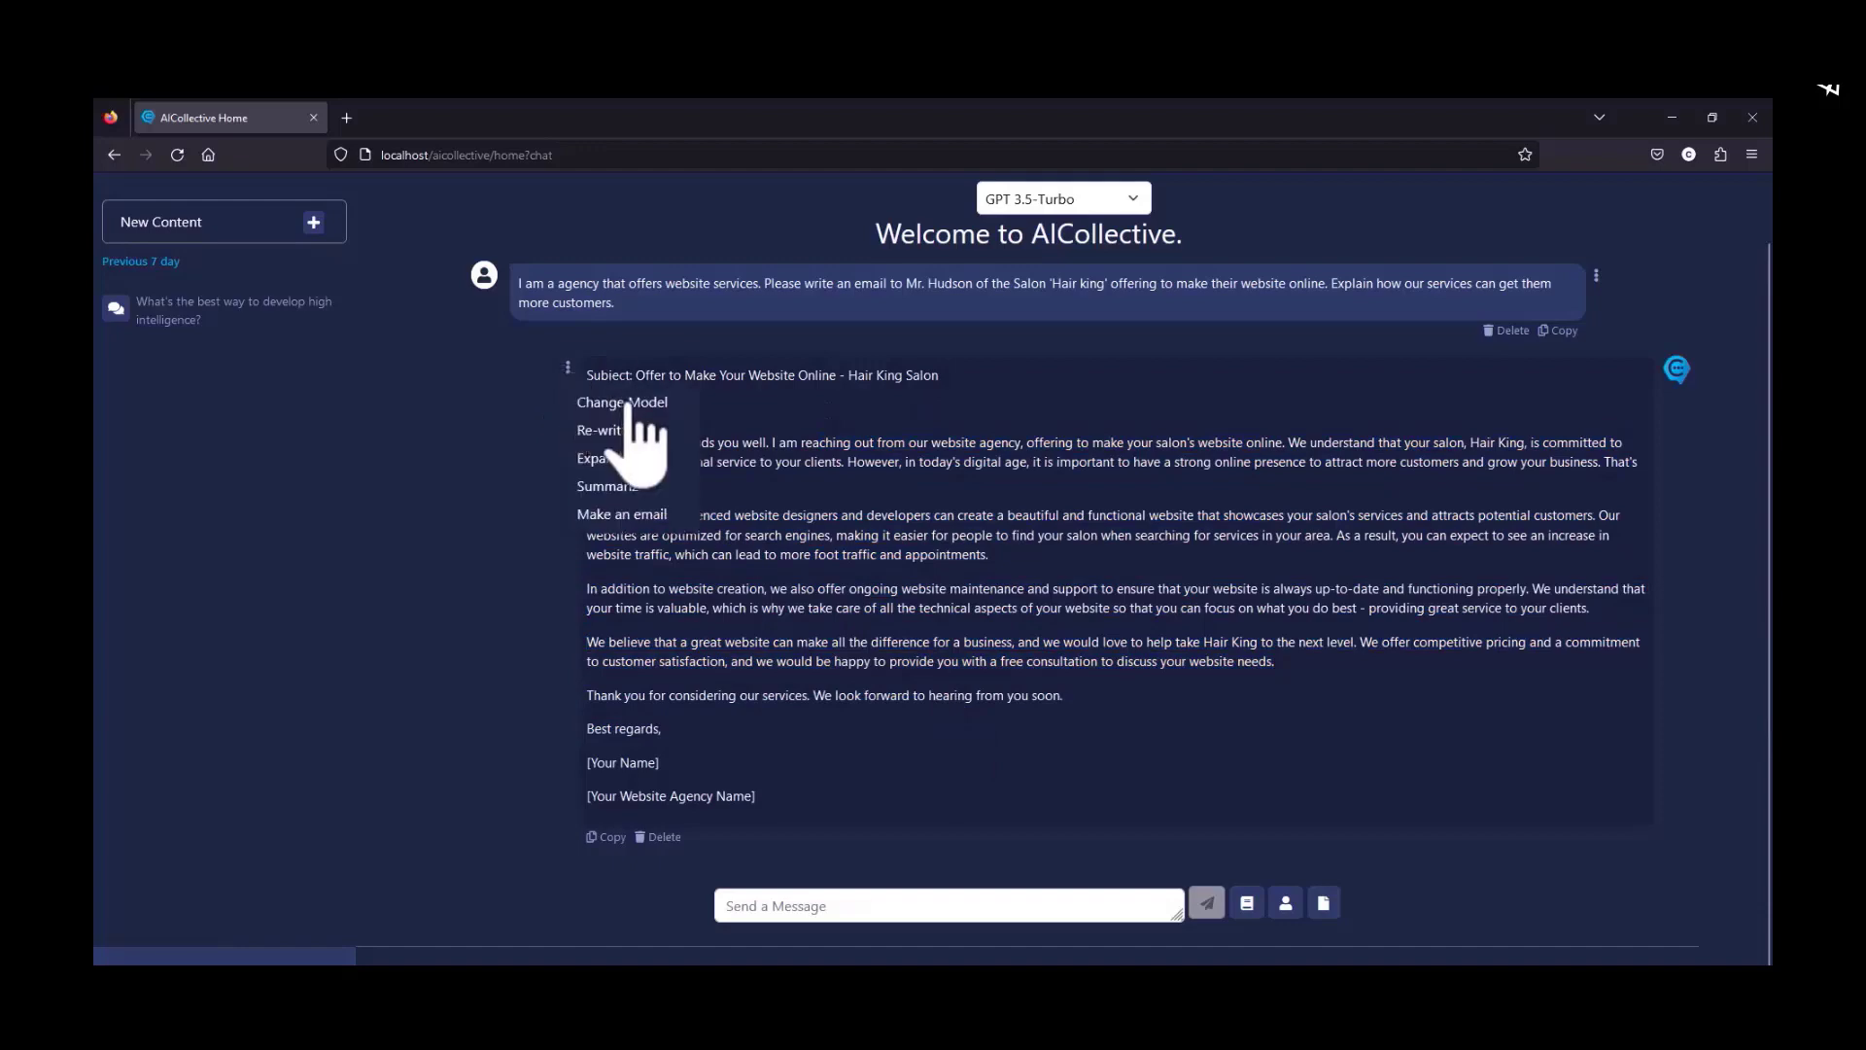
Re-write the Hair King salon website-services email and reopen the reply's options menu
click(622, 400)
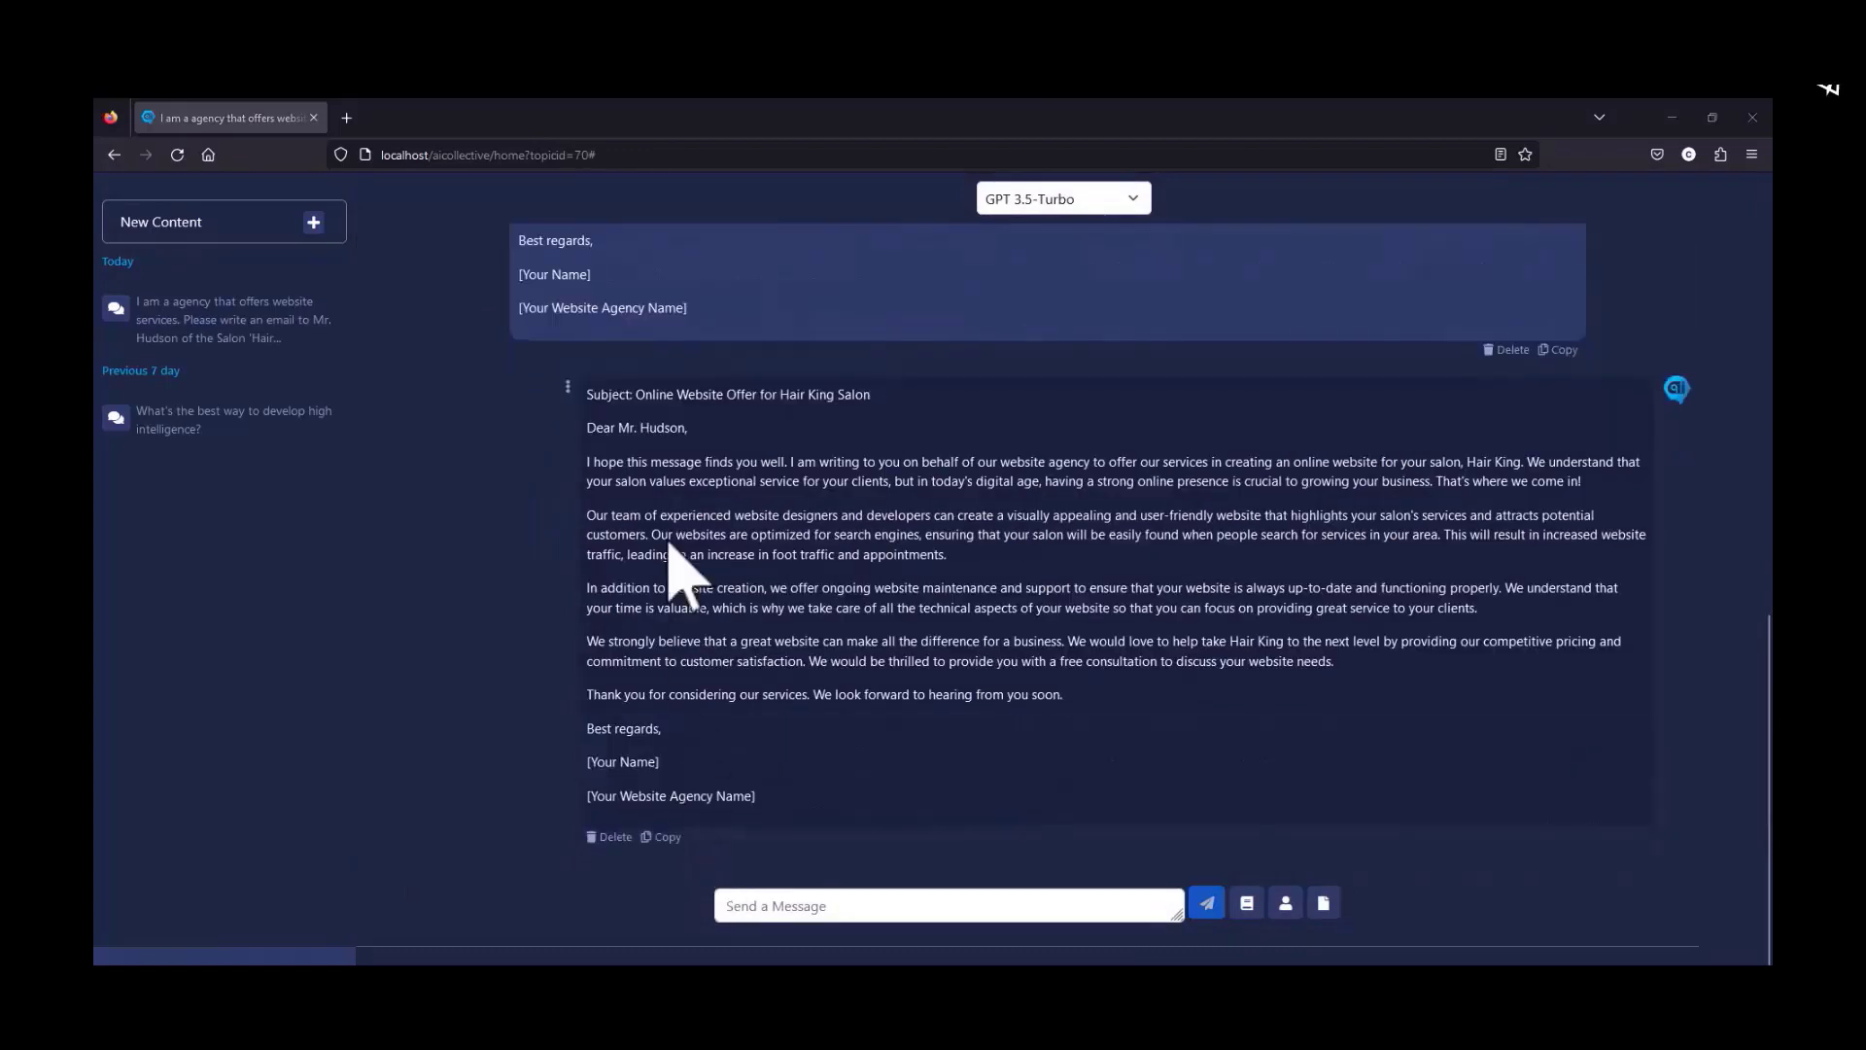
click(568, 387)
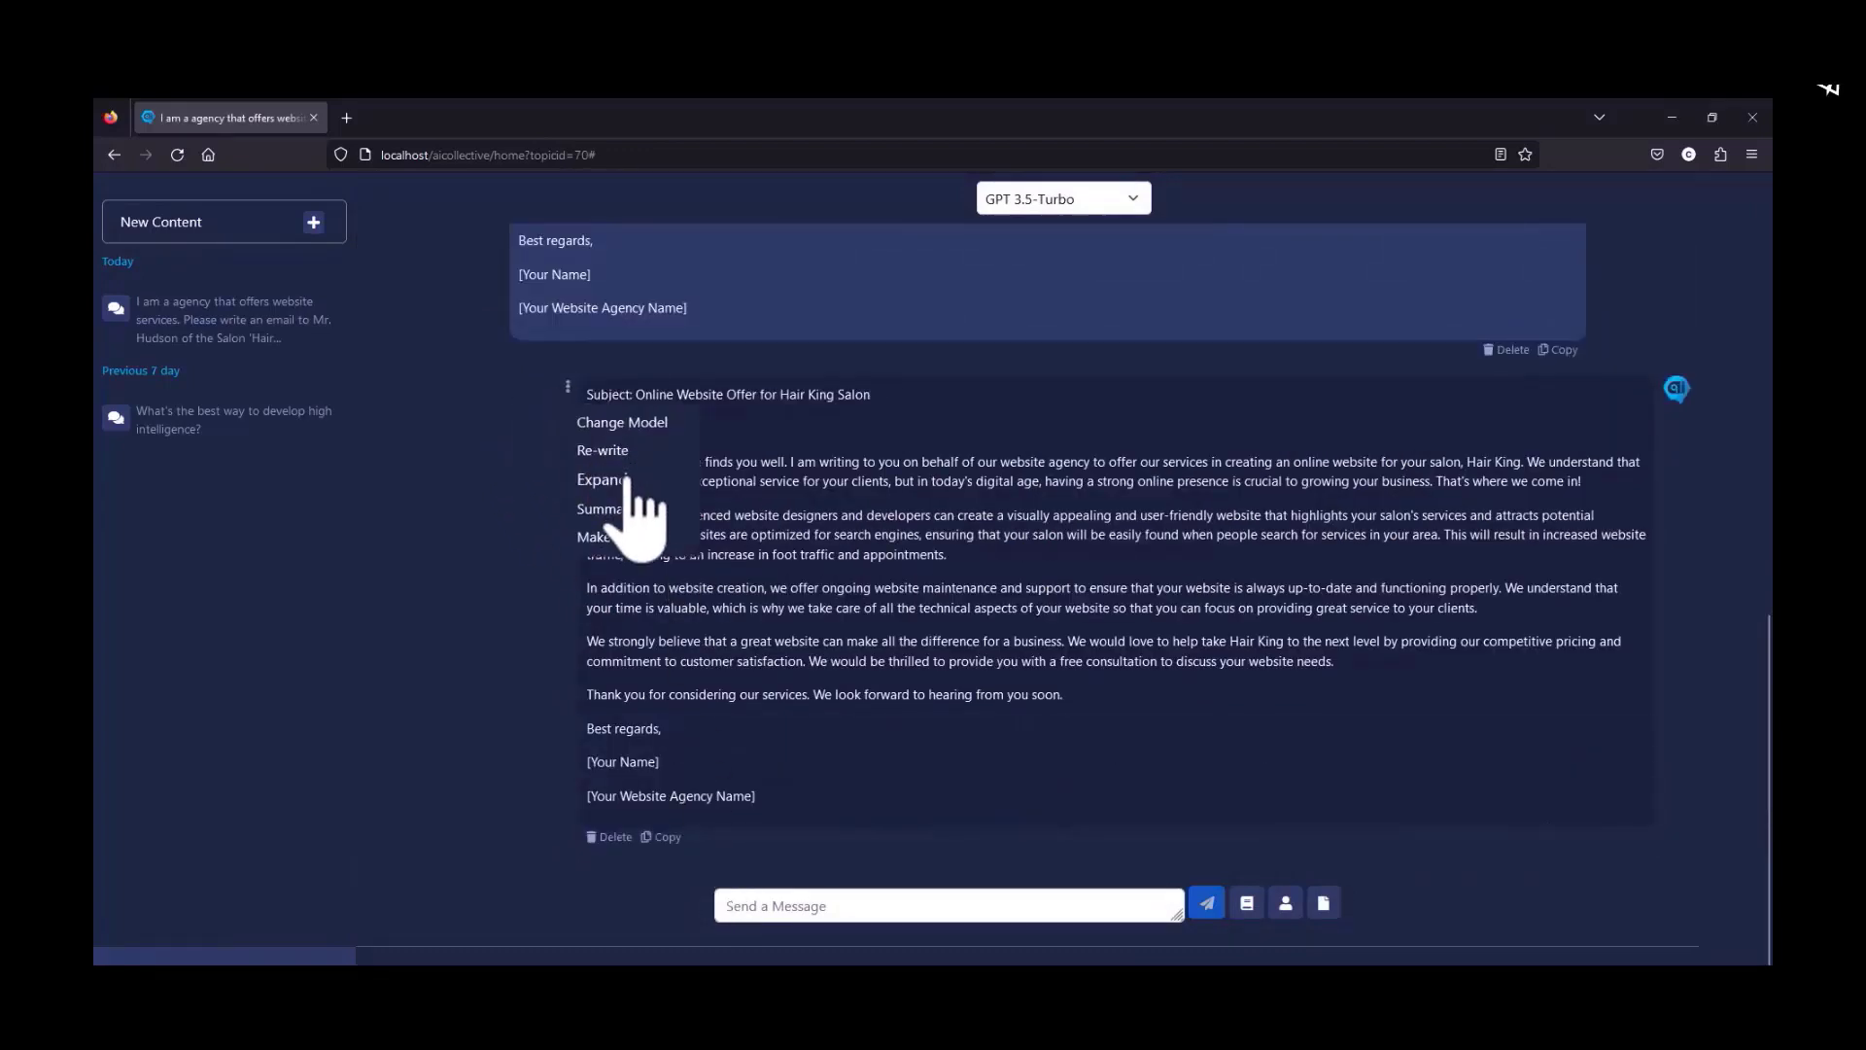